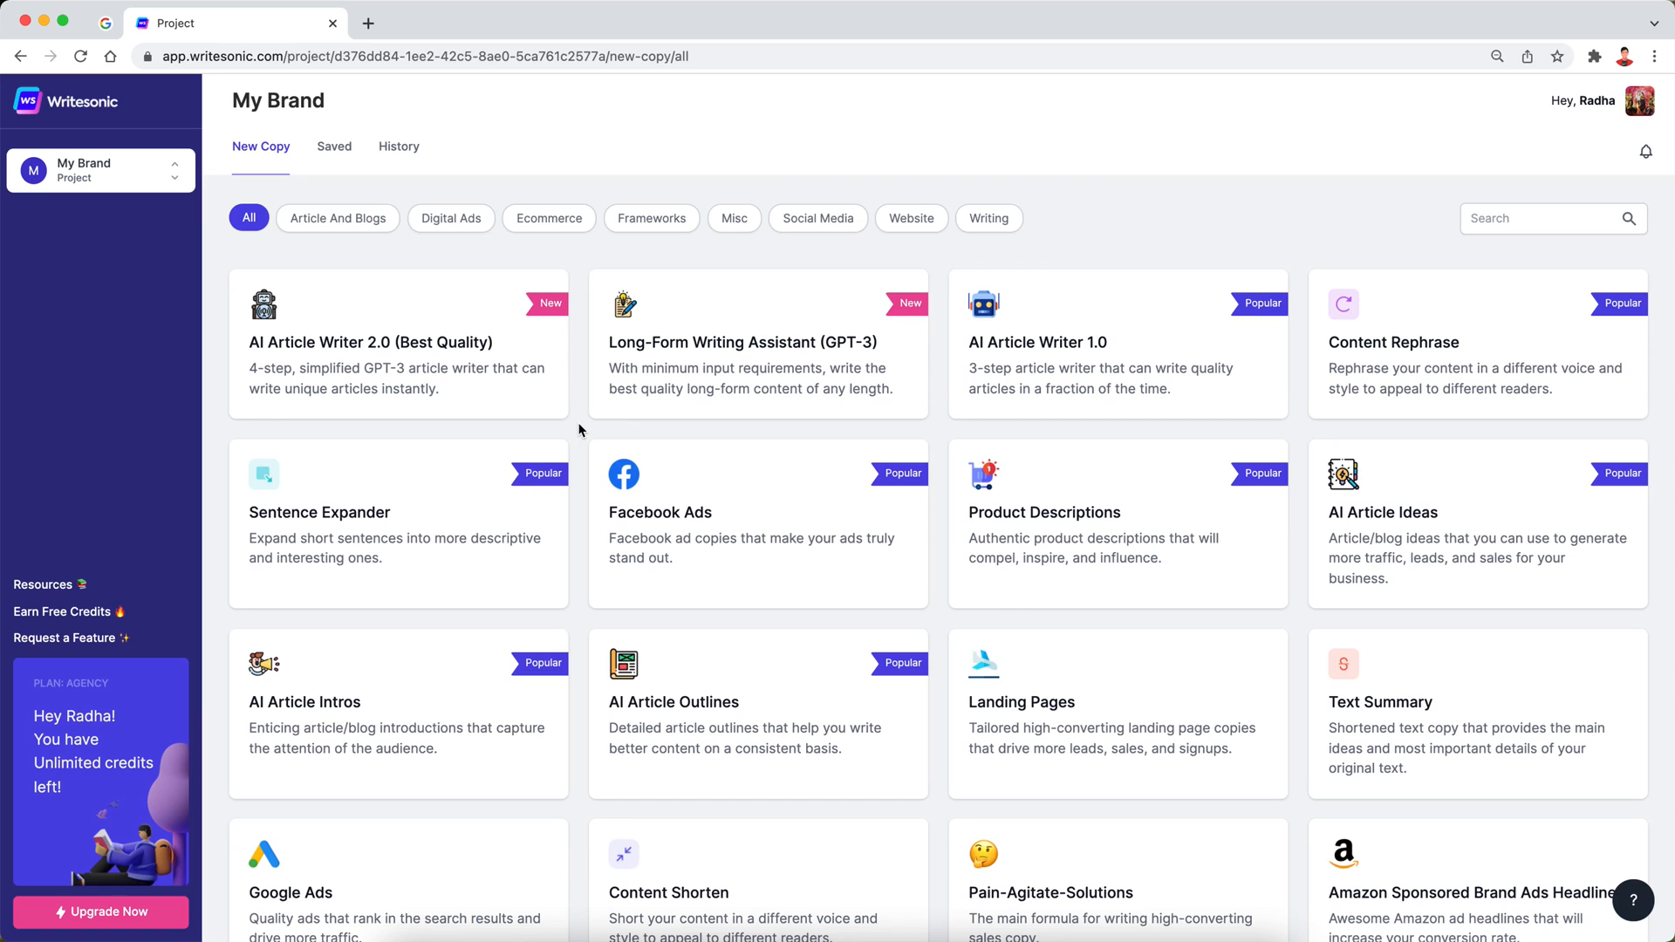
mouse_move(586, 430)
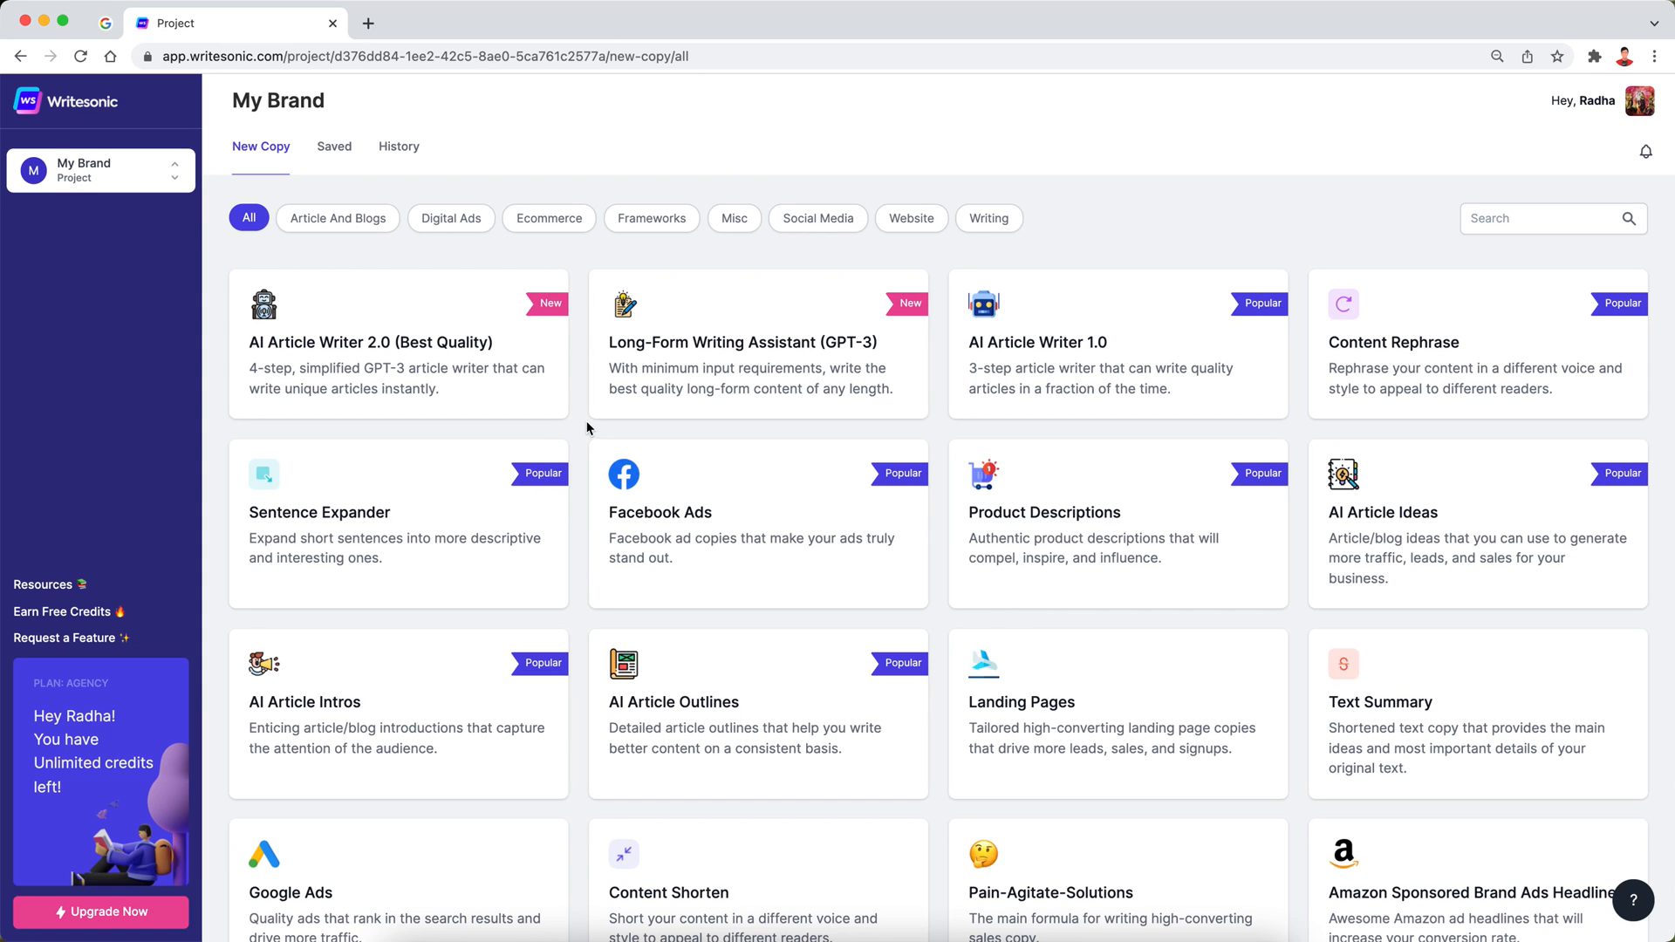
mouse_move(429, 332)
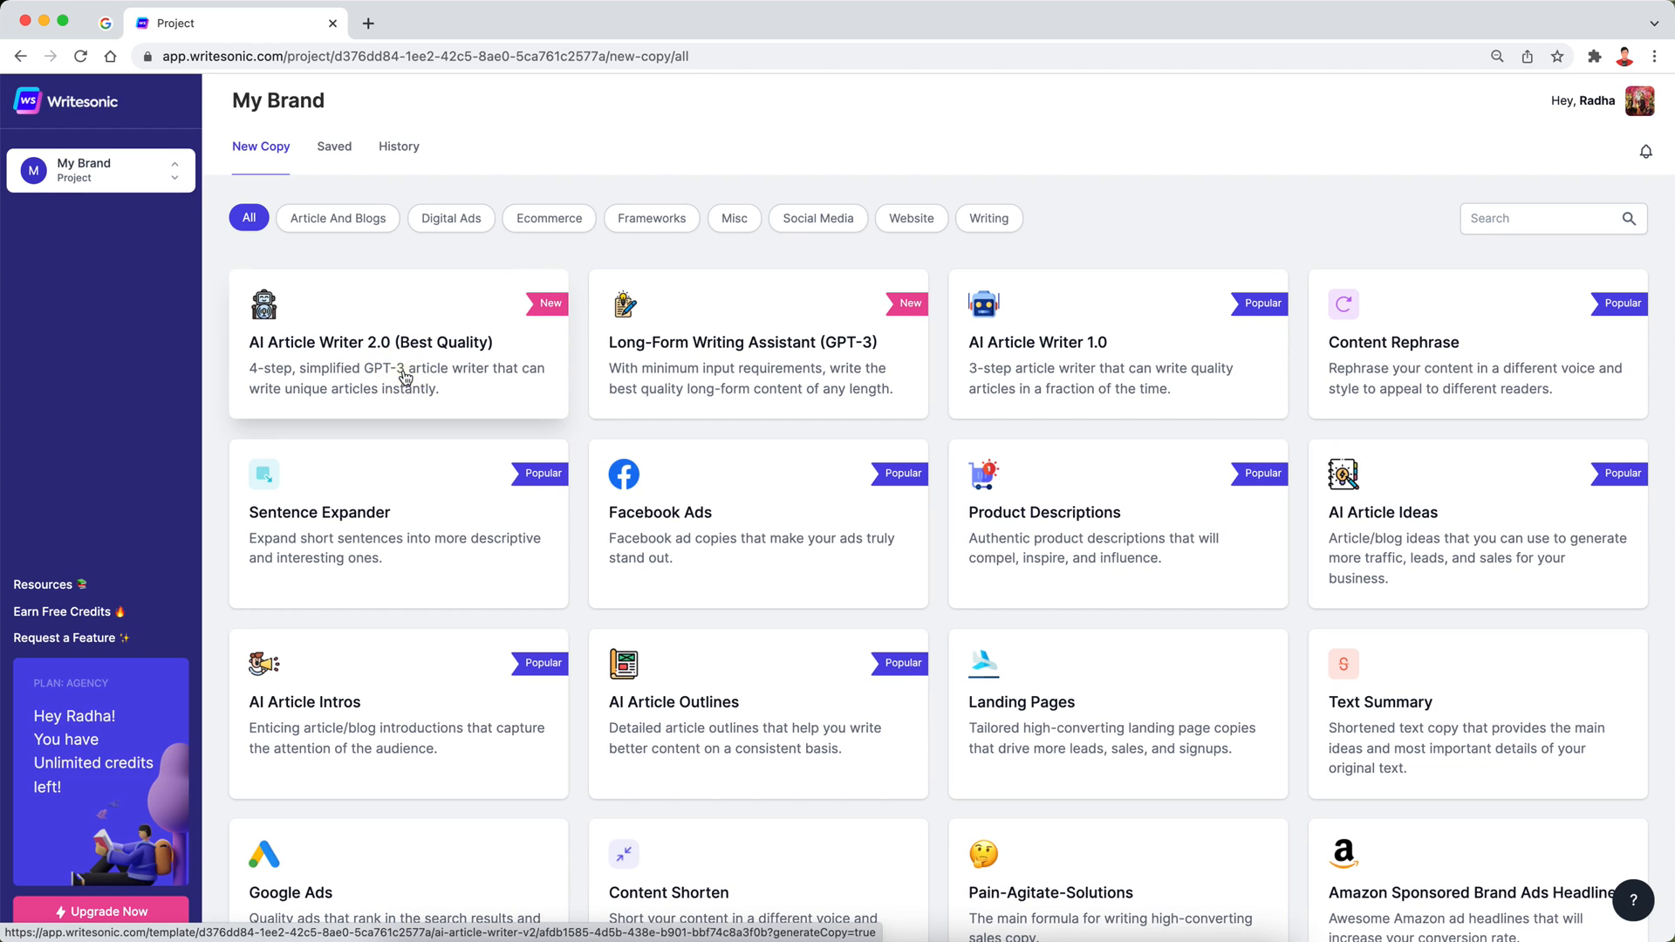
Open AI Article Writer 2.0 and preview its intro, outline and draft-article steps
click(399, 363)
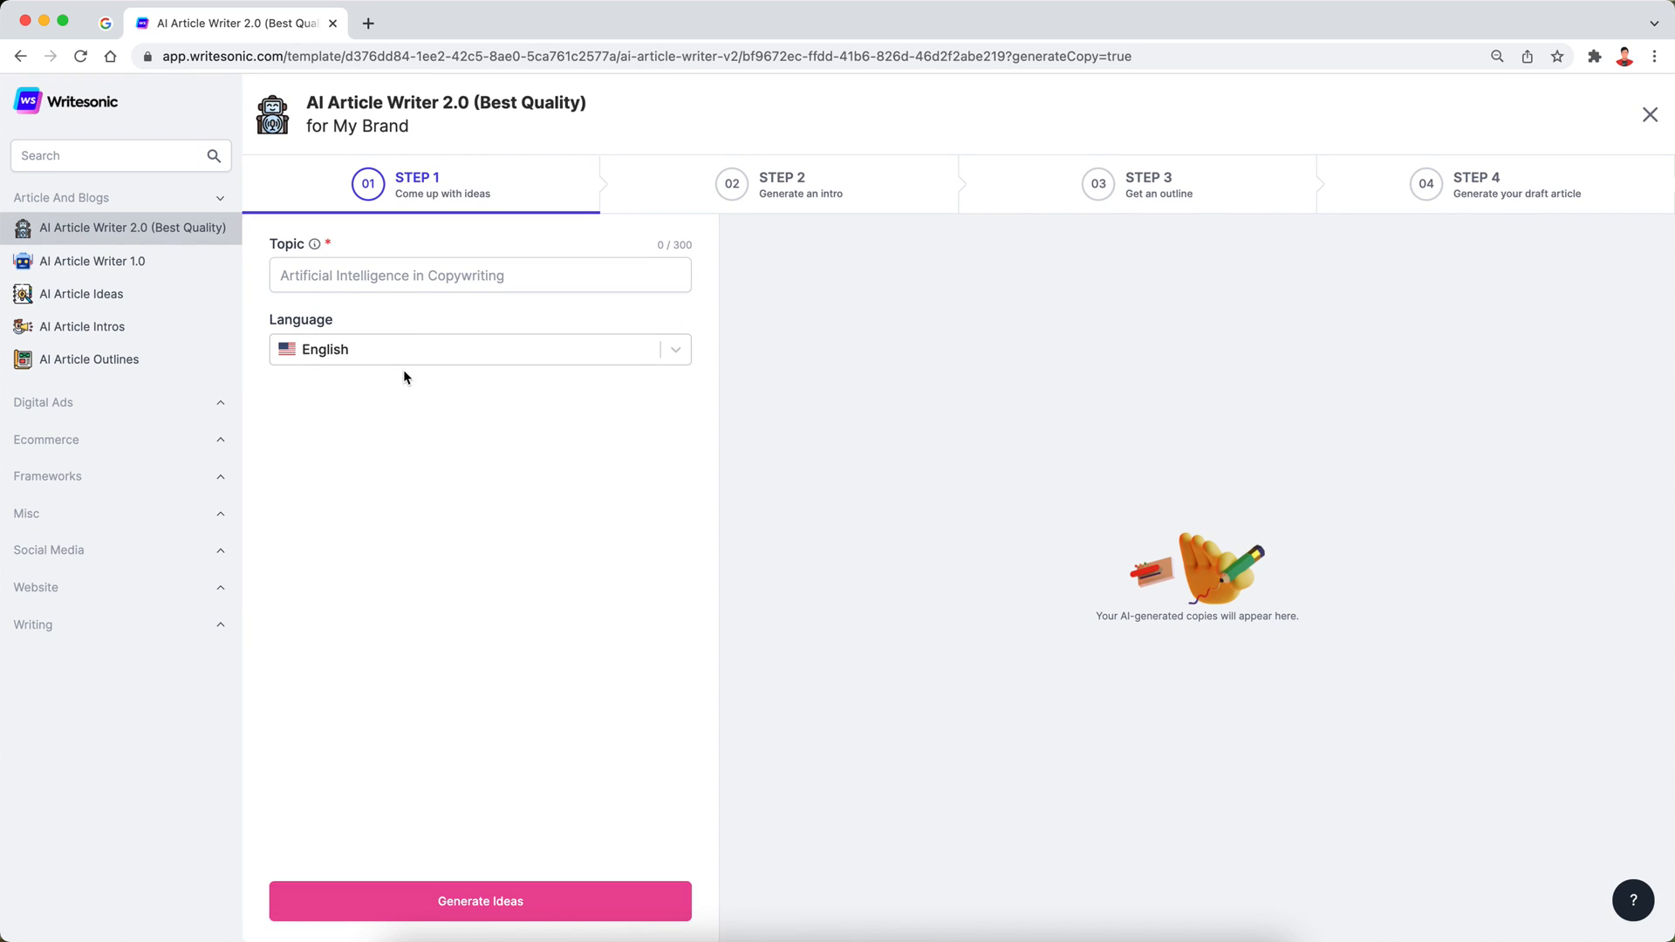
mouse_move(476, 631)
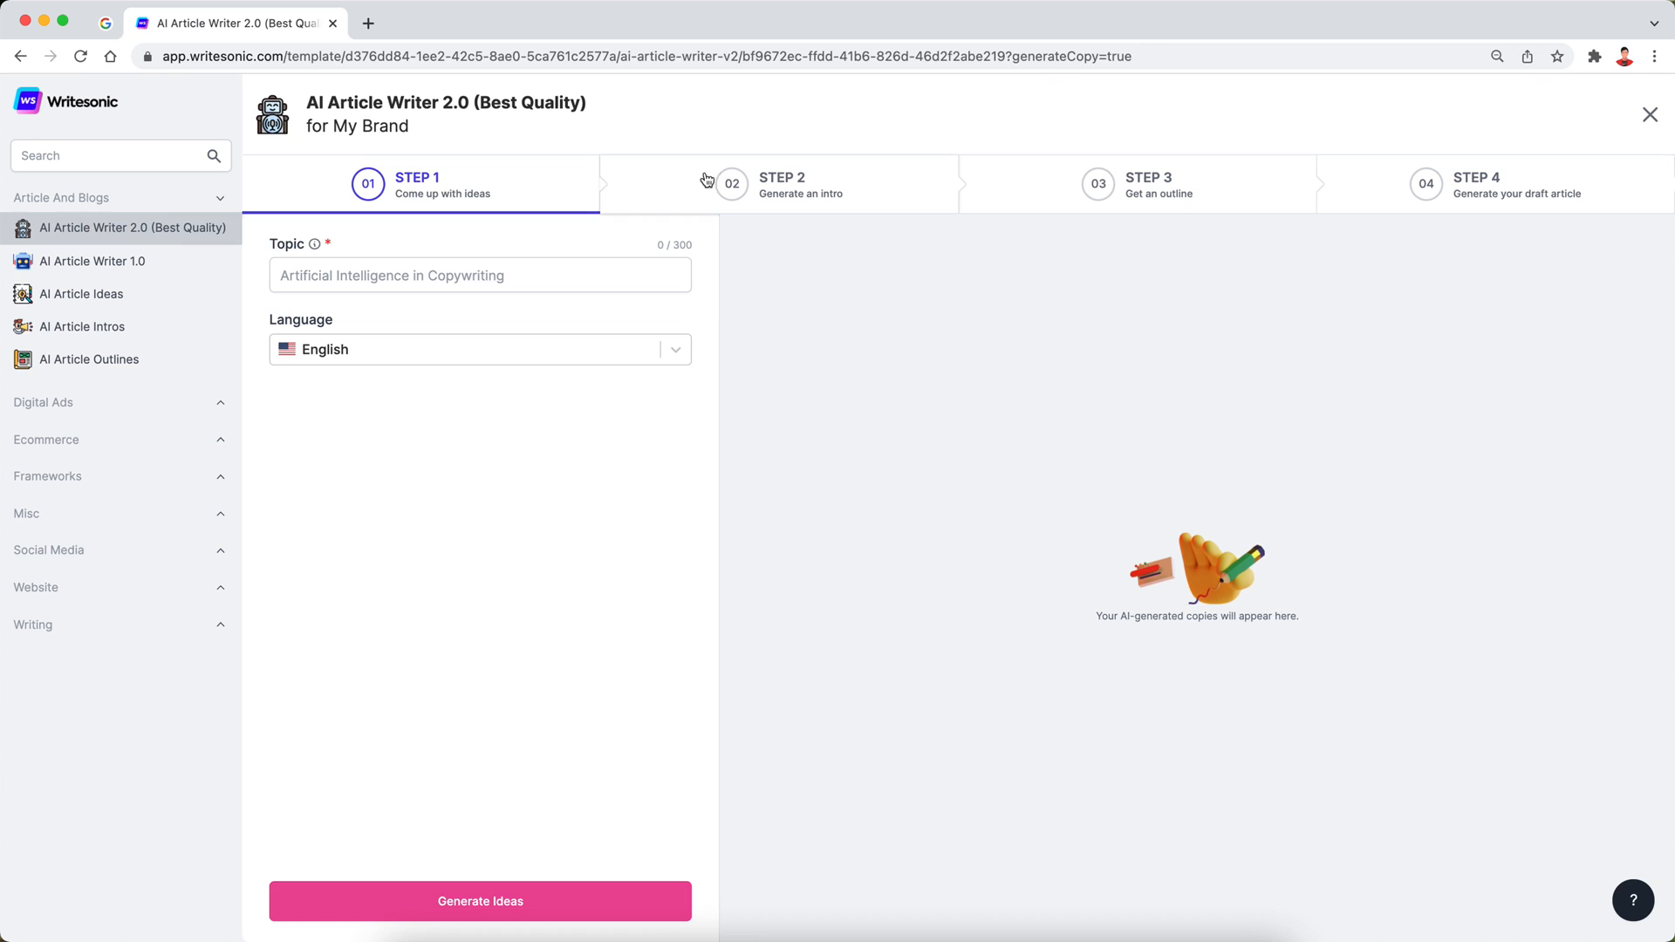
mouse_move(510, 167)
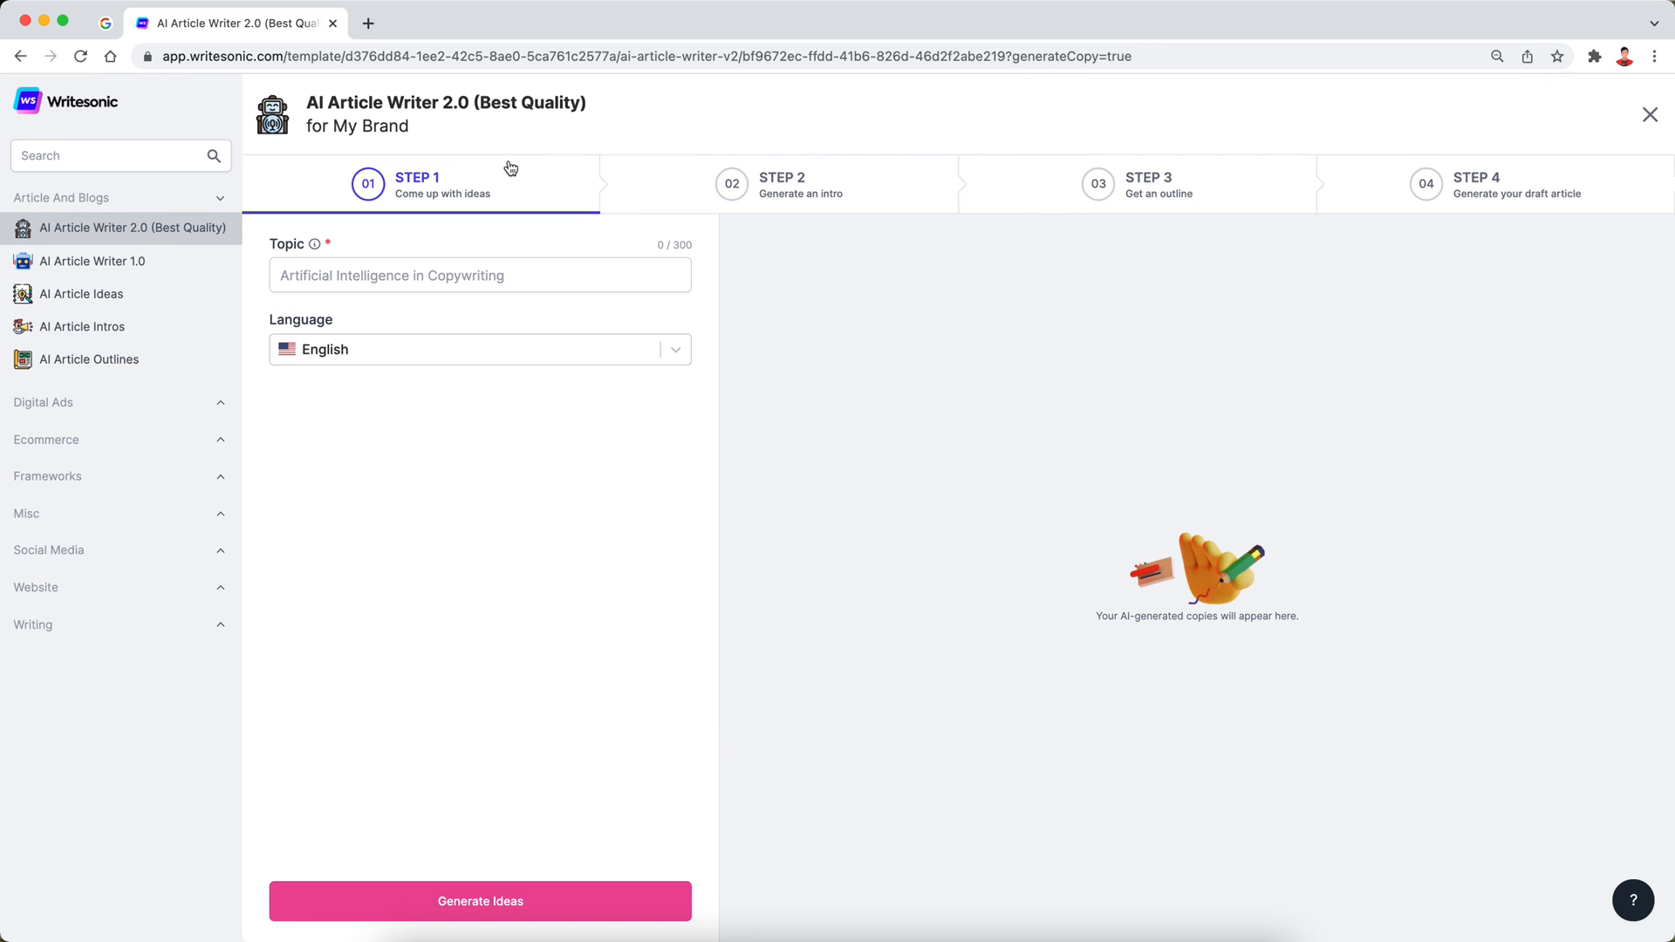
mouse_move(486, 205)
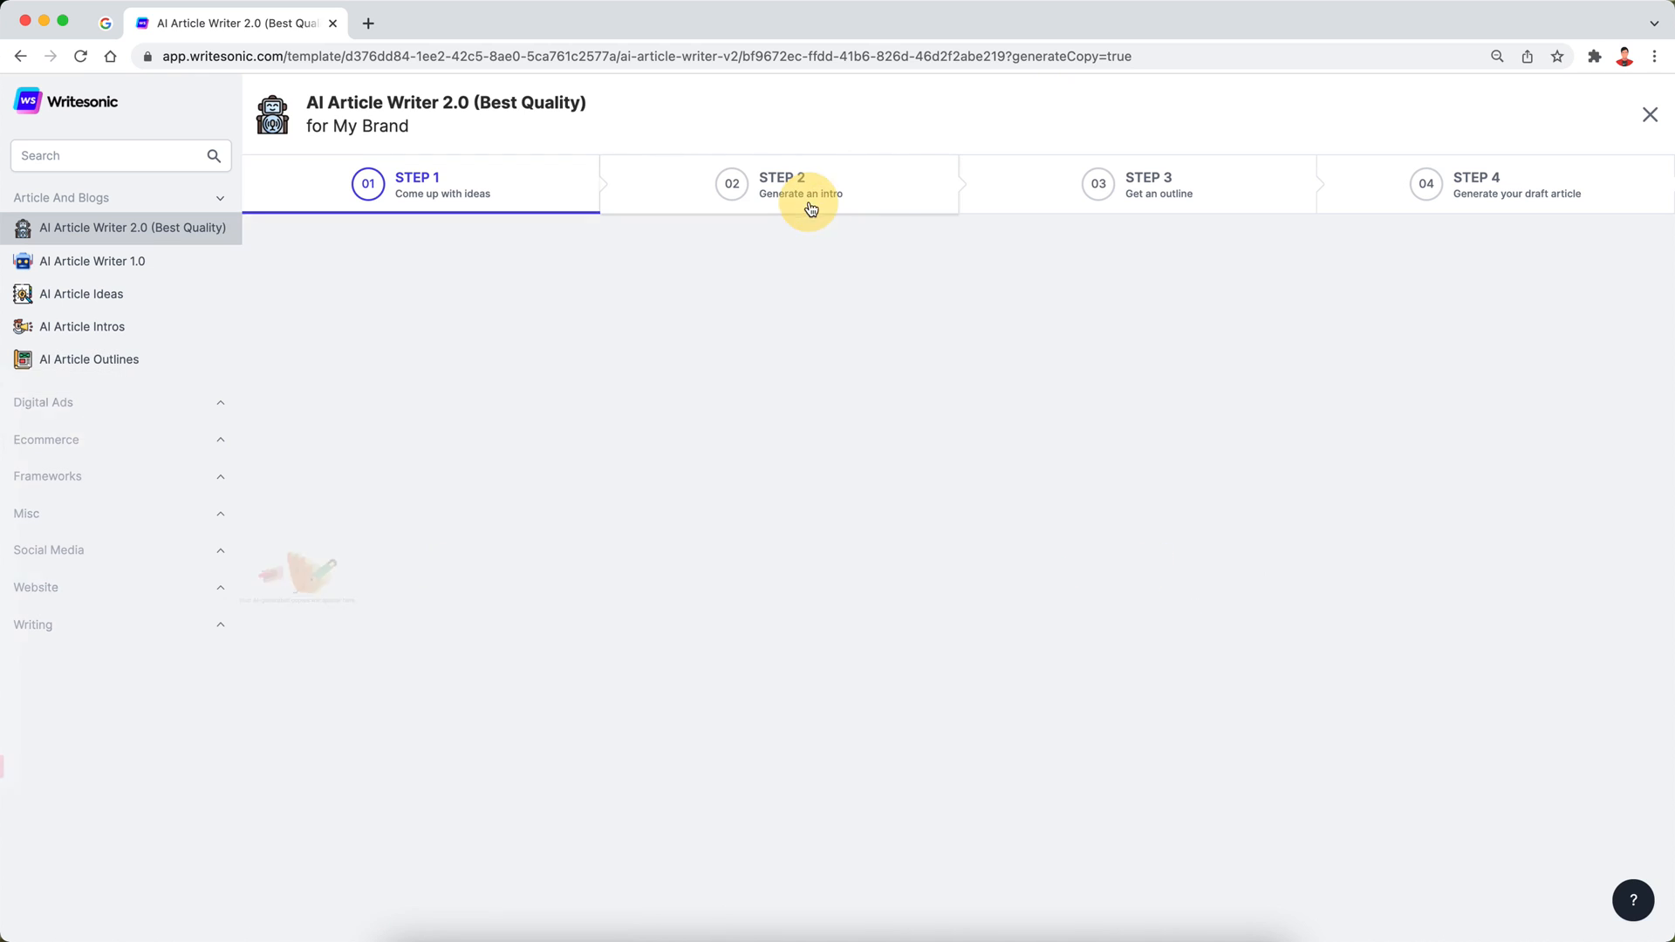
click(780, 185)
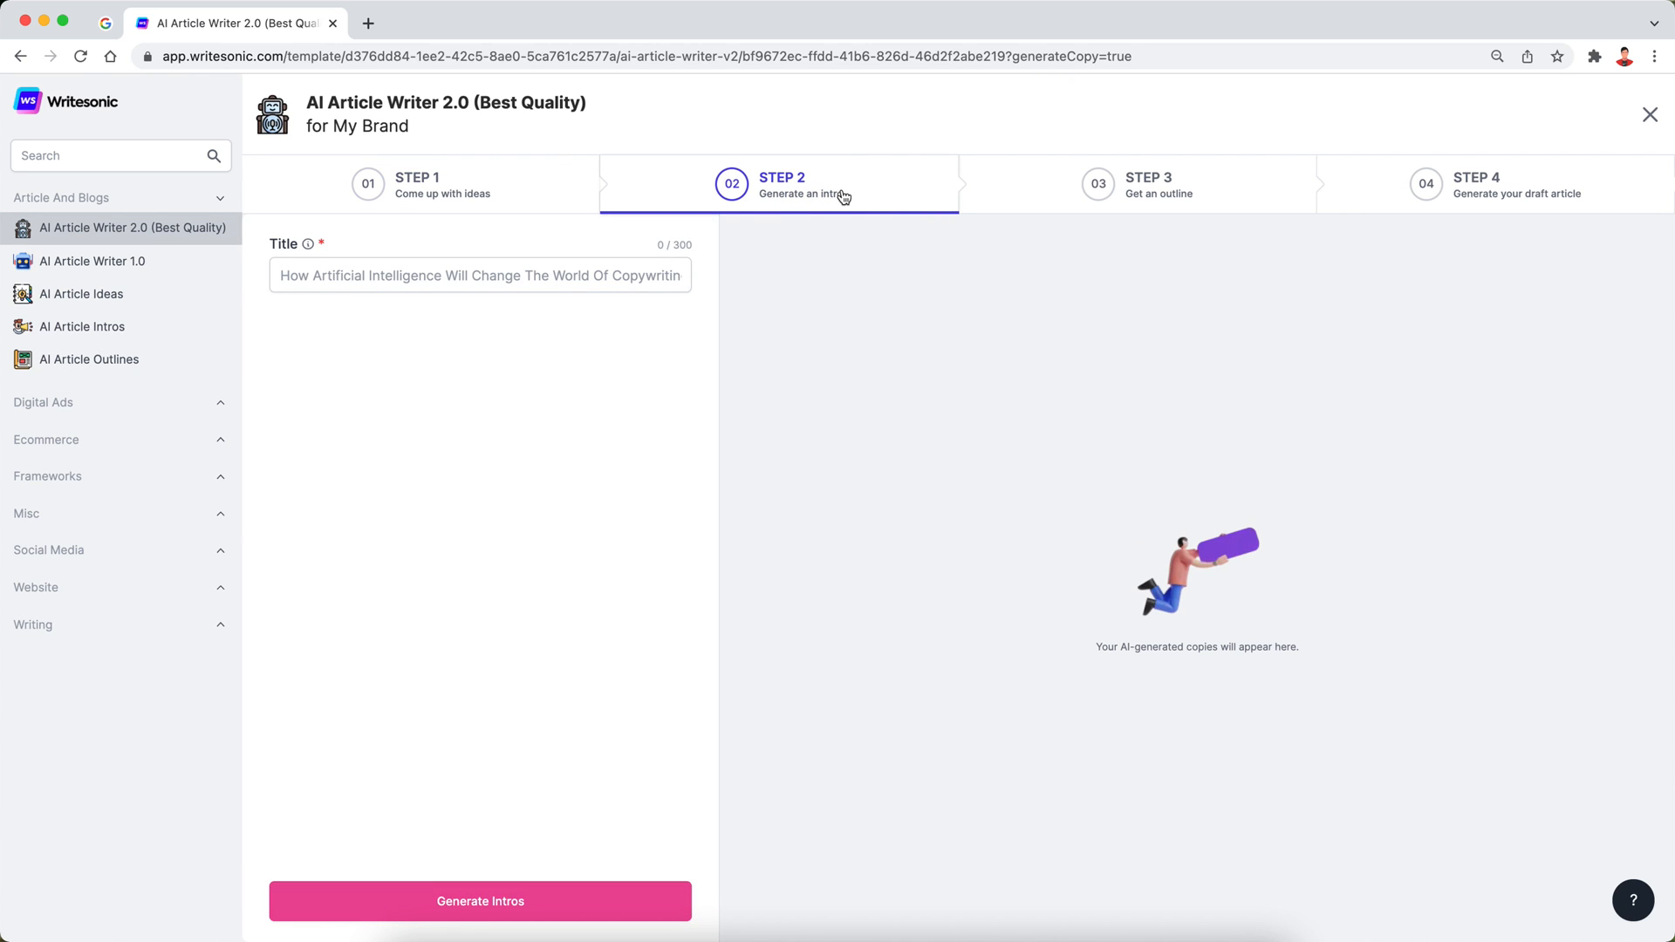
click(1148, 184)
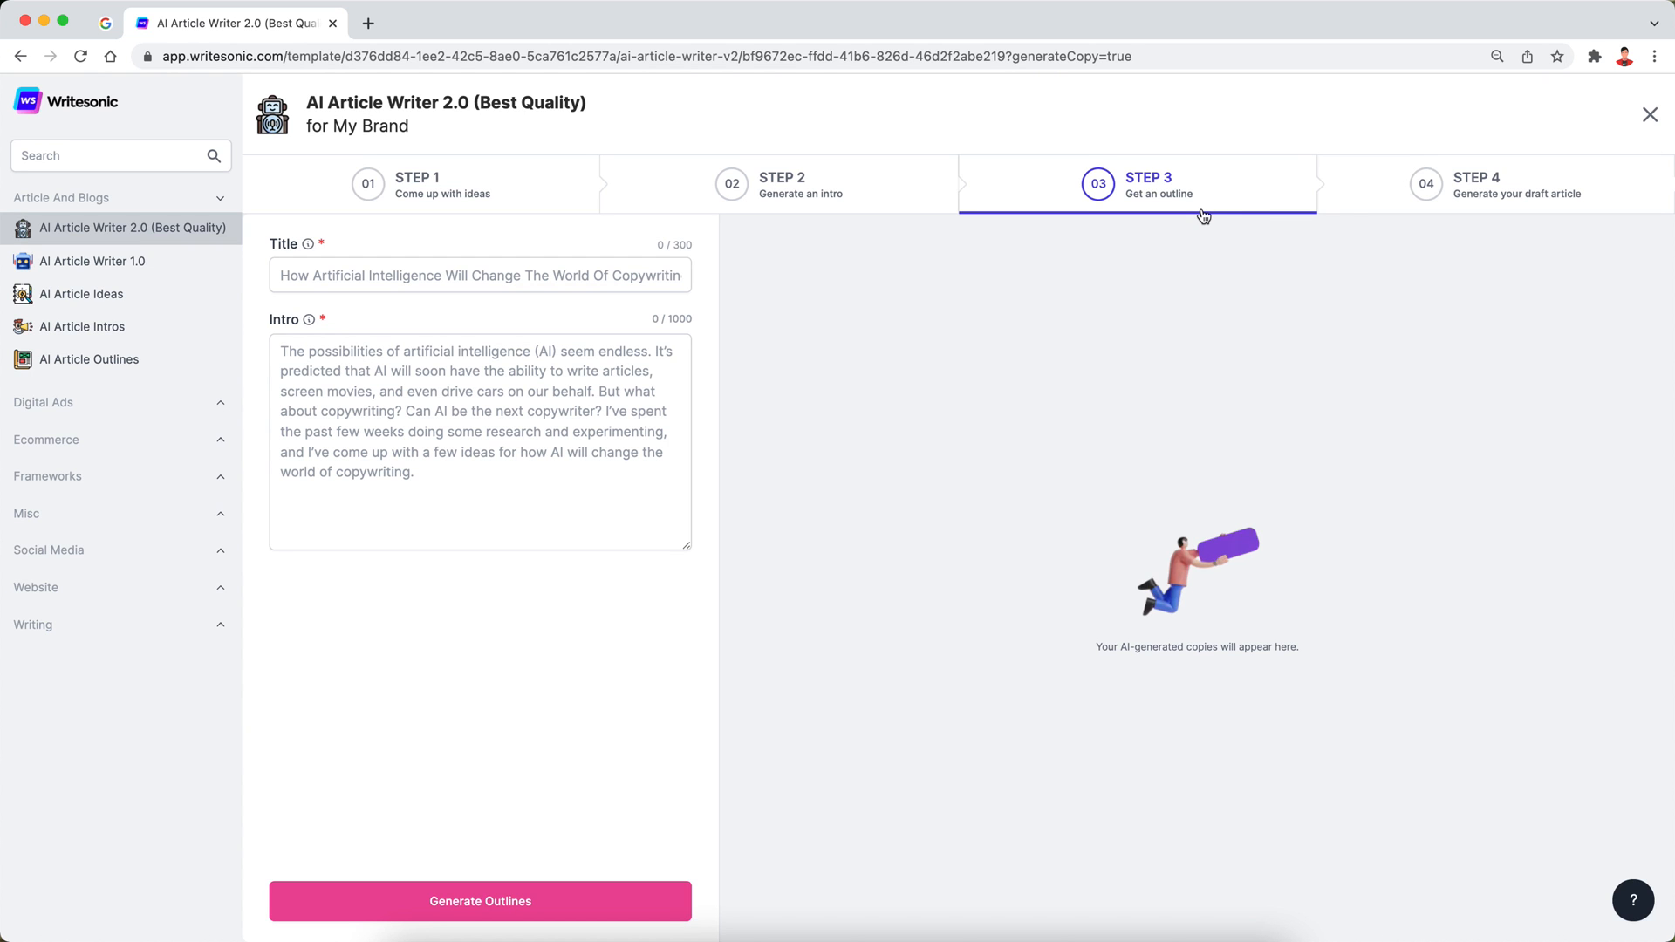
click(479, 900)
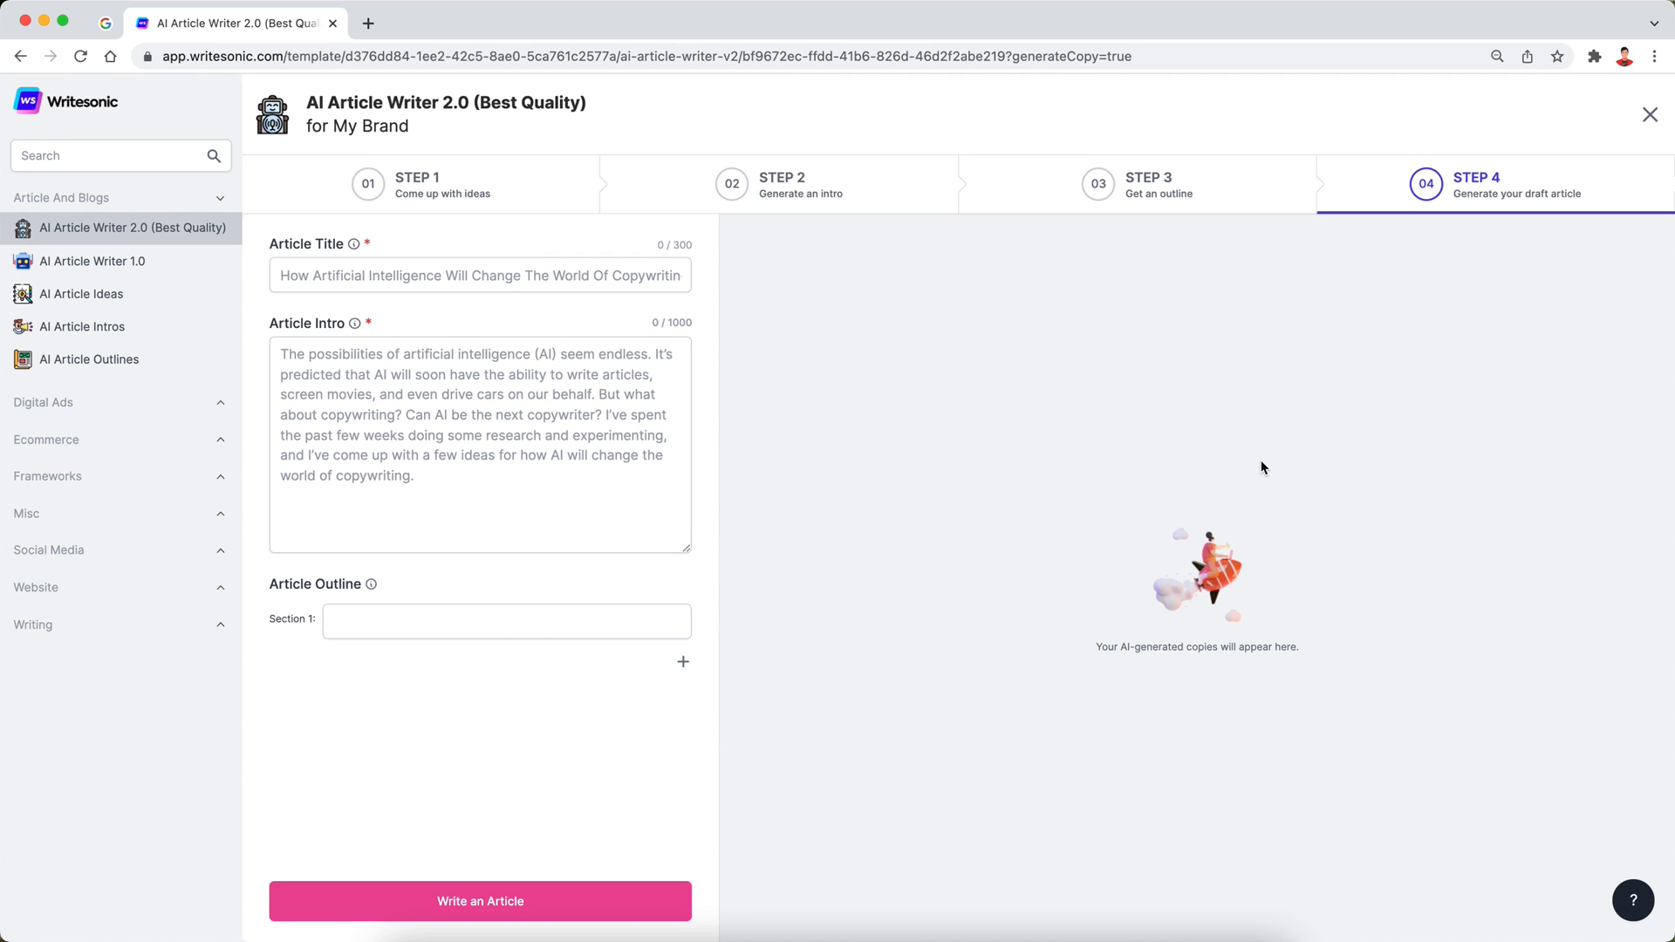
mouse_move(1031, 400)
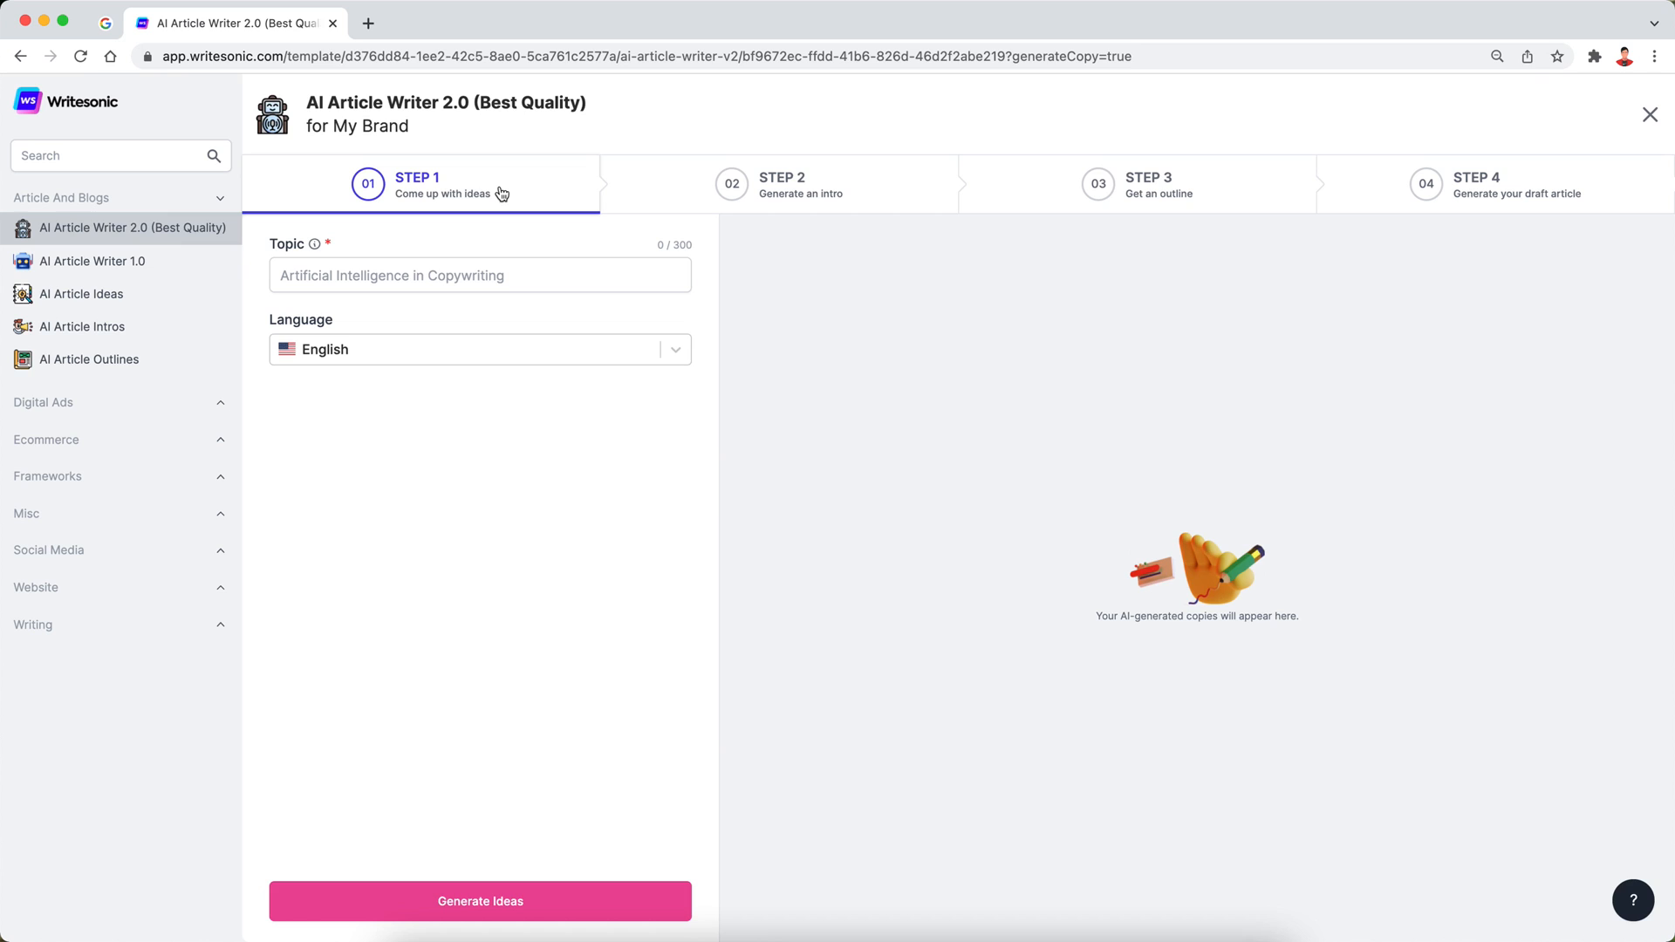
mouse_move(407, 285)
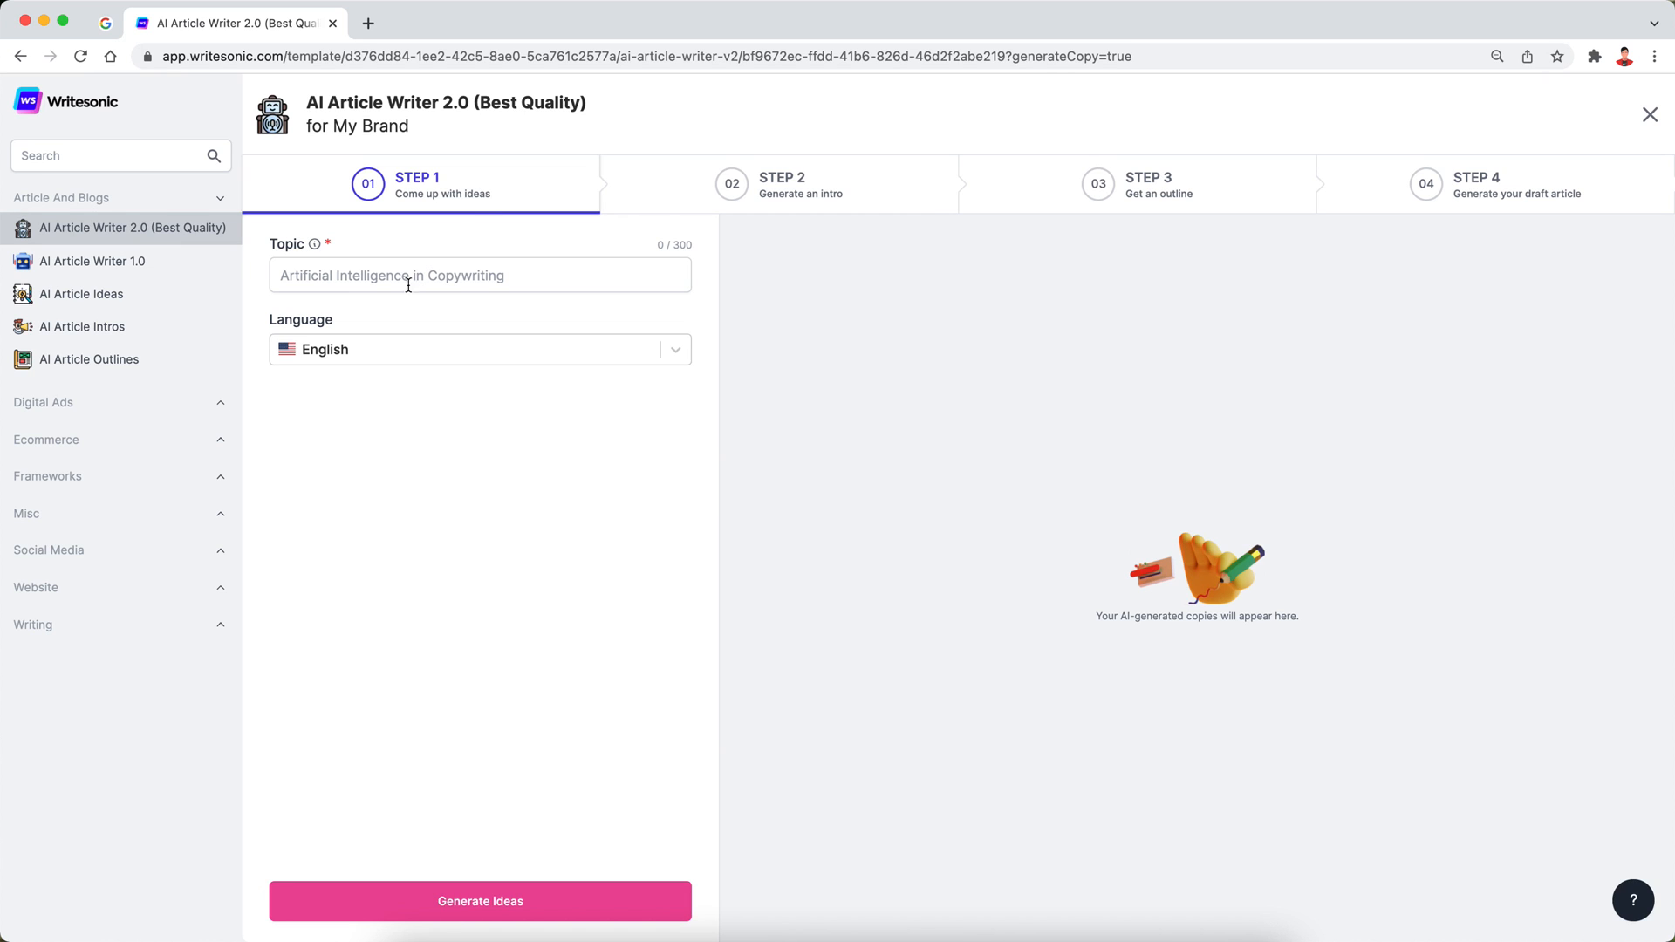
Inspect the Step 4 draft form's title and intro fields, leaving the example text unchanged
click(479, 275)
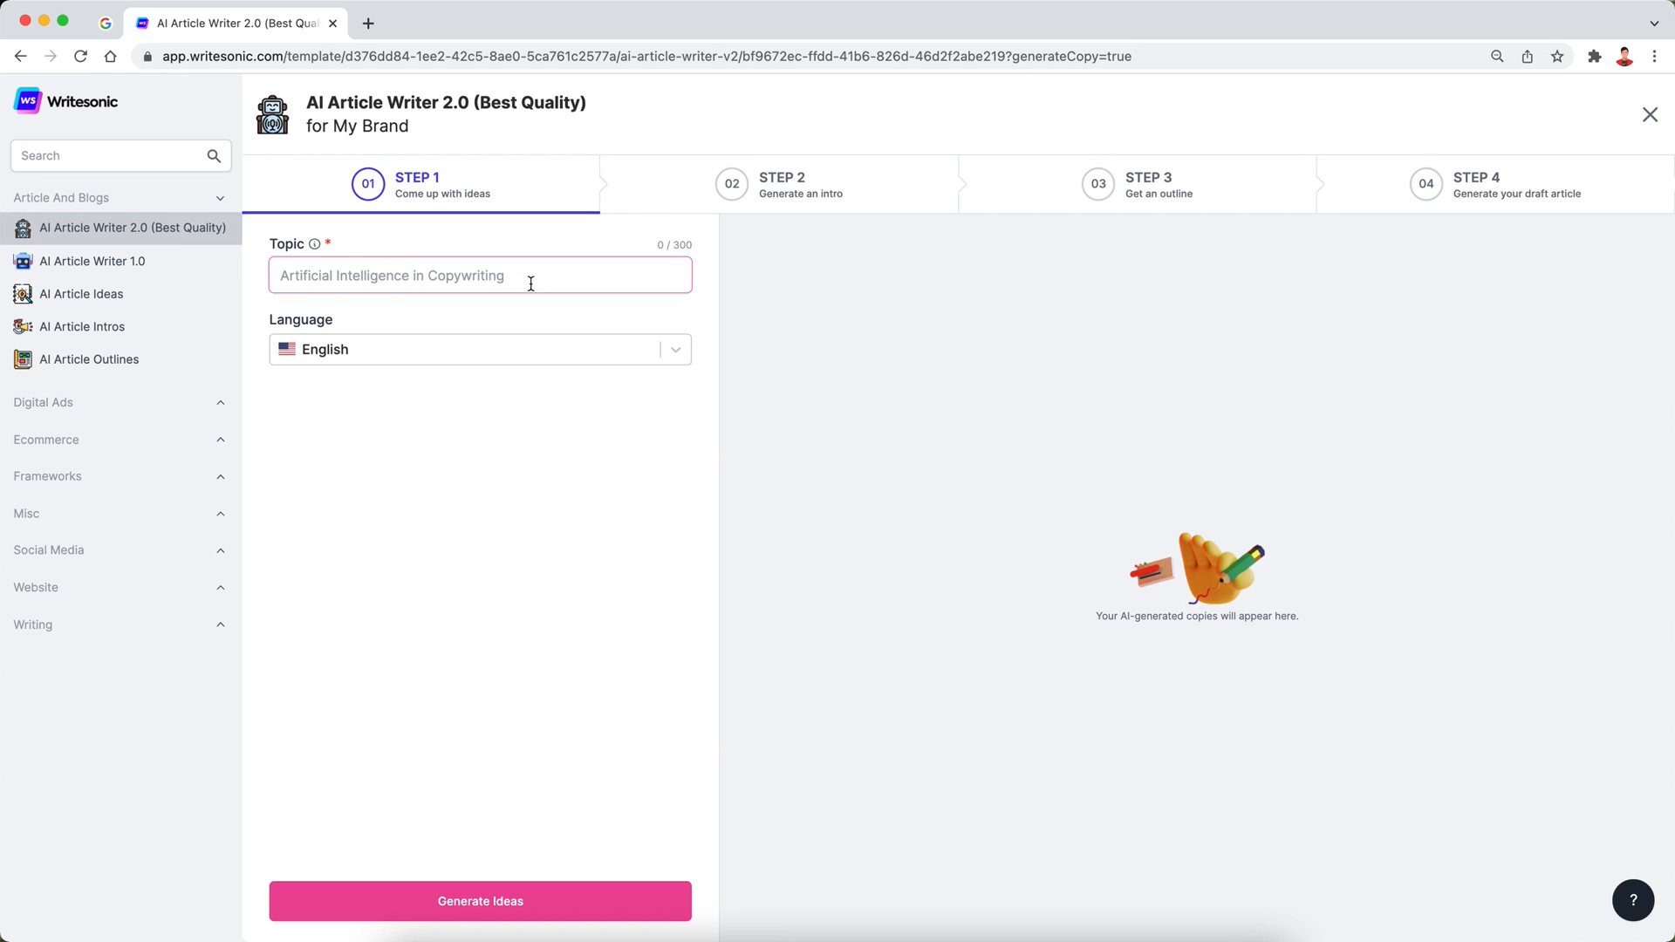
mouse_move(1371, 219)
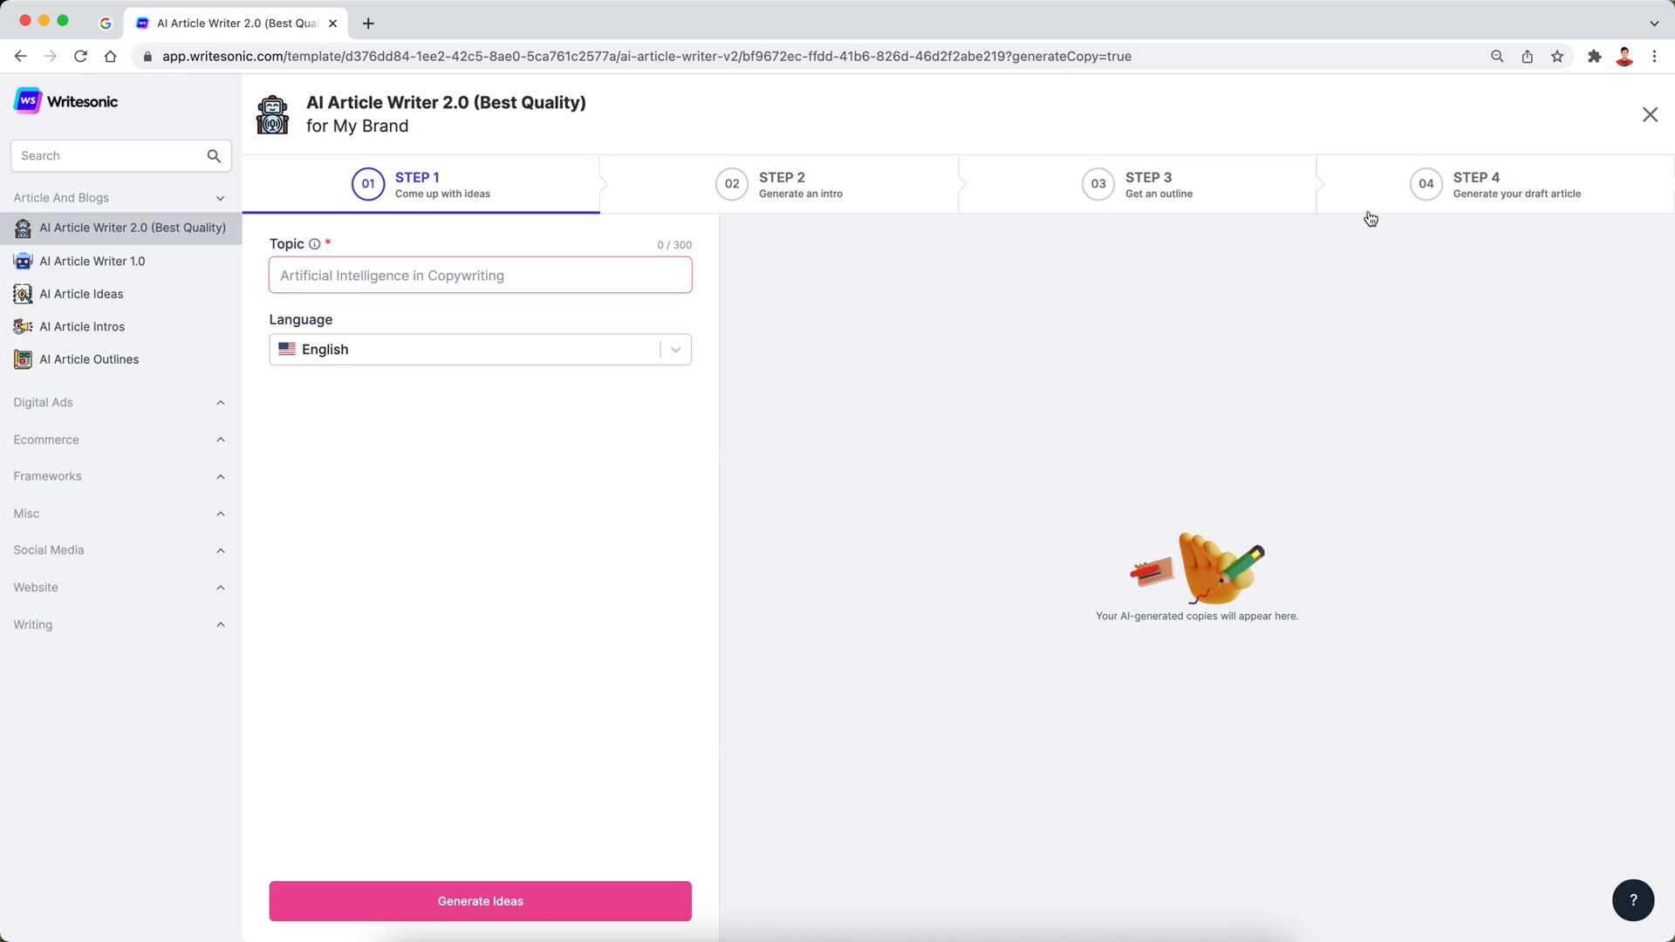
mouse_move(884, 200)
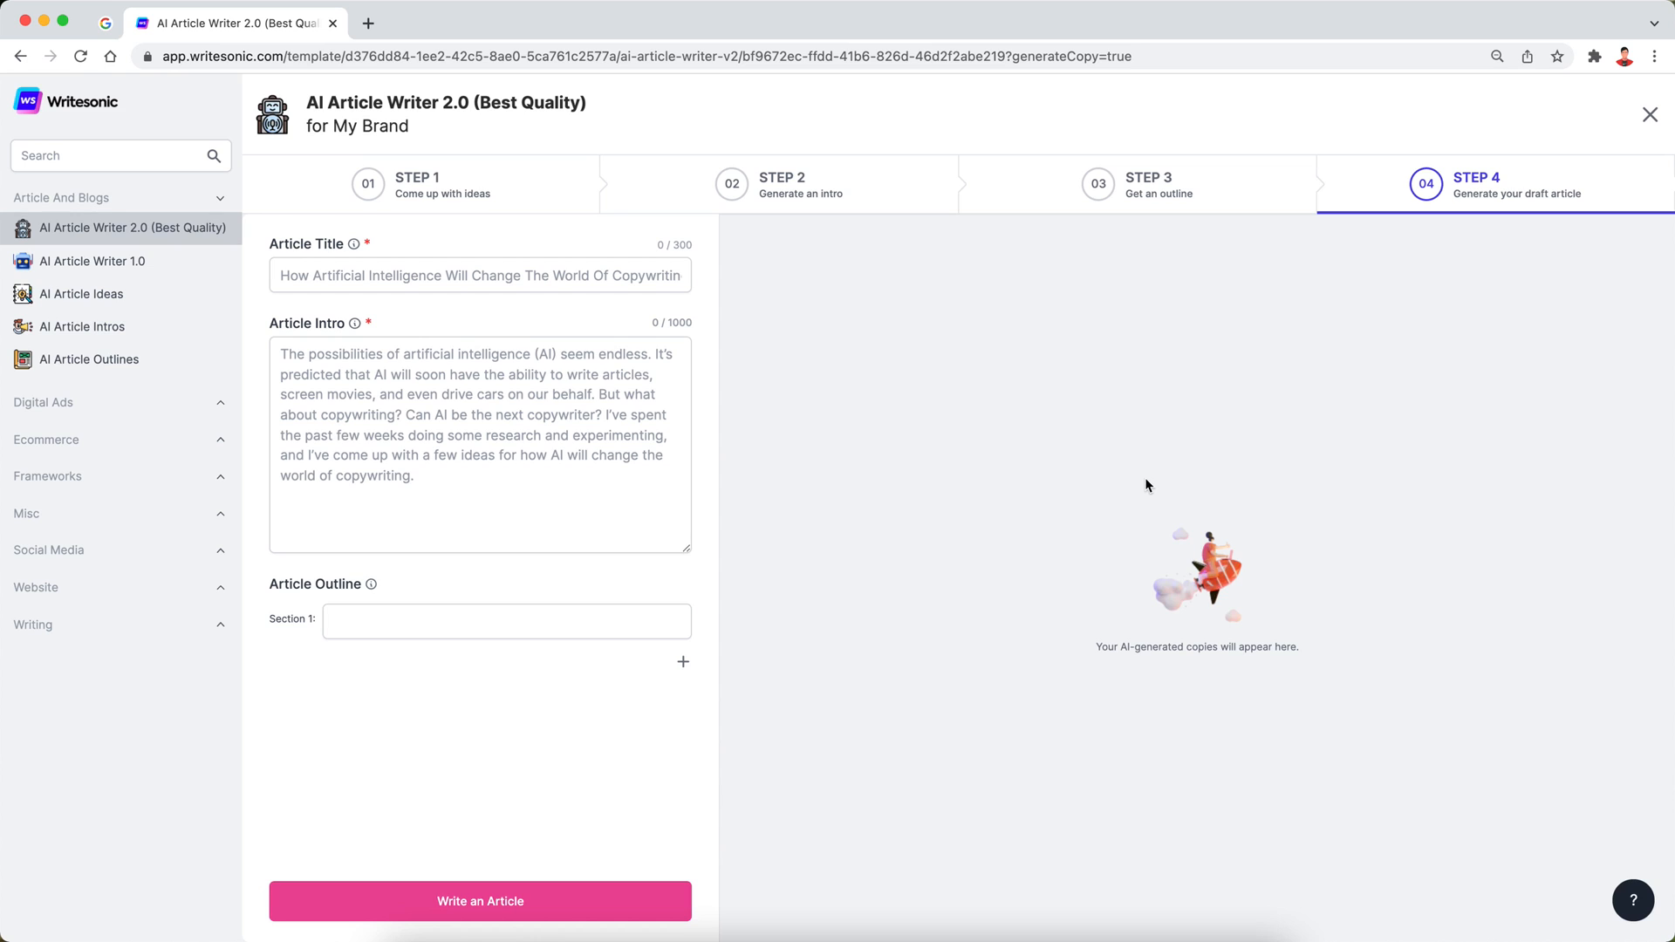
mouse_move(872, 503)
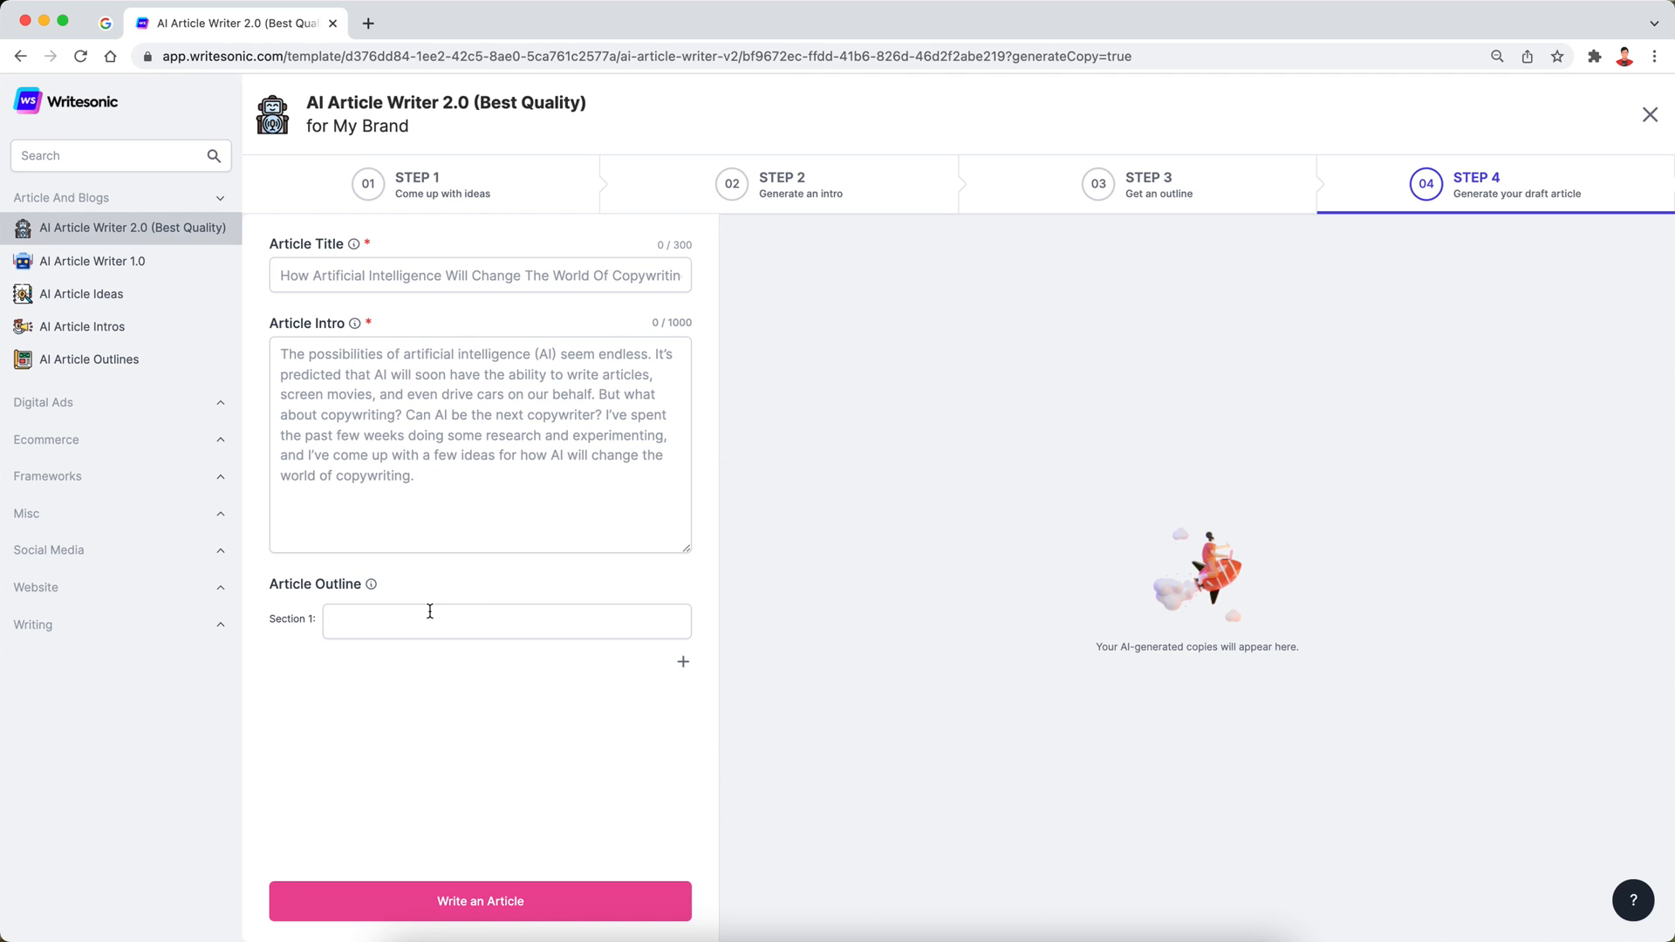
mouse_move(491, 708)
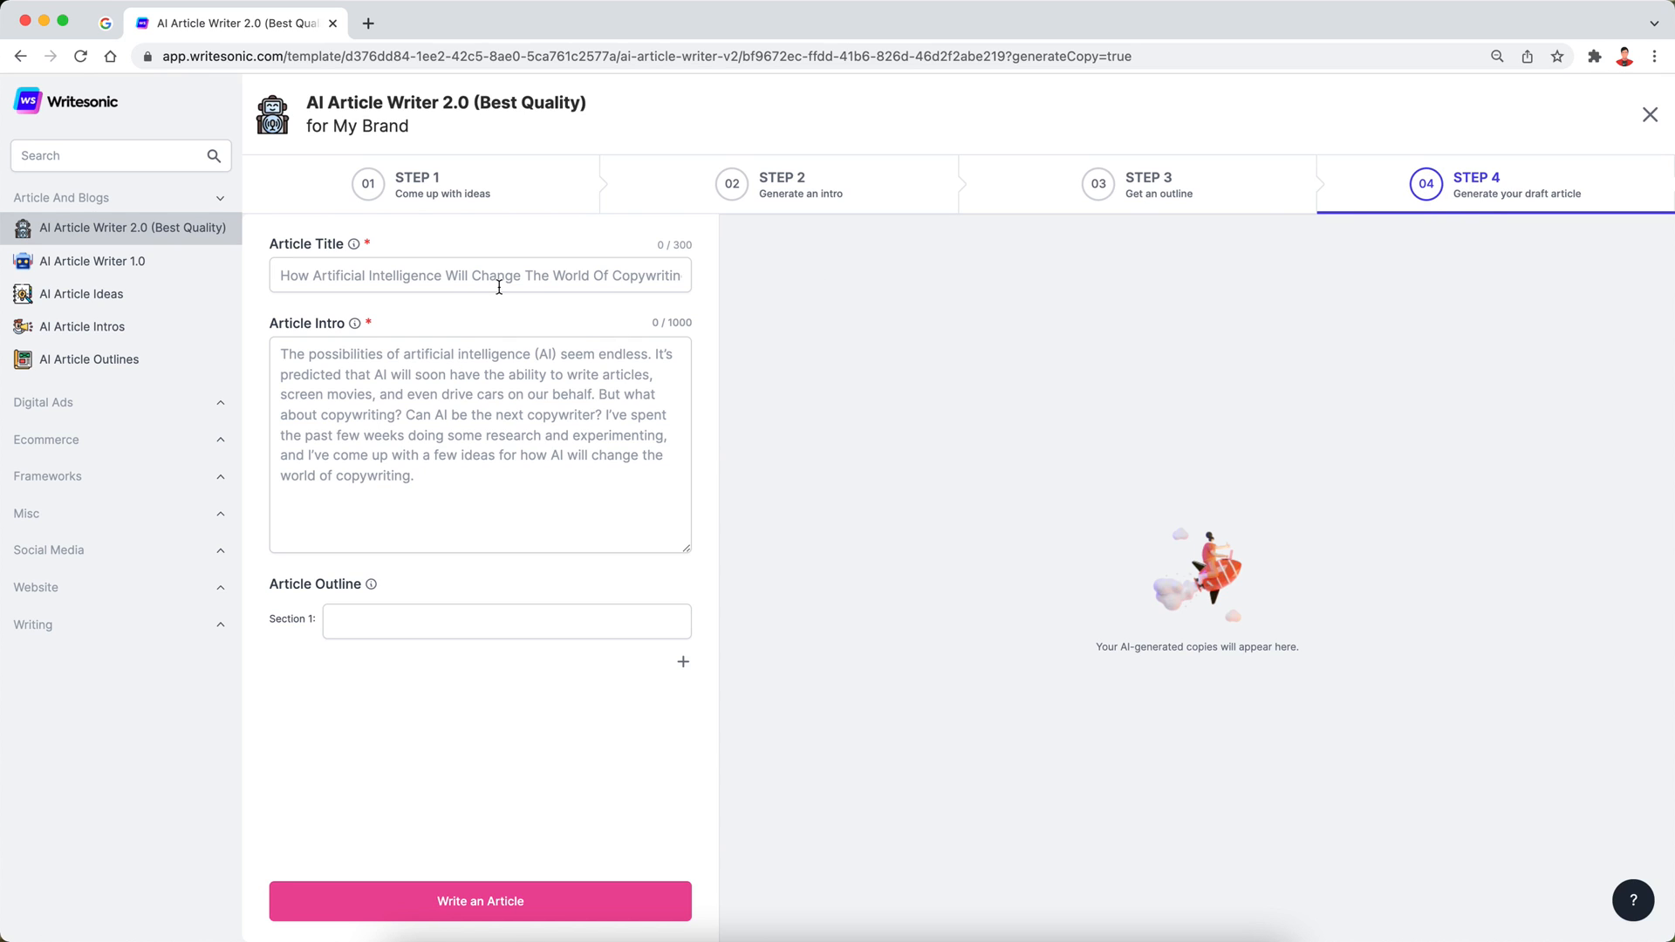
click(479, 274)
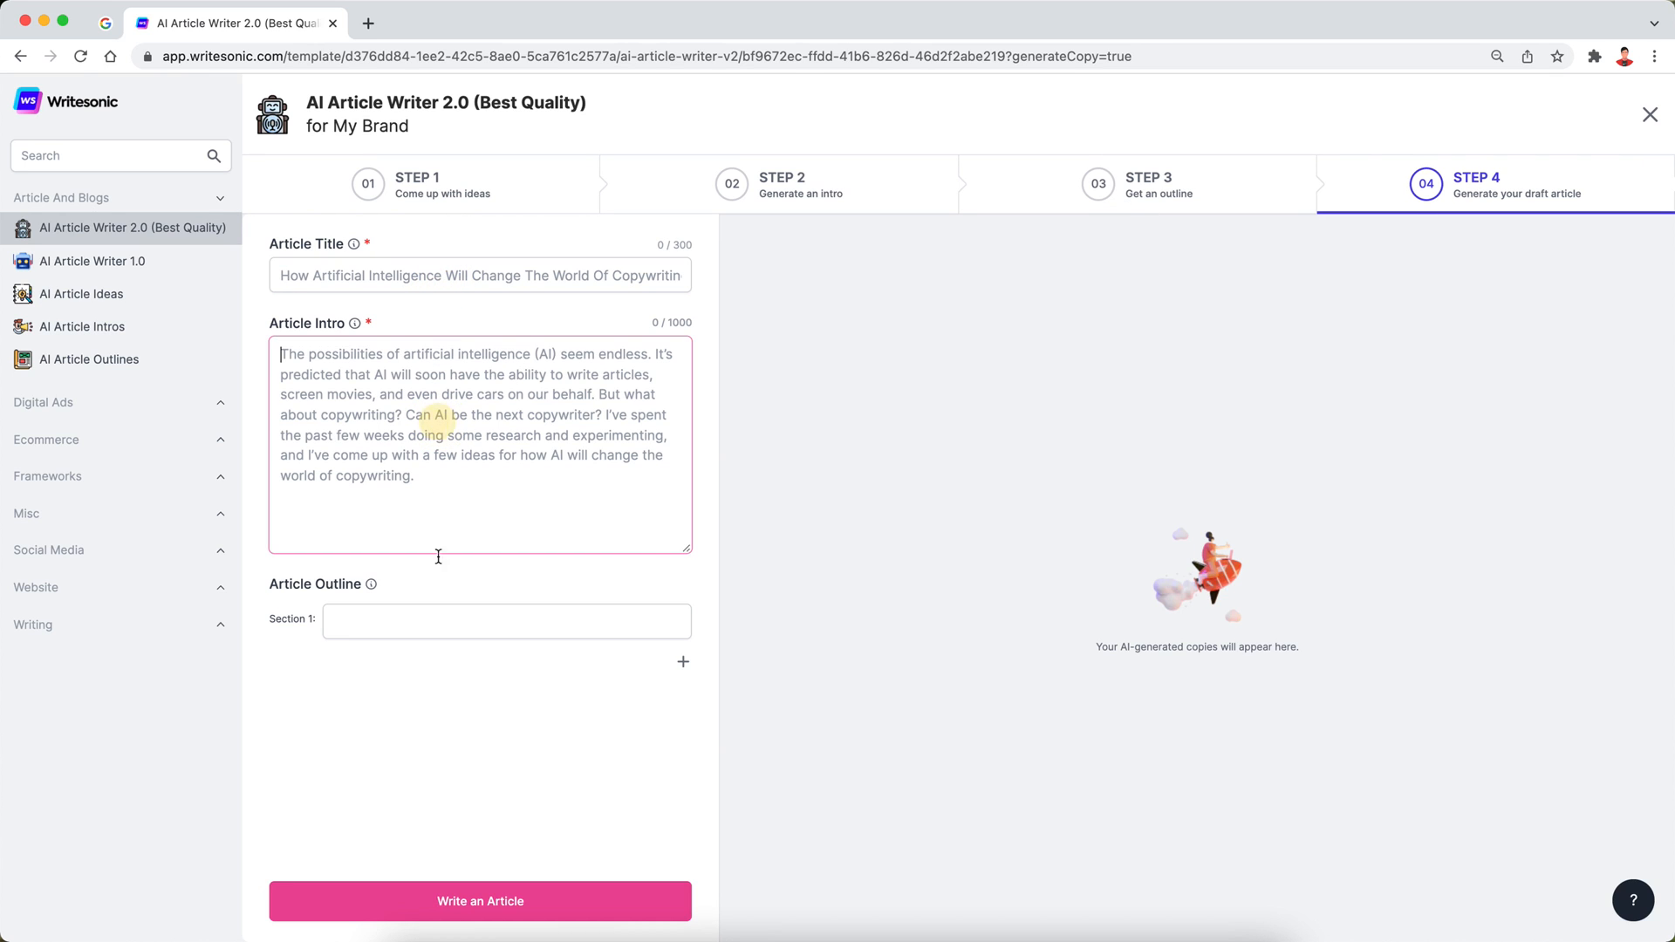
click(506, 620)
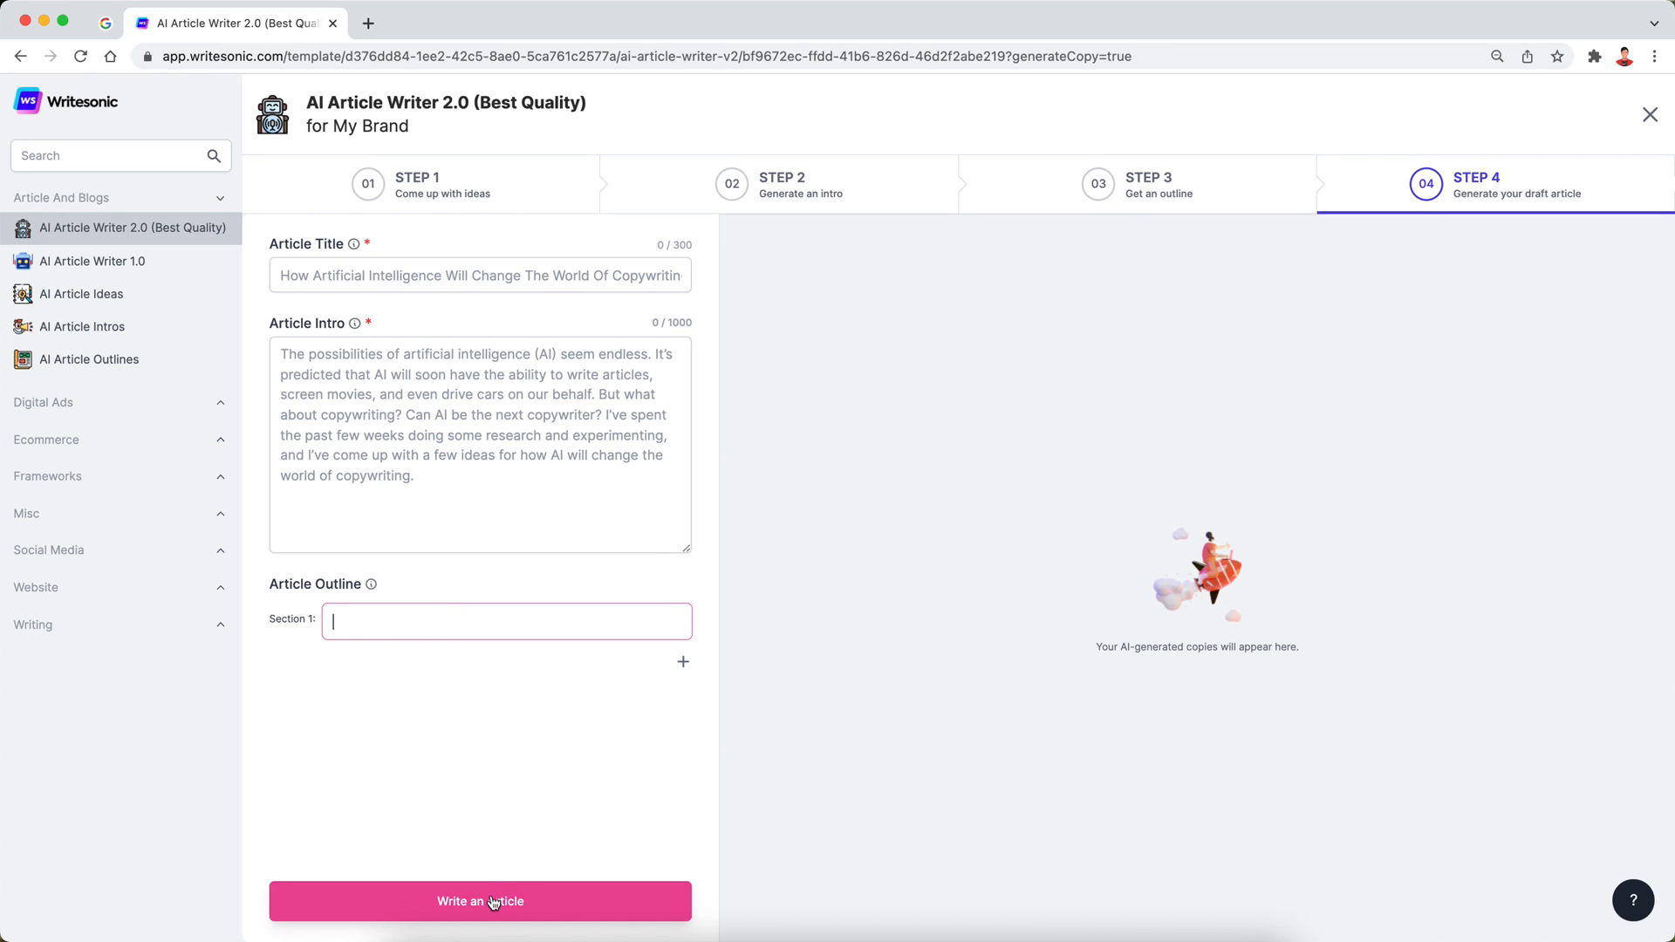
mouse_move(561, 820)
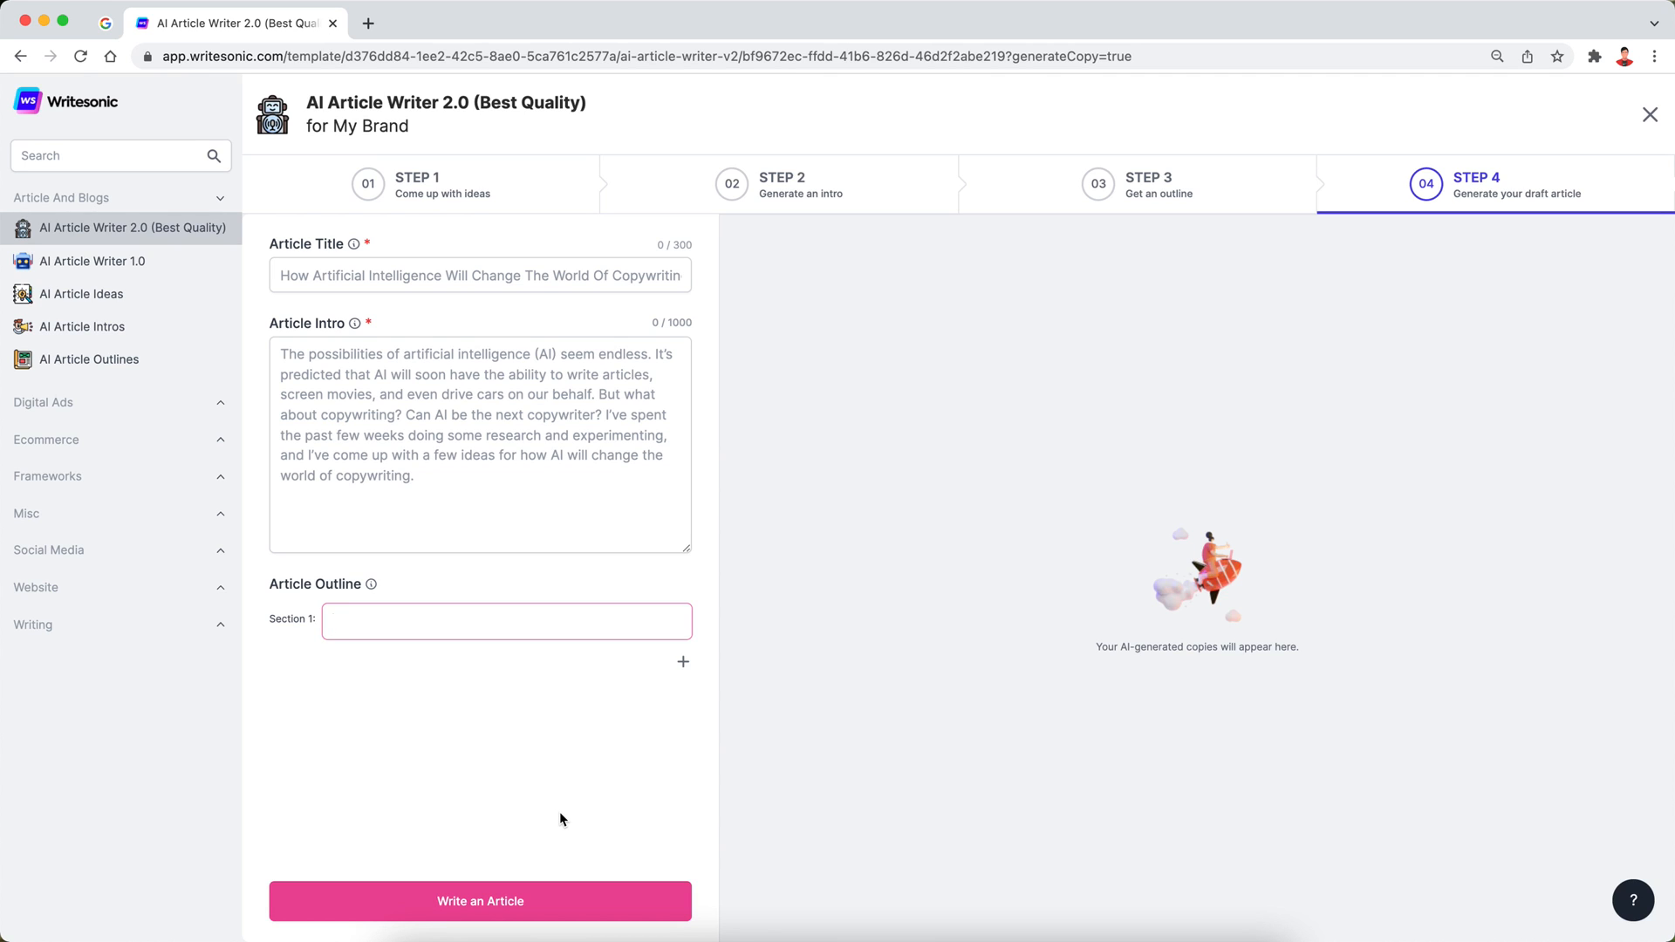
click(506, 620)
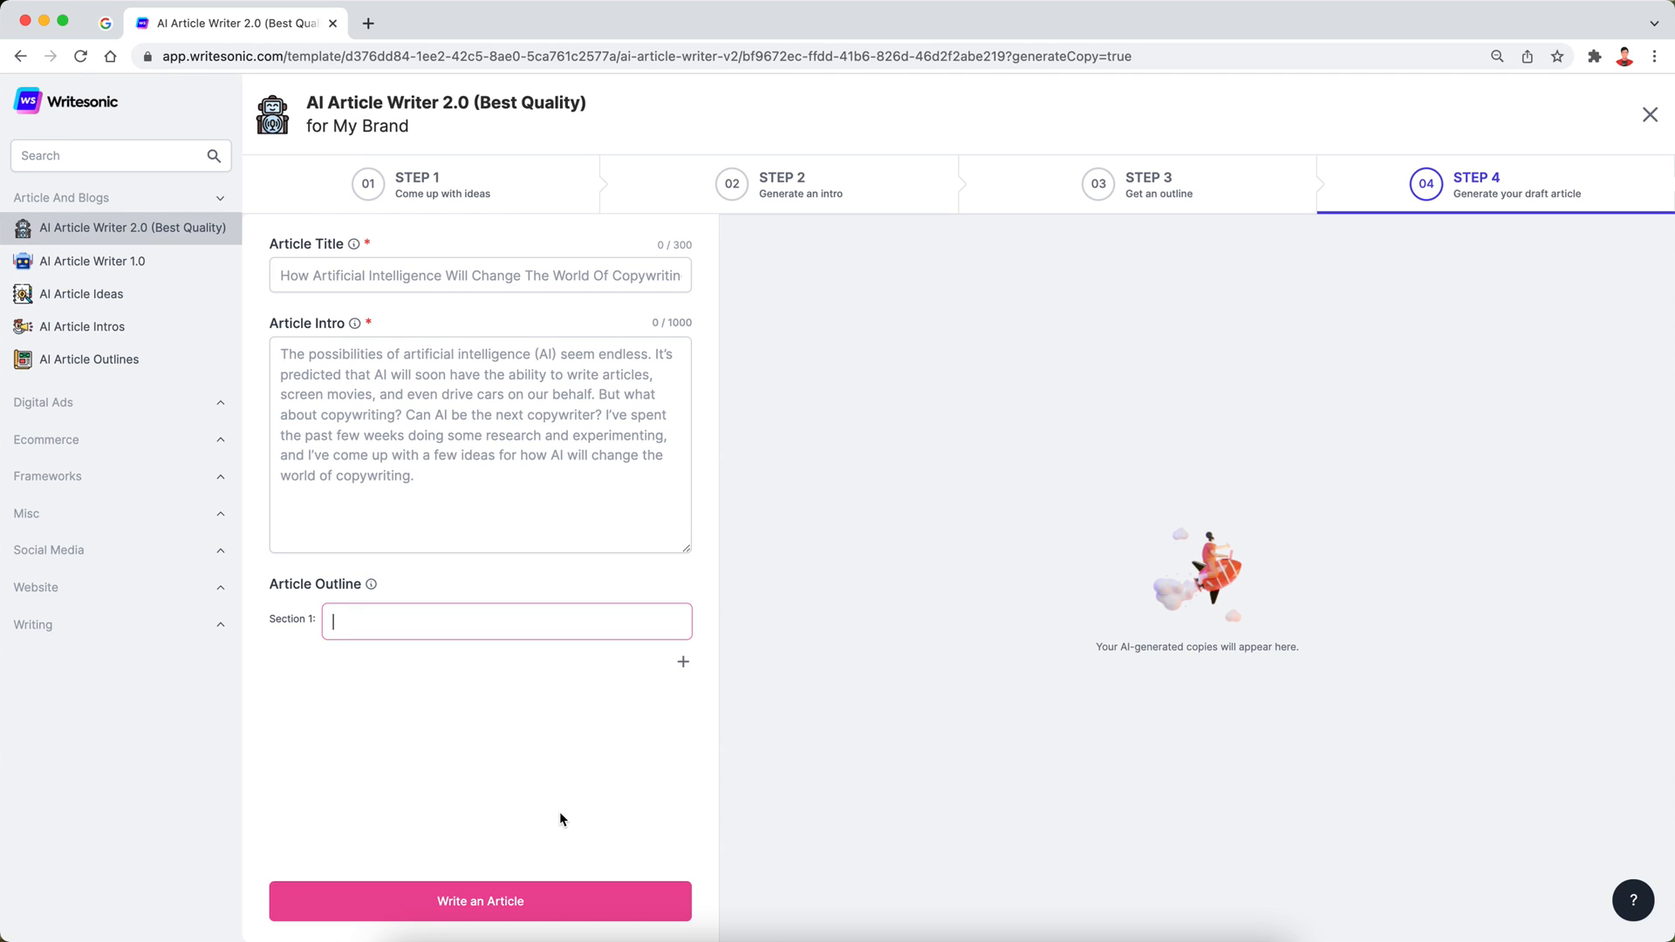
mouse_move(475, 332)
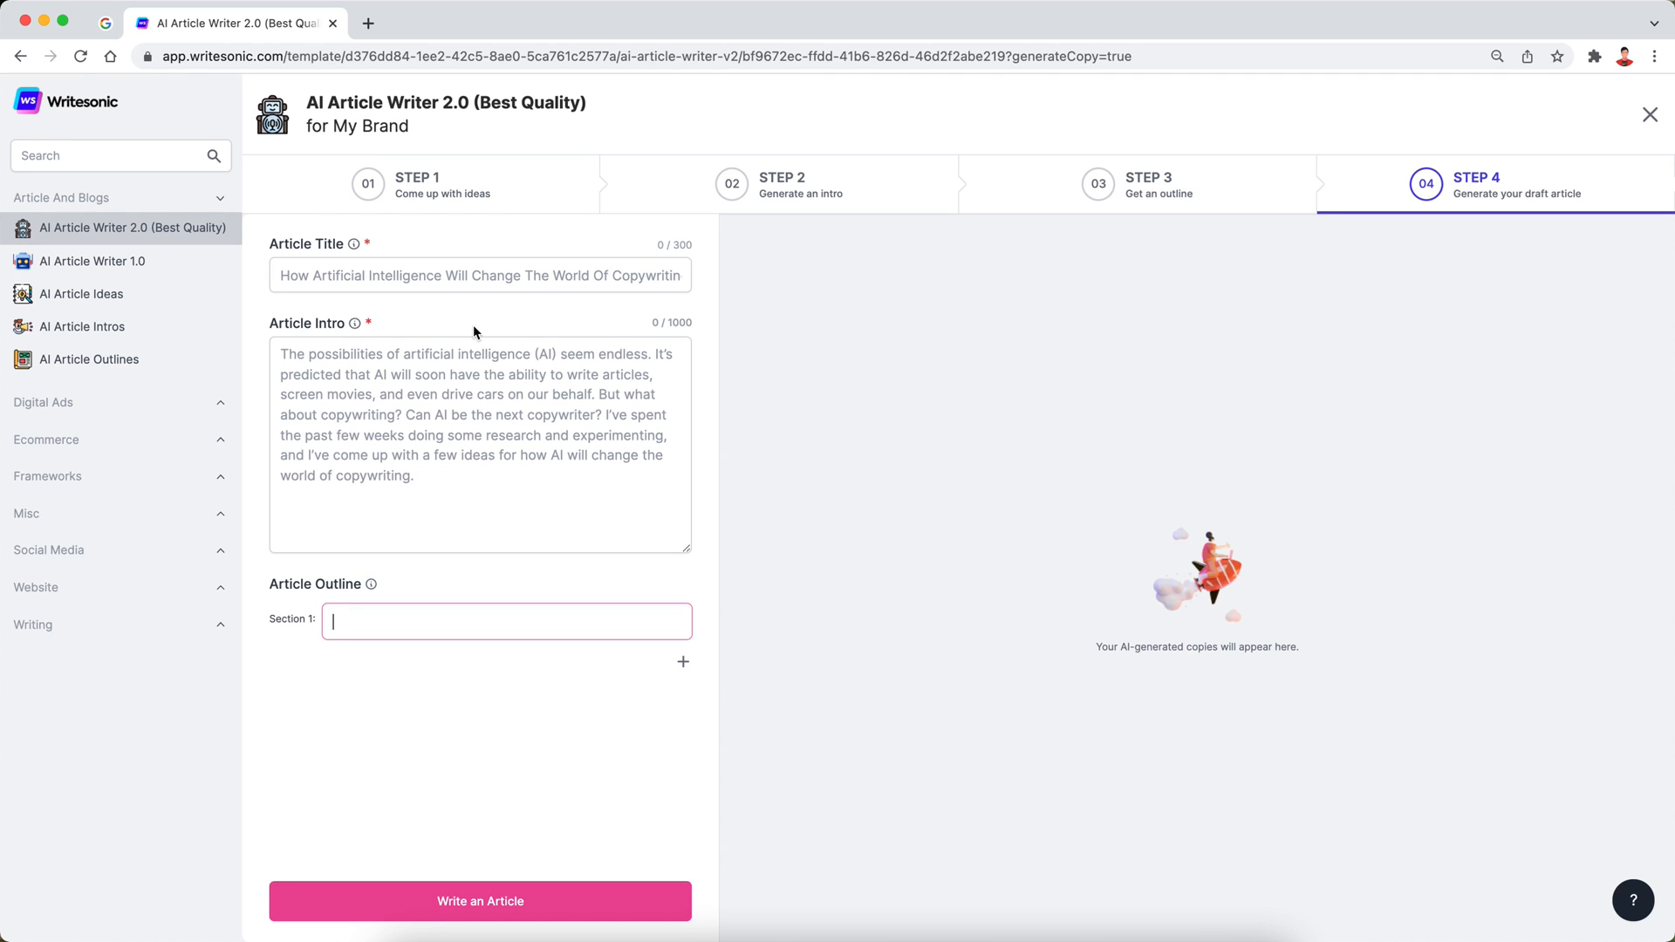
mouse_move(491, 300)
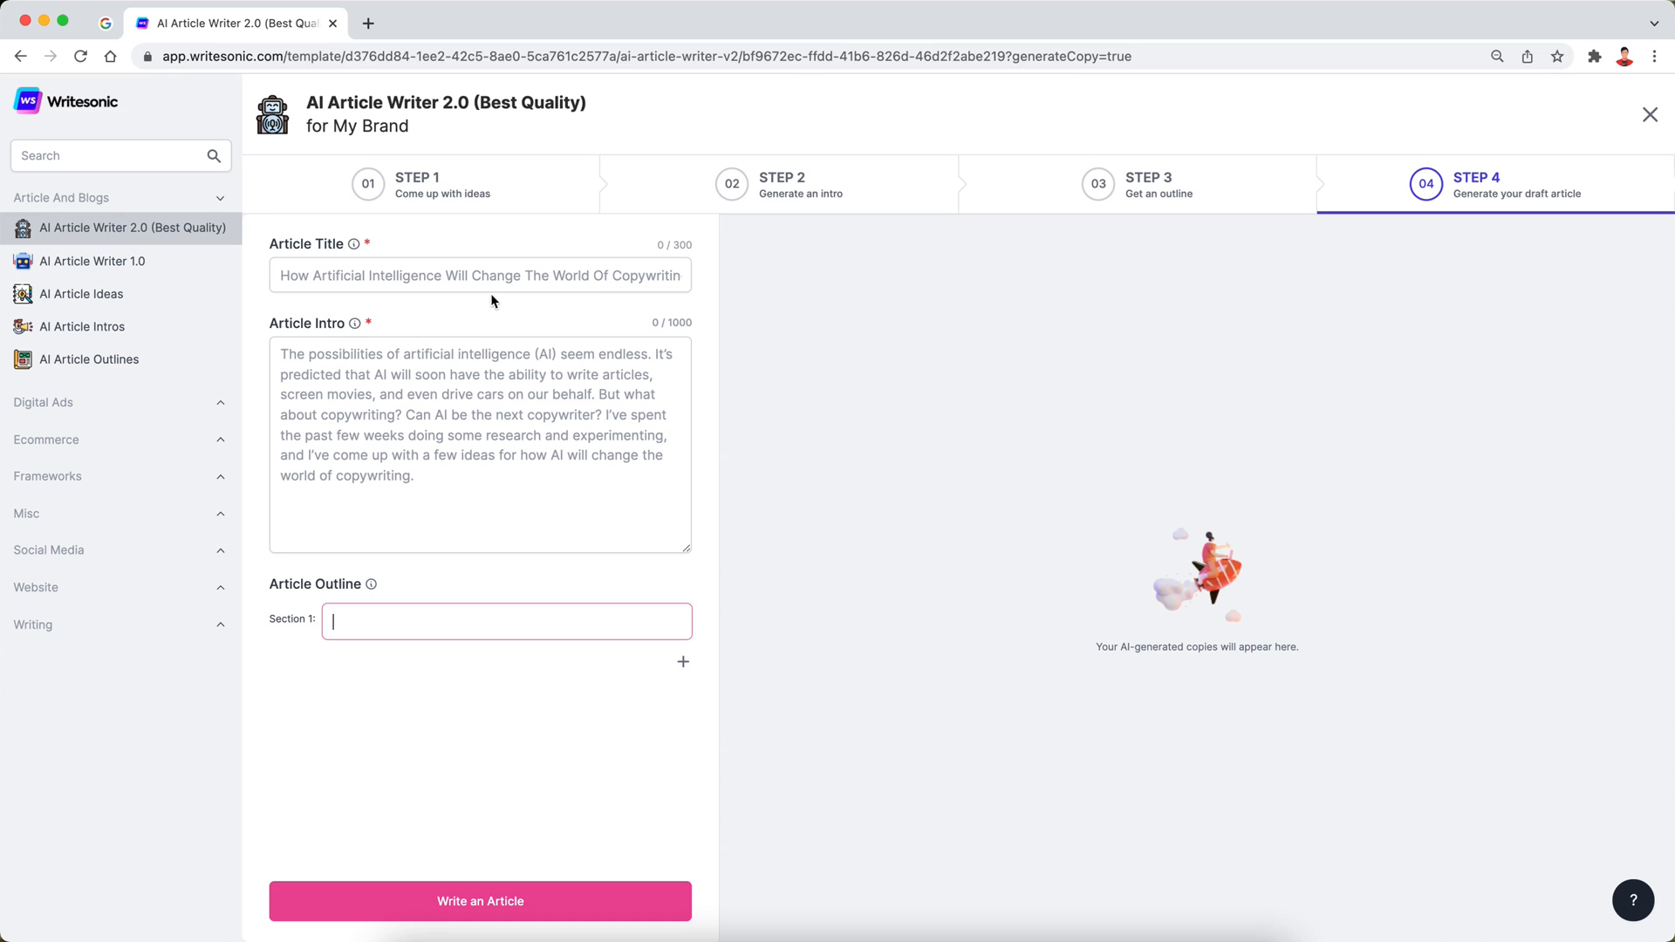
click(479, 443)
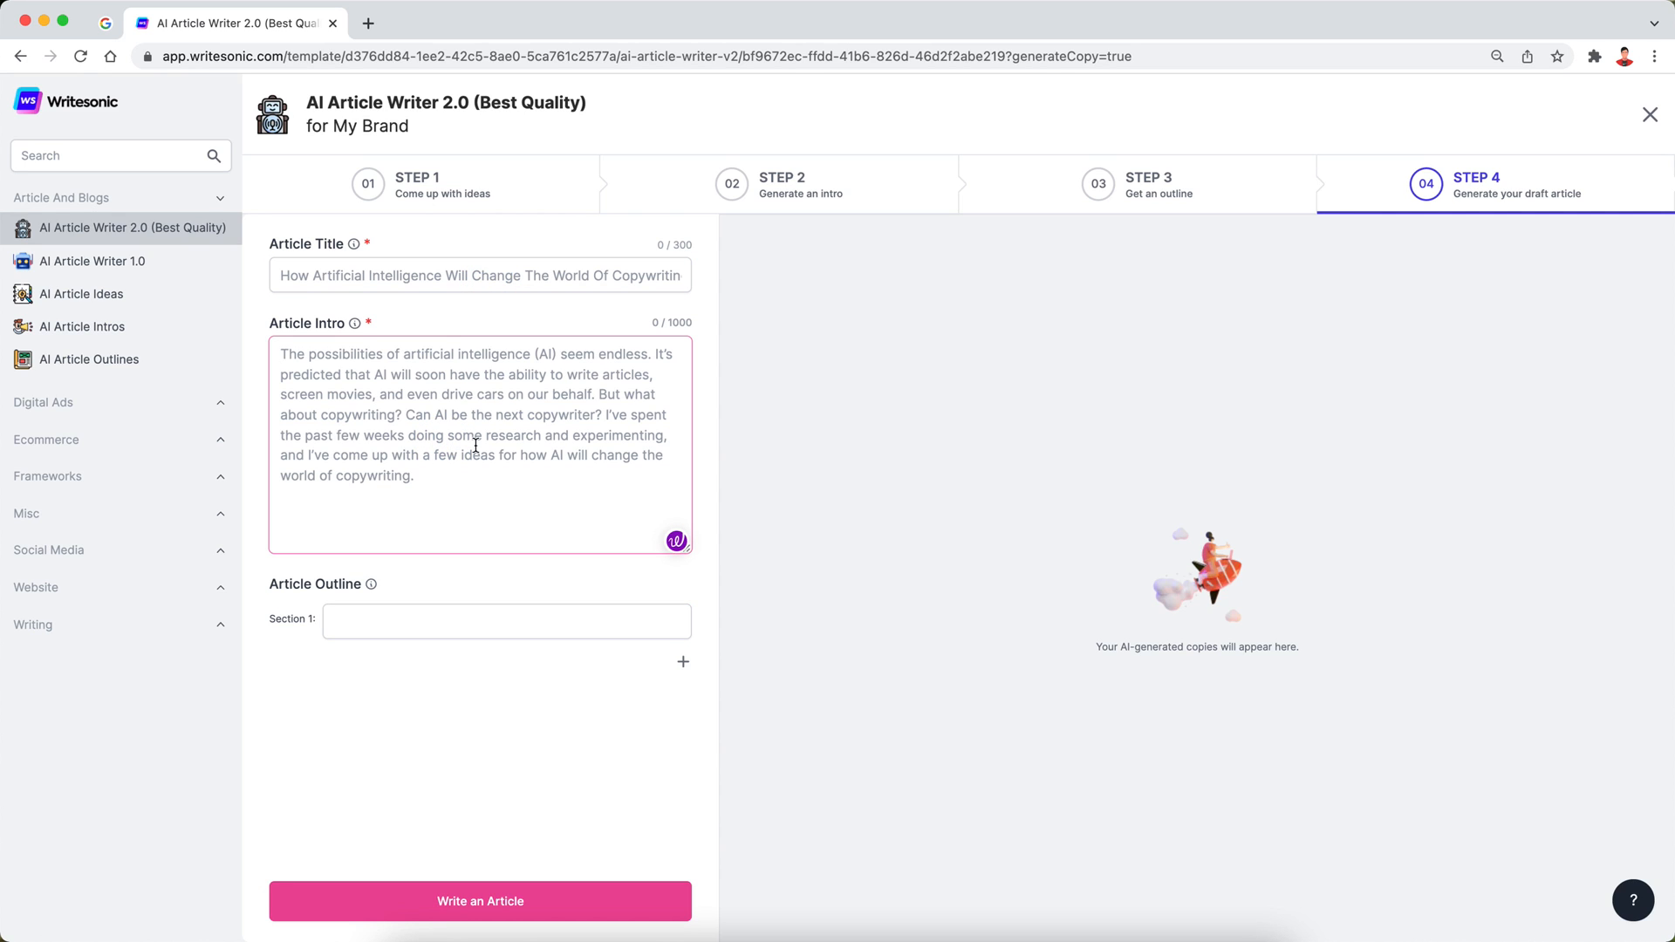
mouse_move(416, 619)
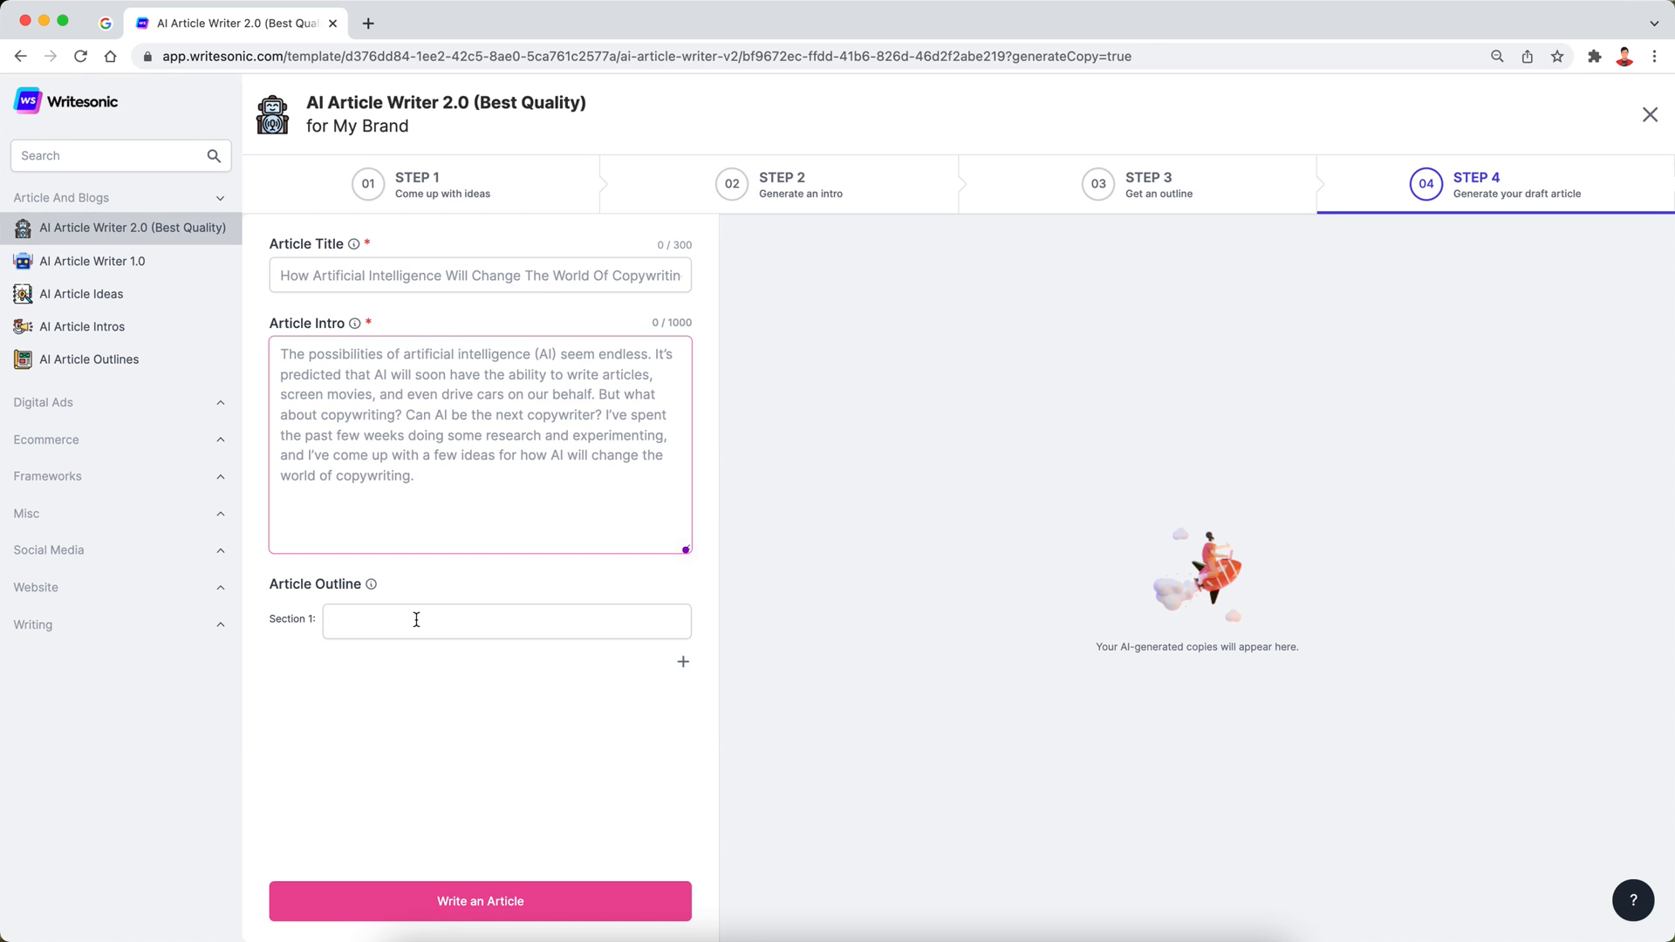
mouse_move(496, 415)
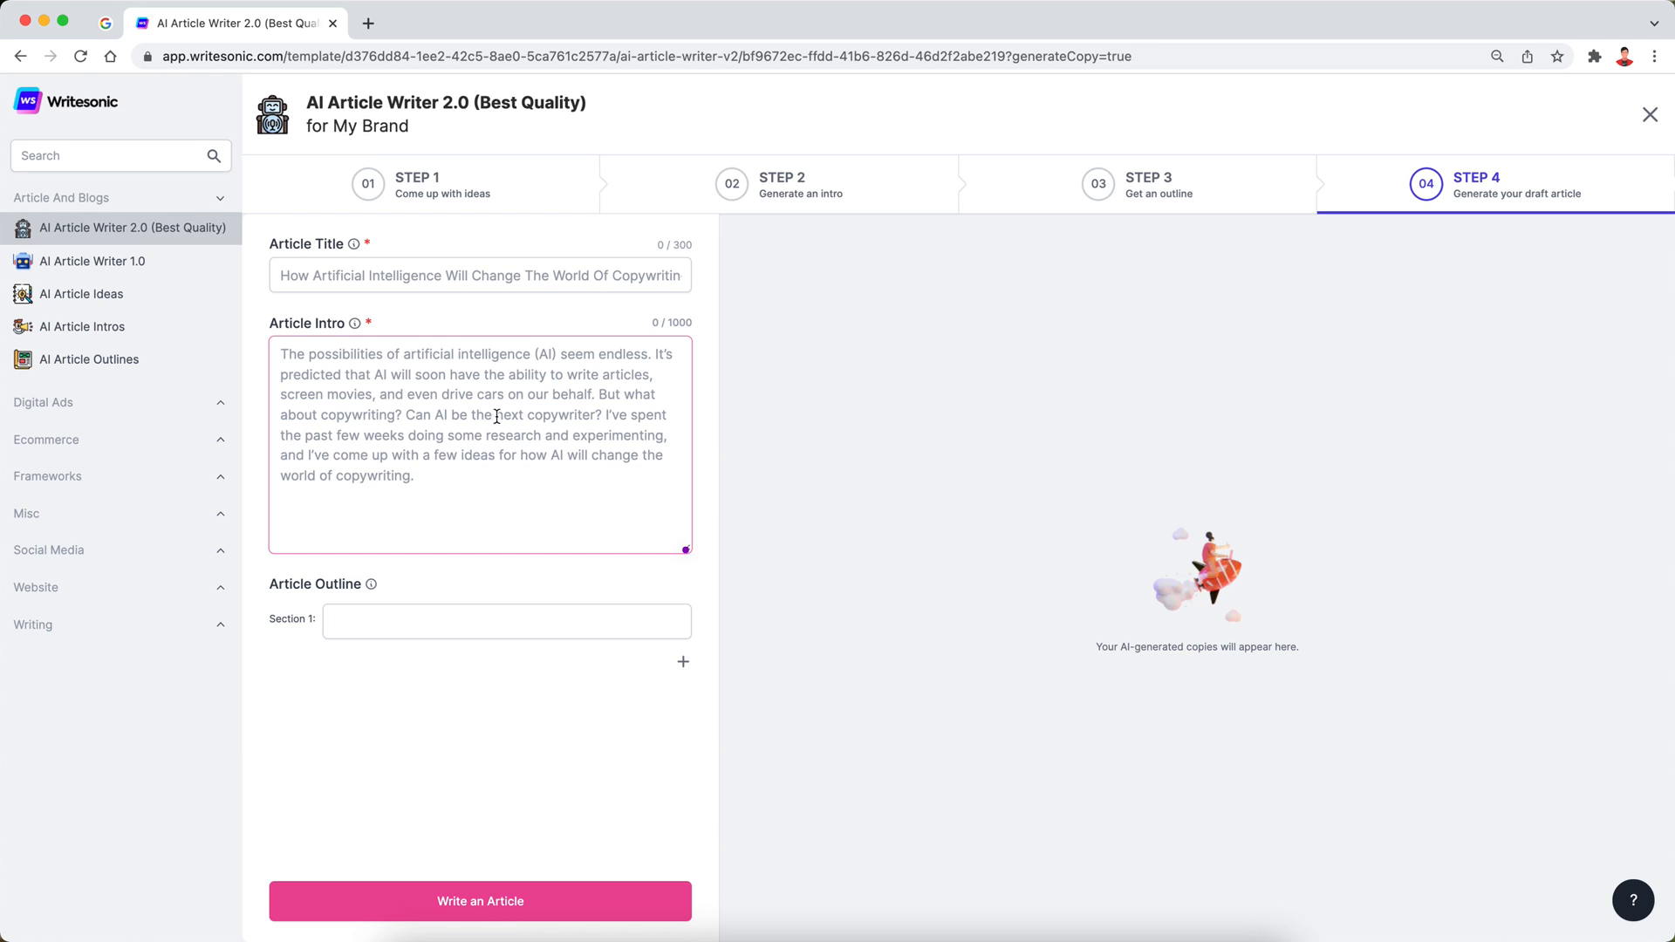
mouse_move(980, 460)
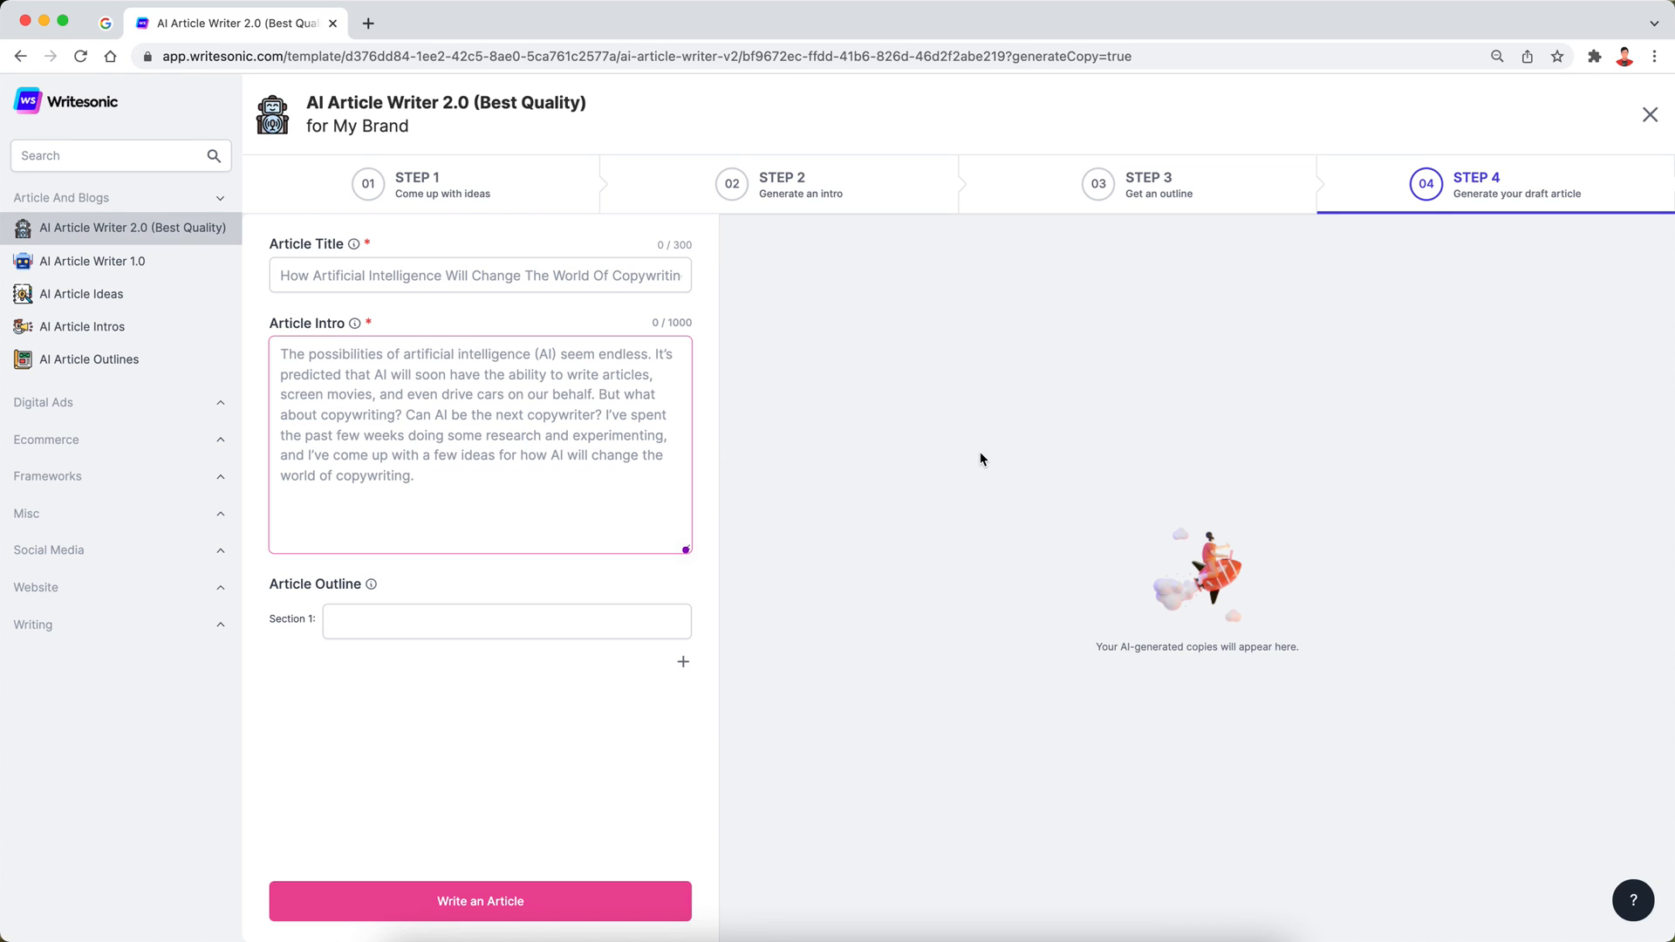
mouse_move(615, 446)
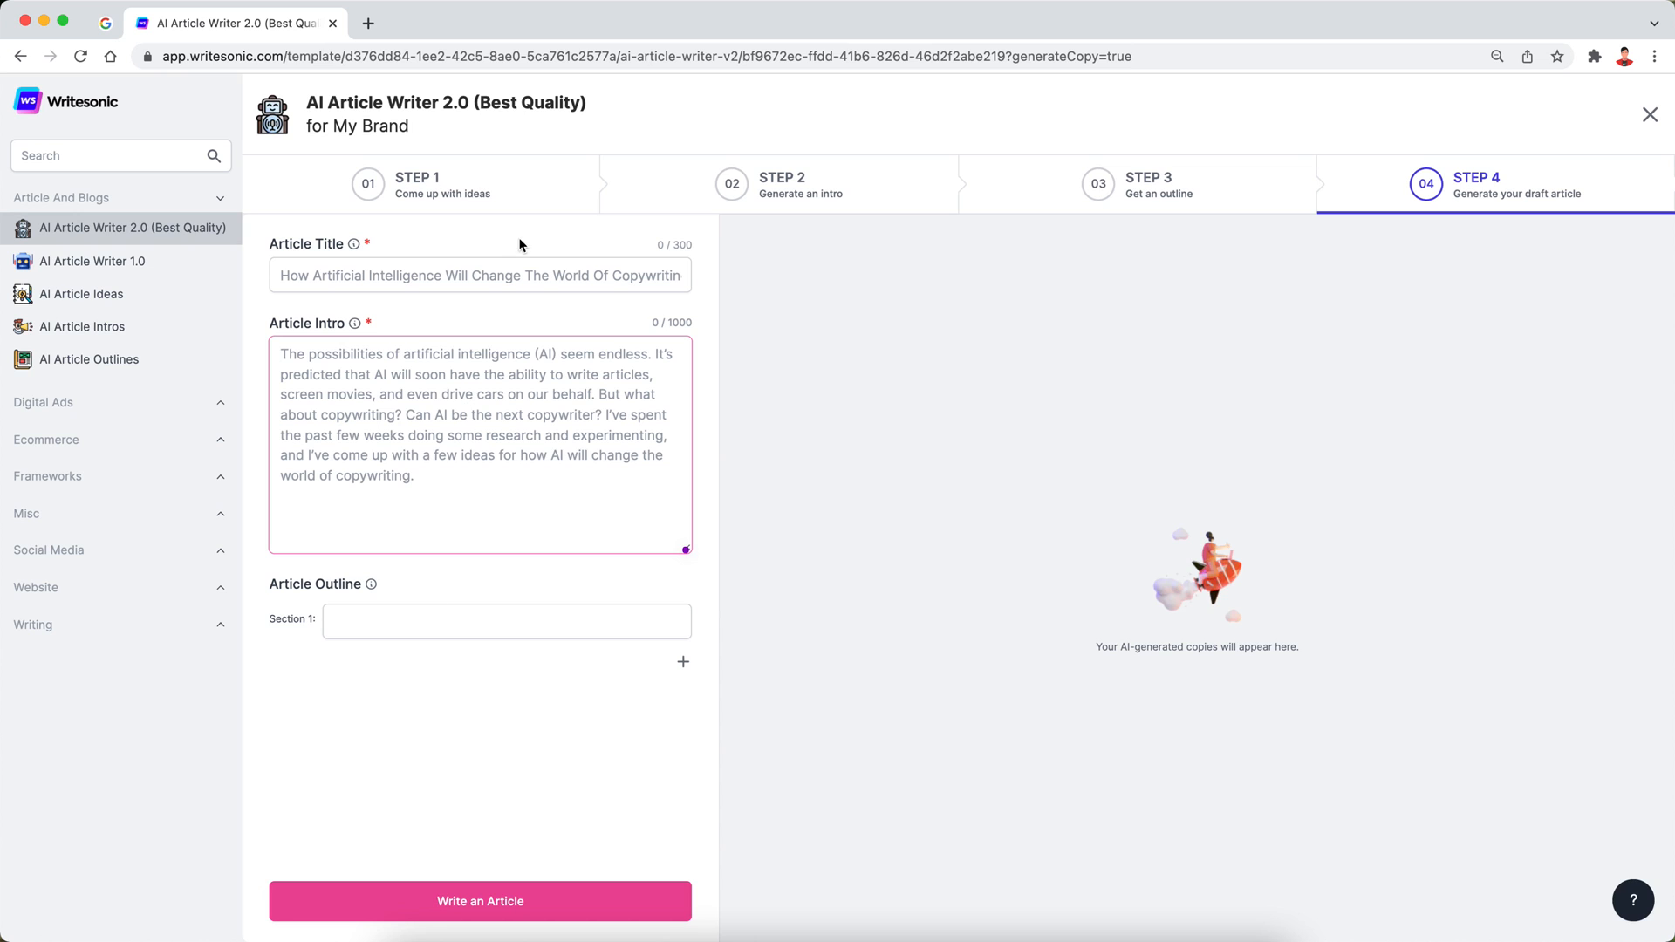
Step back through Step 2 to Step 1 and focus the Topic field
click(418, 184)
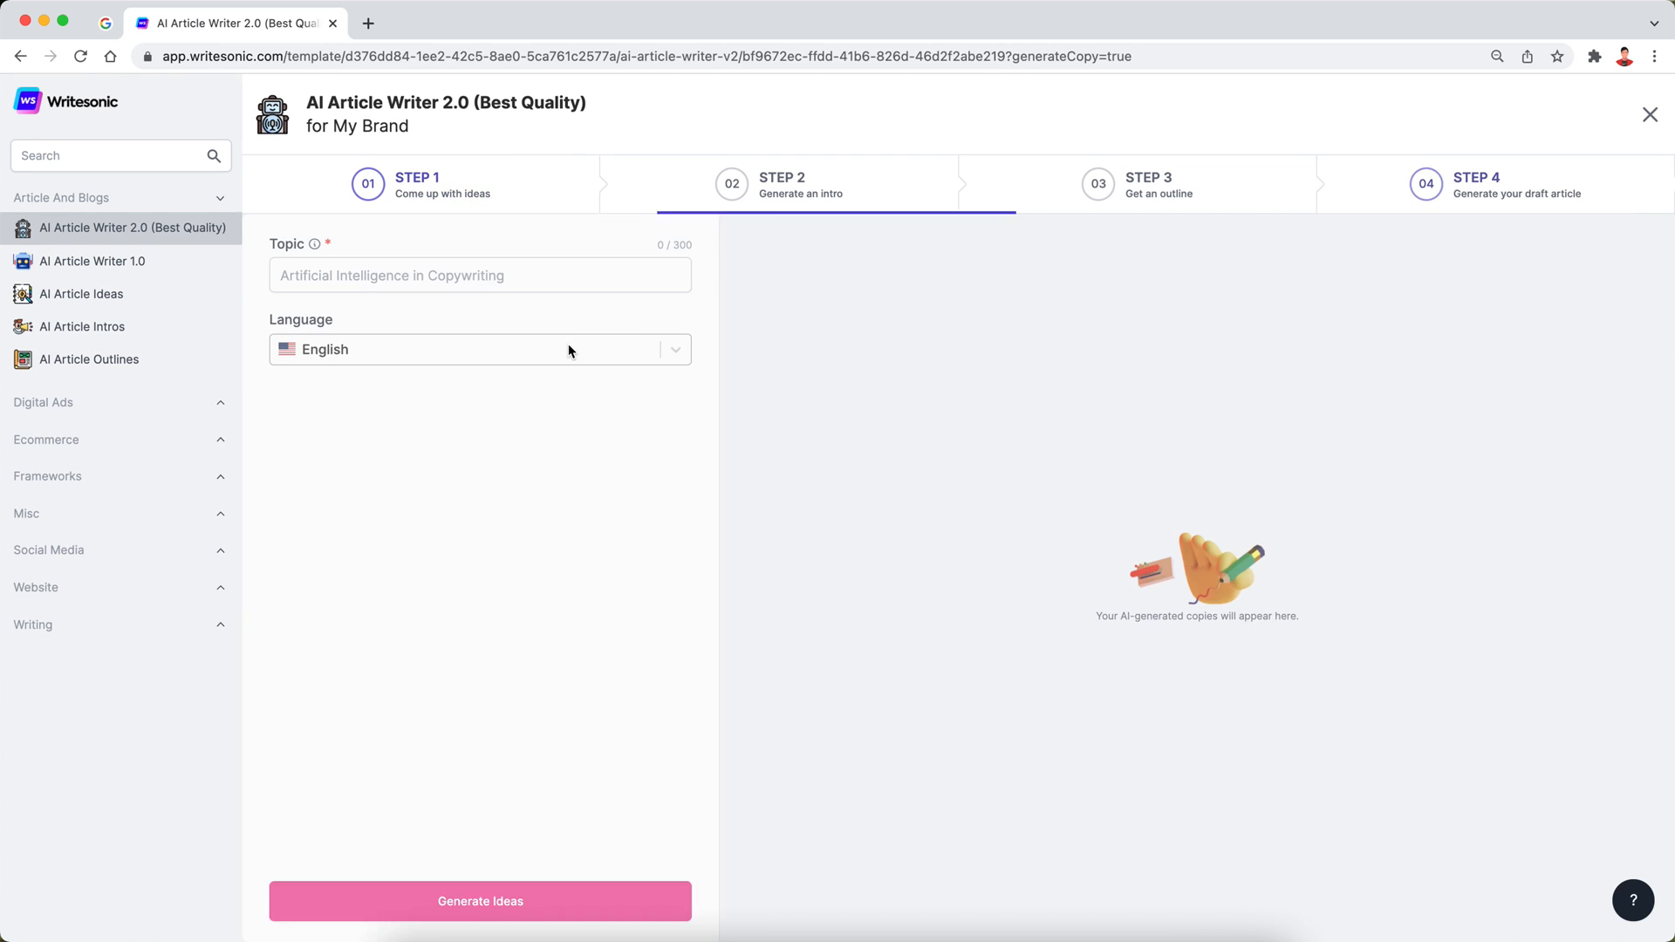
click(417, 184)
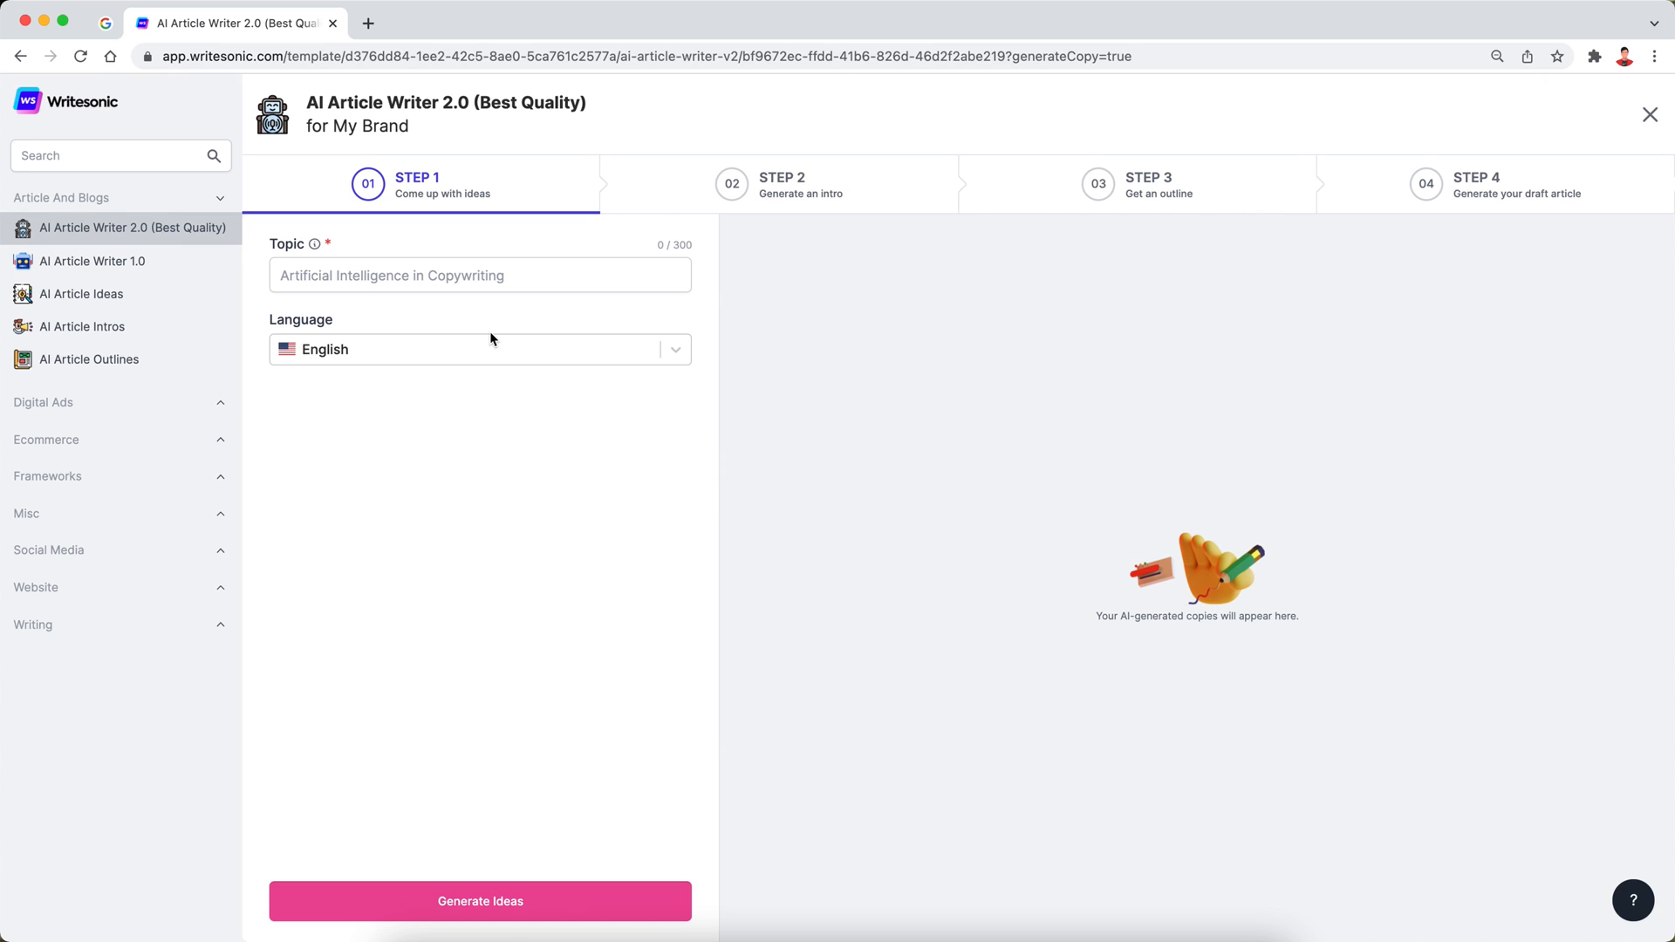
mouse_move(1108, 393)
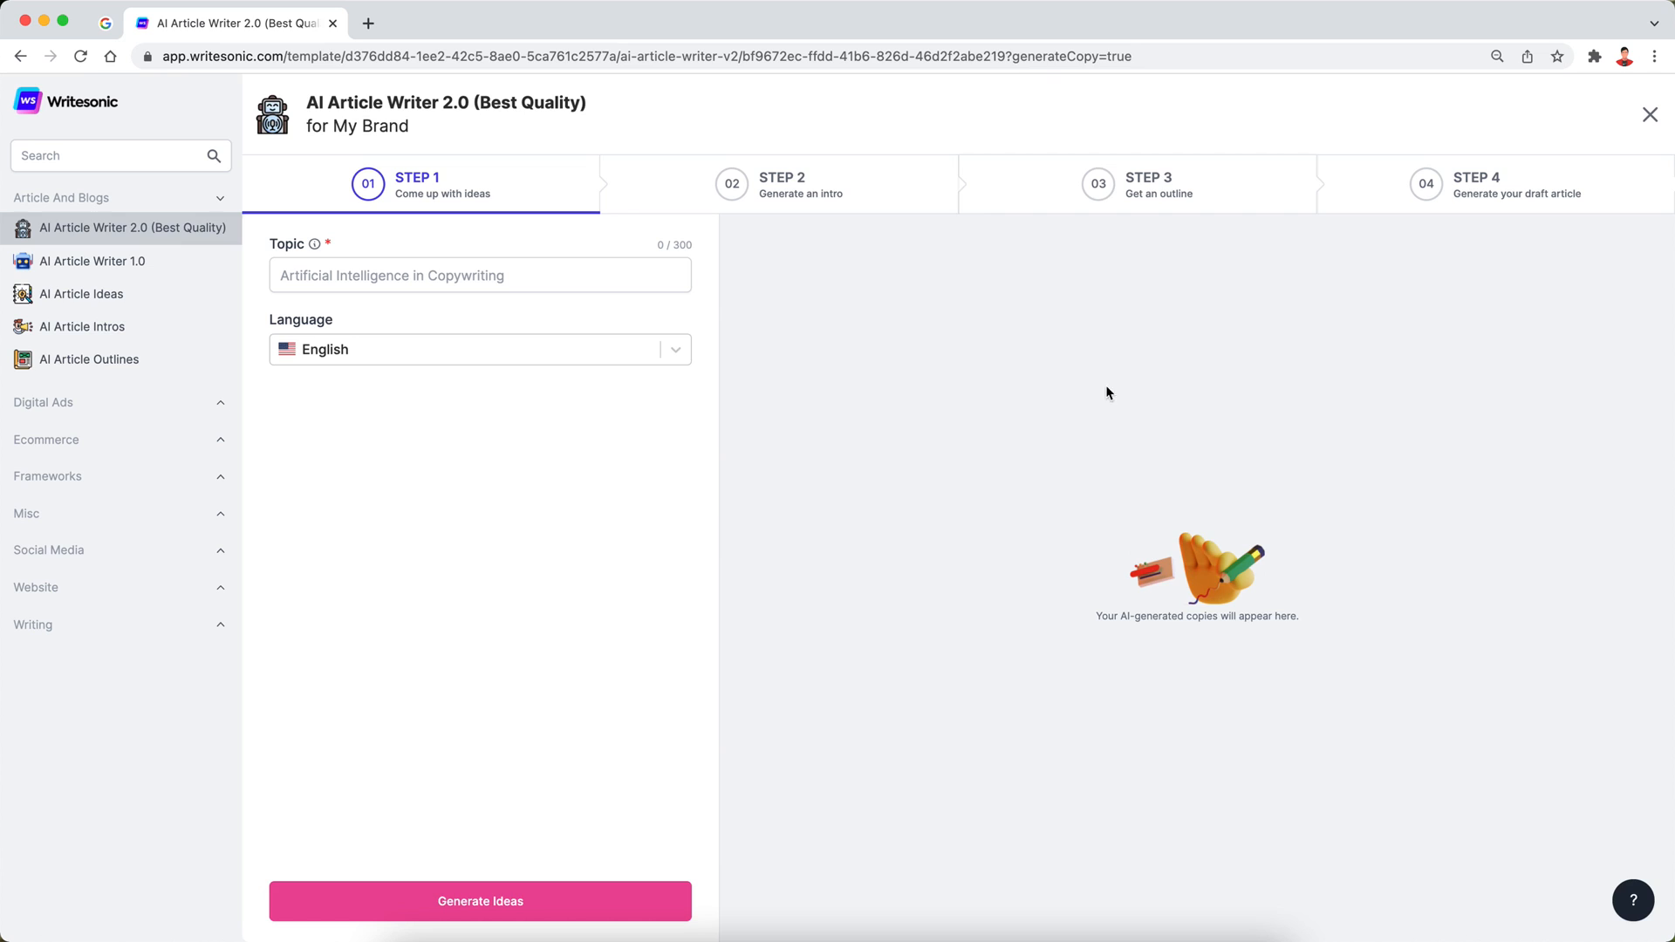
mouse_move(624, 492)
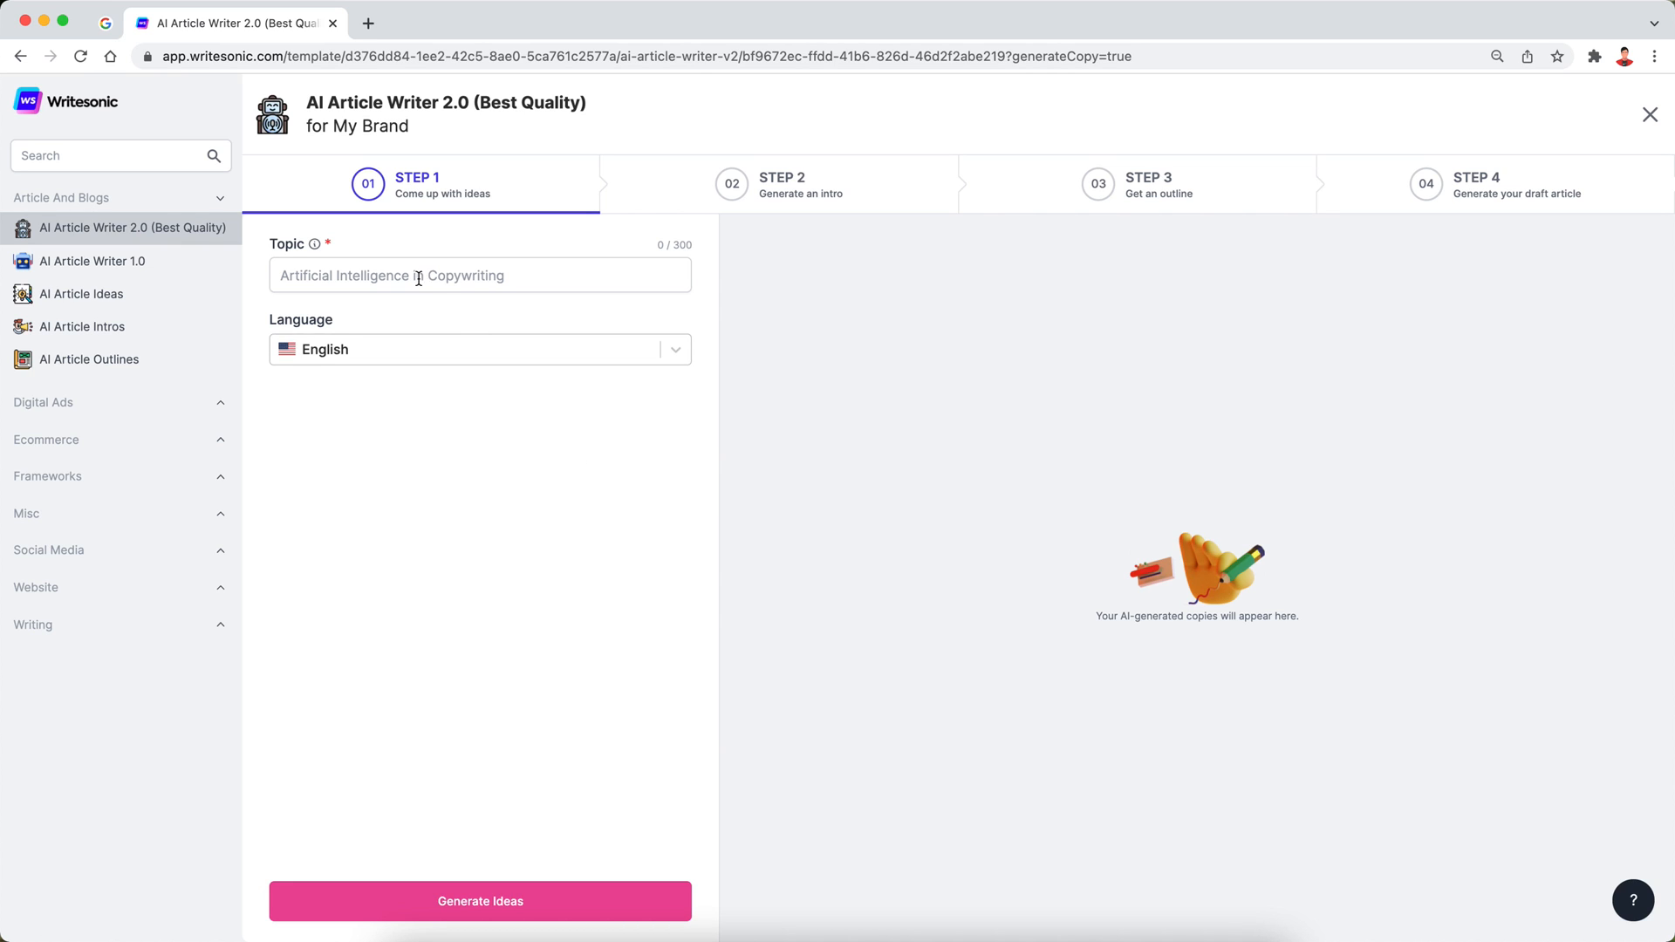
click(479, 275)
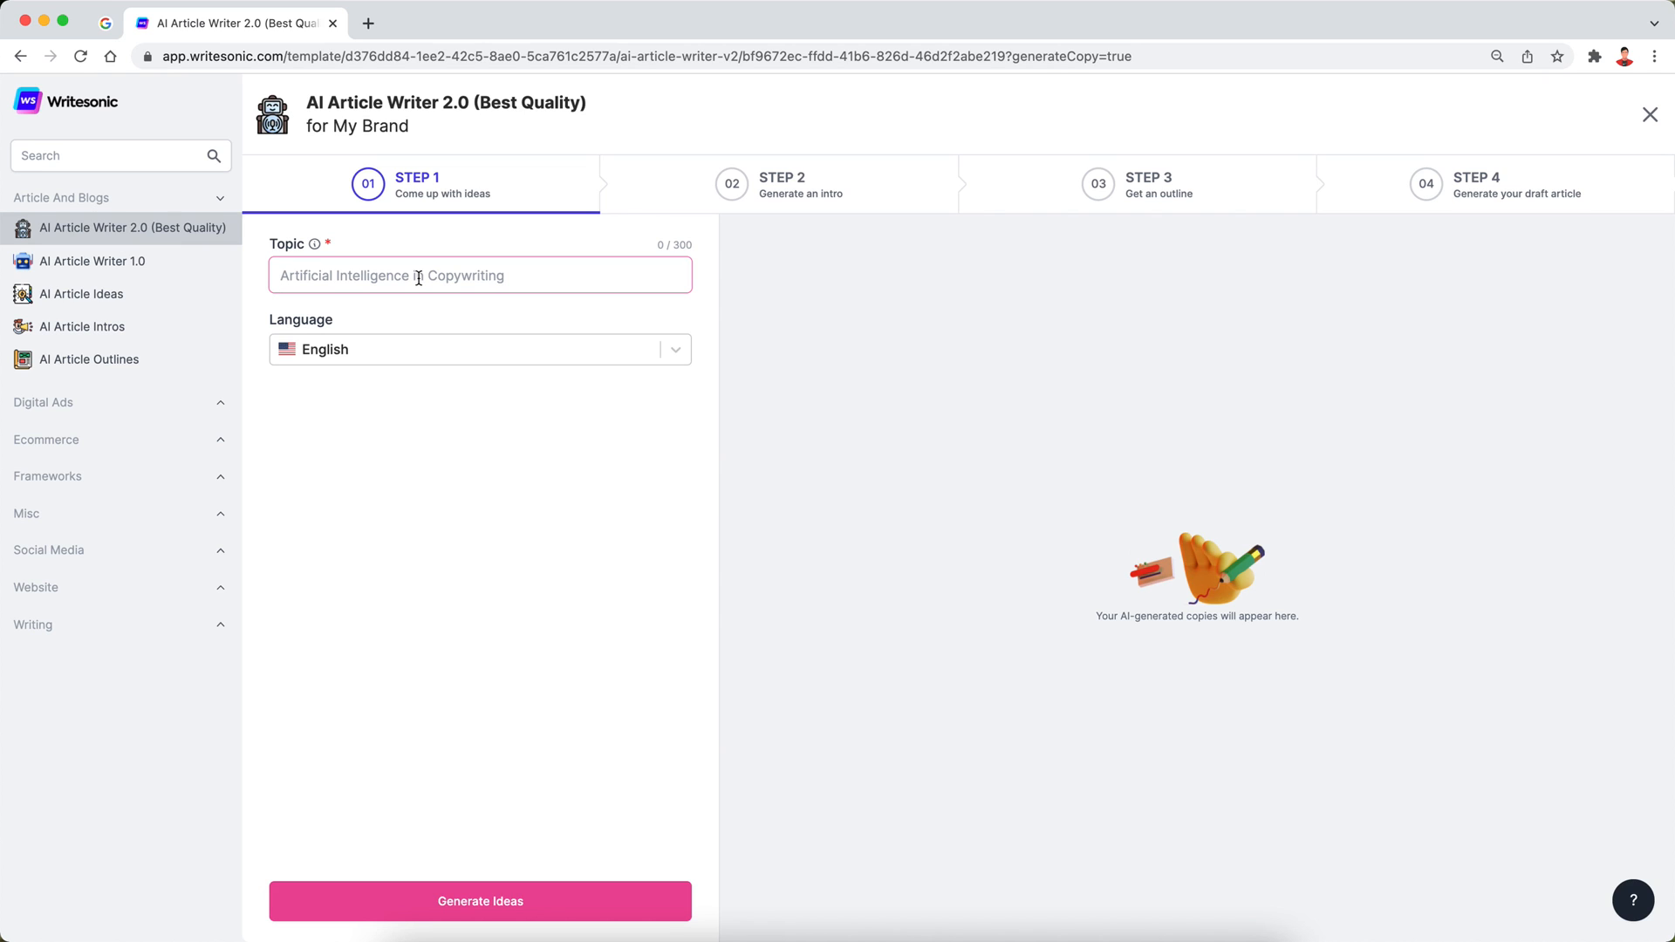
Enter the topic 'Digital marketing for ecommerce companies' and keep English as the language
text(Digital marketing for ecommer)
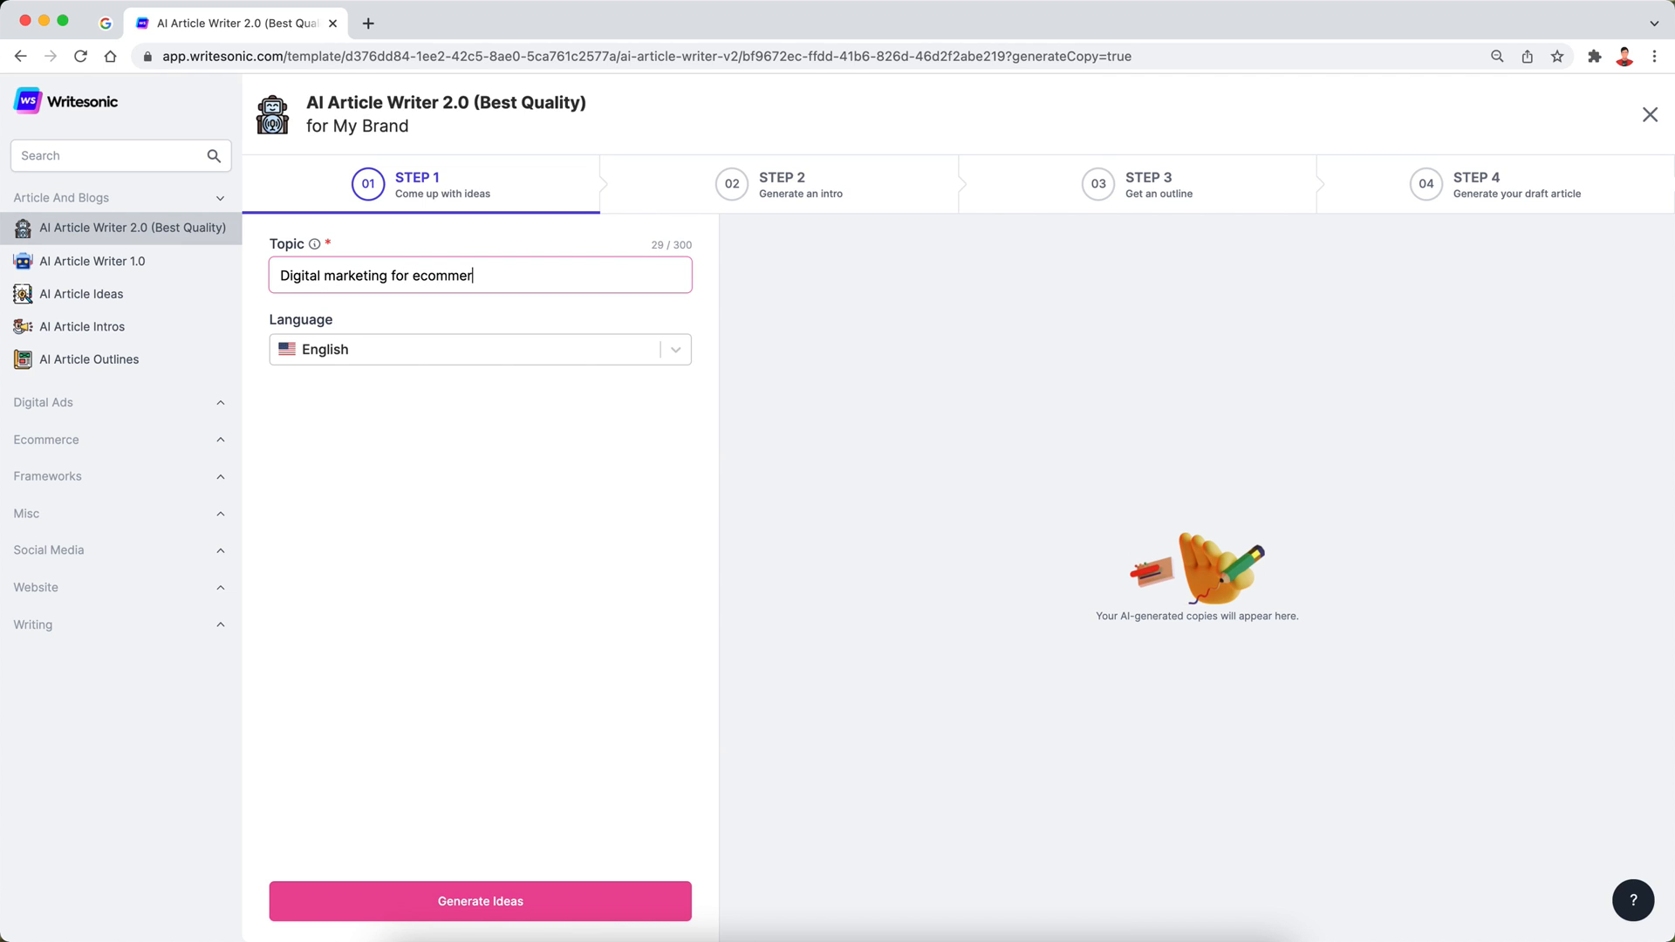
text(ce compani)
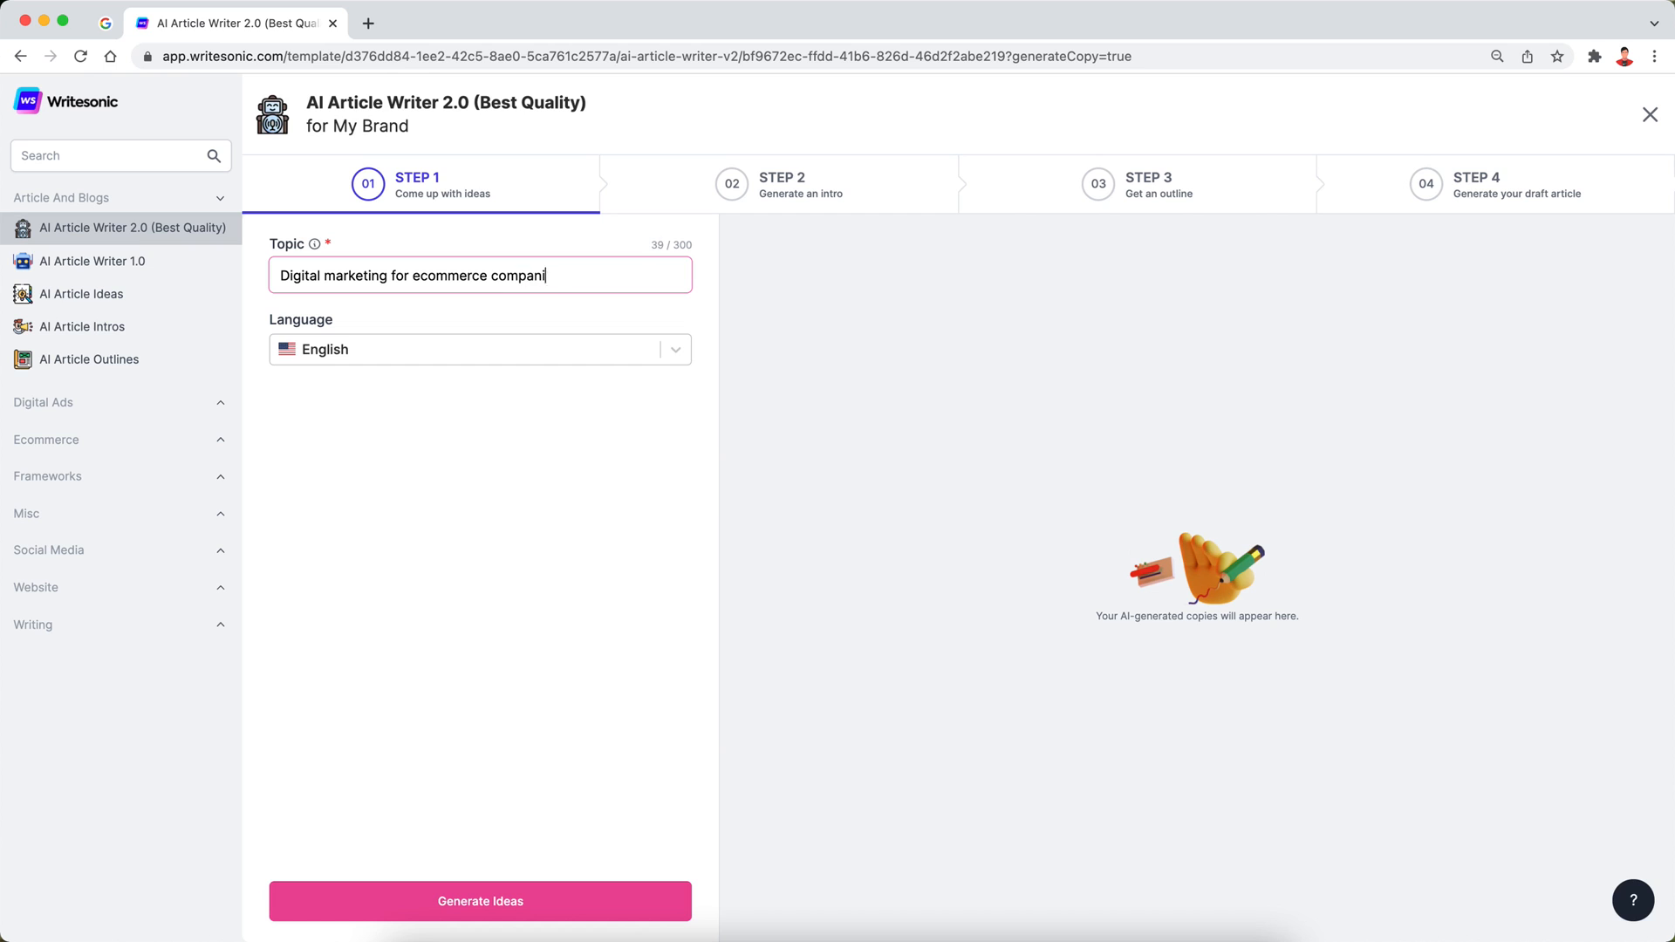
click(479, 349)
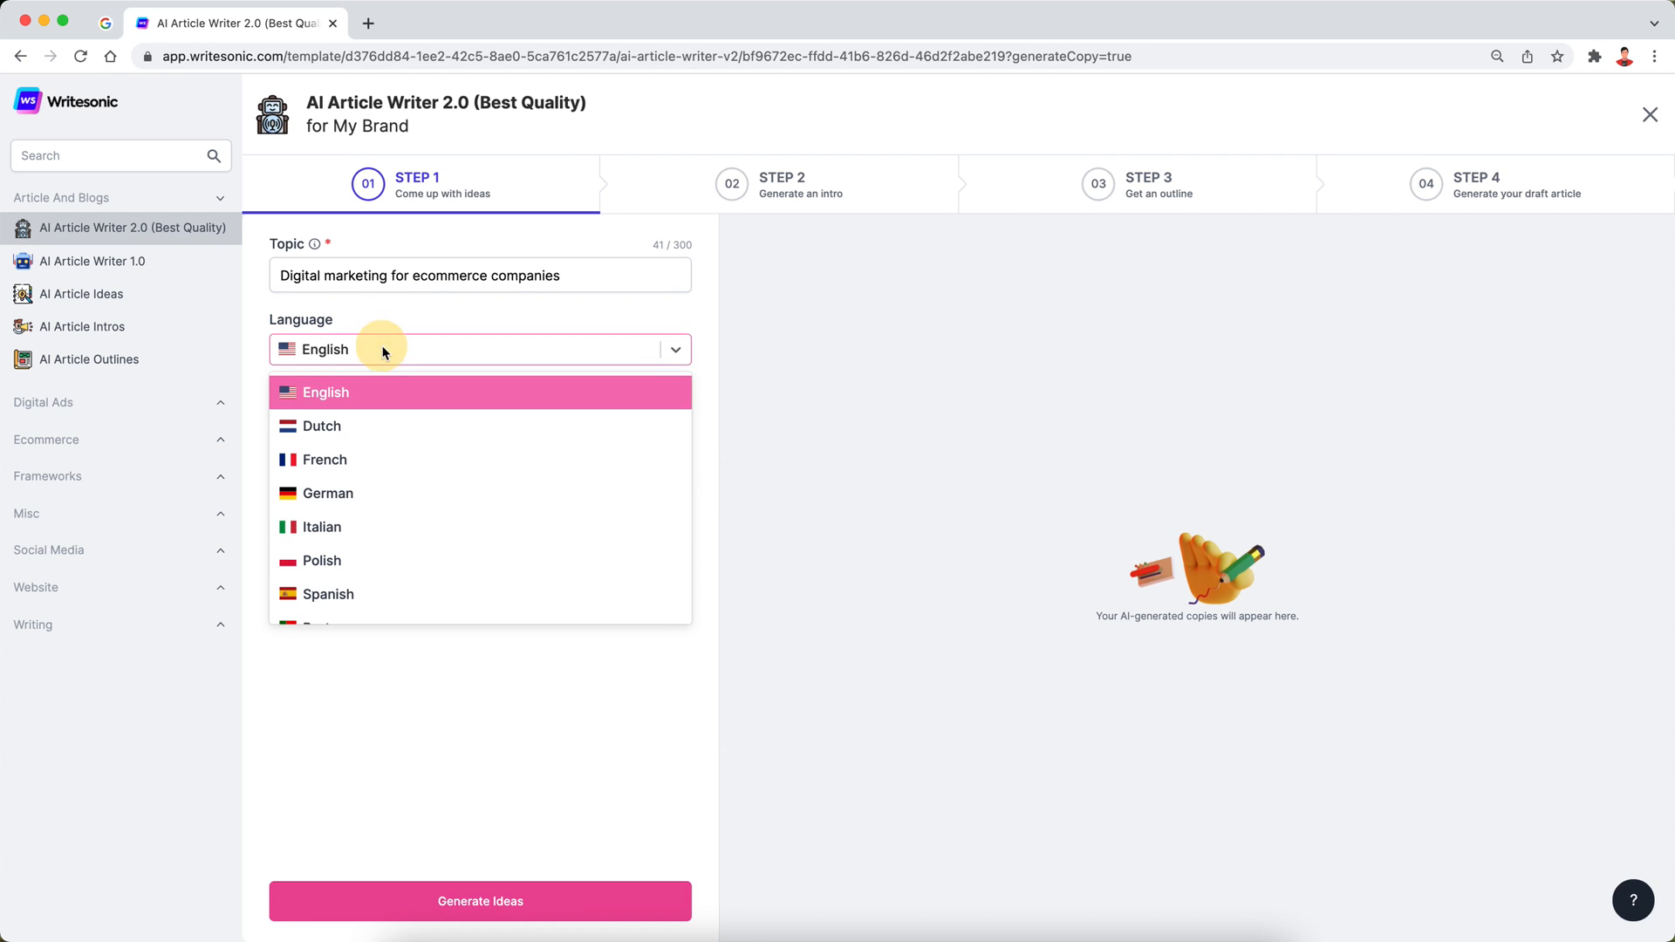
scroll(down, 3)
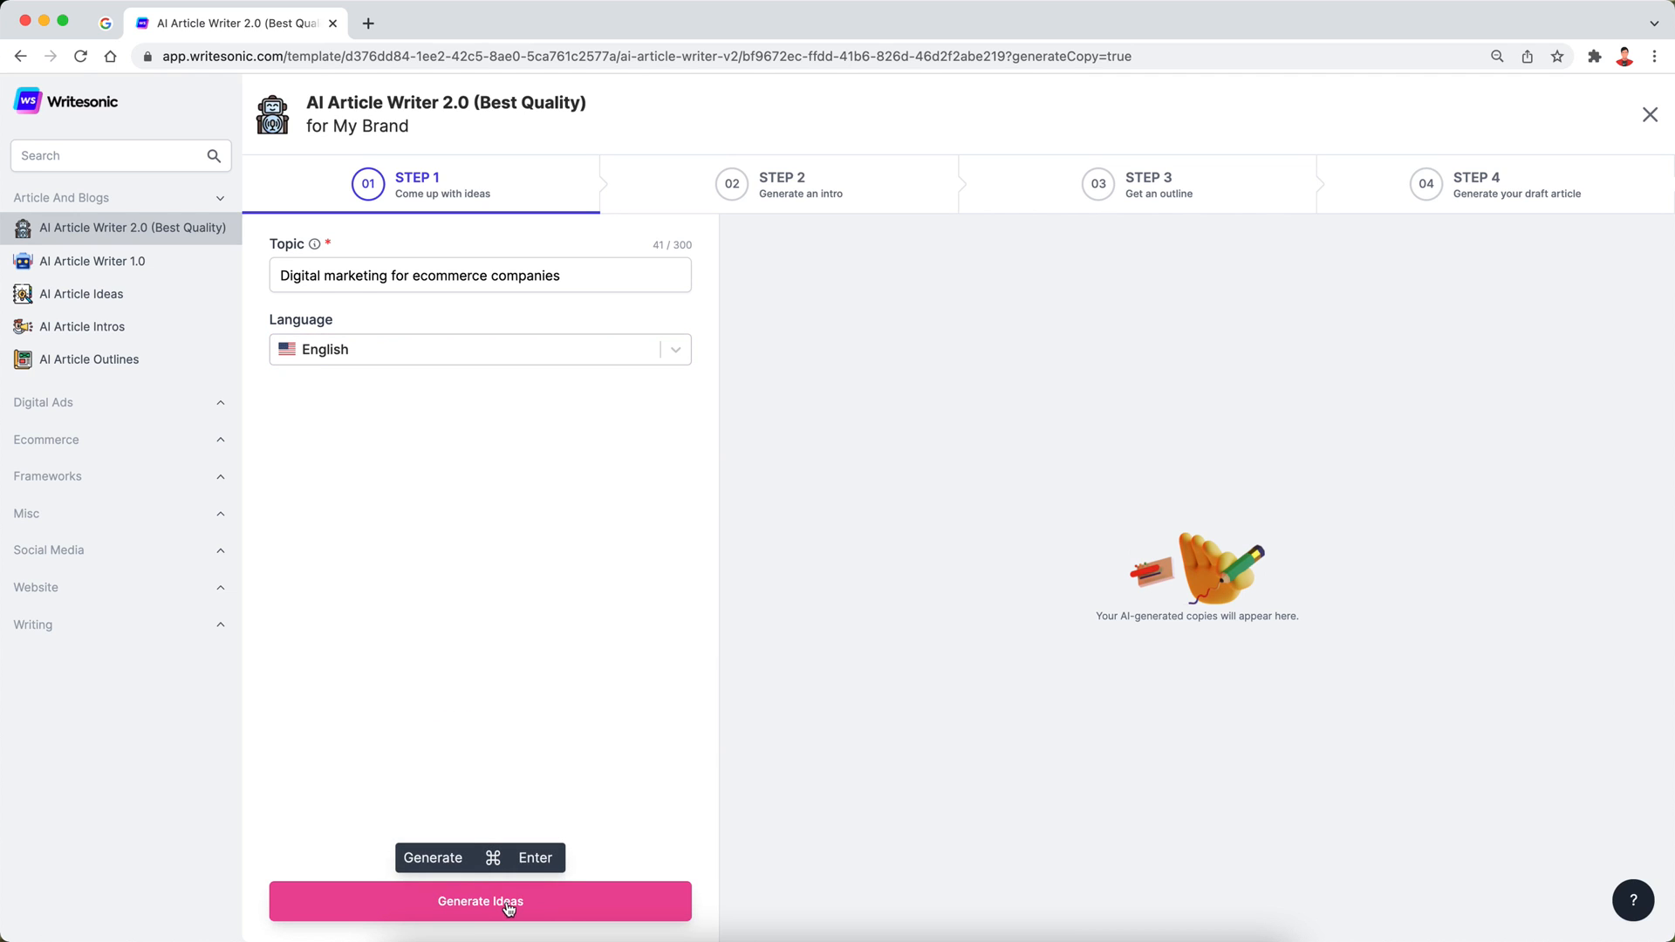
Generate title ideas, including 'Top 5 Ways to Increase Your Ecommerce Sales with Digital Marketing Strategies'
click(479, 900)
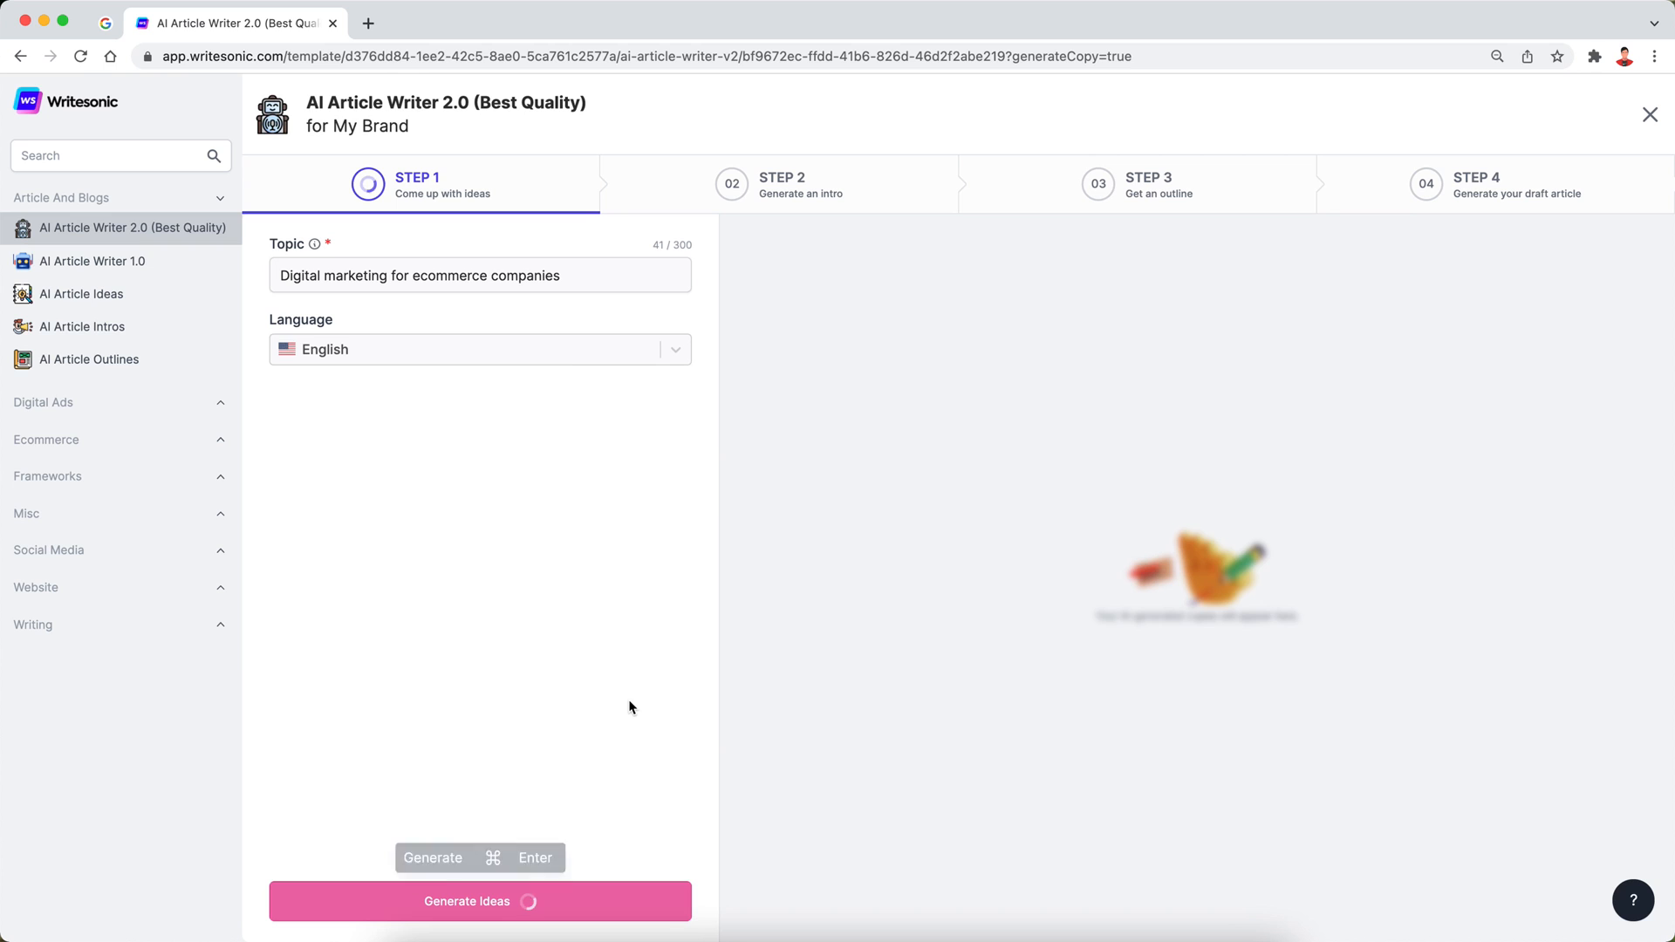
click(479, 901)
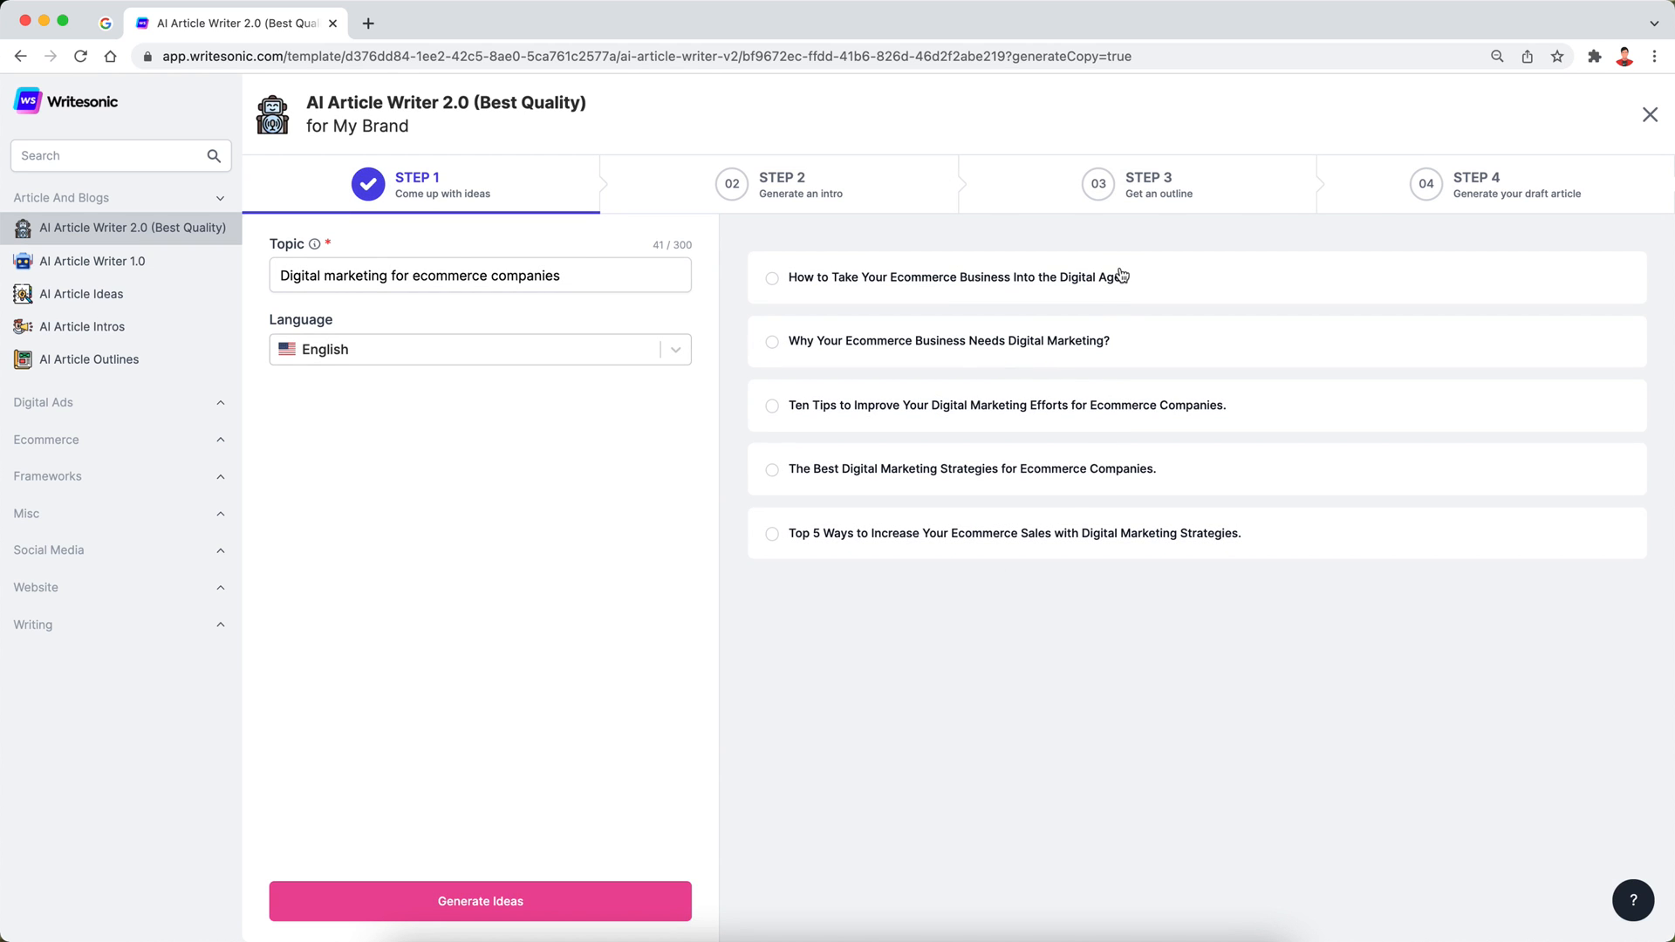
mouse_move(1125, 339)
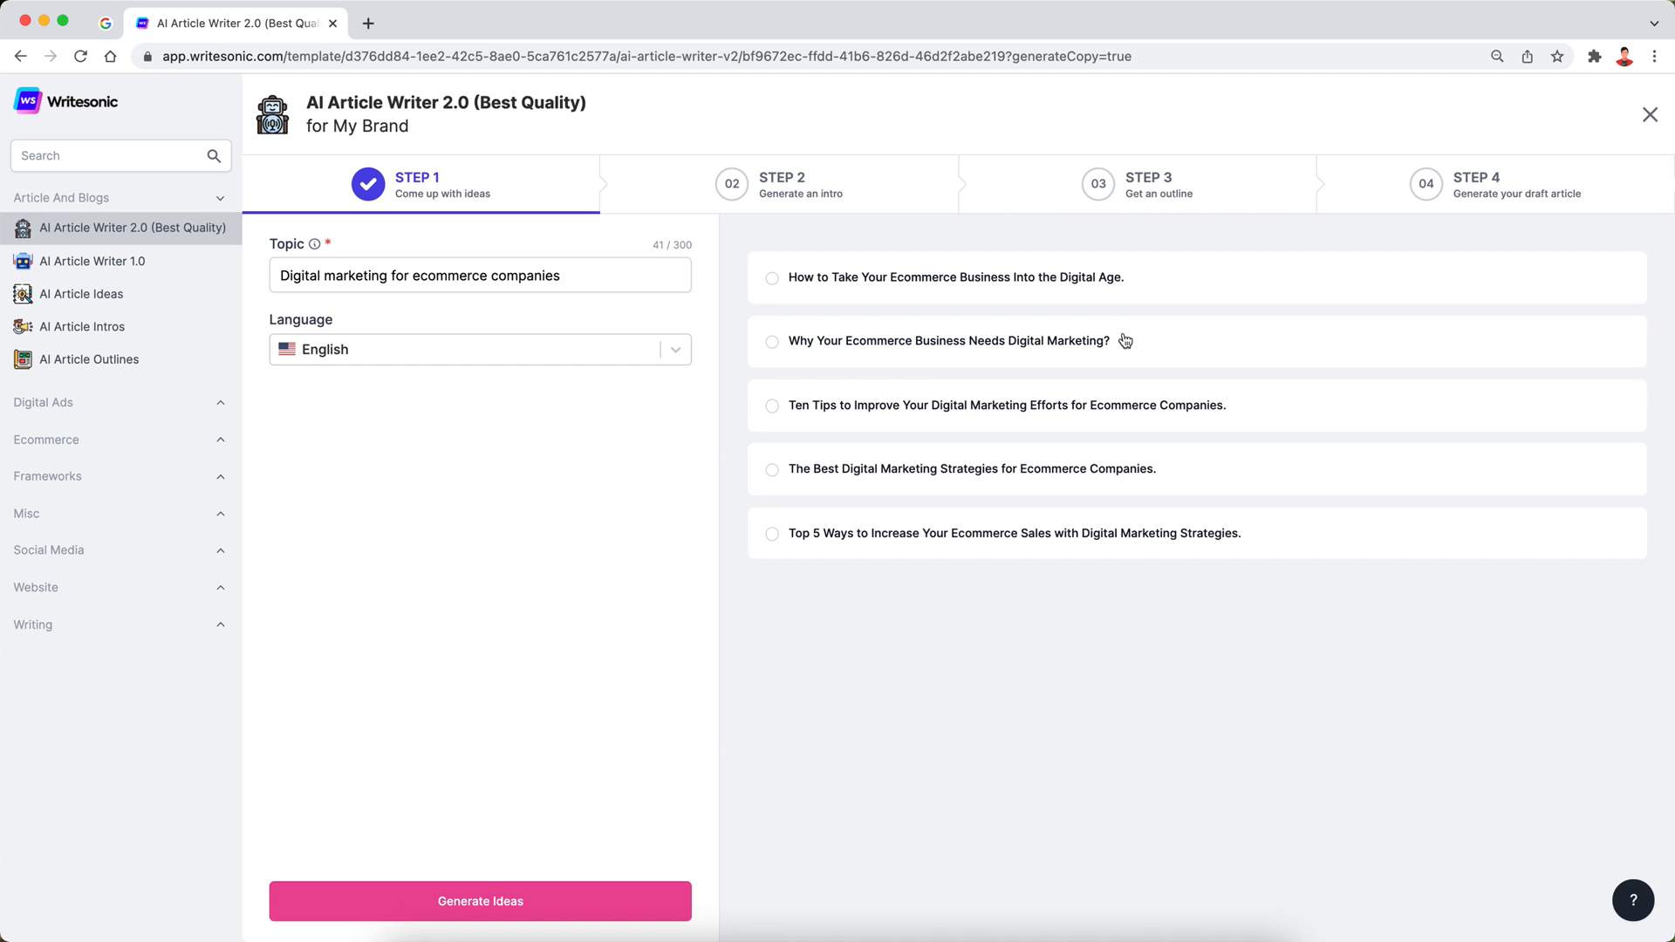
mouse_move(910, 322)
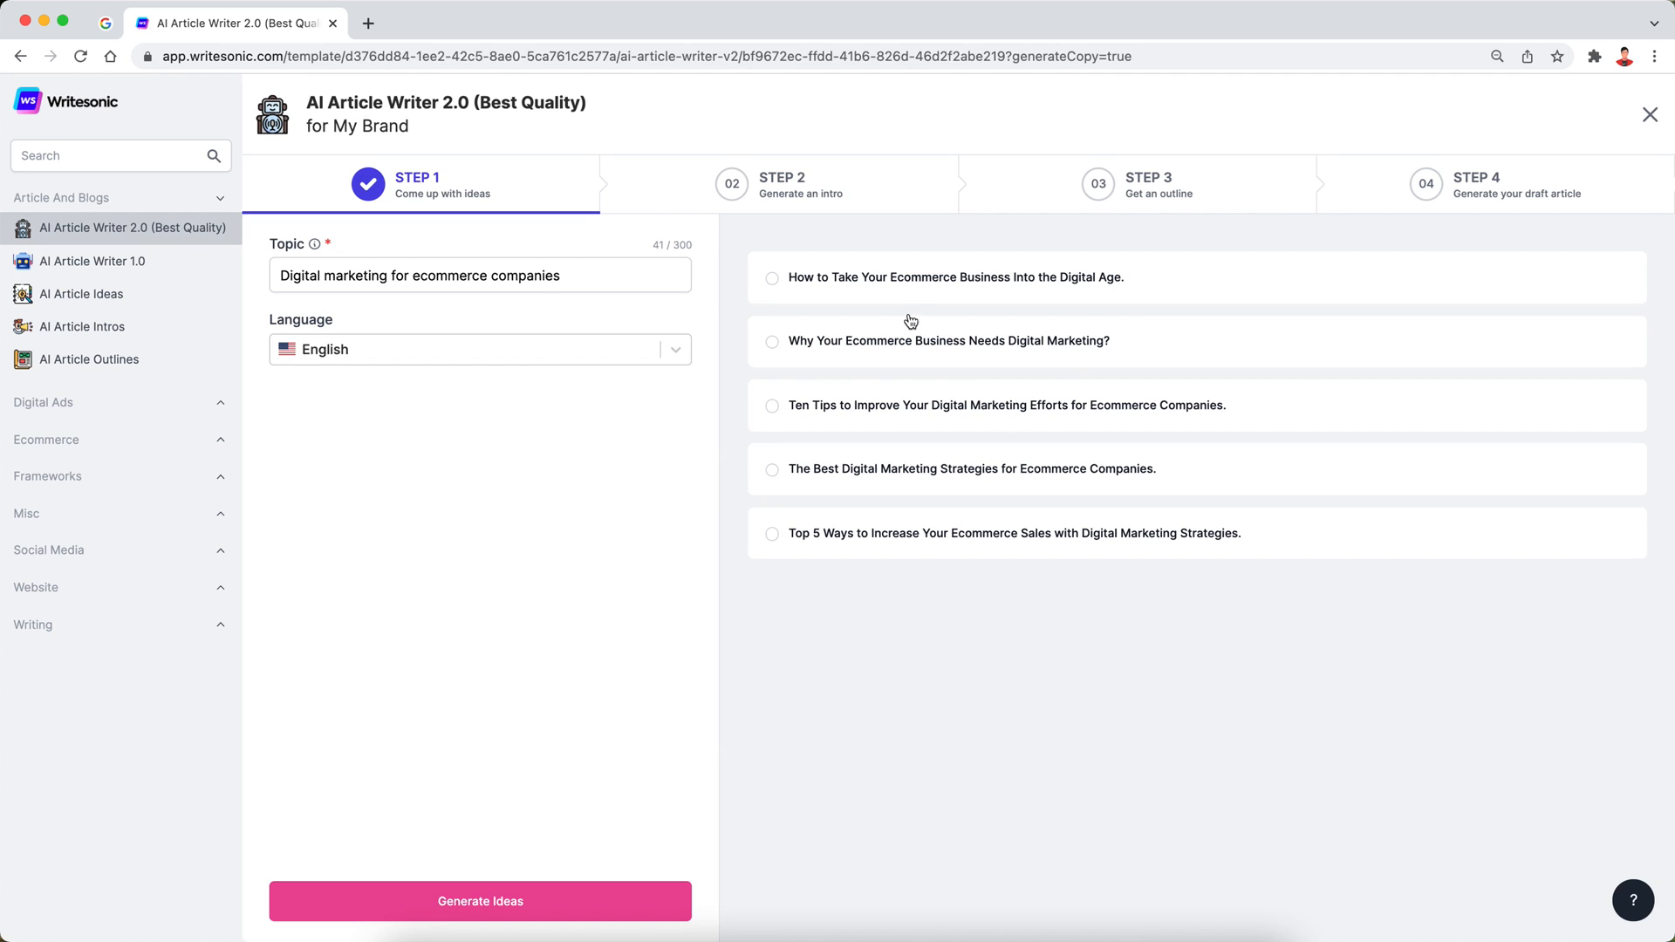
mouse_move(1004, 305)
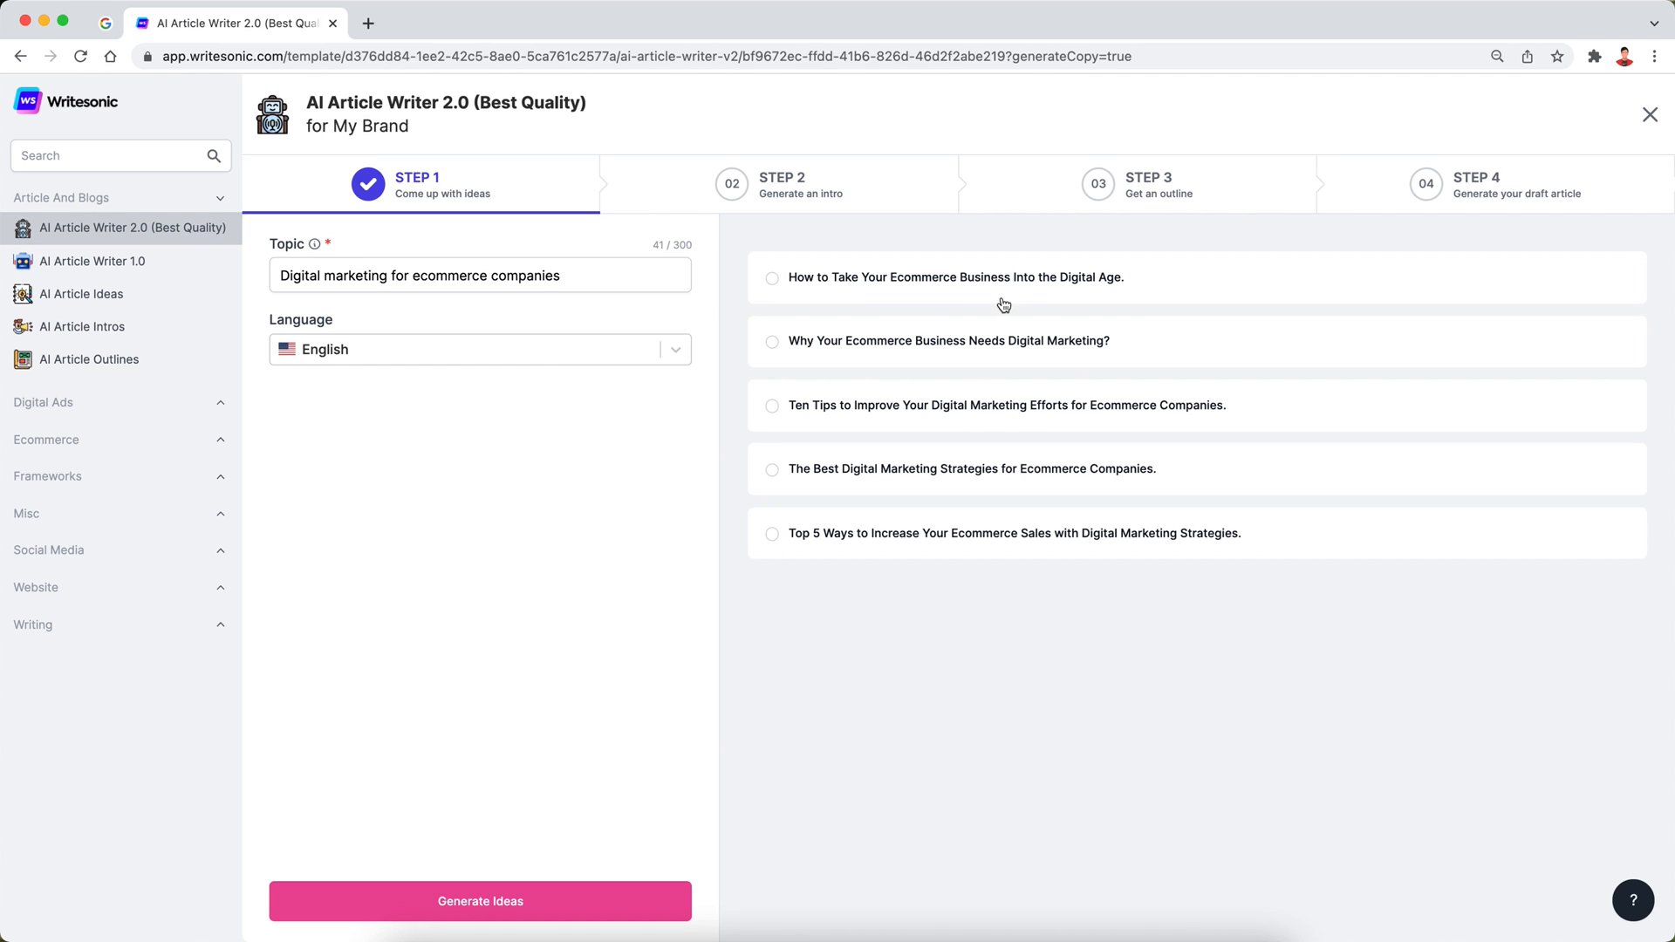
mouse_move(929, 367)
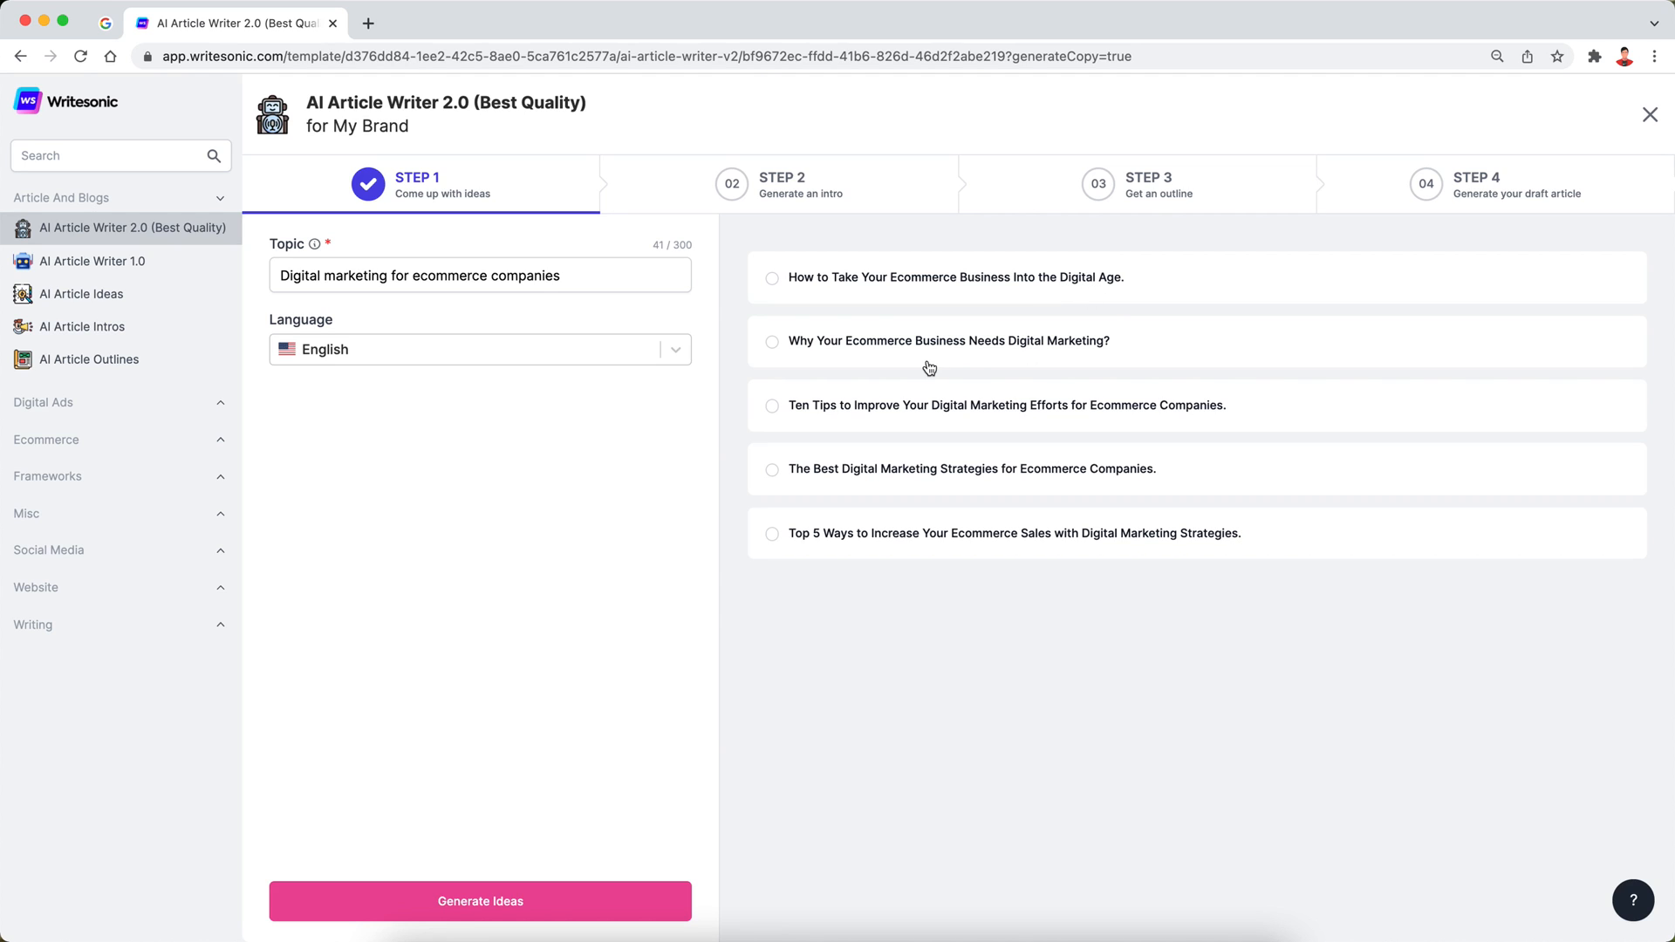
mouse_move(937, 430)
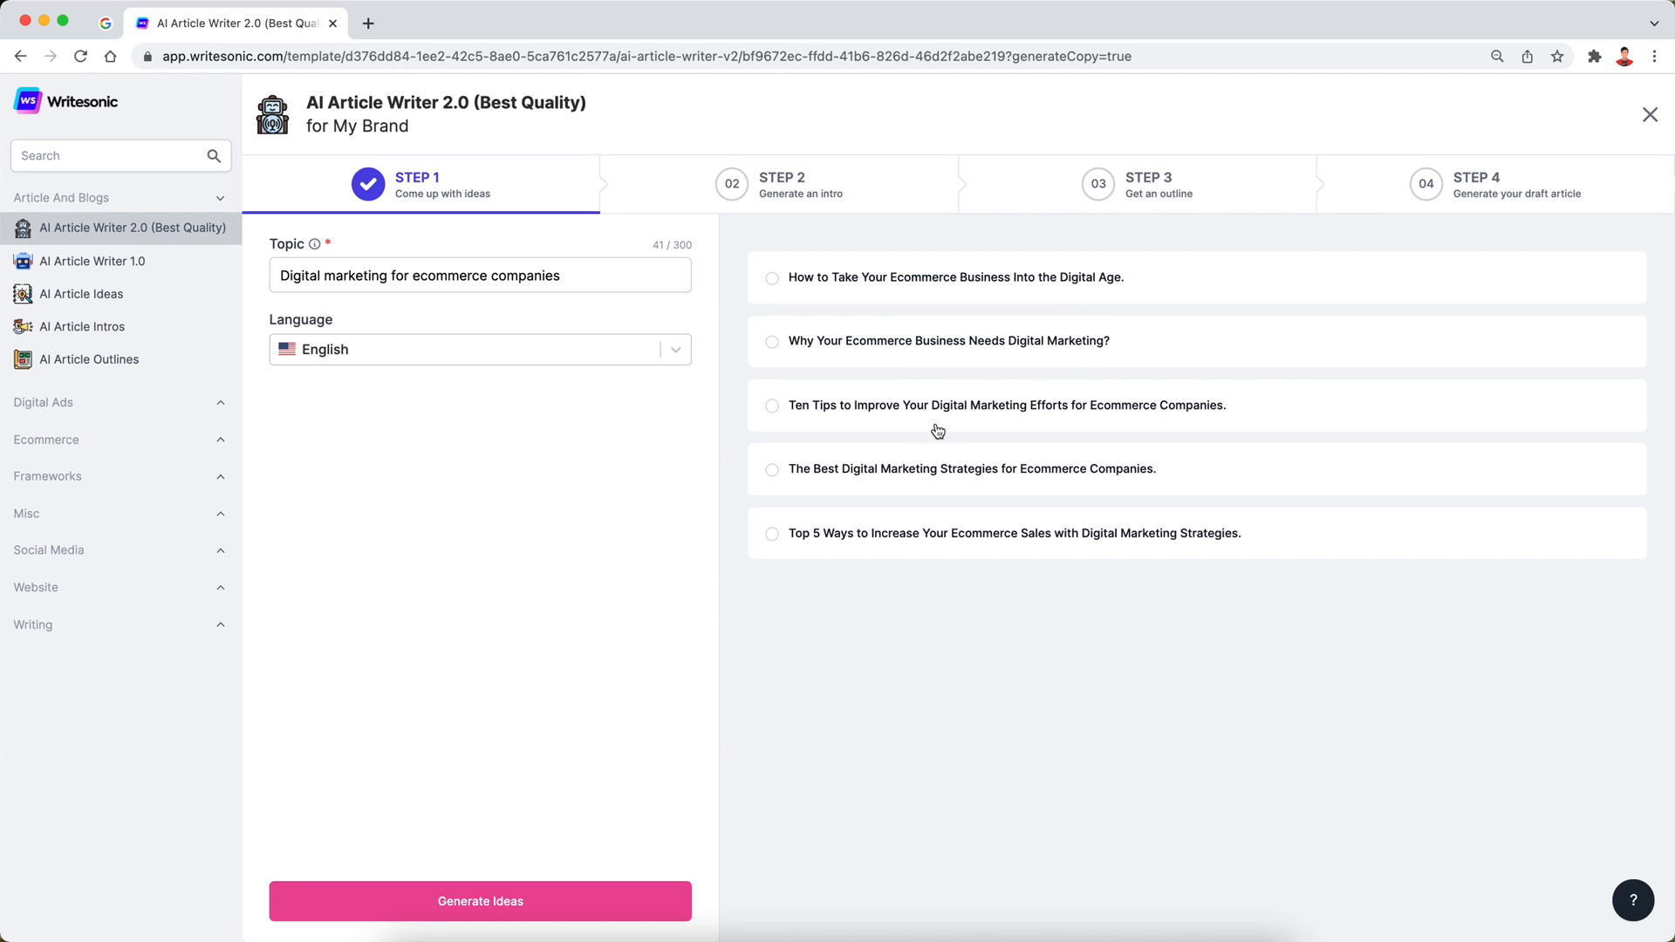
mouse_move(875, 496)
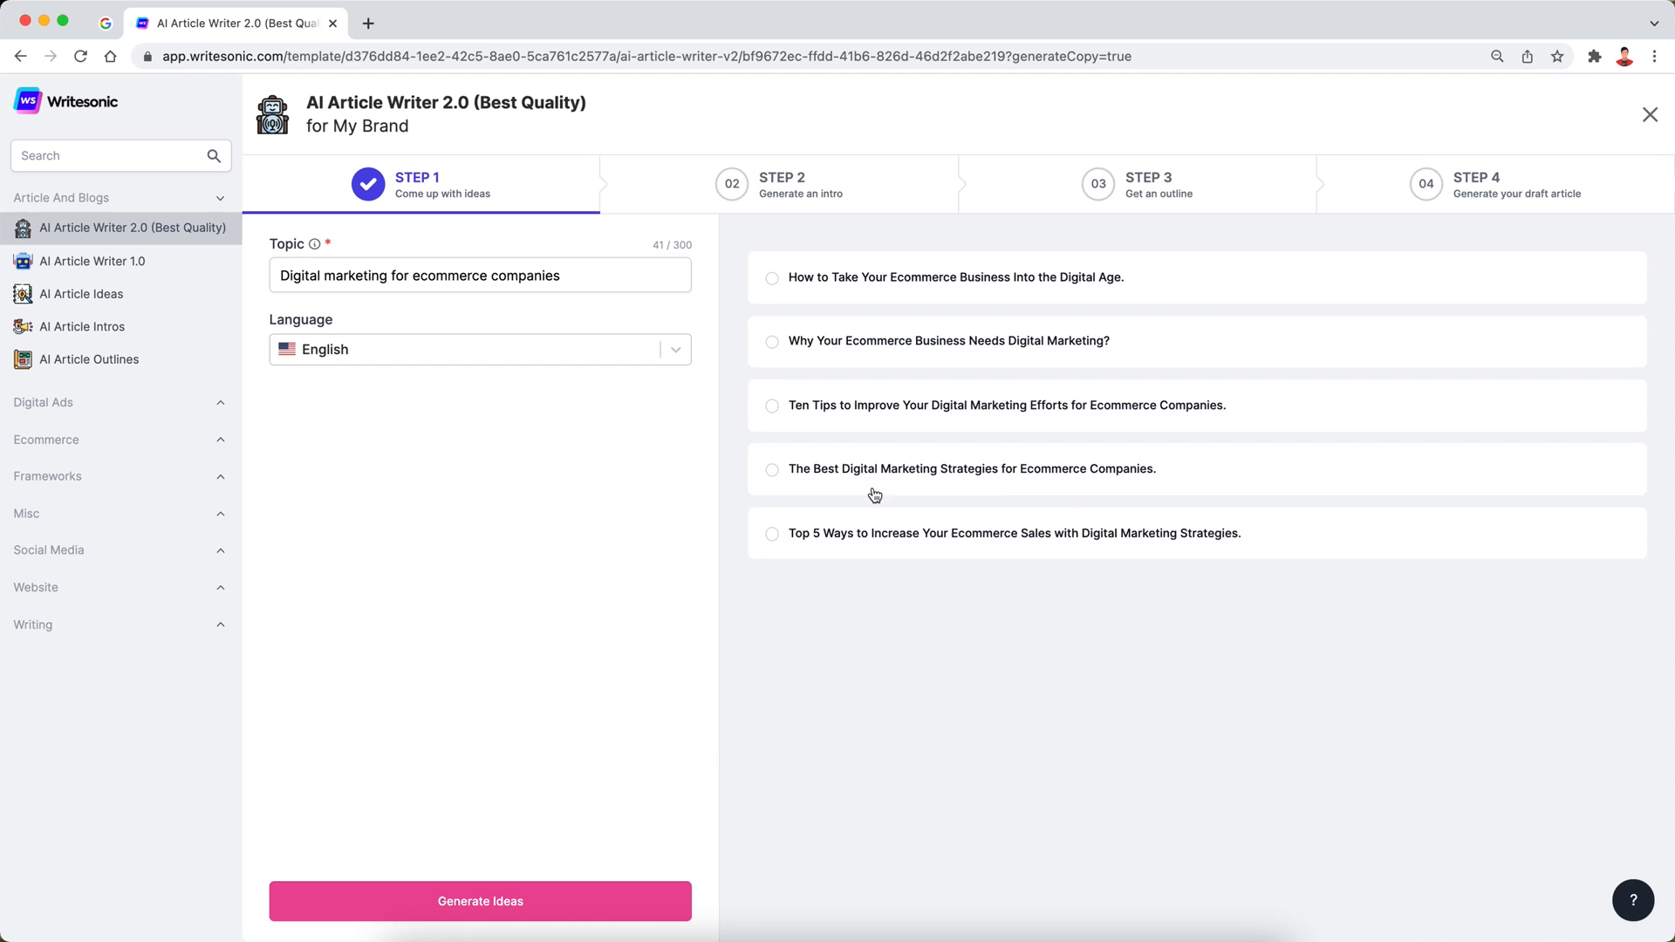
mouse_move(877, 543)
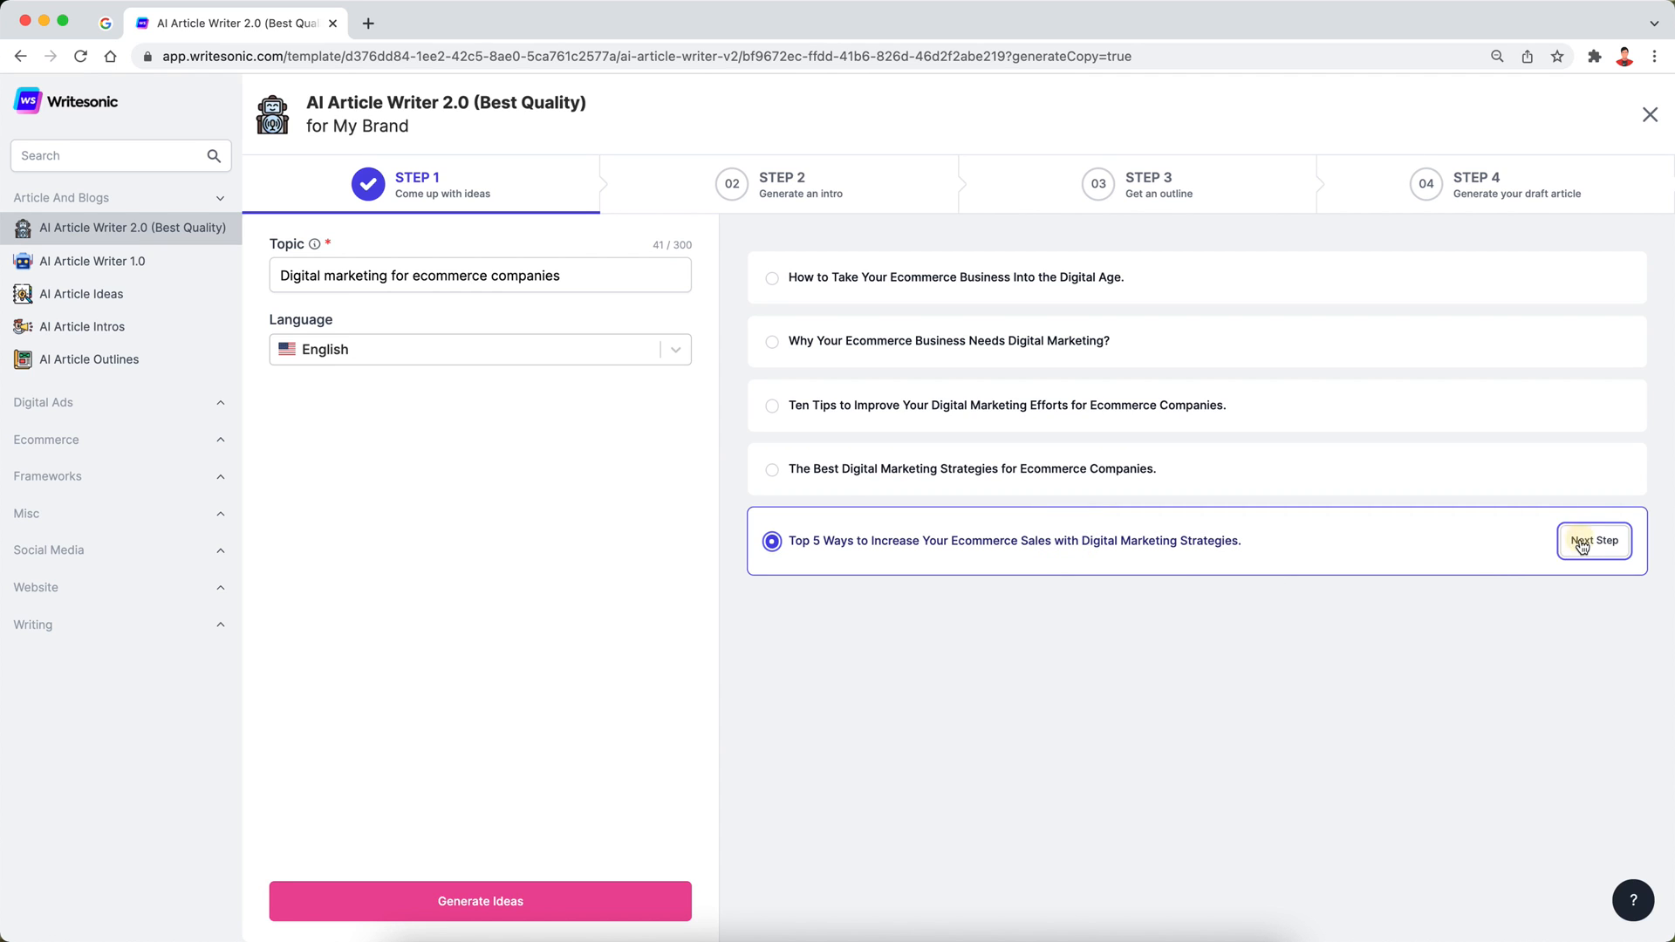
Drop the title's trailing period, generate intros, and select 'Ecommerce is a booming industry'
click(1594, 541)
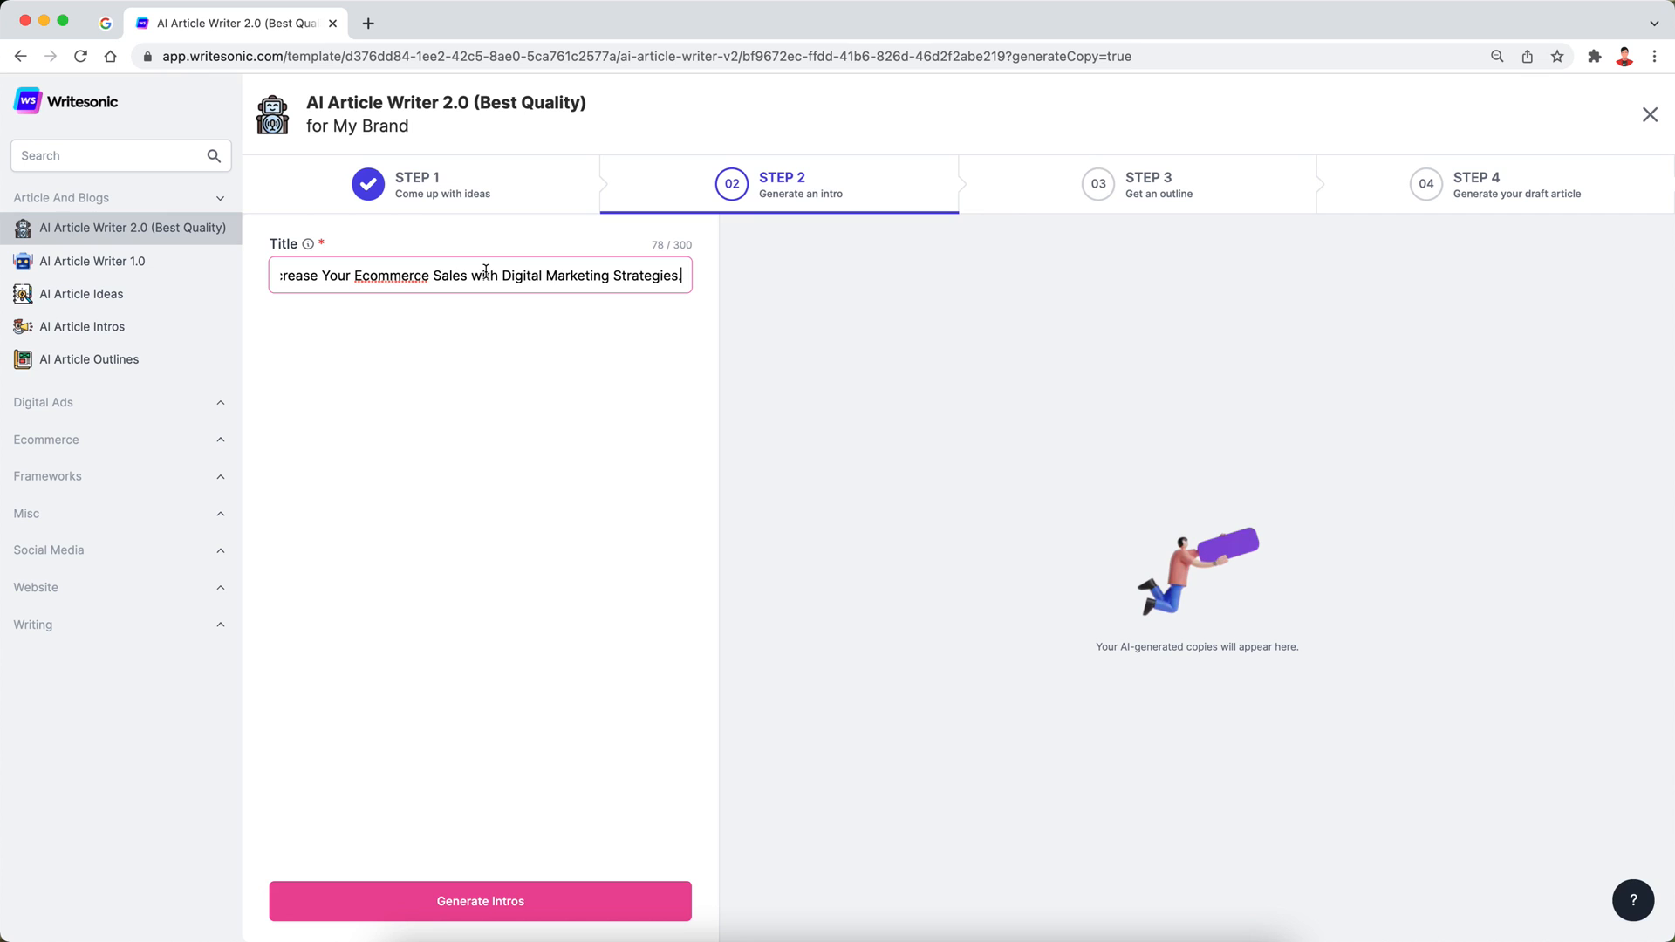
key(Backspace)
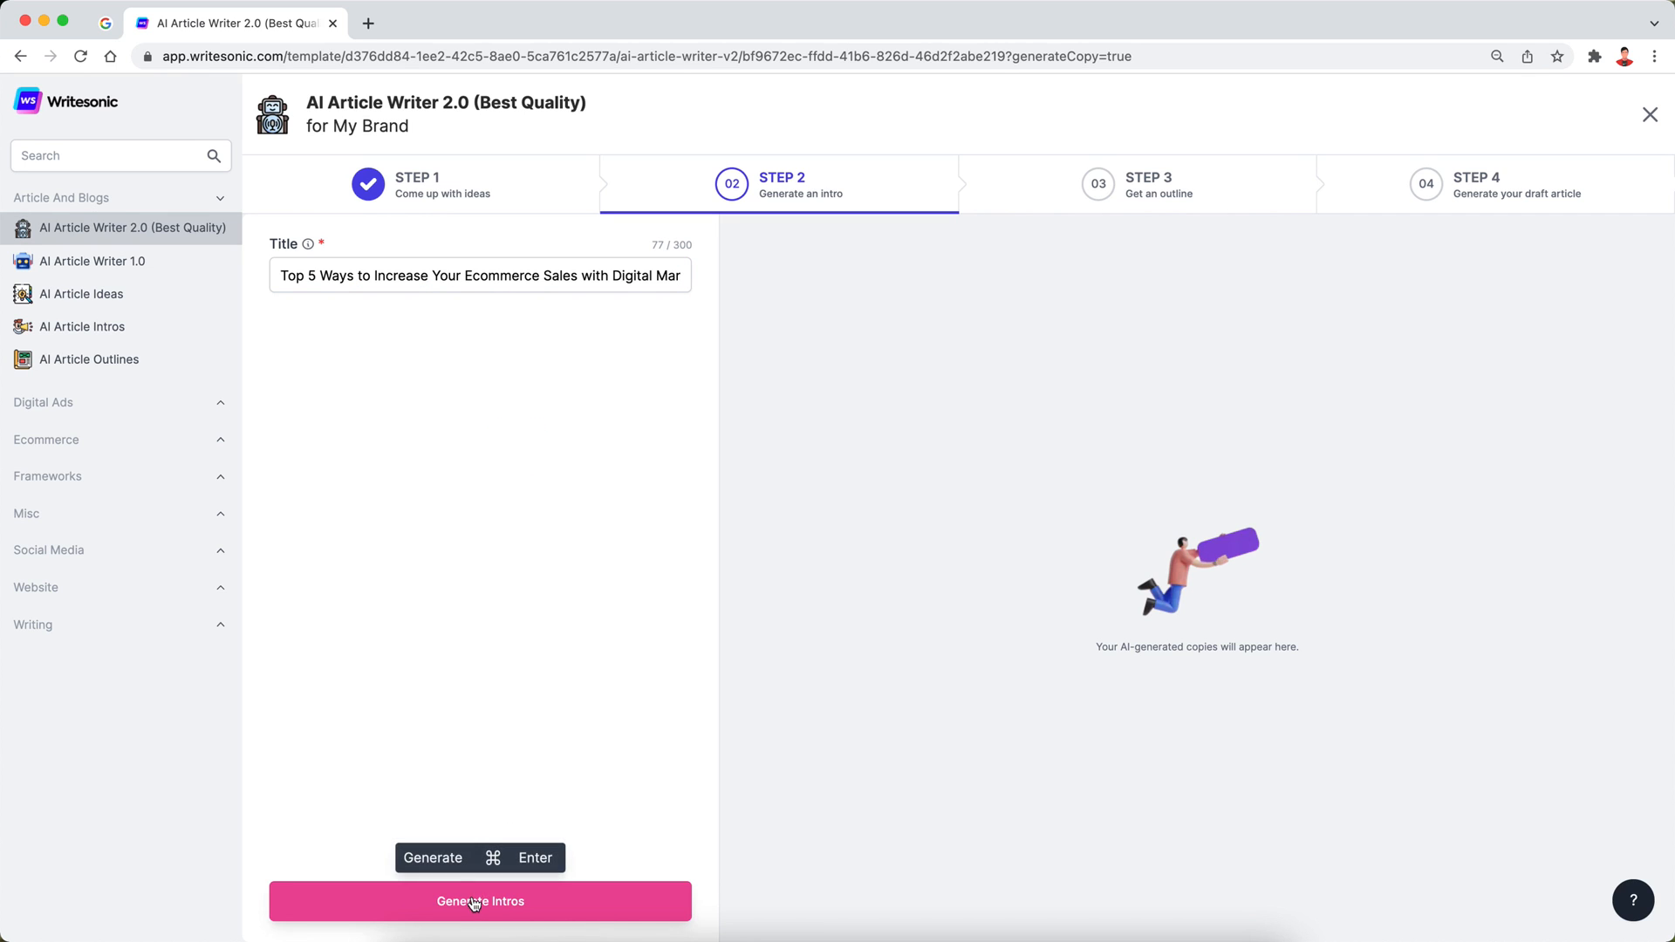
click(479, 900)
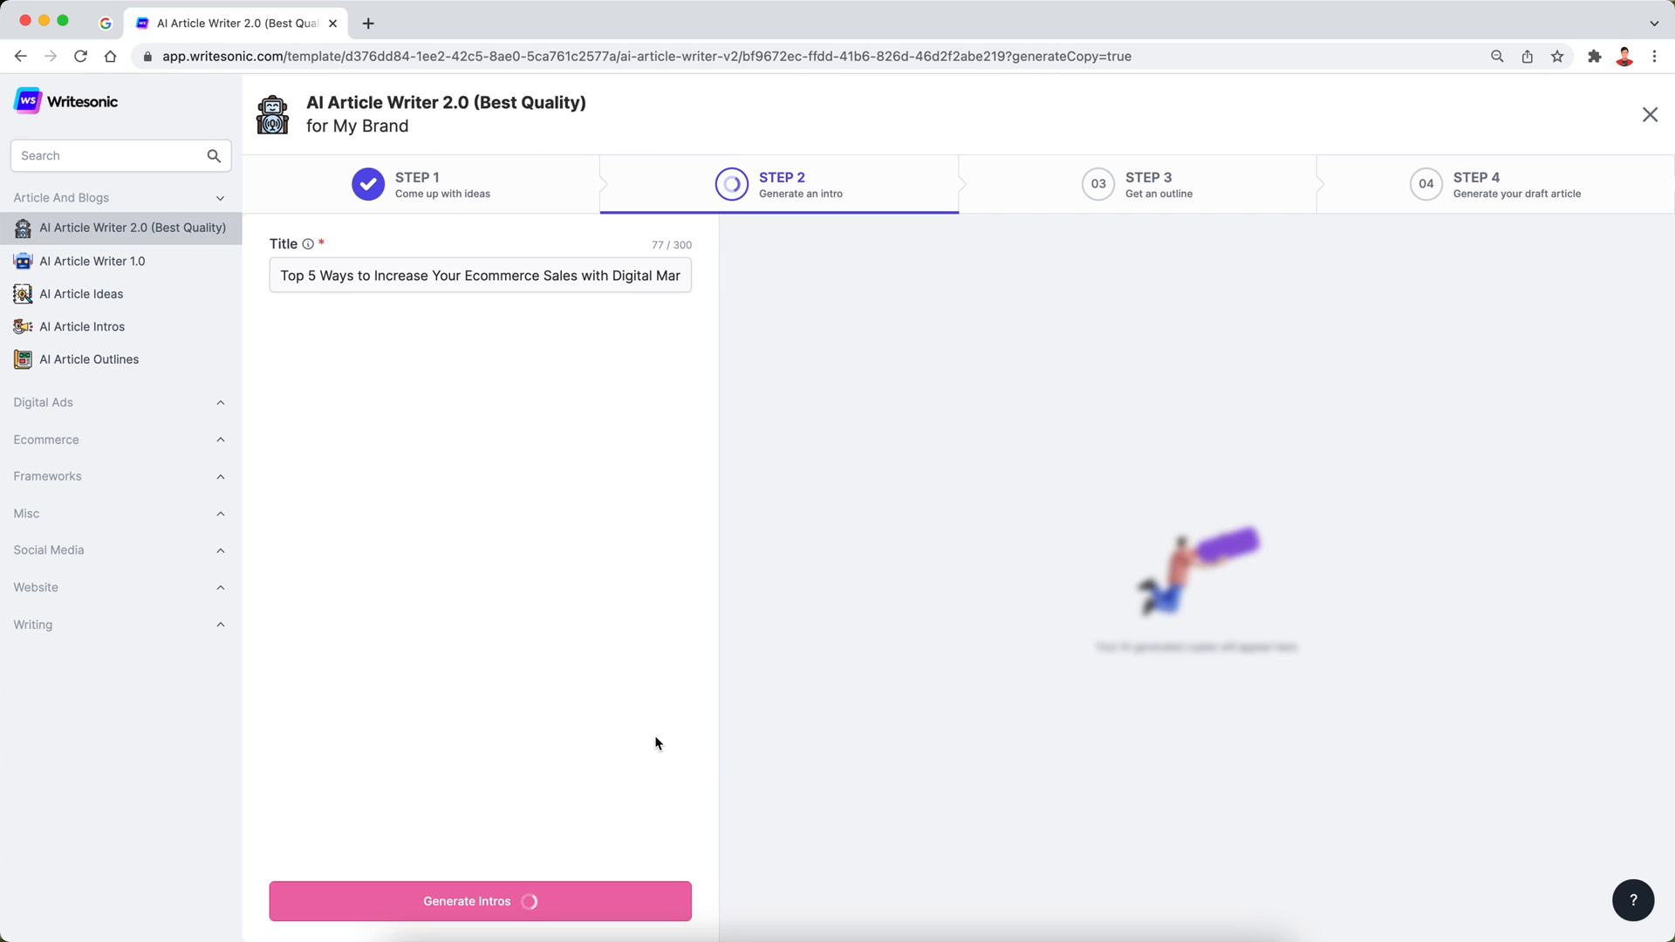
click(479, 900)
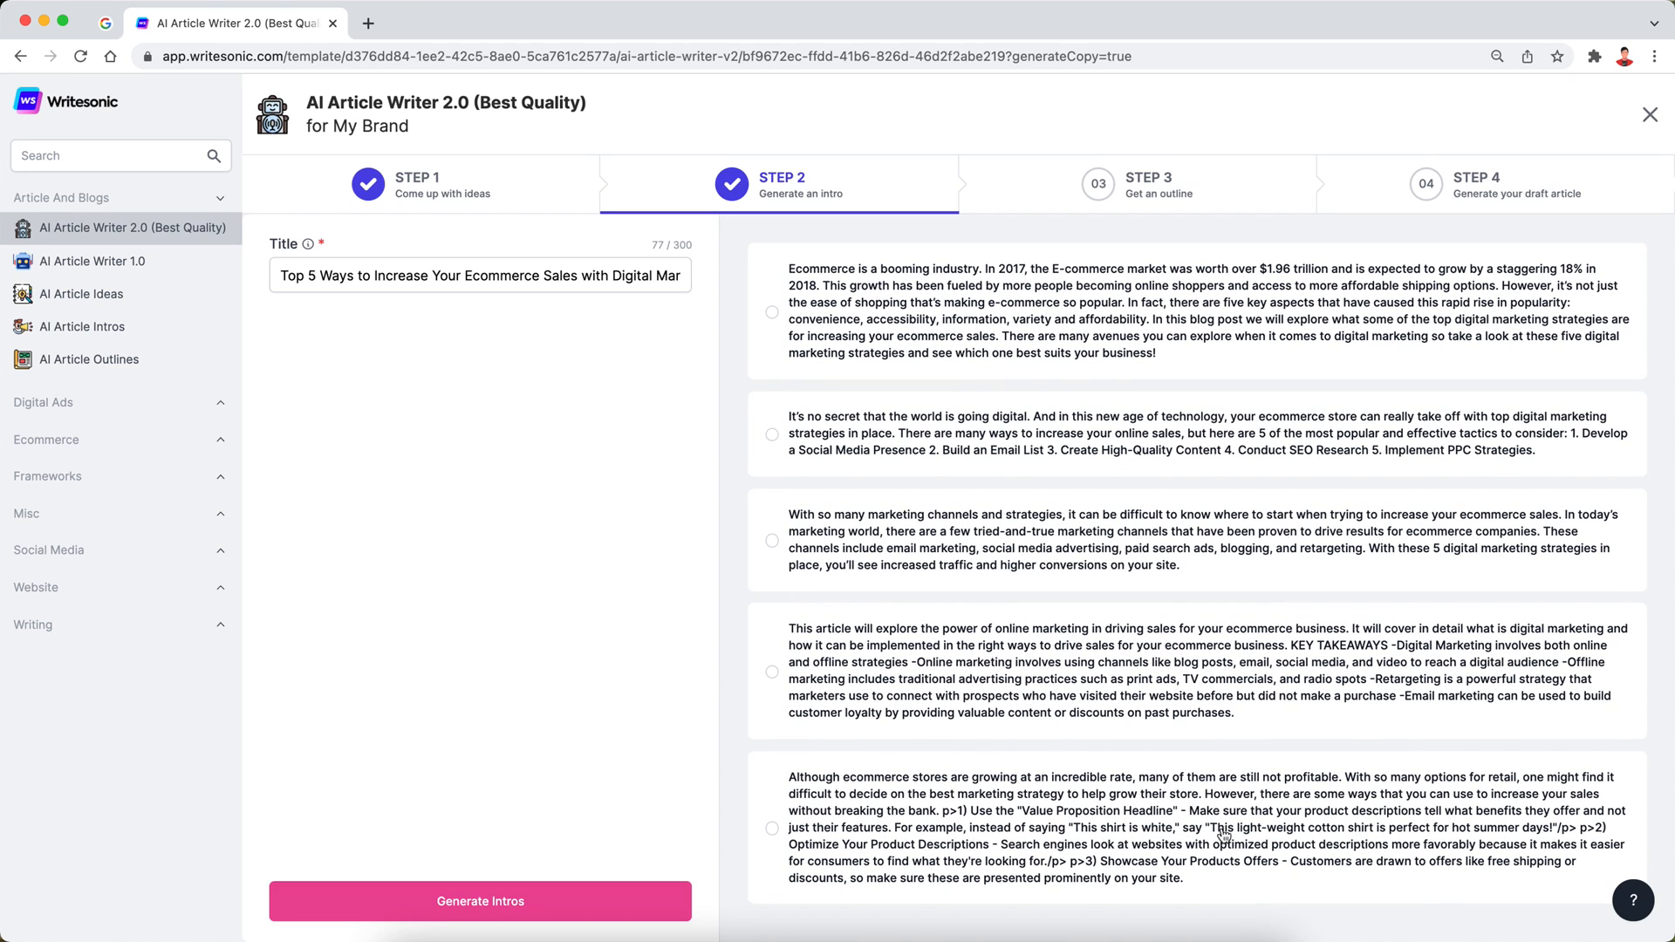
mouse_move(1219, 899)
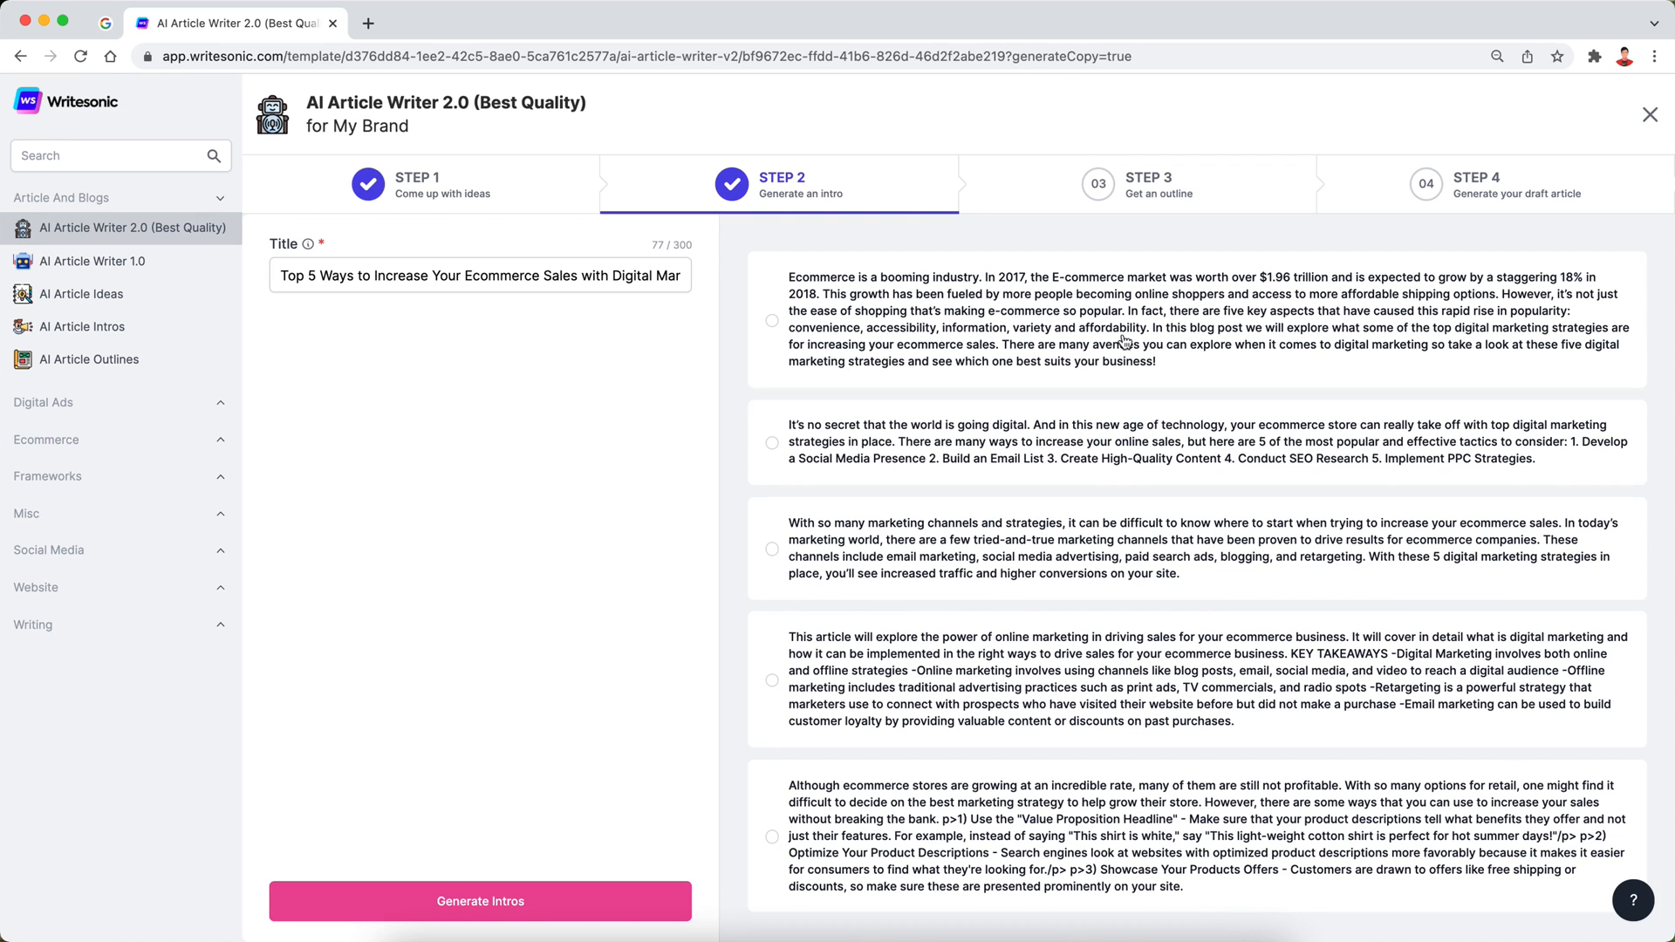
click(770, 320)
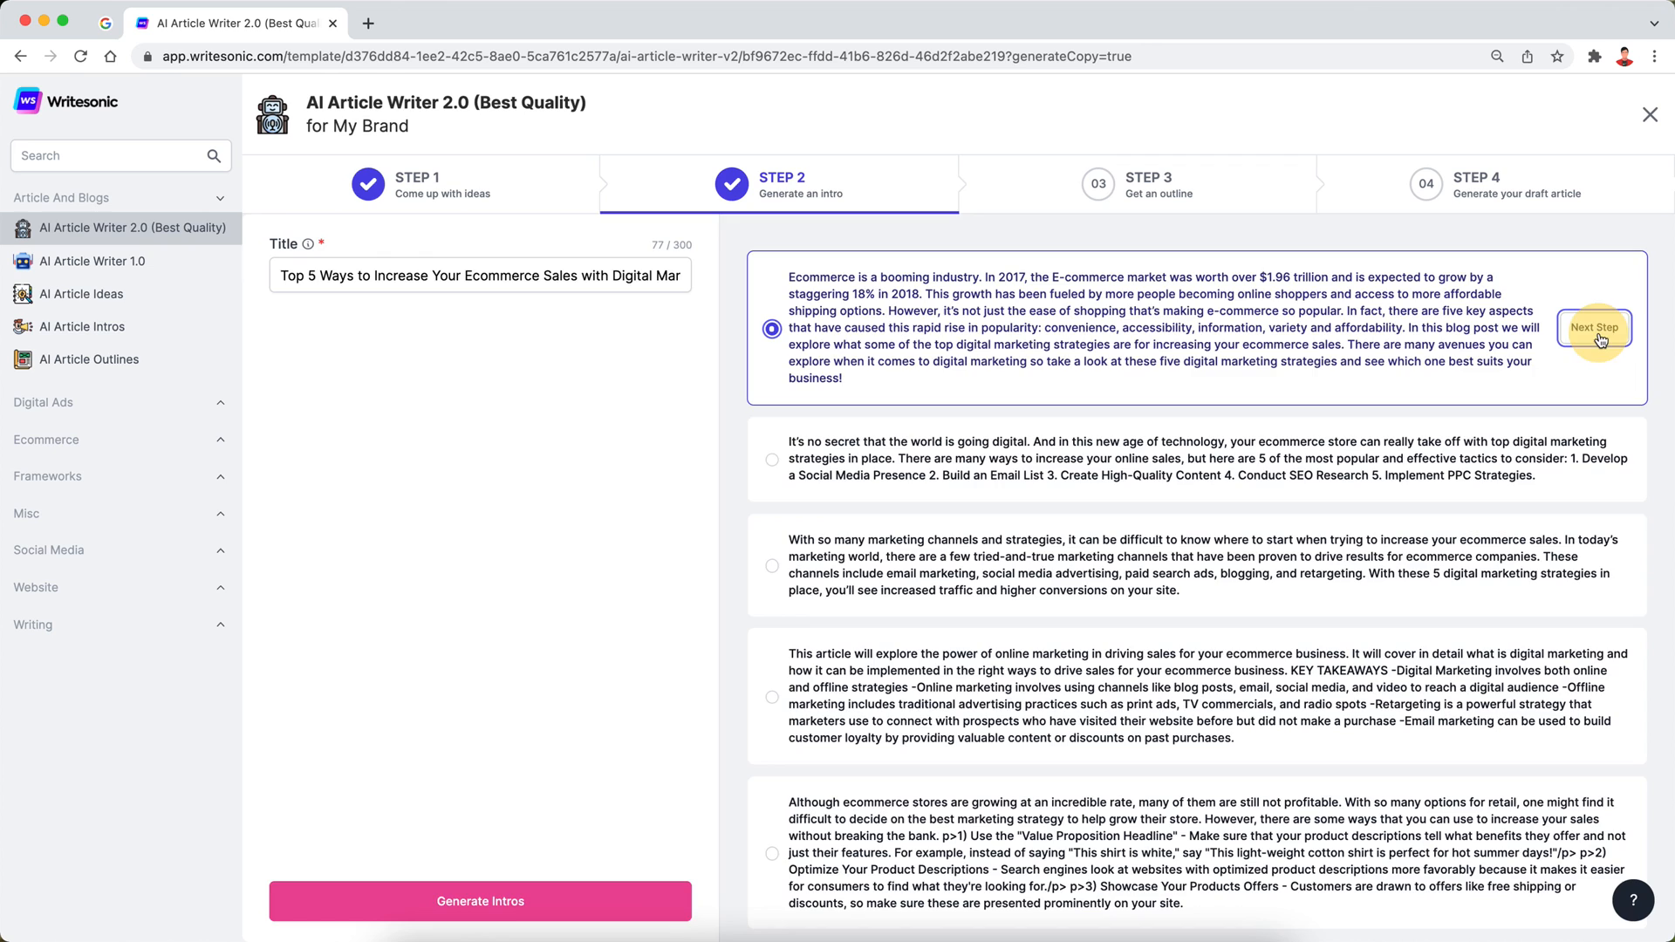
Generate outlines and select the seven-section 'Top 5 Digital Marketing Strategies' outline
click(1595, 328)
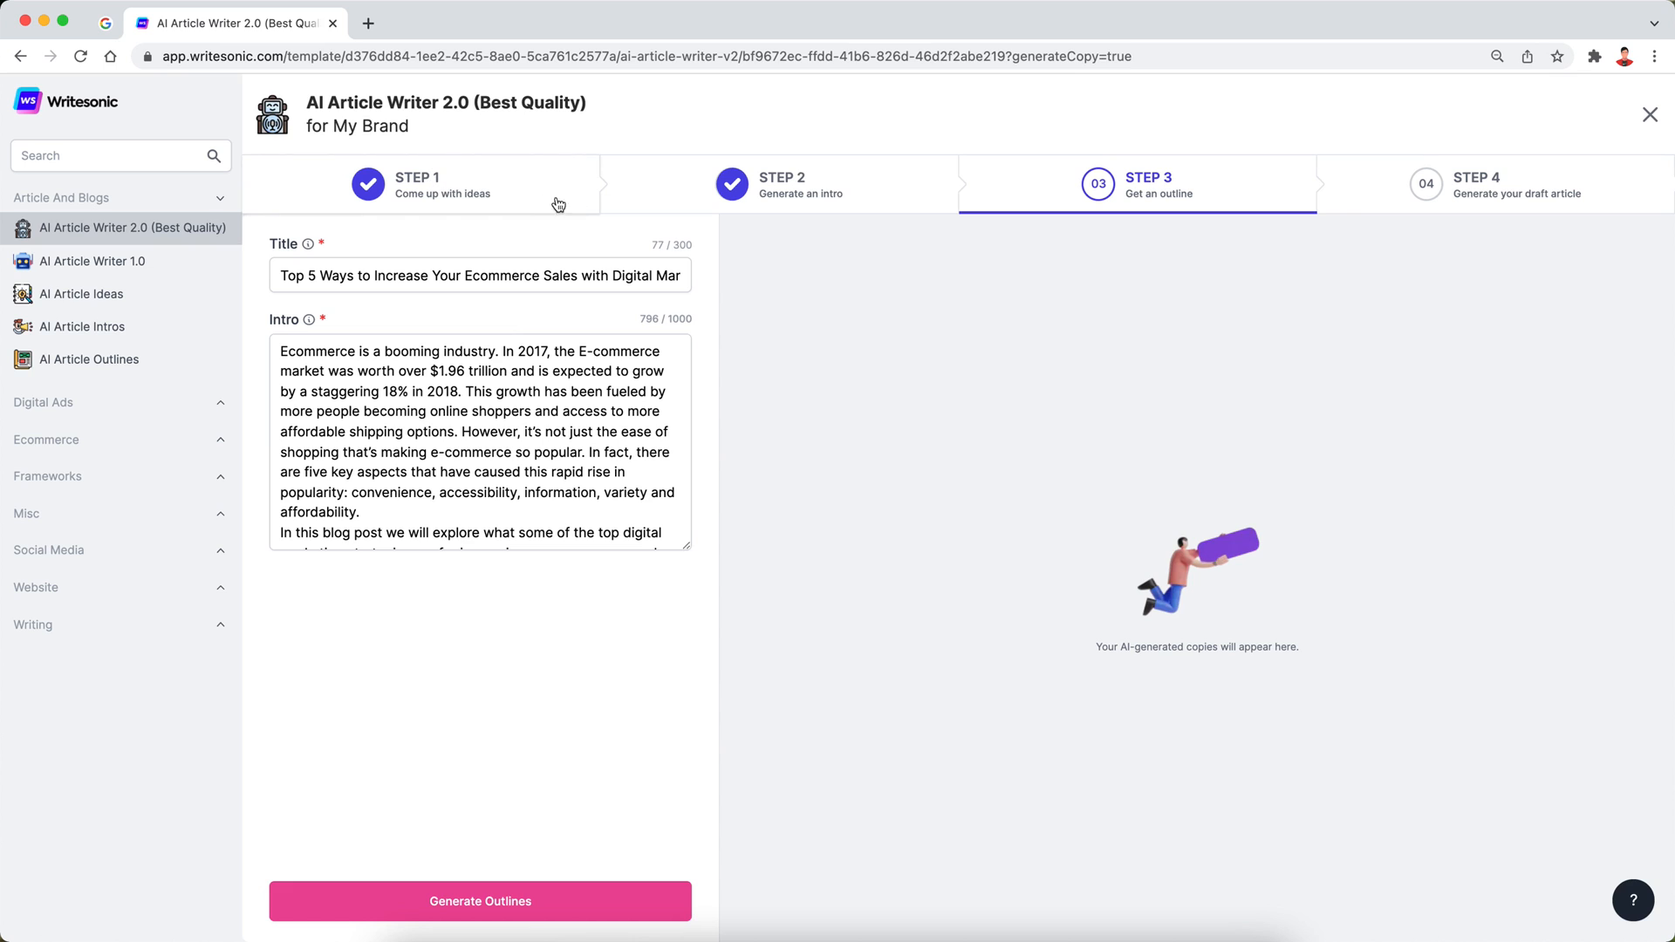
click(479, 900)
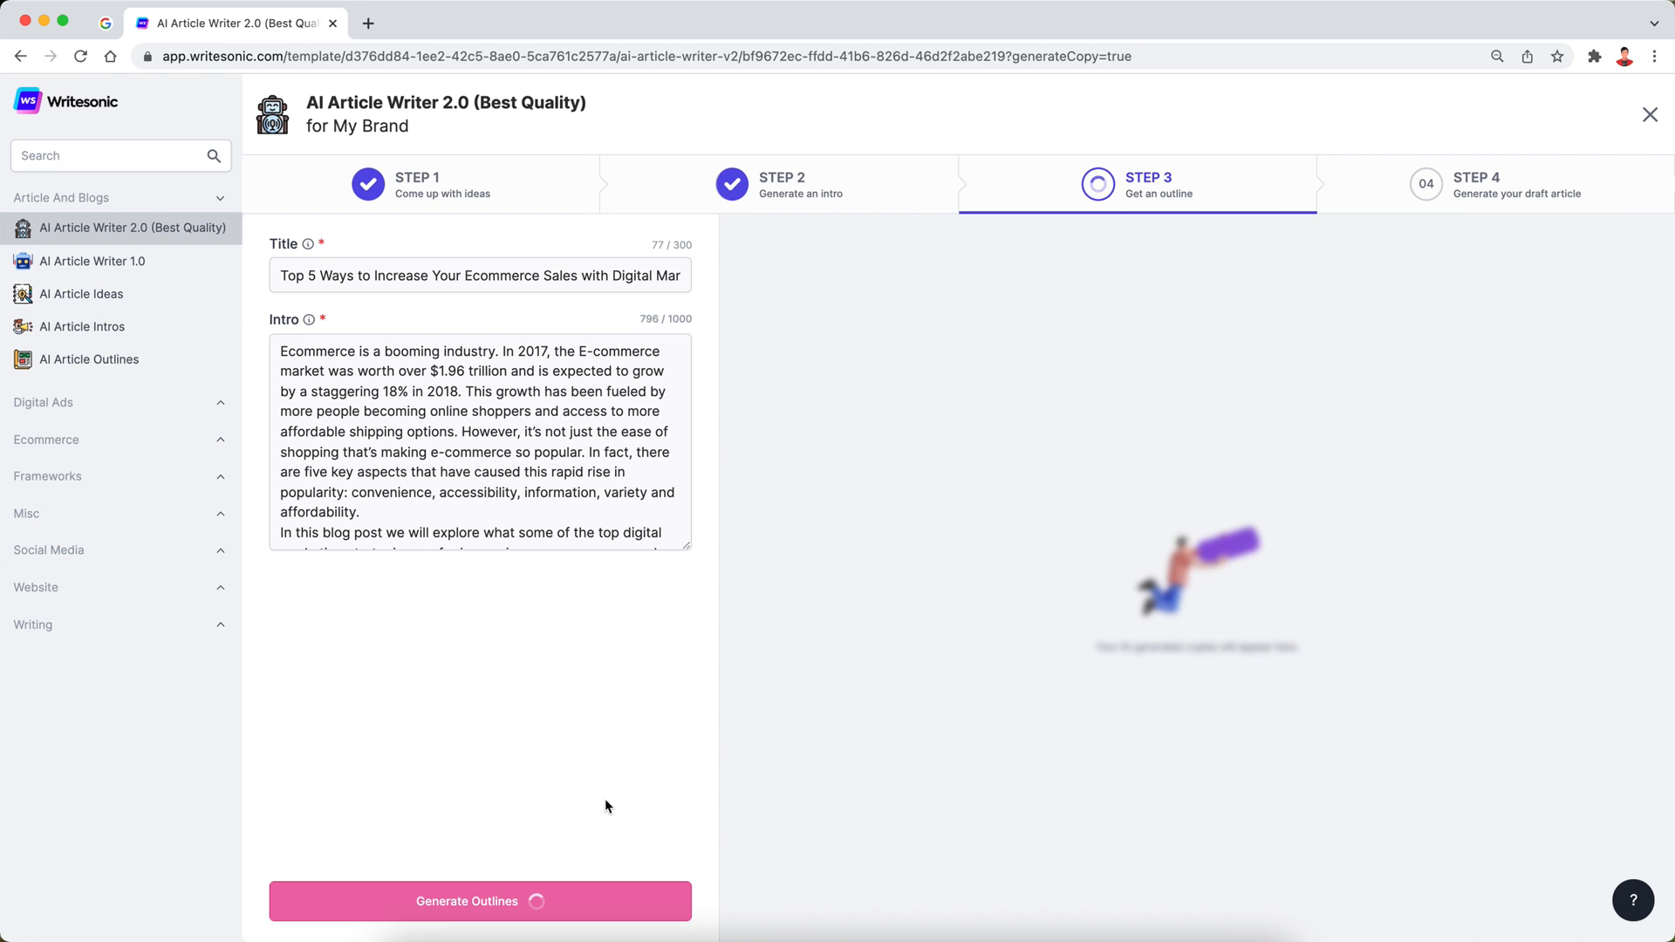
click(479, 900)
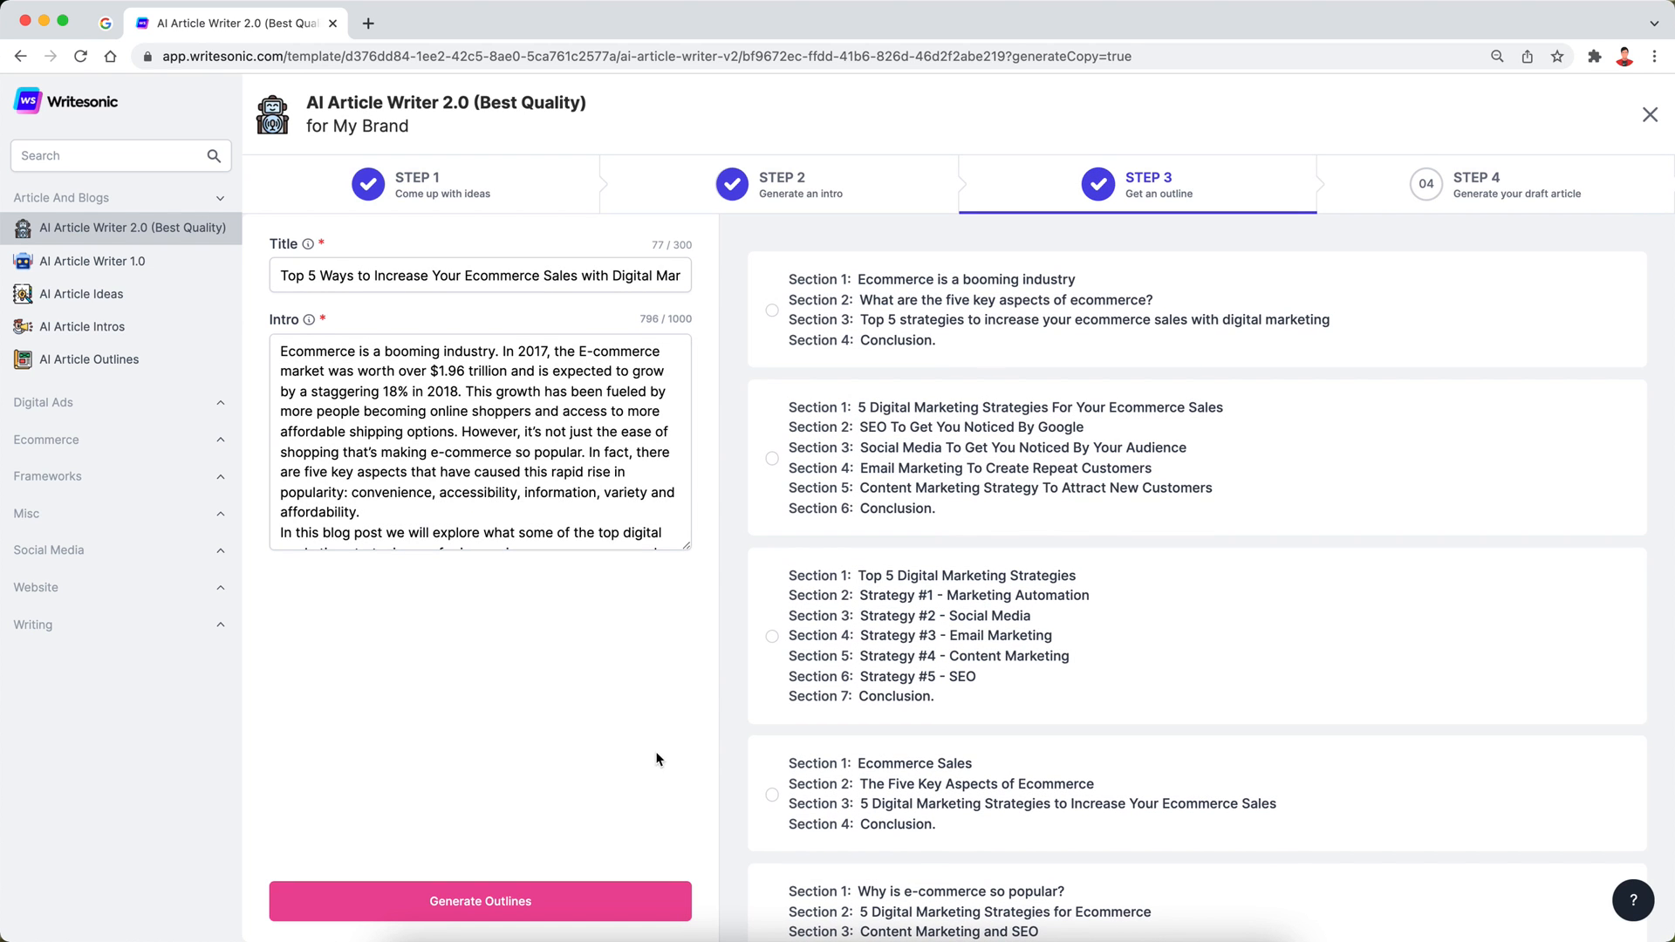
scroll(down, 3)
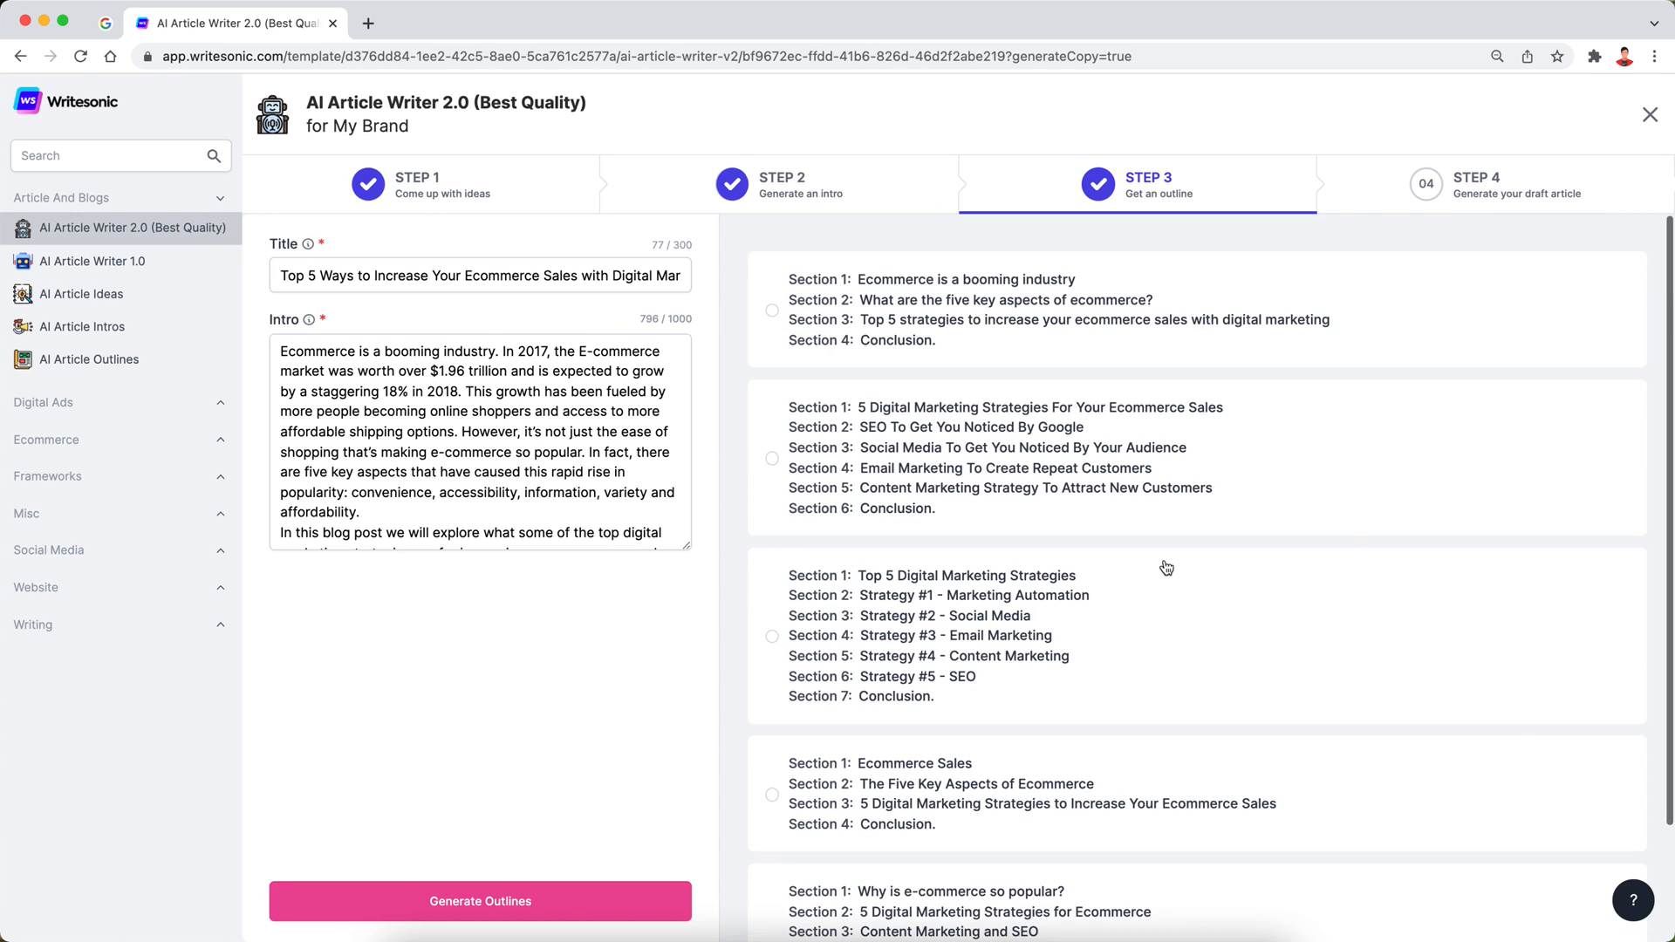
mouse_move(712, 792)
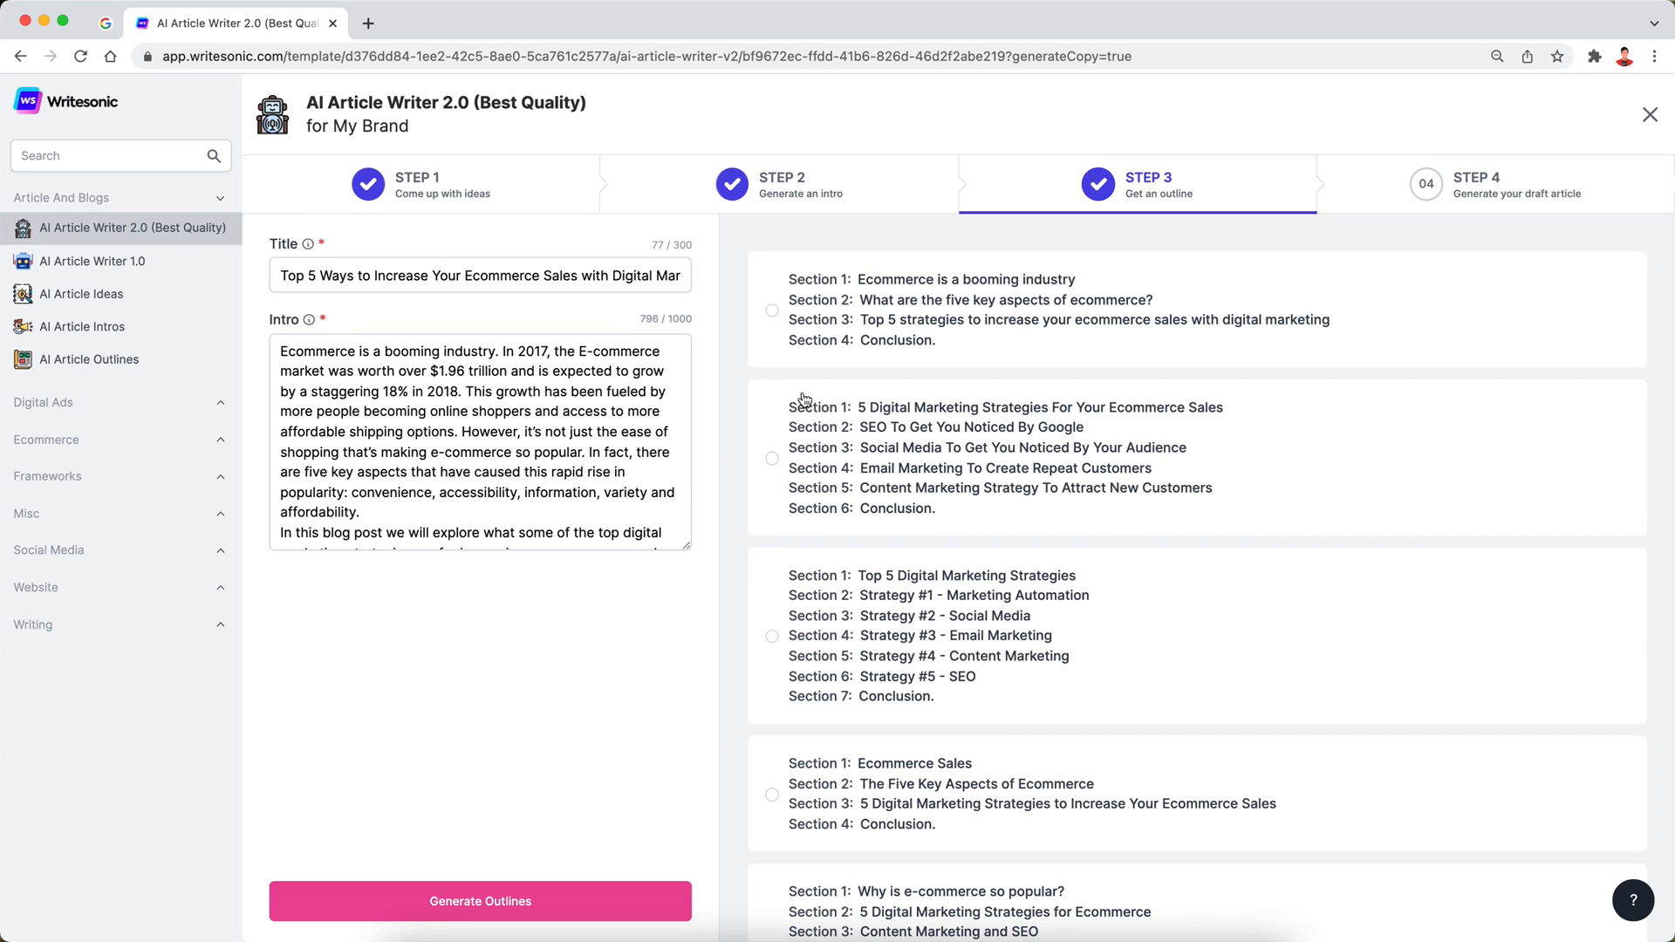
mouse_move(855, 355)
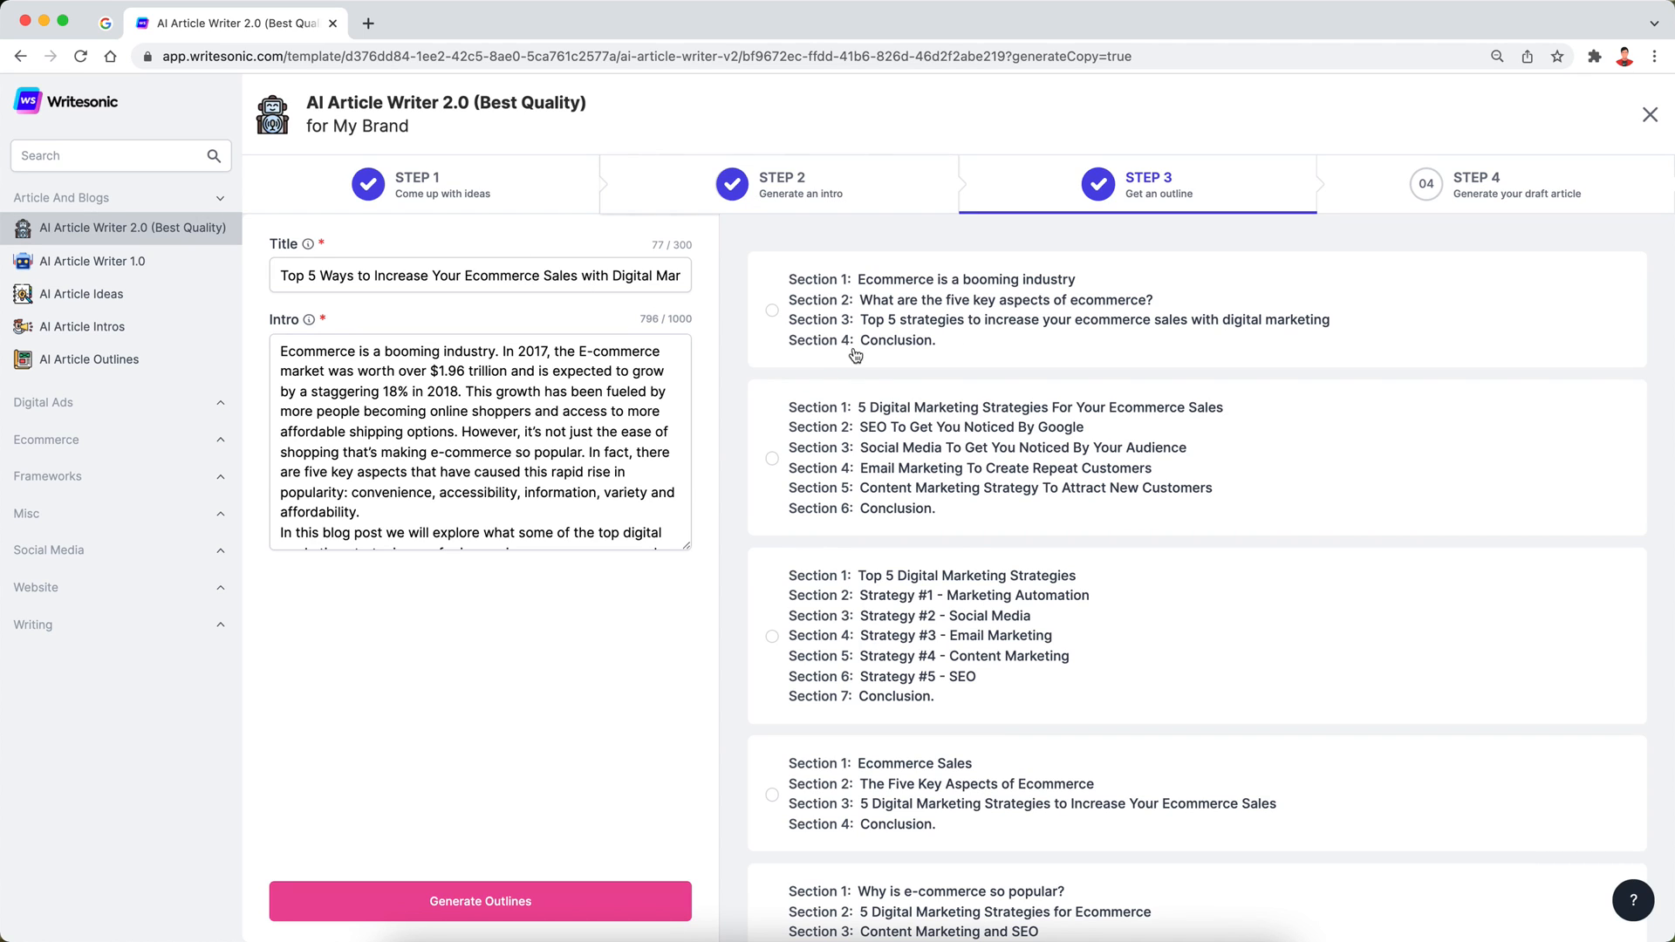
mouse_move(1044, 696)
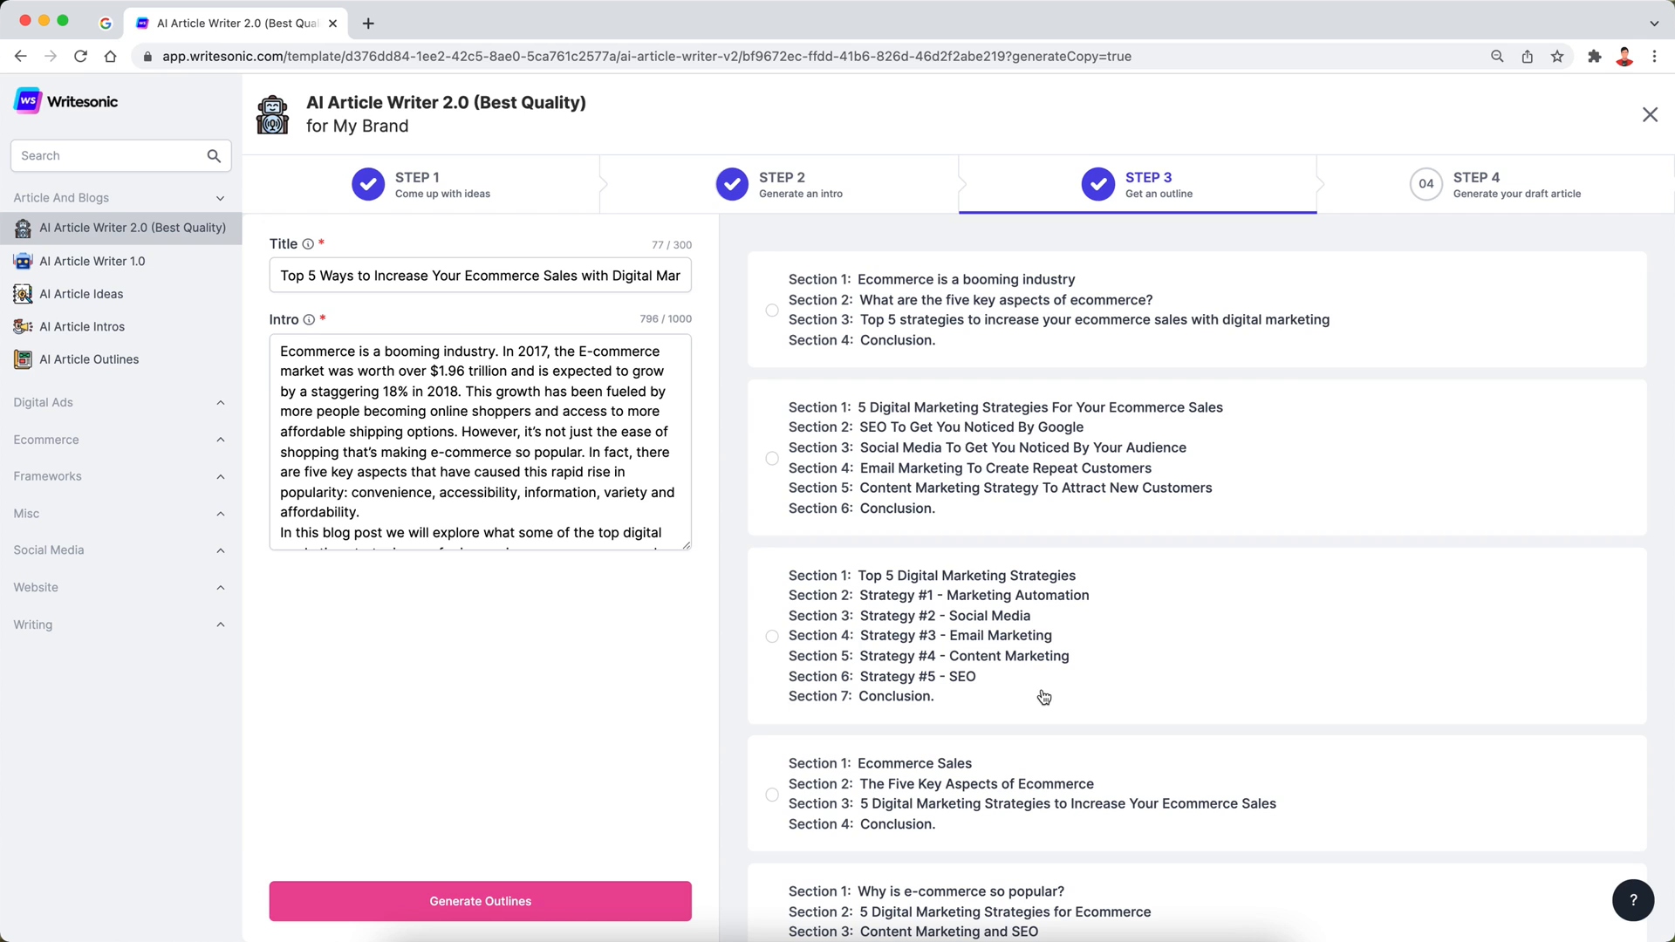
scroll(down, 3)
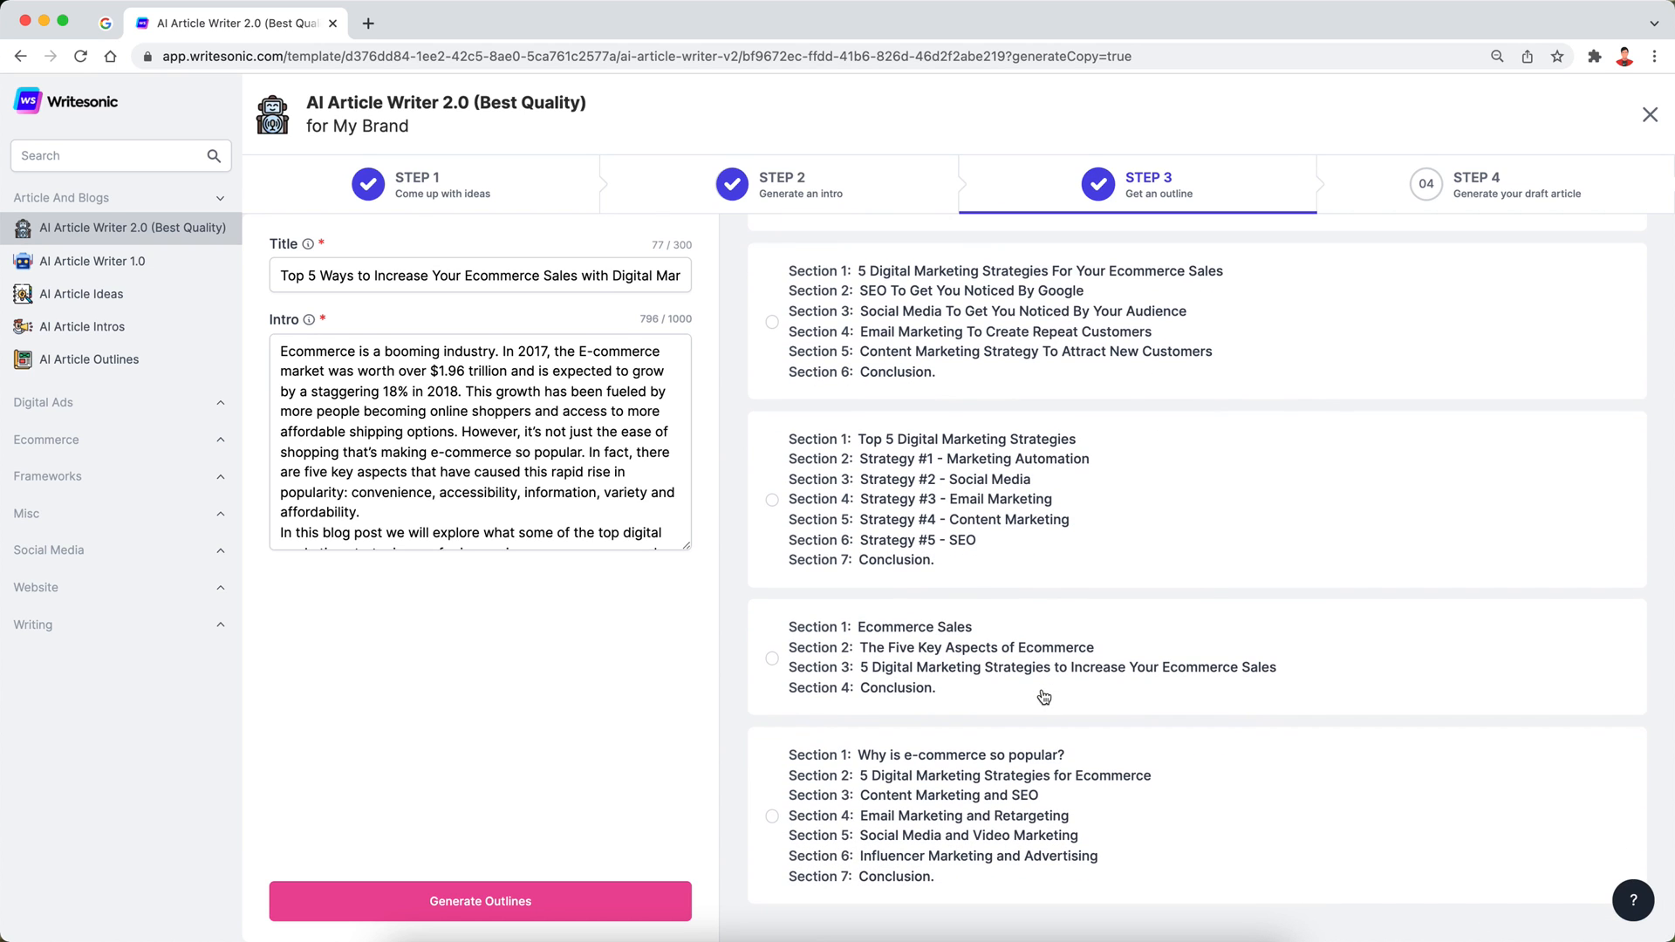
scroll(down, 3)
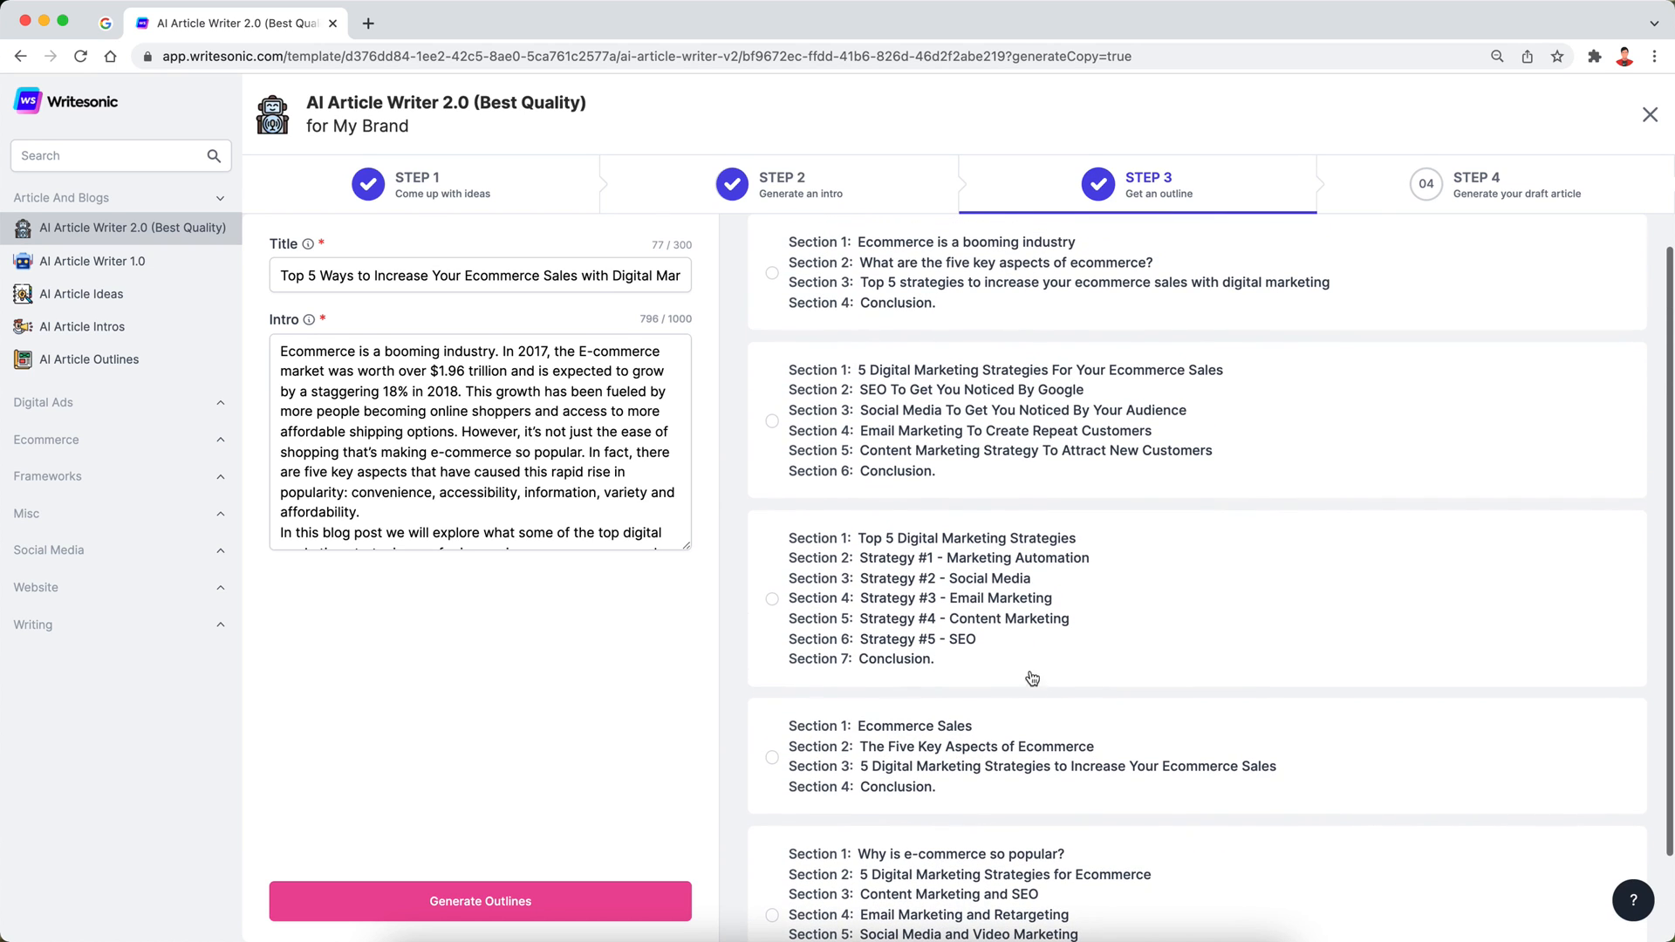
click(770, 599)
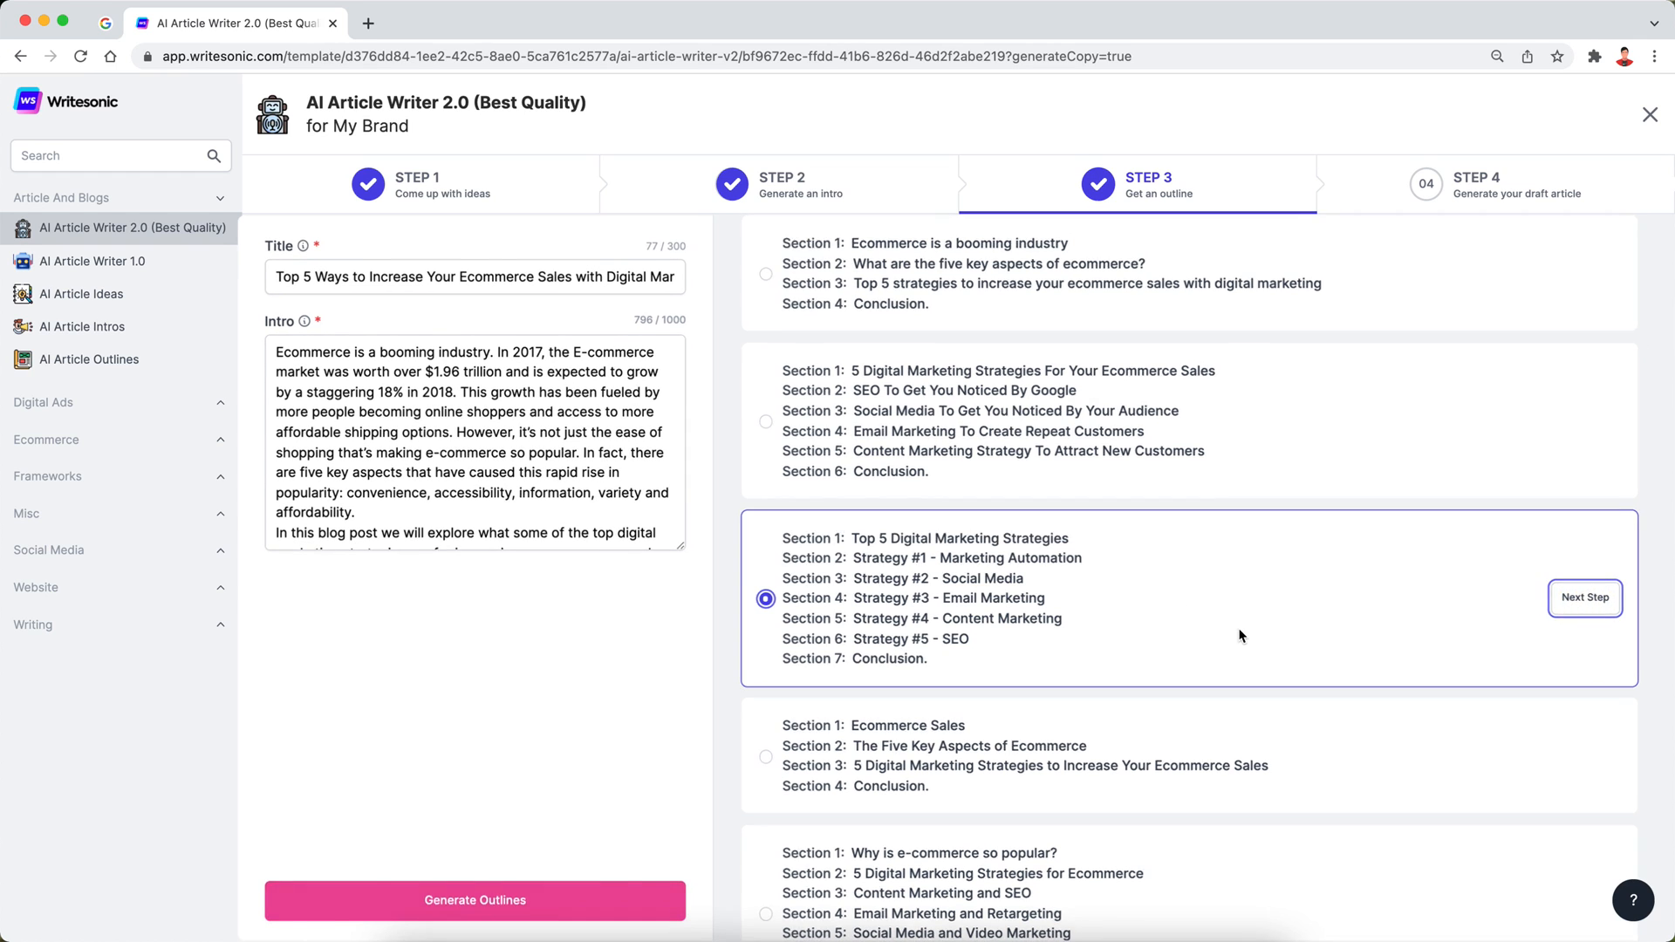
Delete the opening 'Top 5 Digital Marketing Strategies' section from the outline
click(1585, 596)
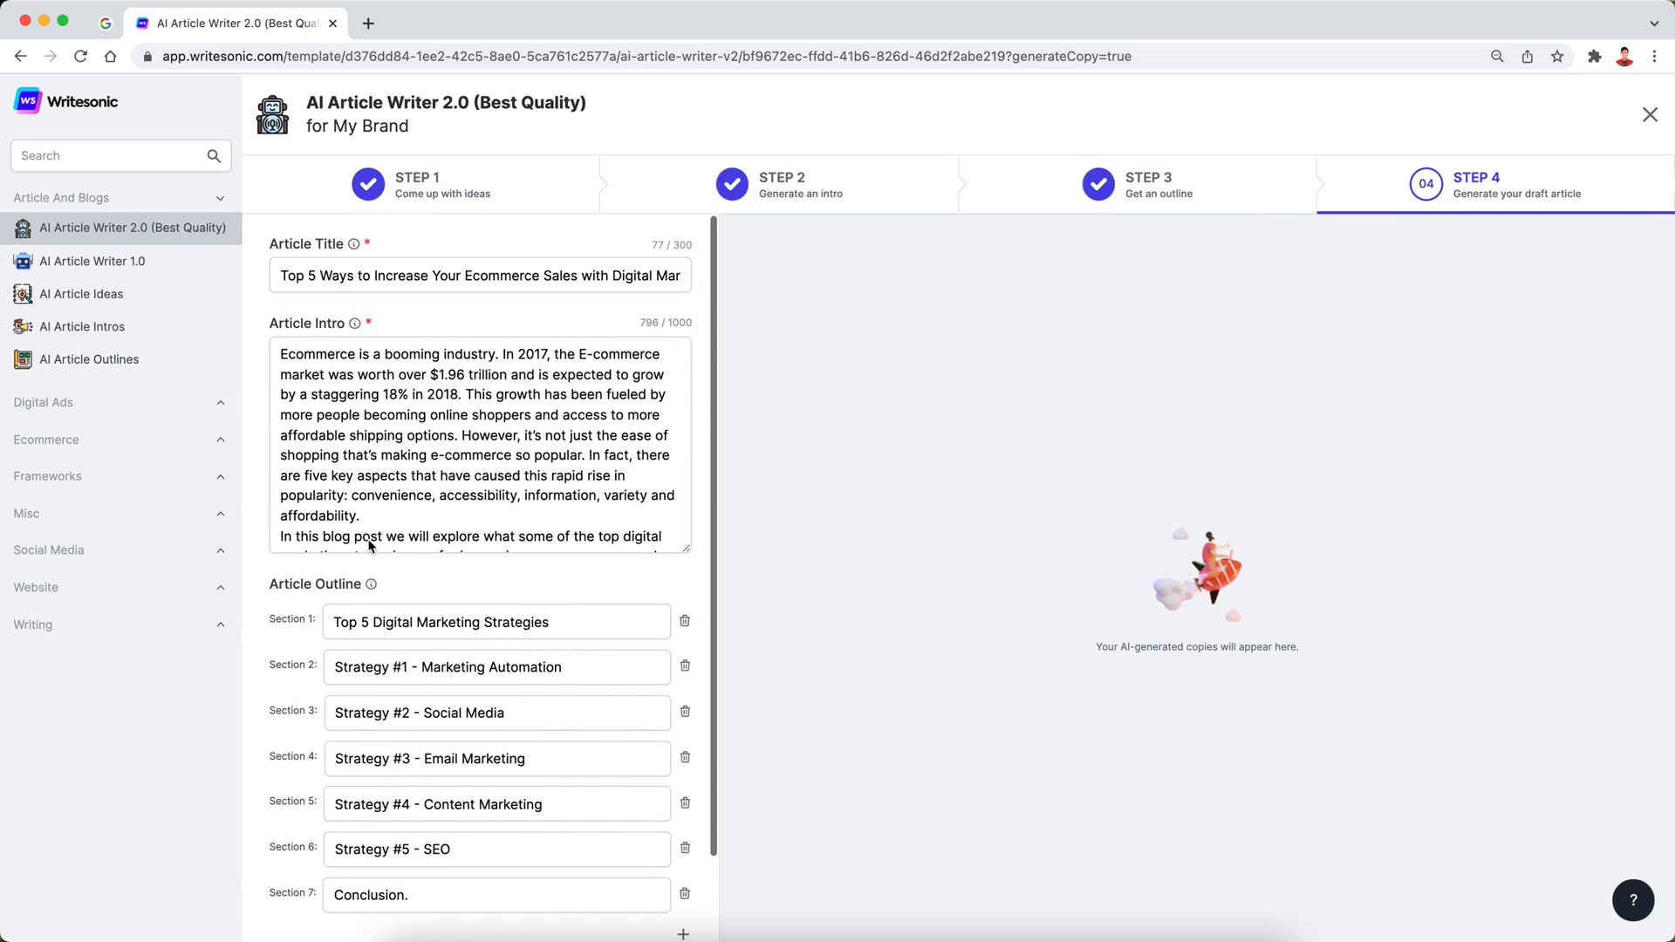
click(363, 275)
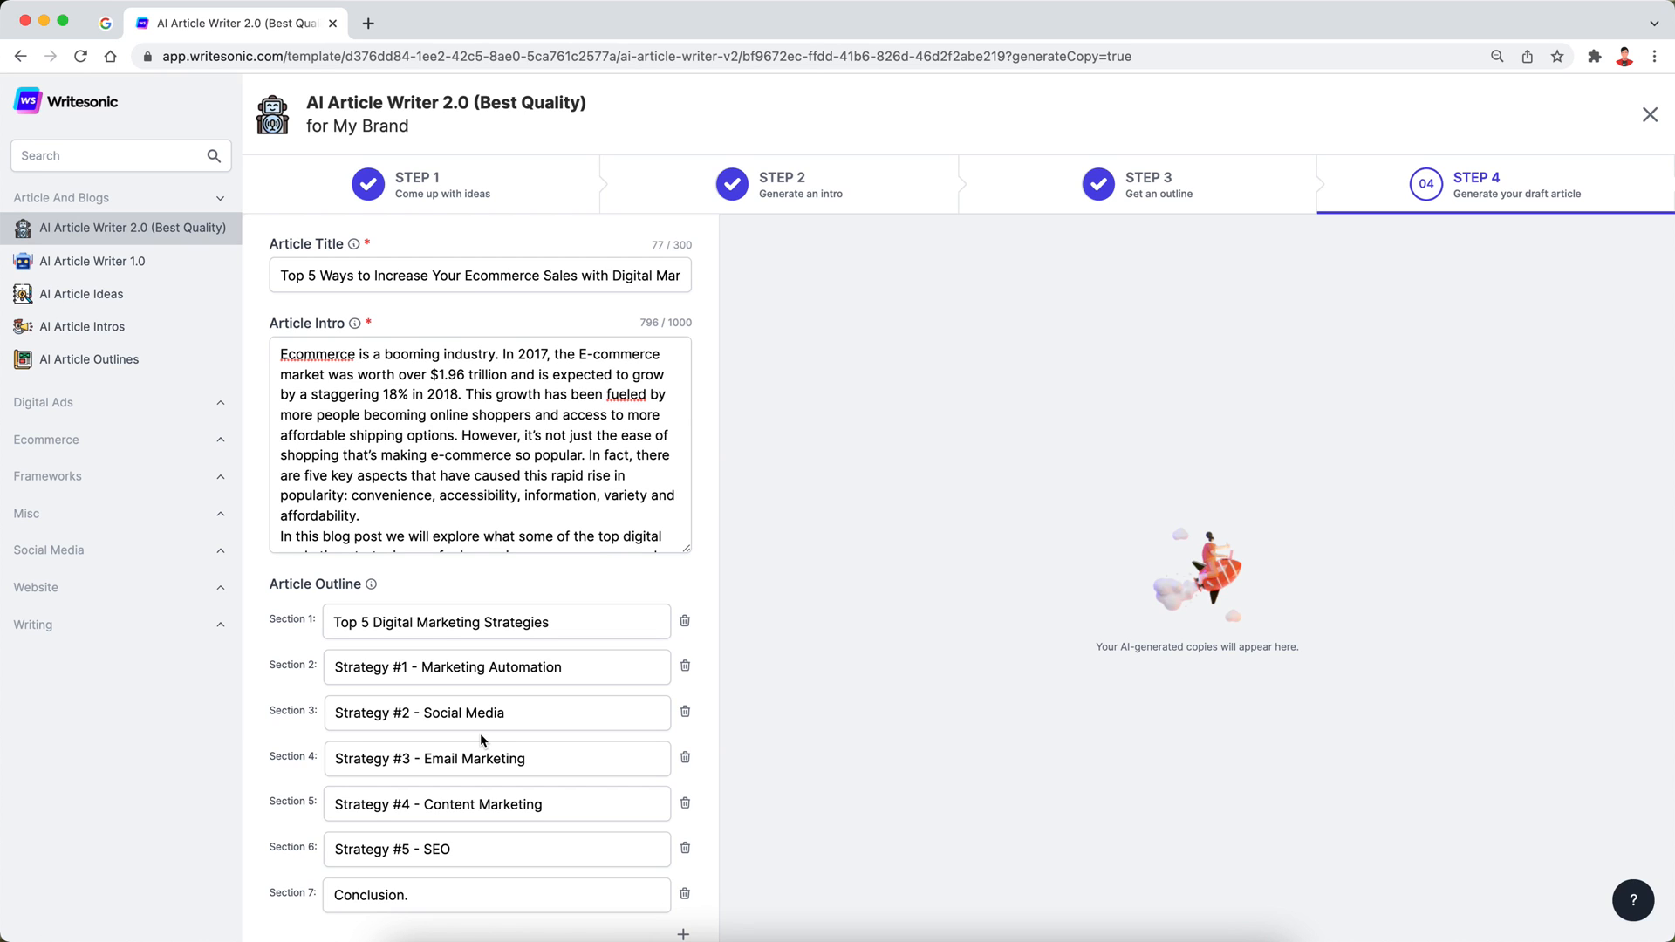
mouse_move(629, 676)
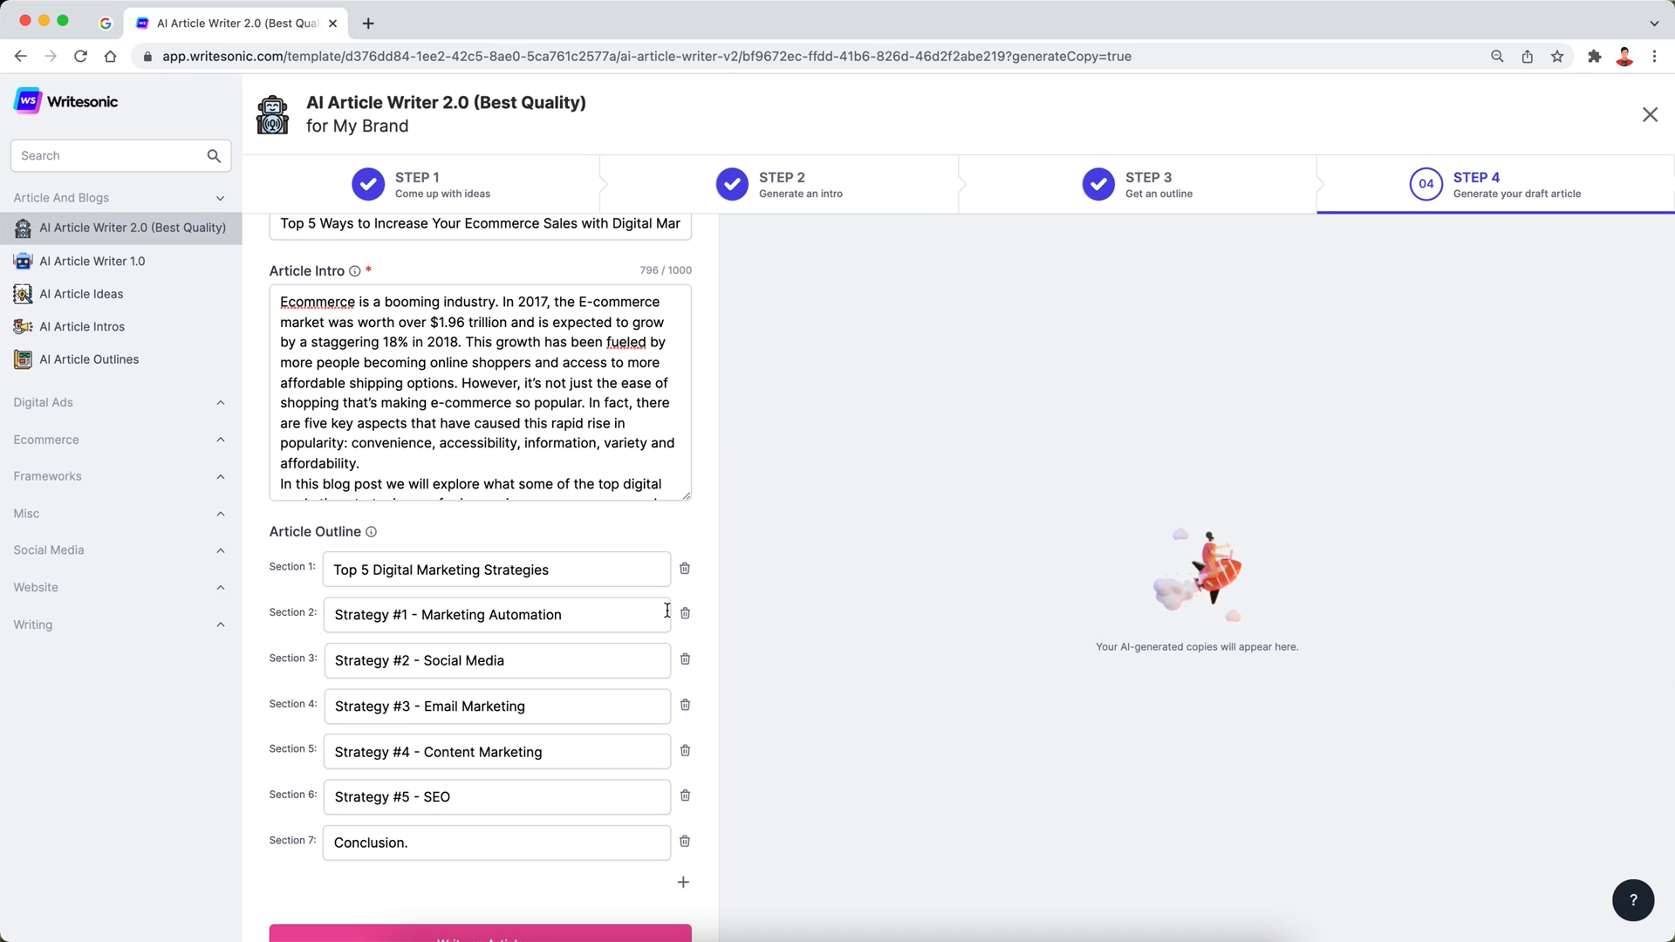
click(685, 567)
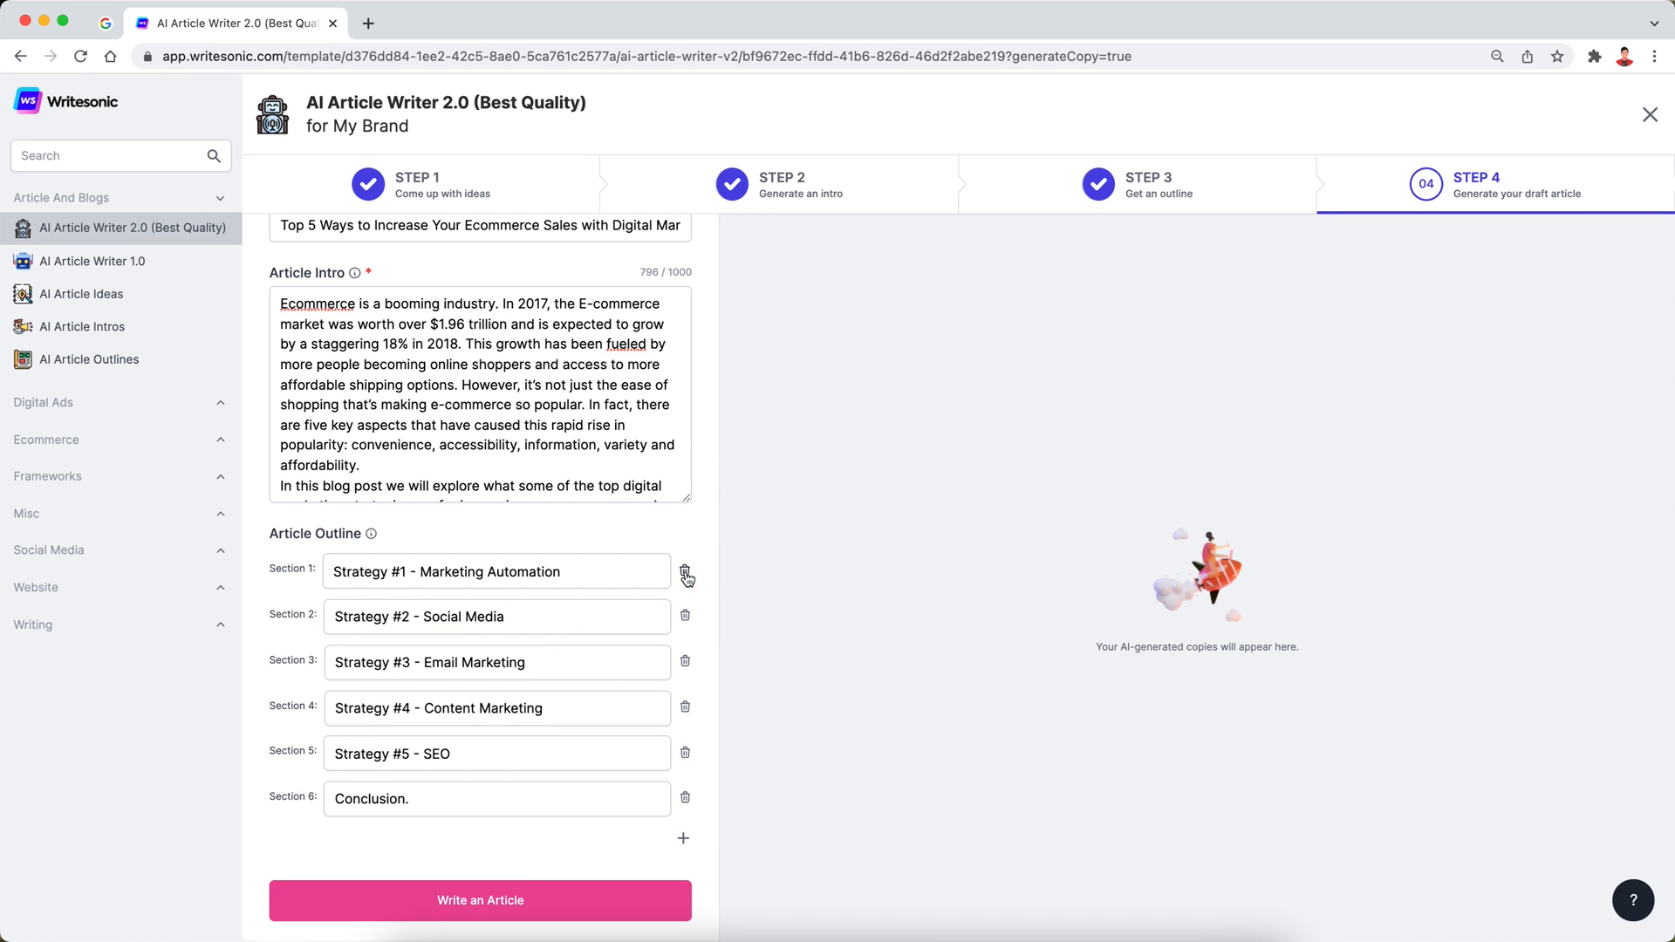
mouse_move(449, 787)
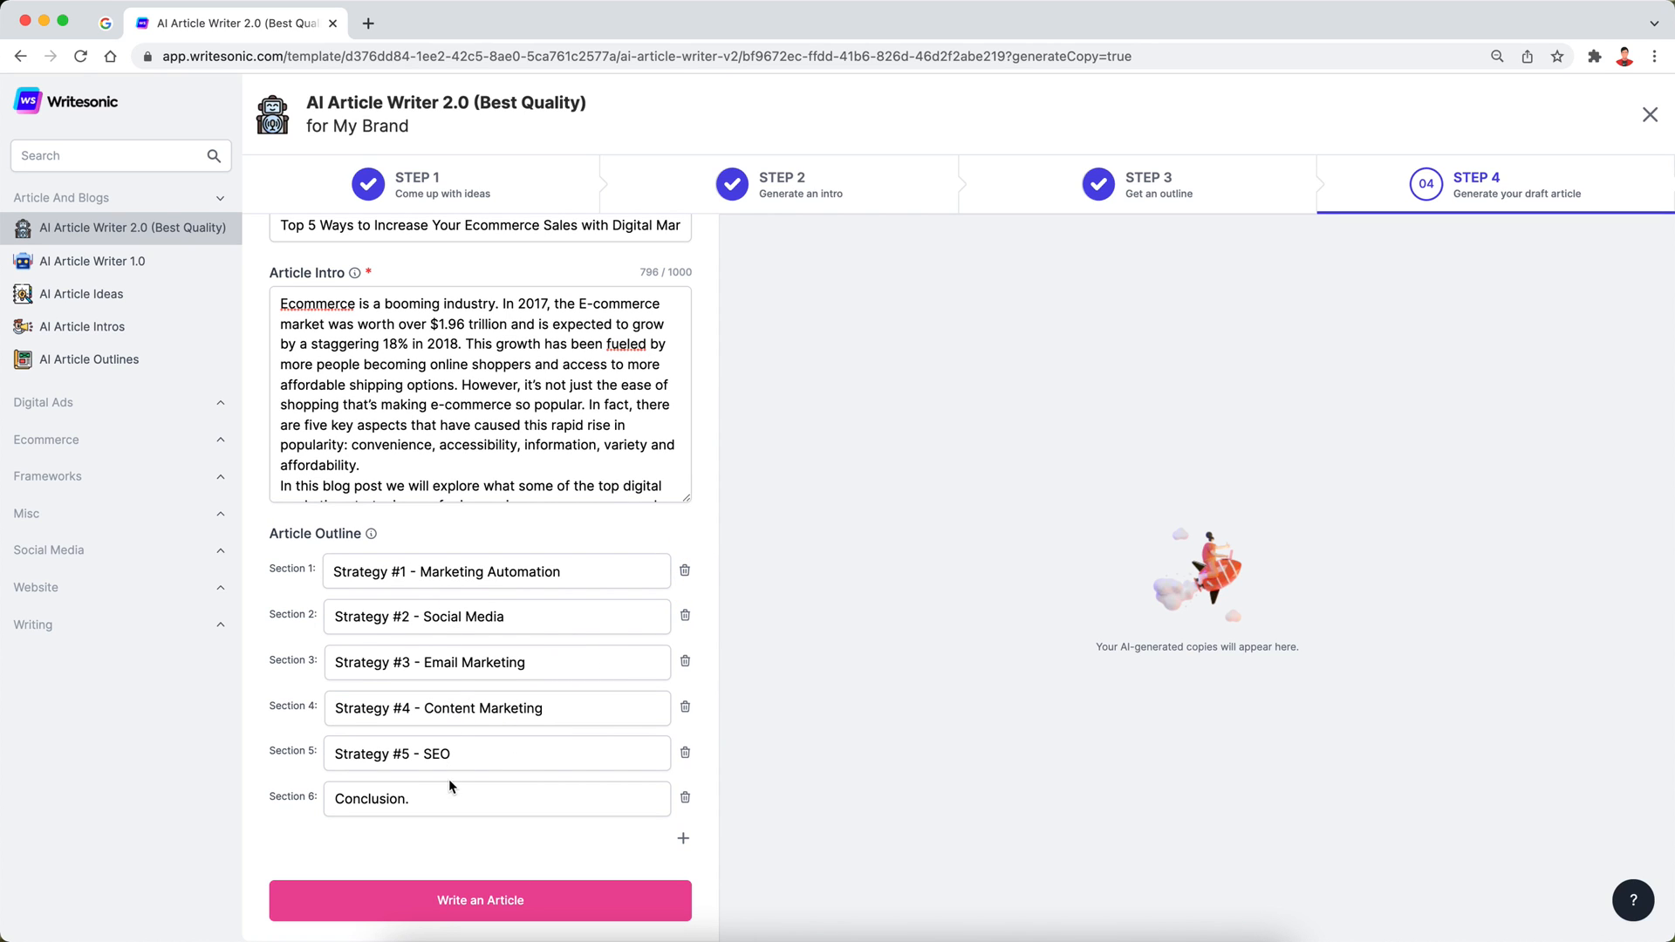
Remove the period from the 'Conclusion.' heading and start writing the article
click(495, 799)
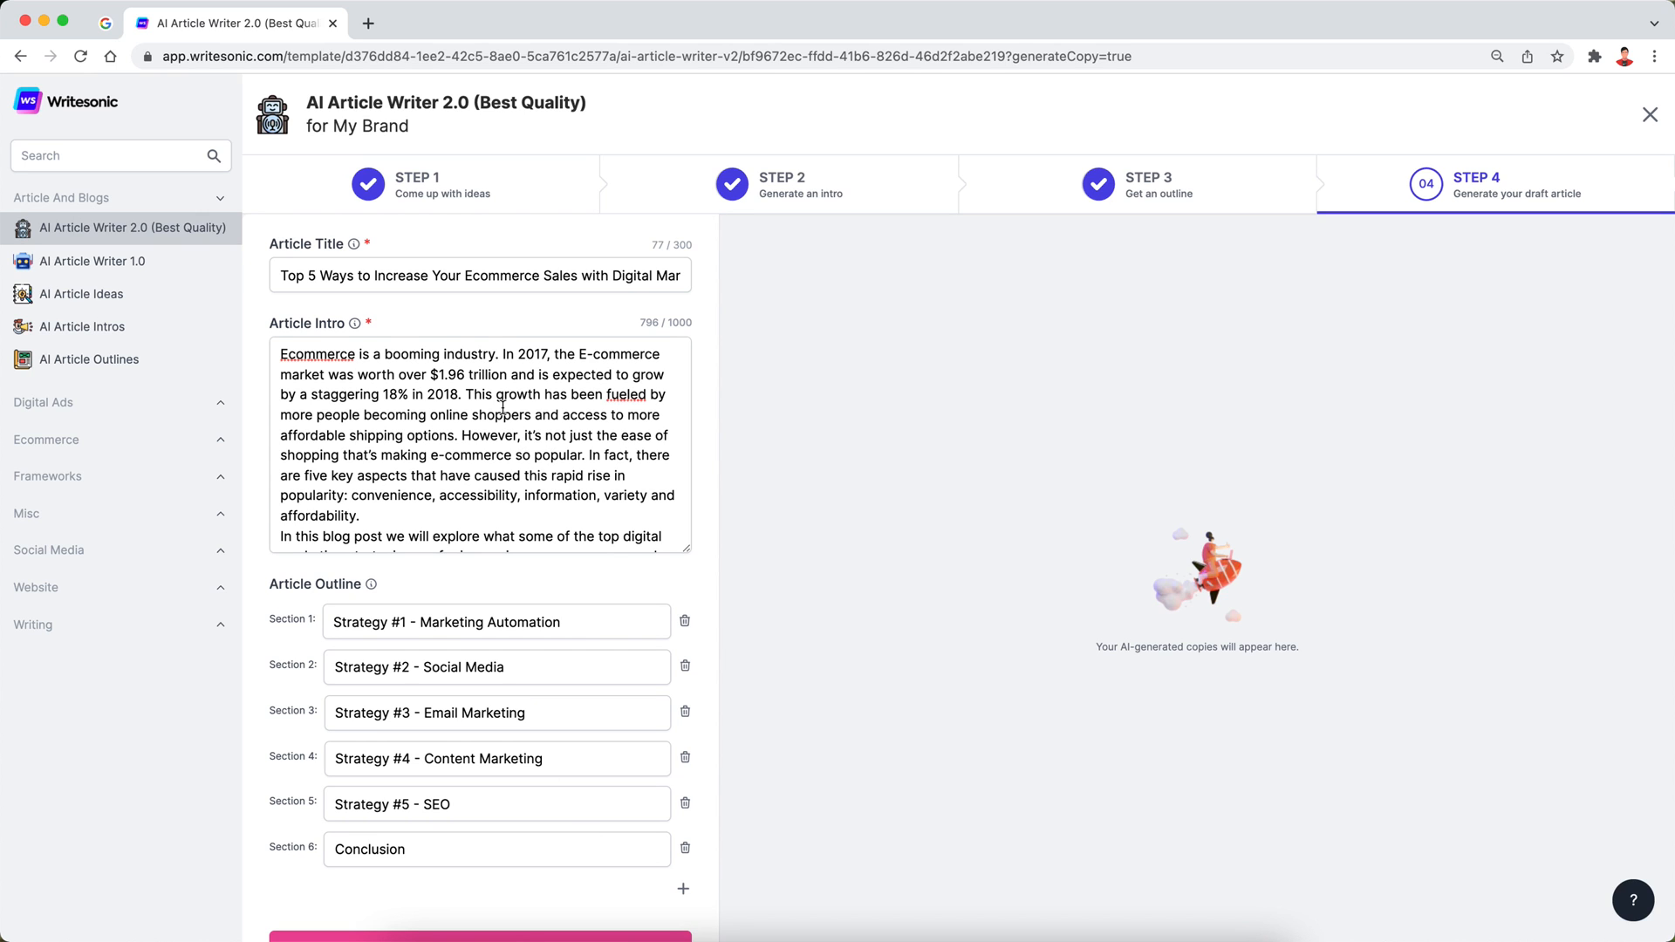
click(479, 274)
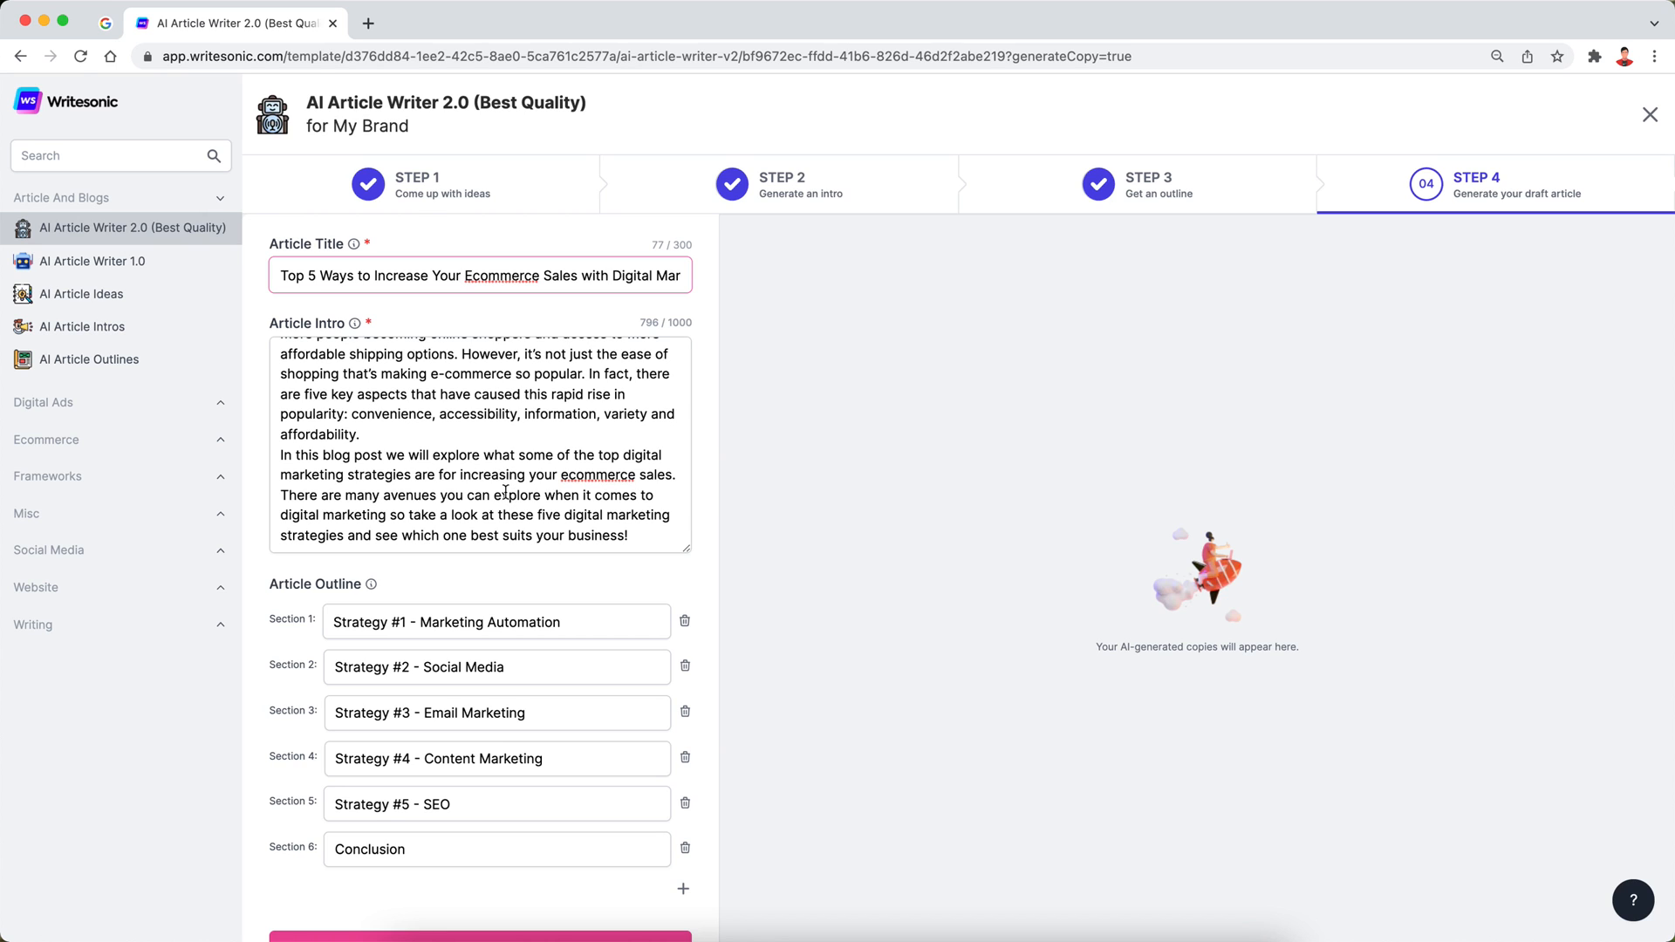
scroll(down, 3)
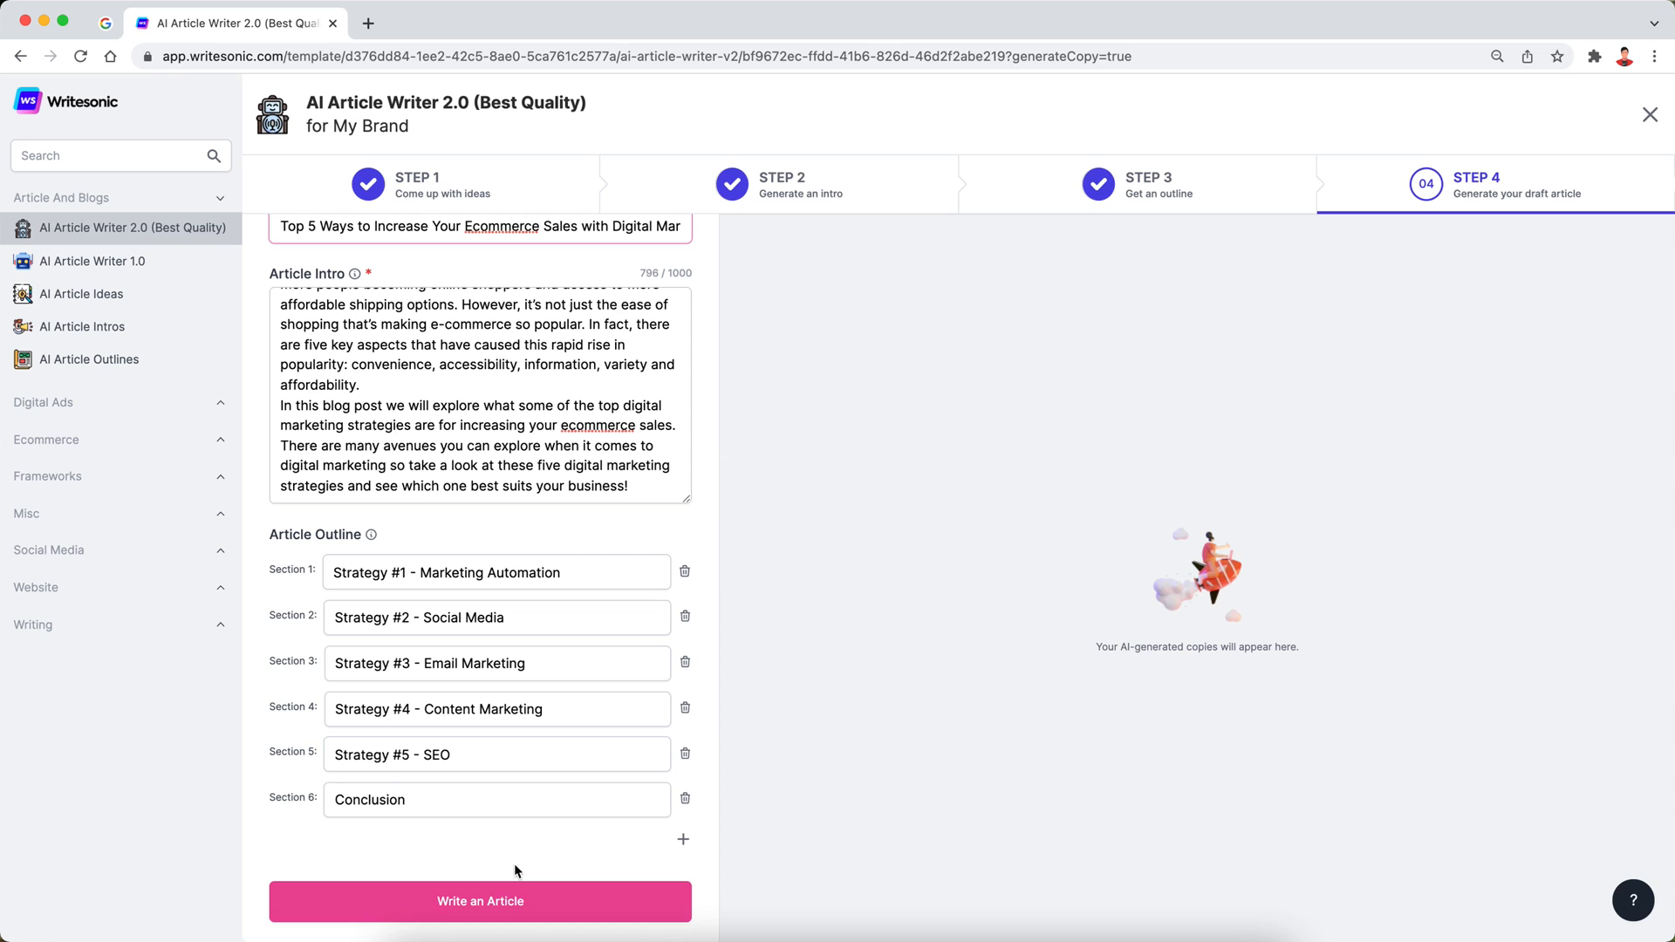
click(479, 900)
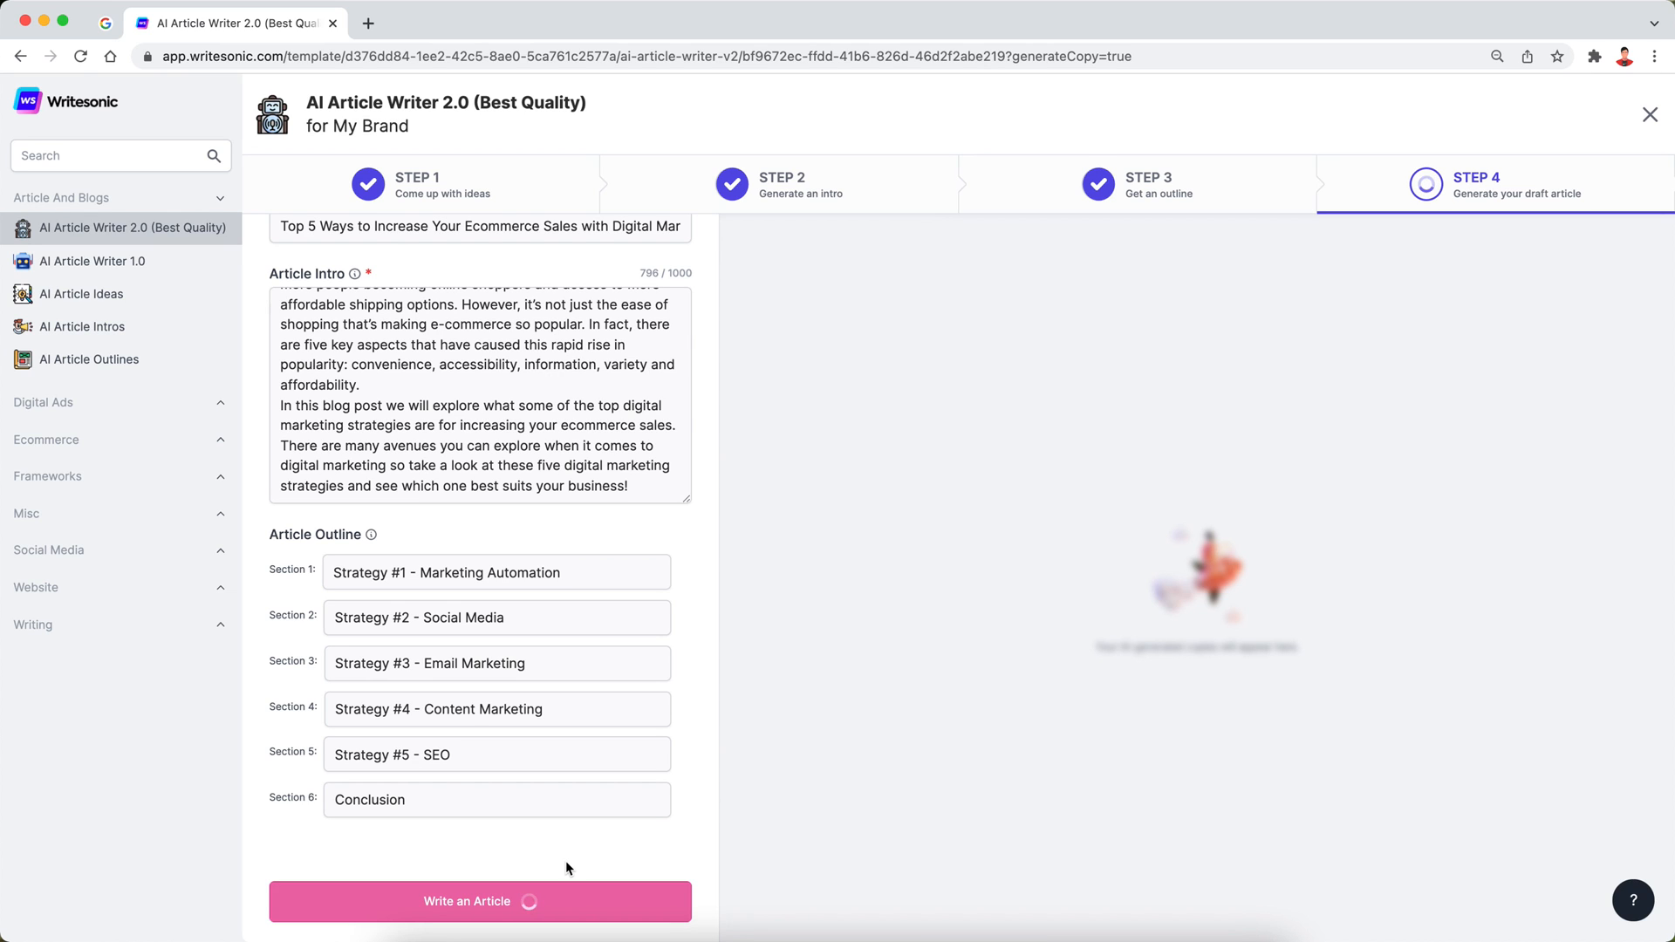
Let the draft generate, then scroll through its intro, strategy sections and conclusion
click(480, 901)
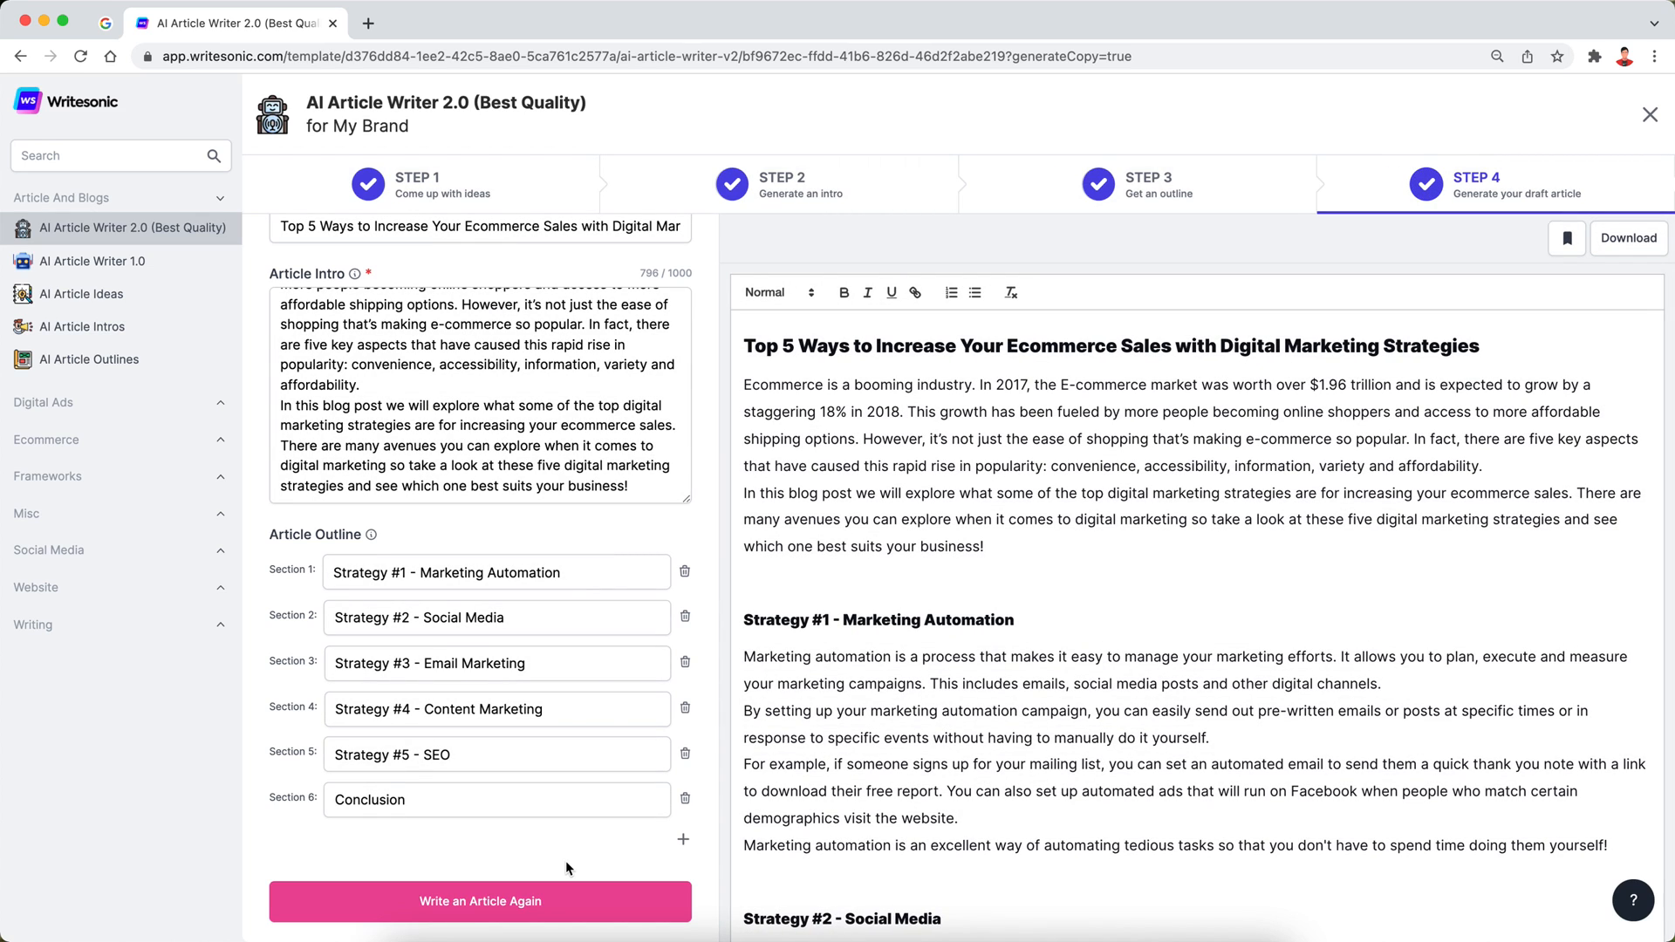
mouse_move(1030, 584)
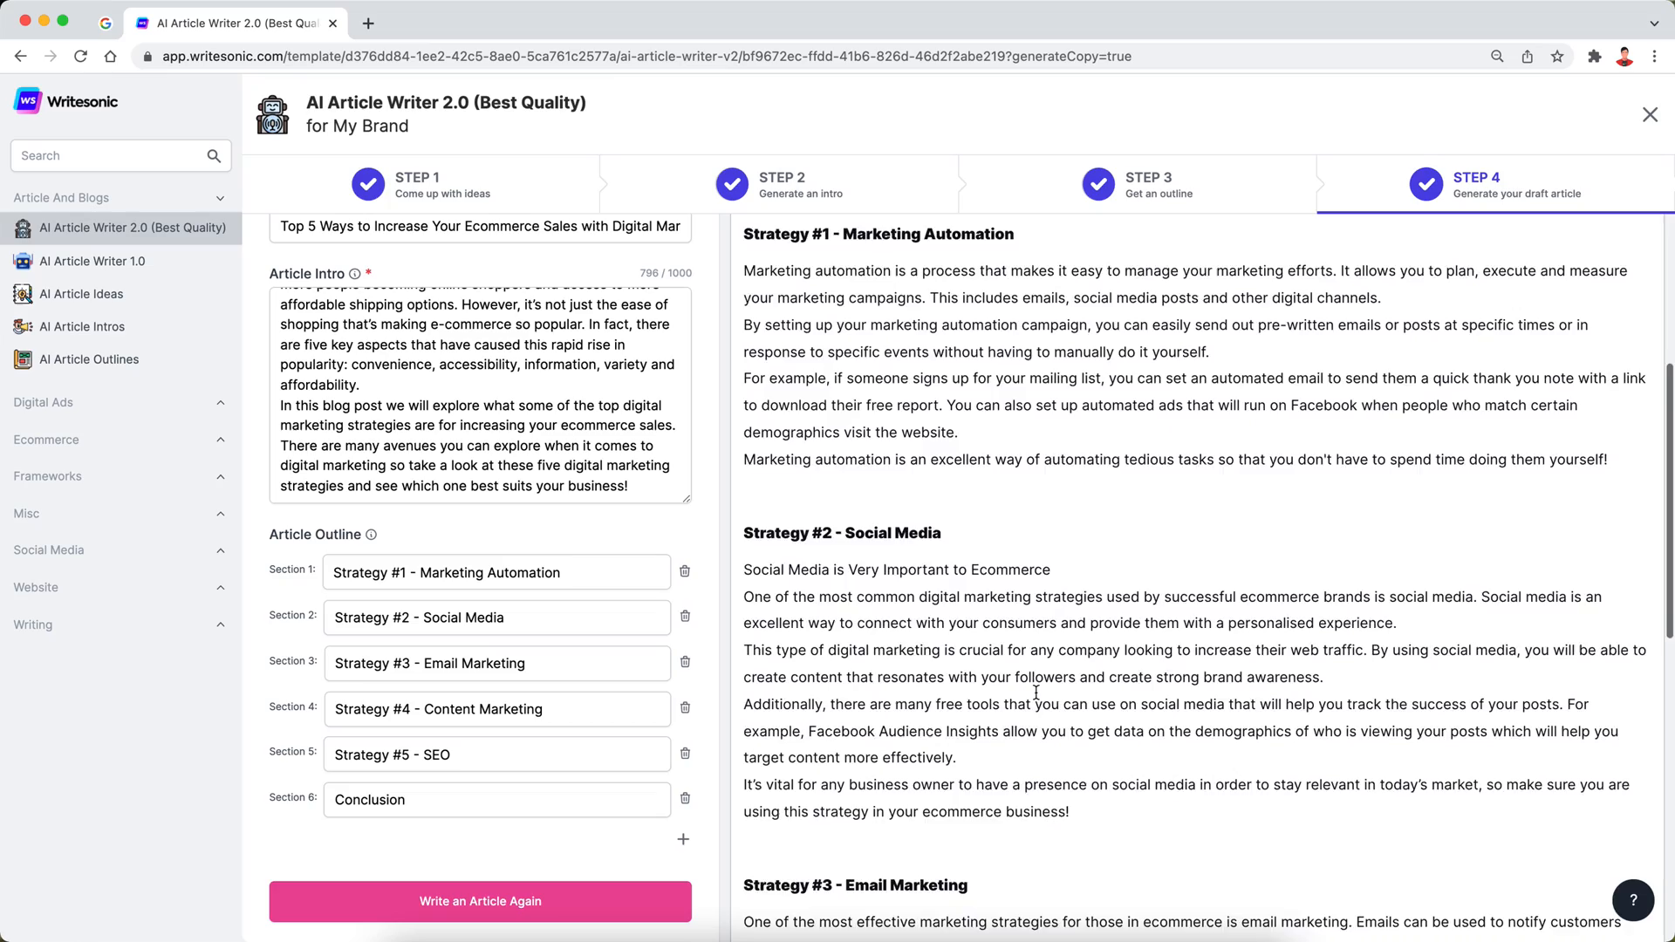
scroll(down, 3)
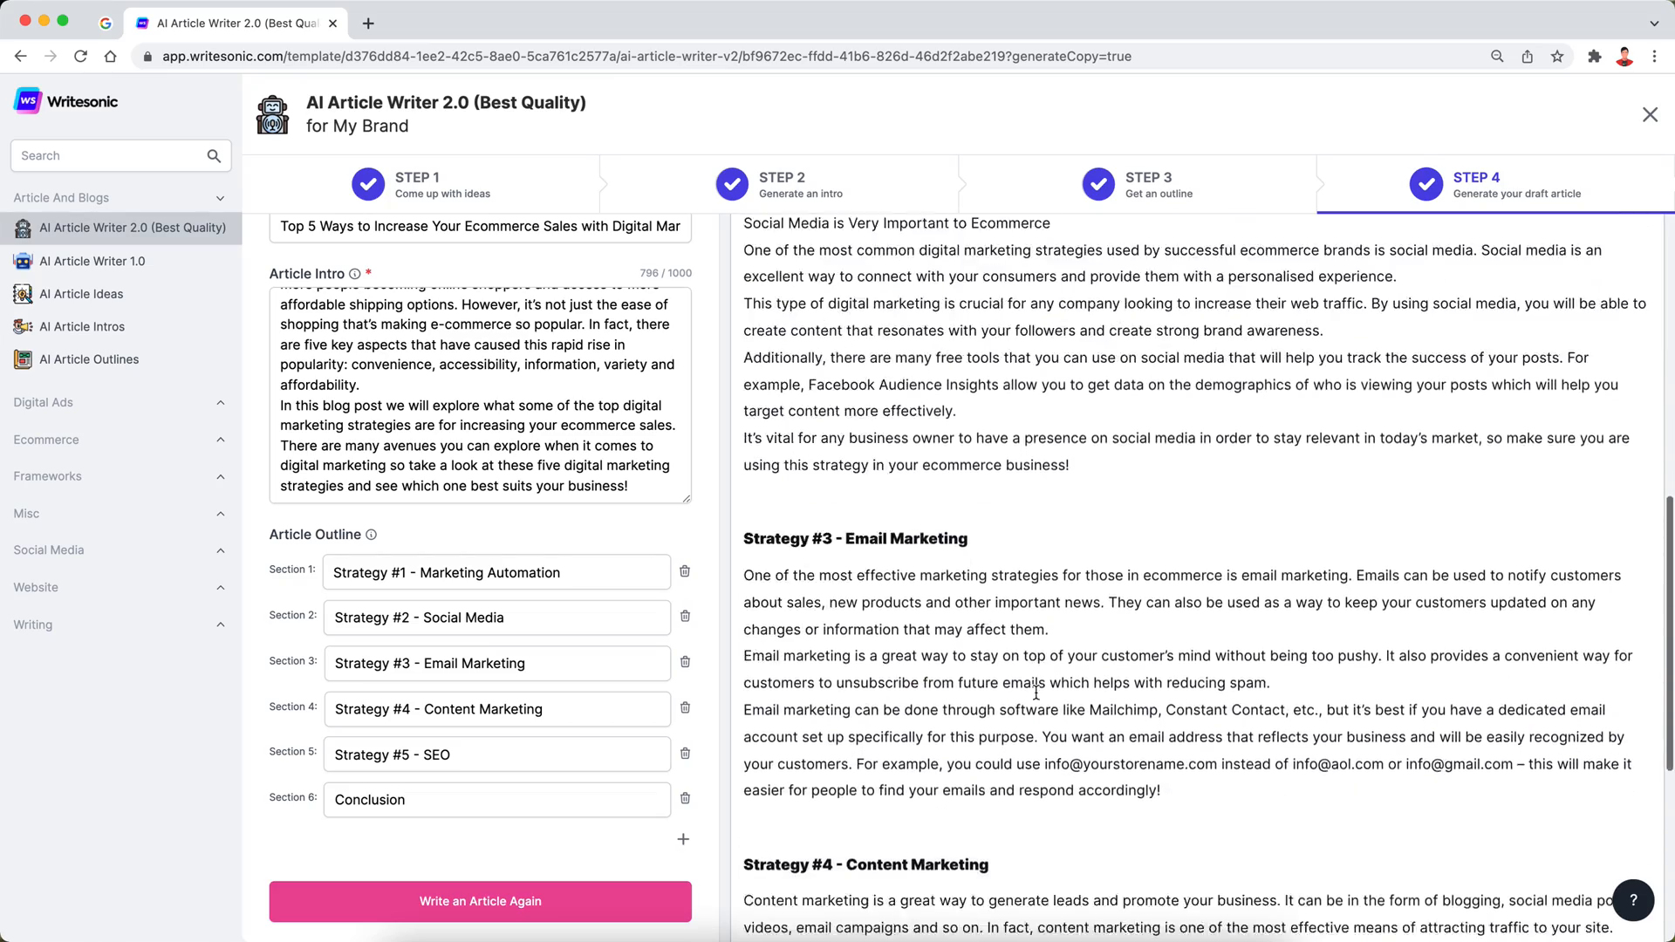
scroll(down, 3)
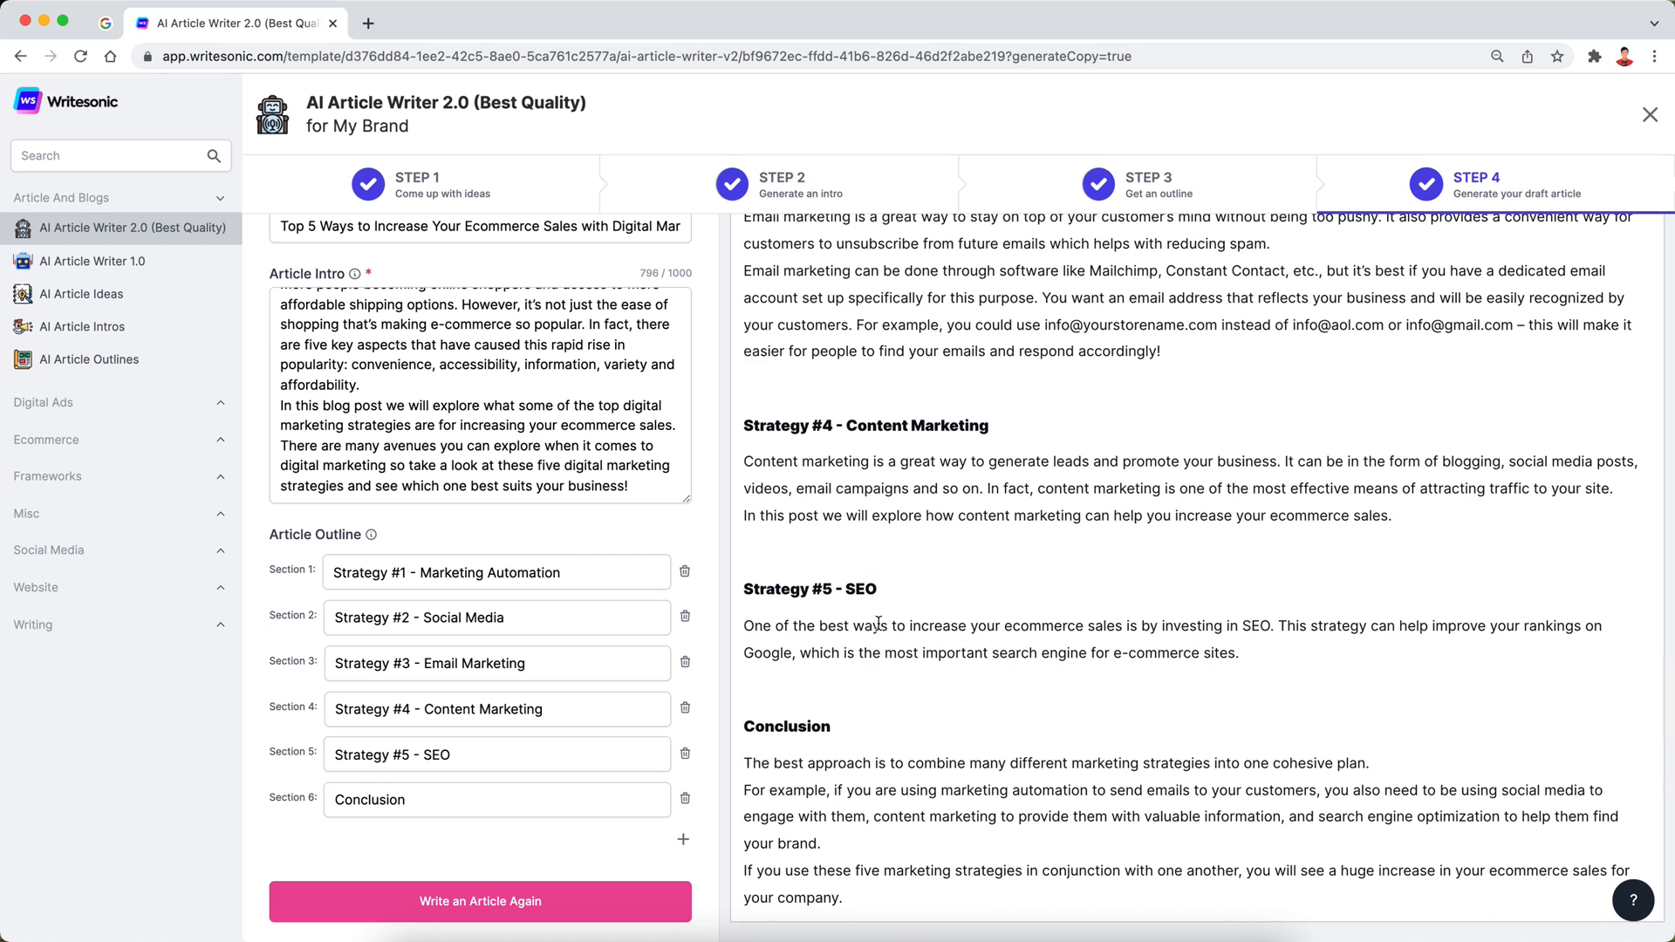
mouse_move(924, 652)
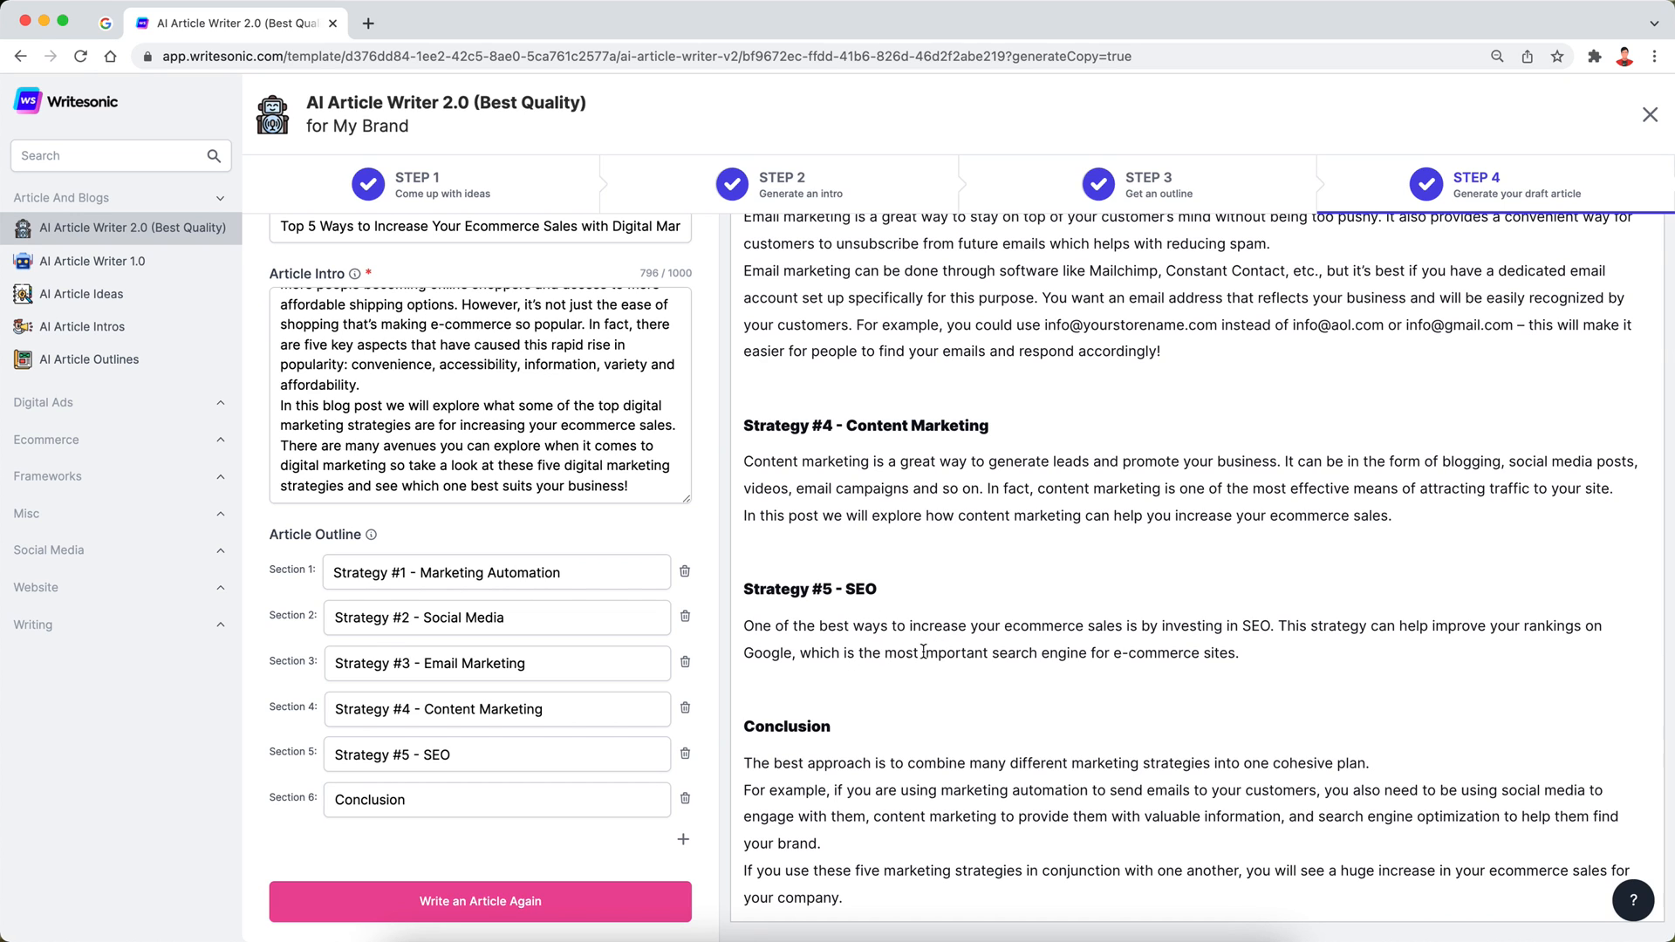
scroll(down, 3)
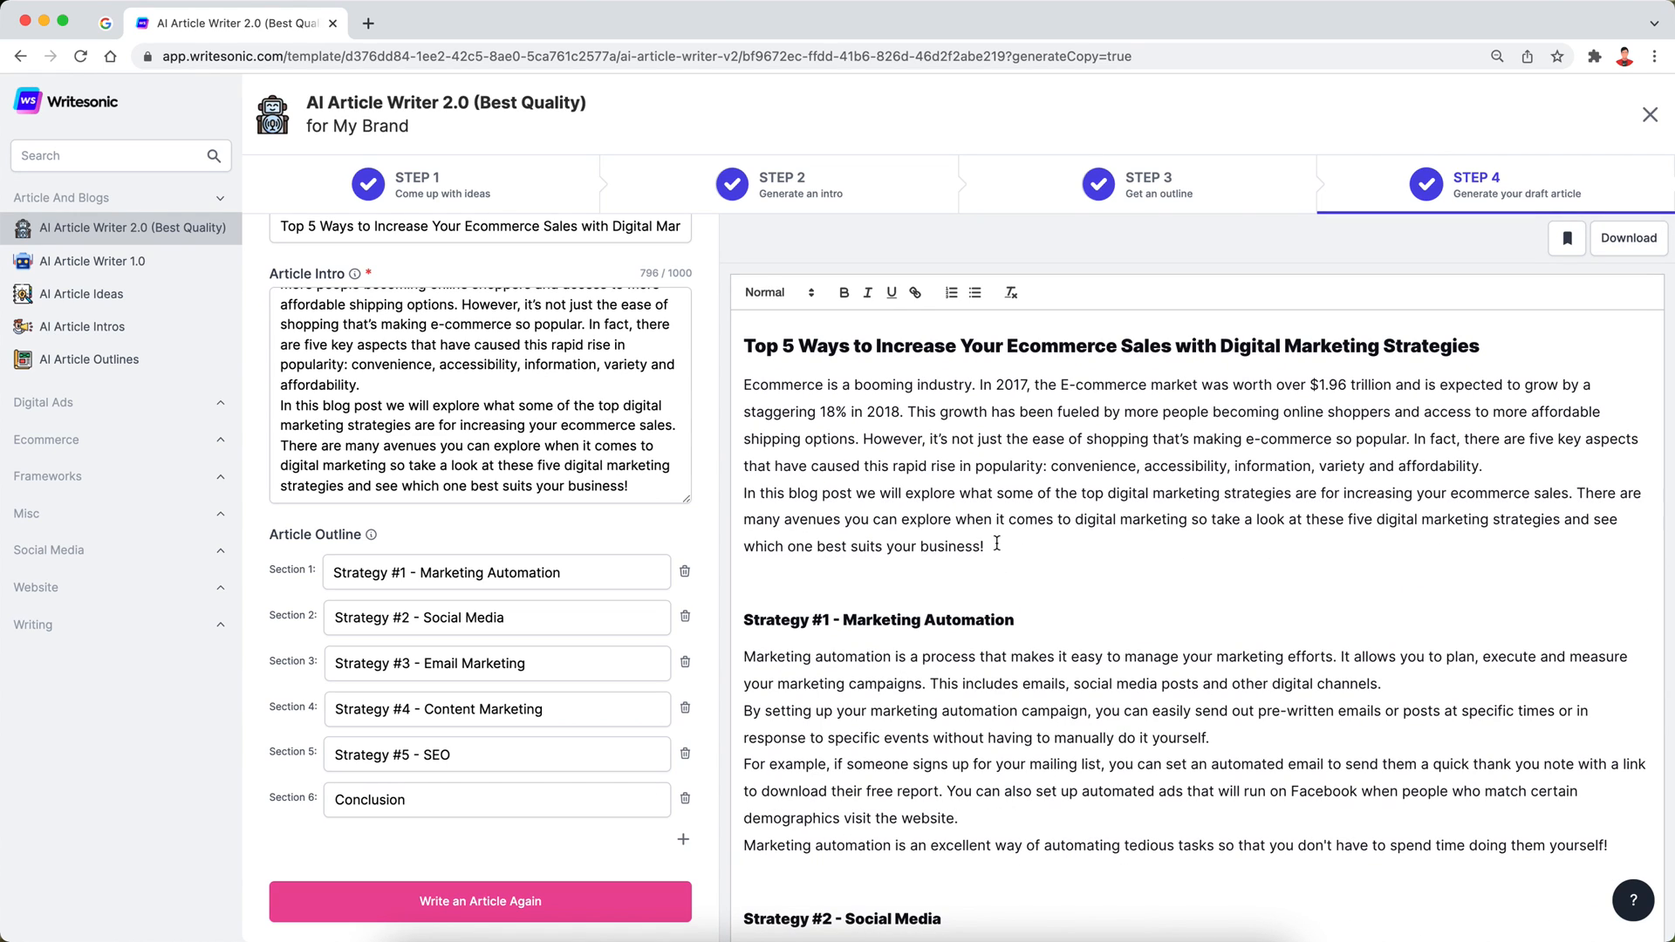
Download the article as a .docx Word document and close the article writer
drag(852, 546, 986, 546)
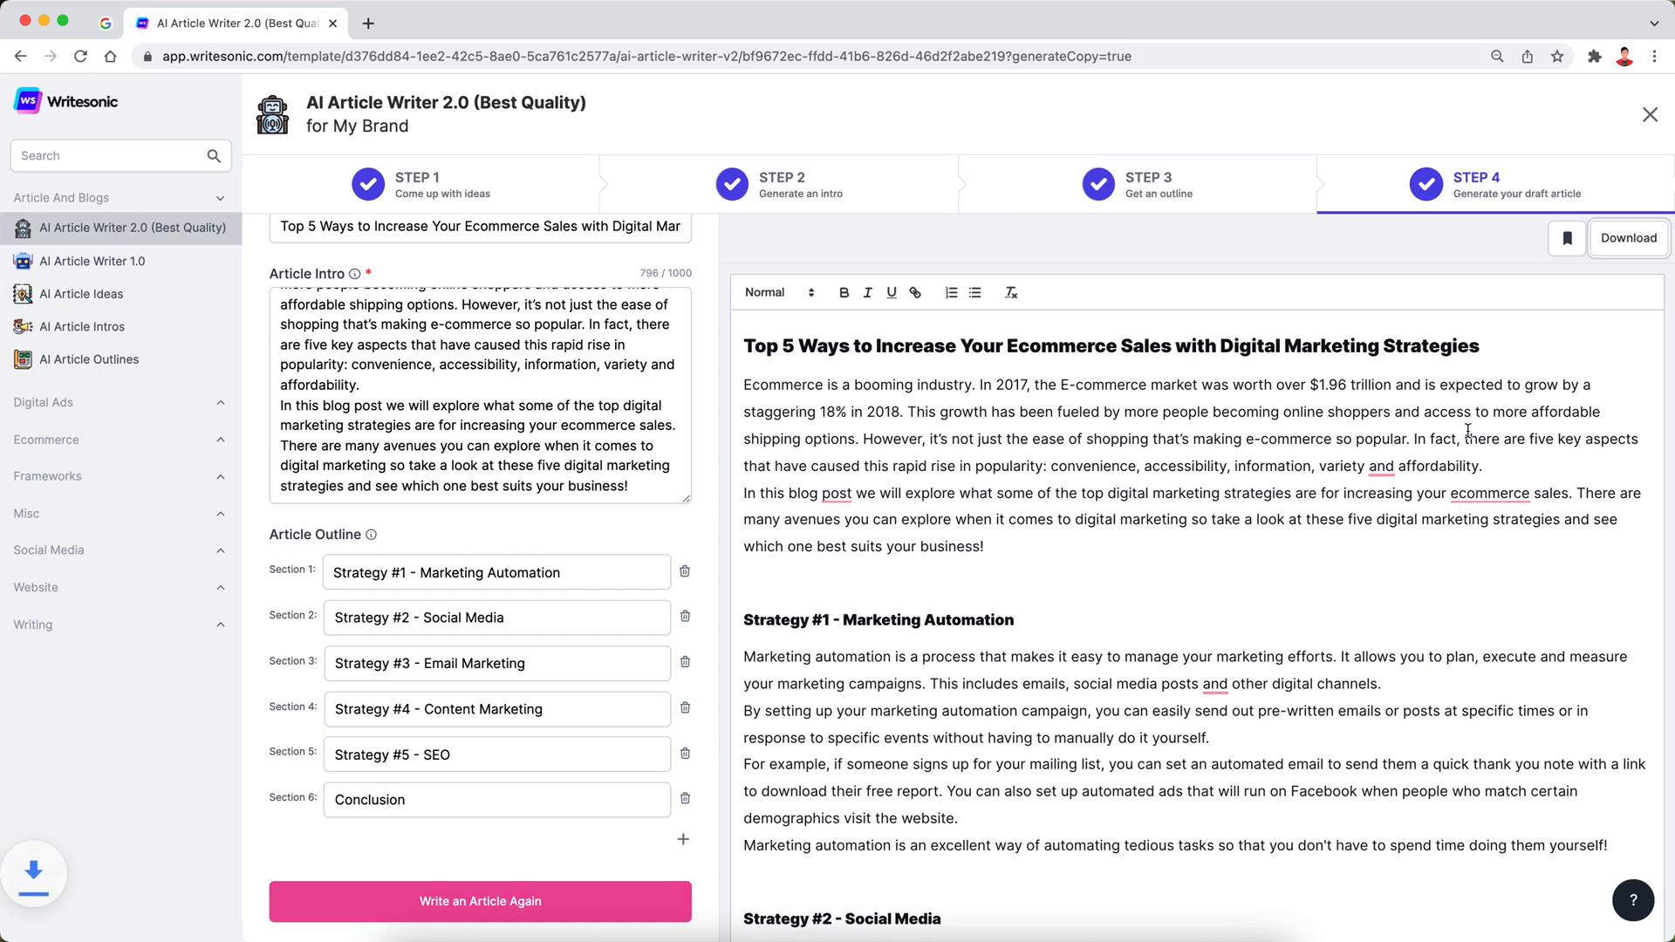
click(1628, 237)
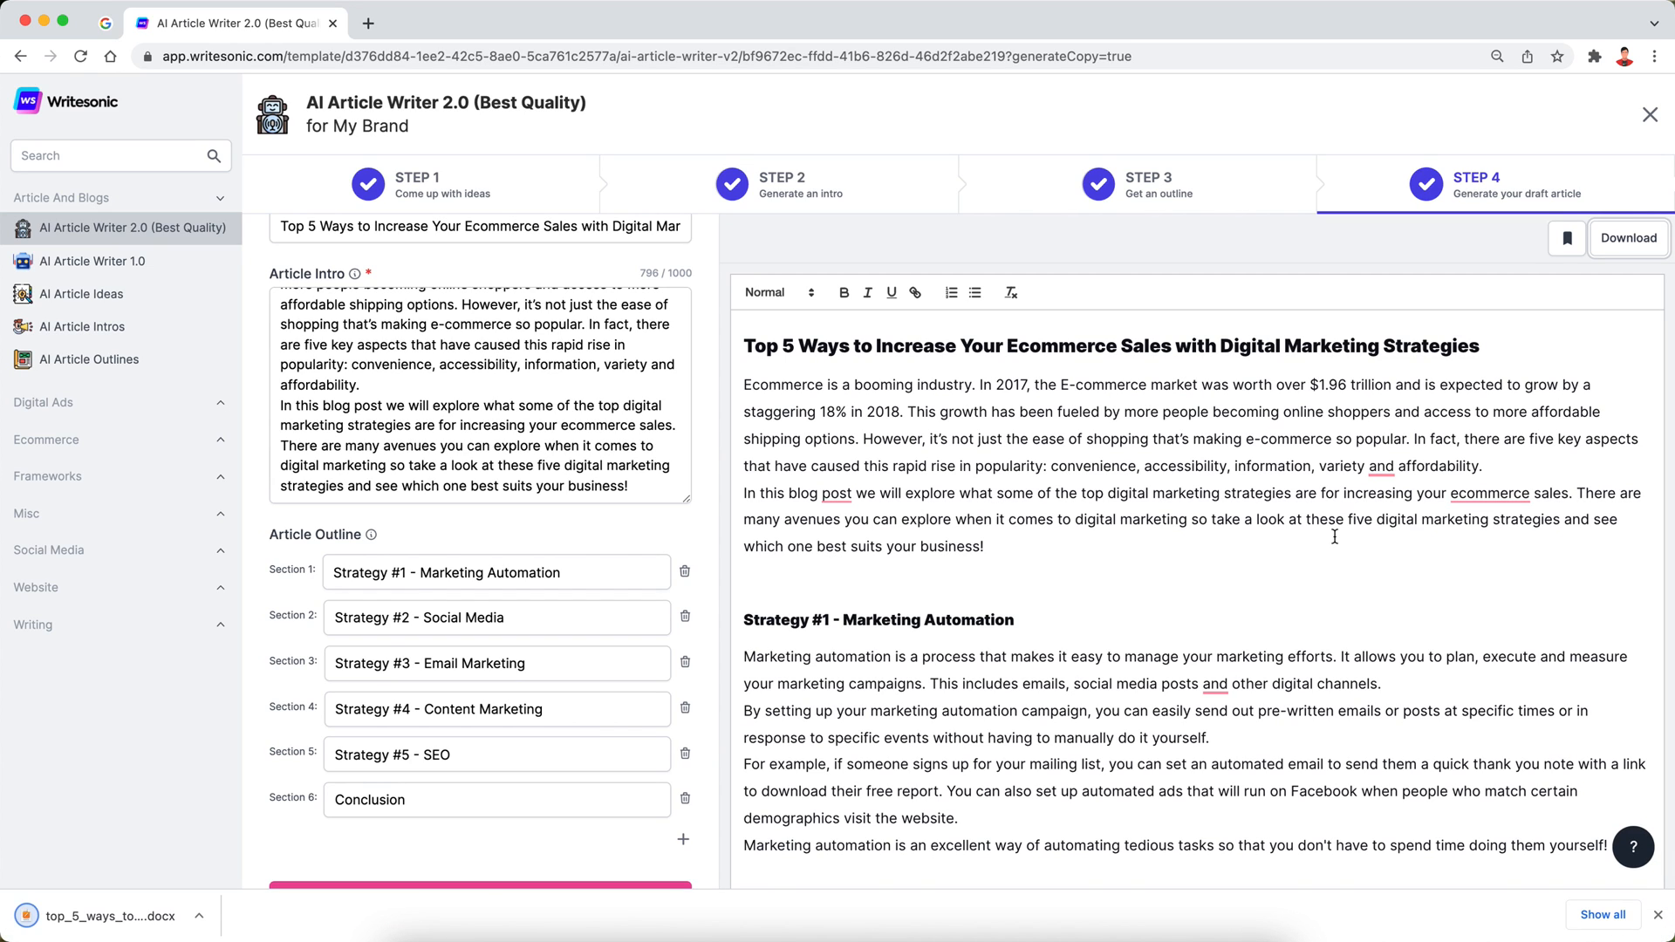
mouse_move(1249, 576)
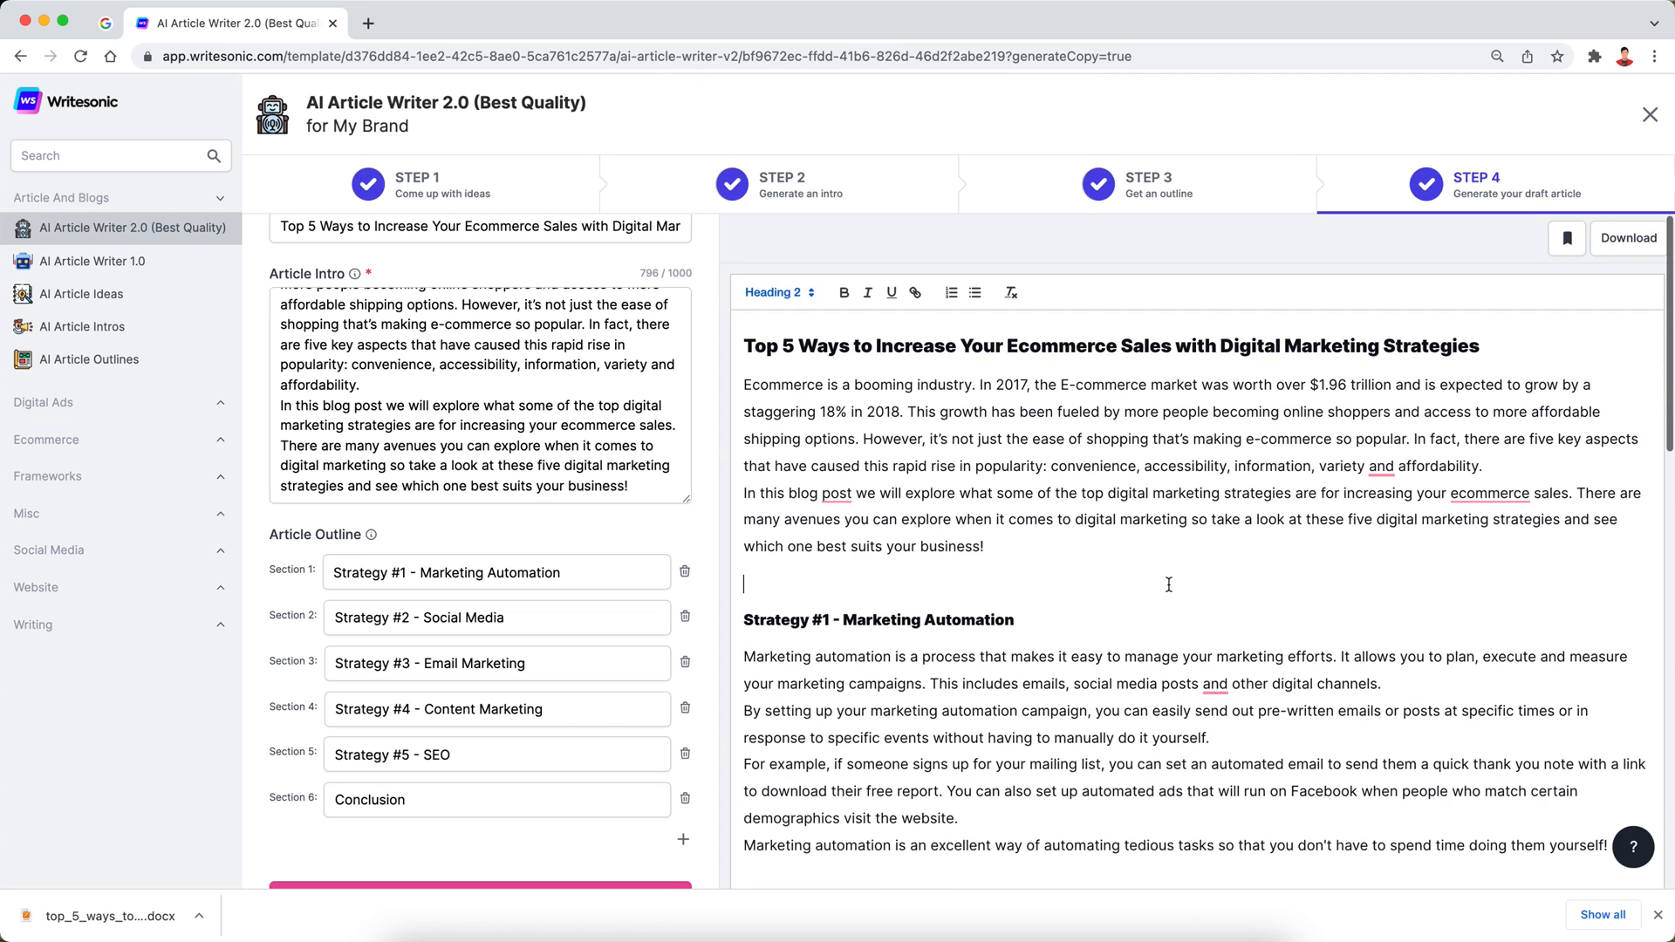
mouse_move(1091, 547)
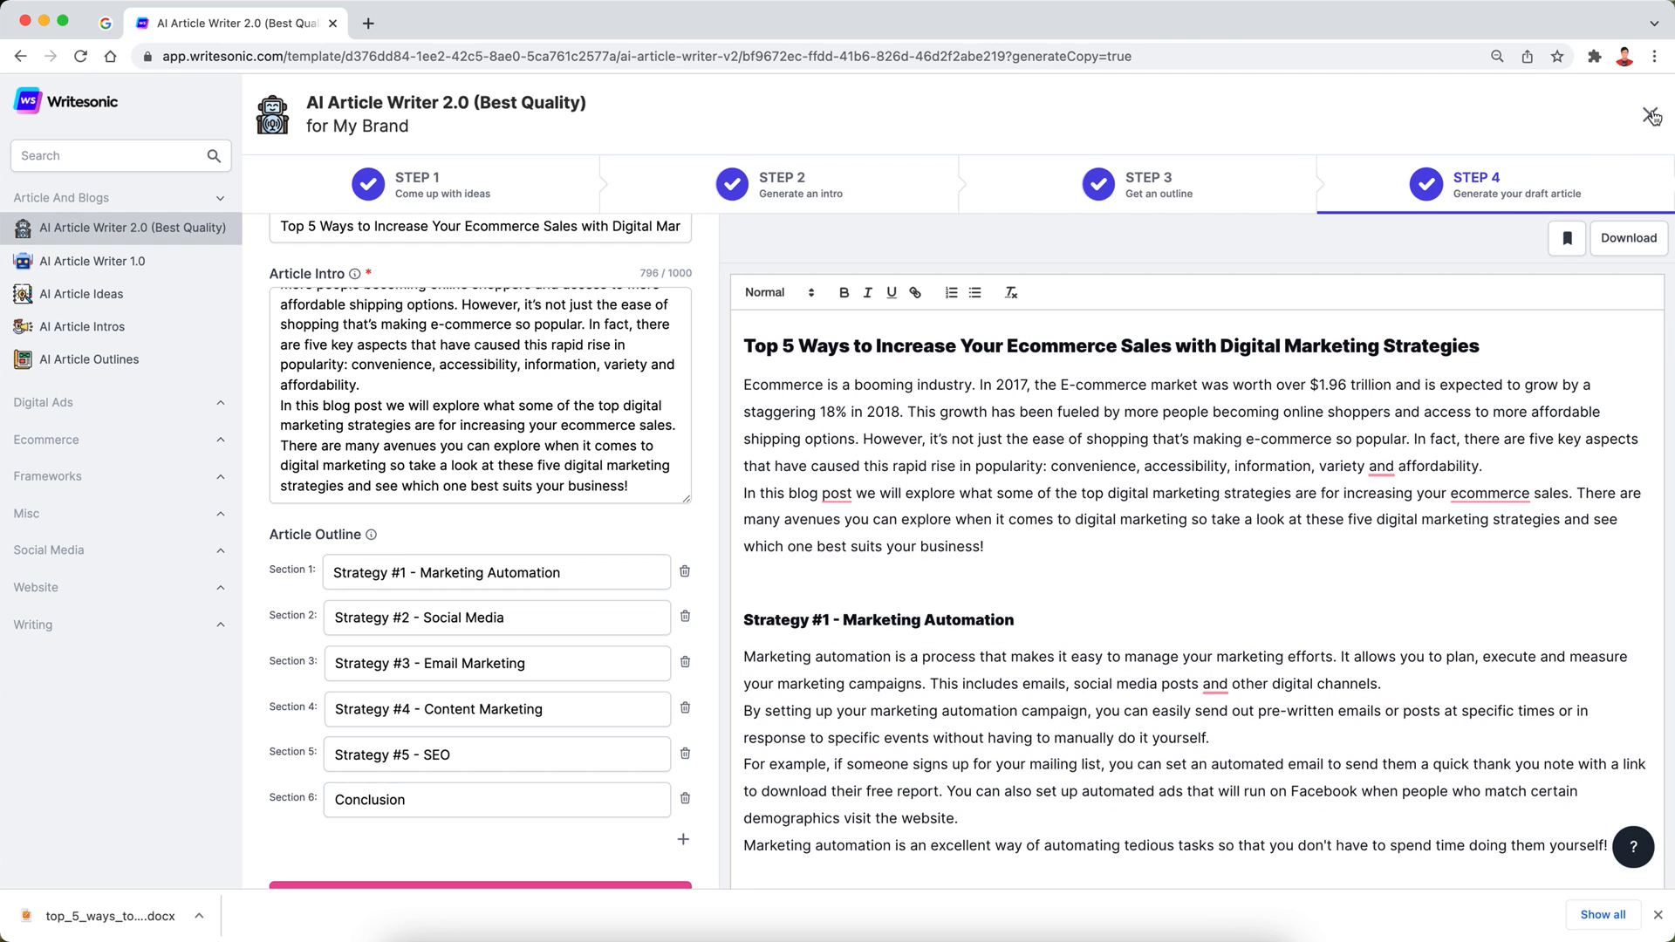
click(1649, 114)
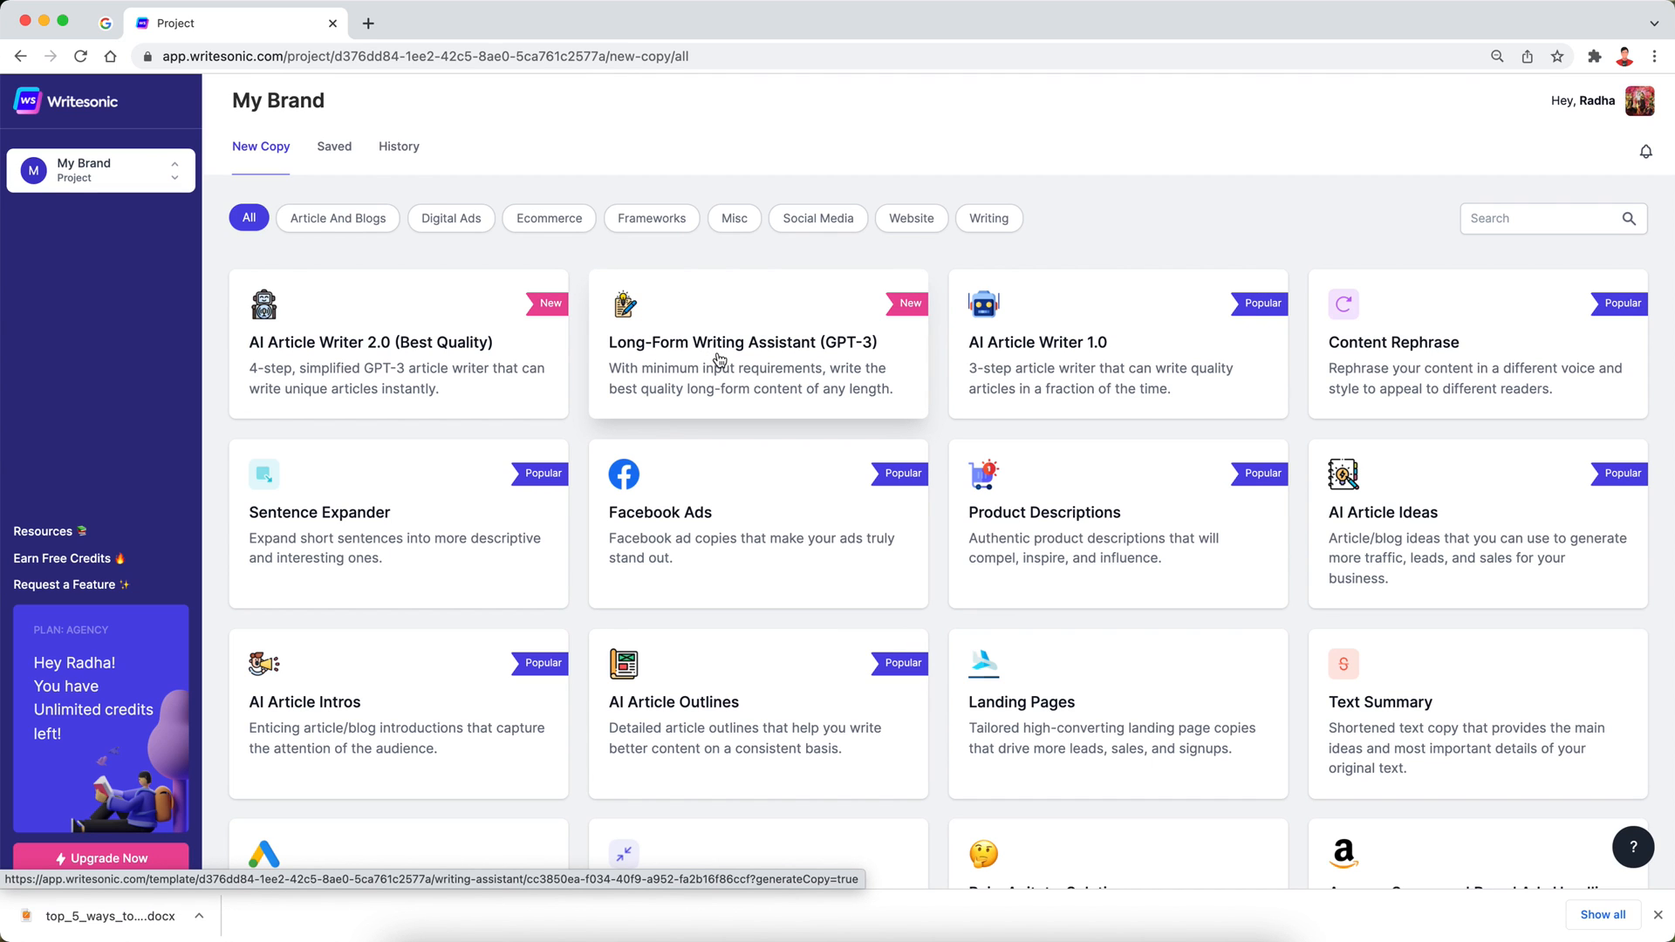
Load the ecommerce sales article into the Long-Form Writing Assistant and scroll through it
click(741, 342)
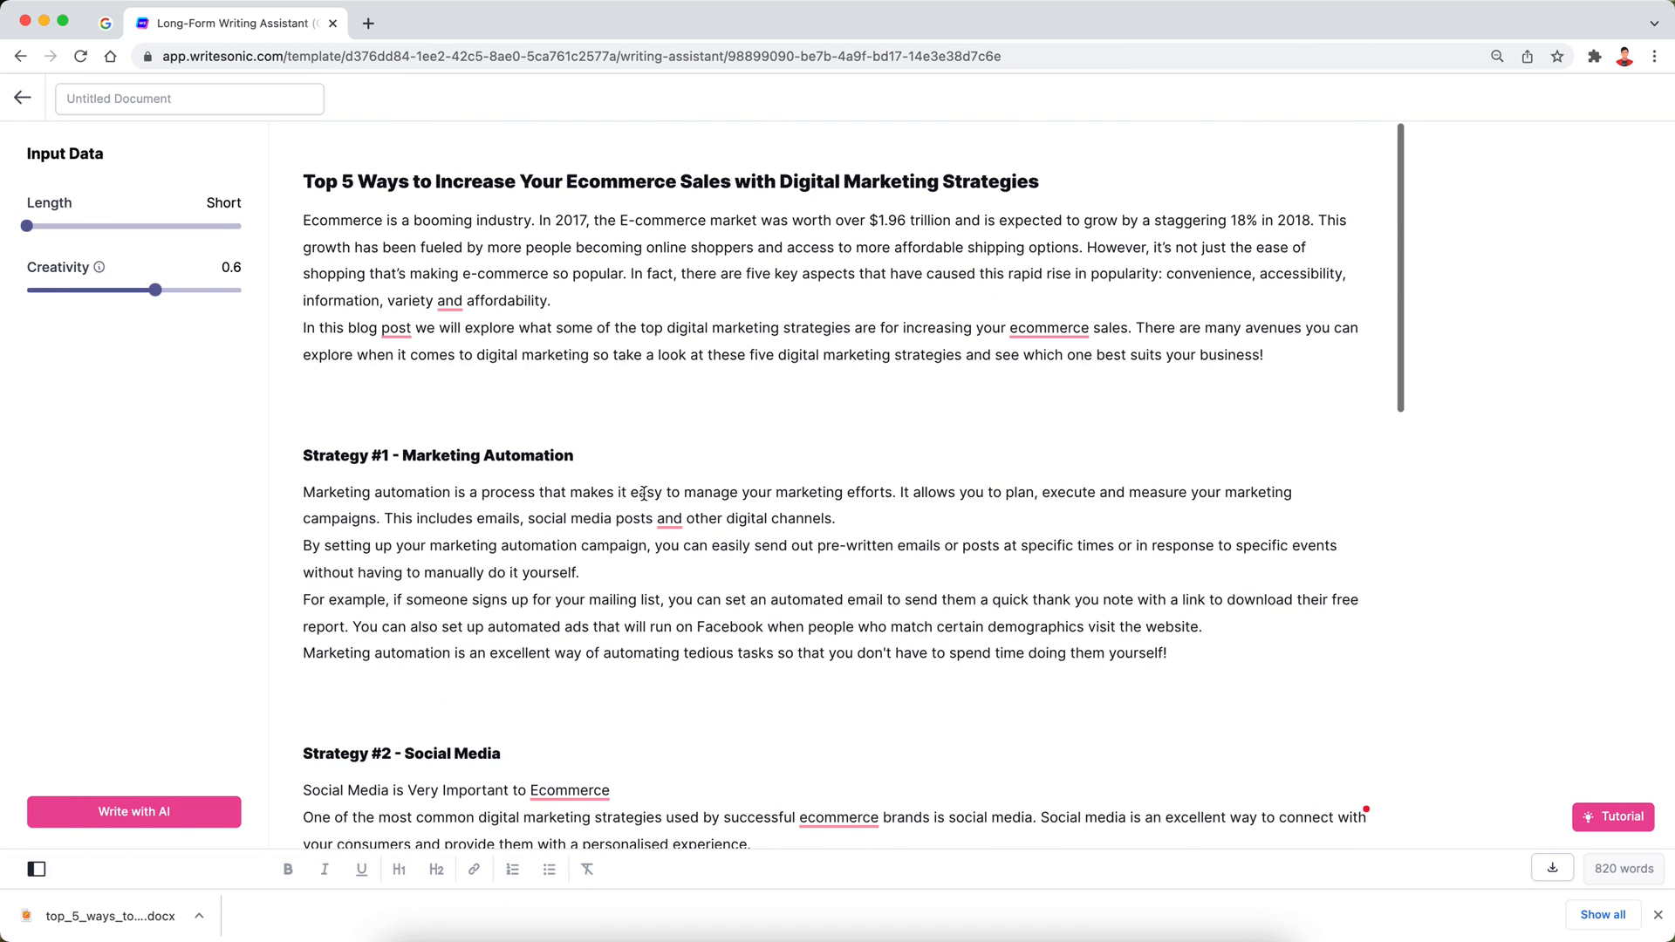
scroll(down, 3)
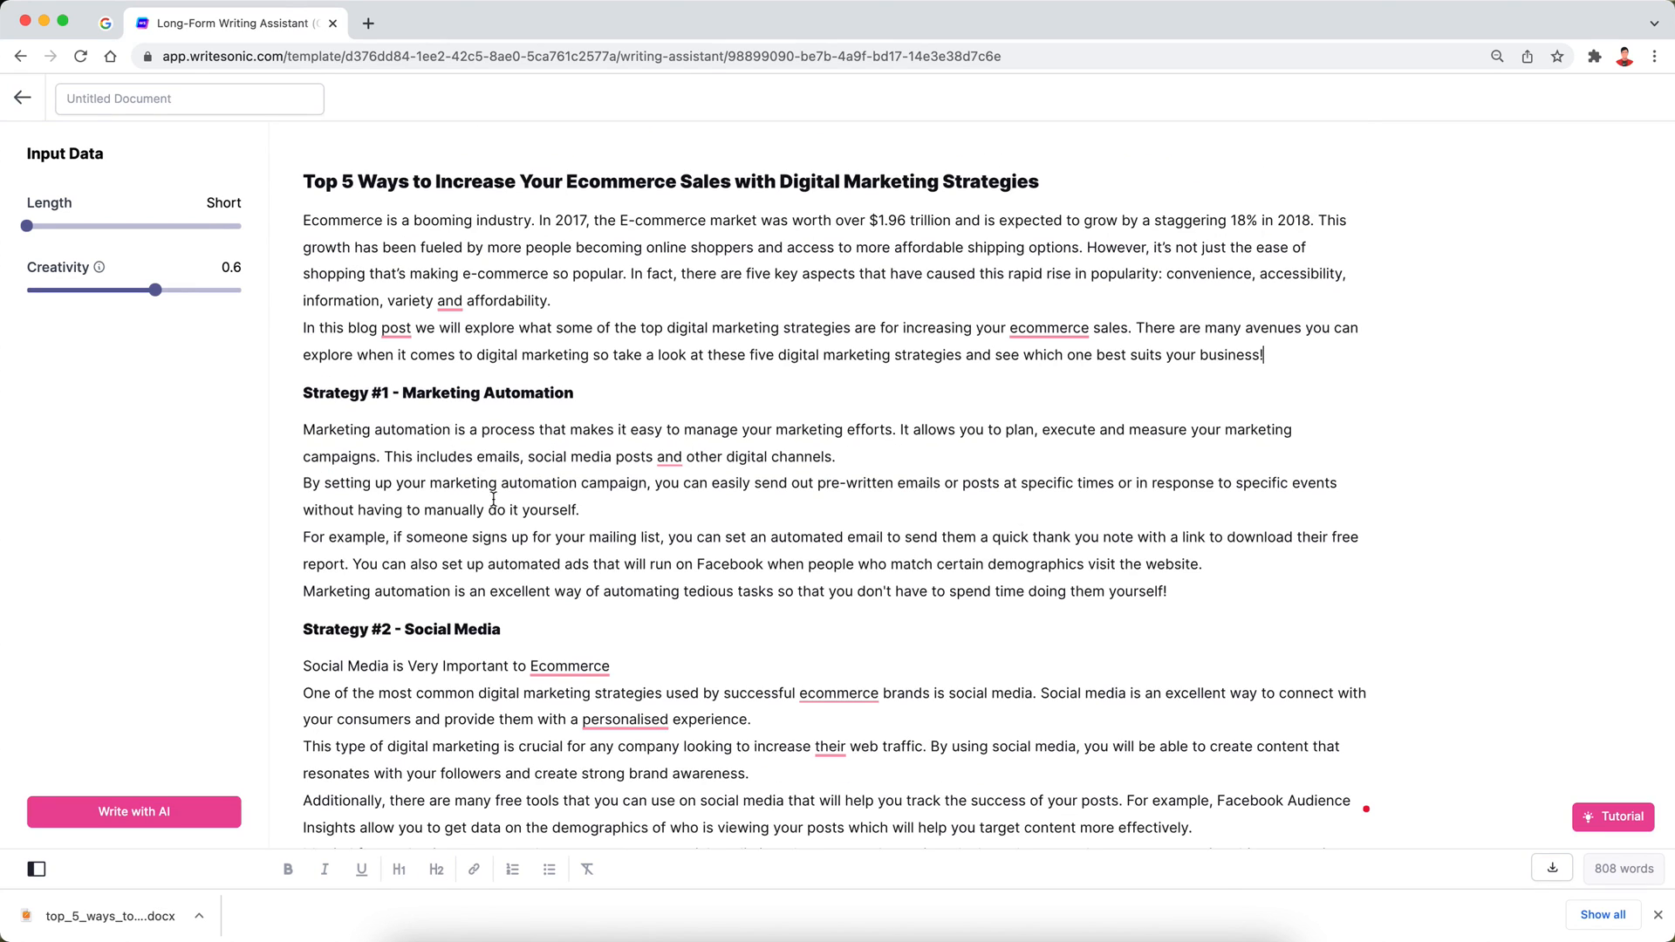
scroll(down, 3)
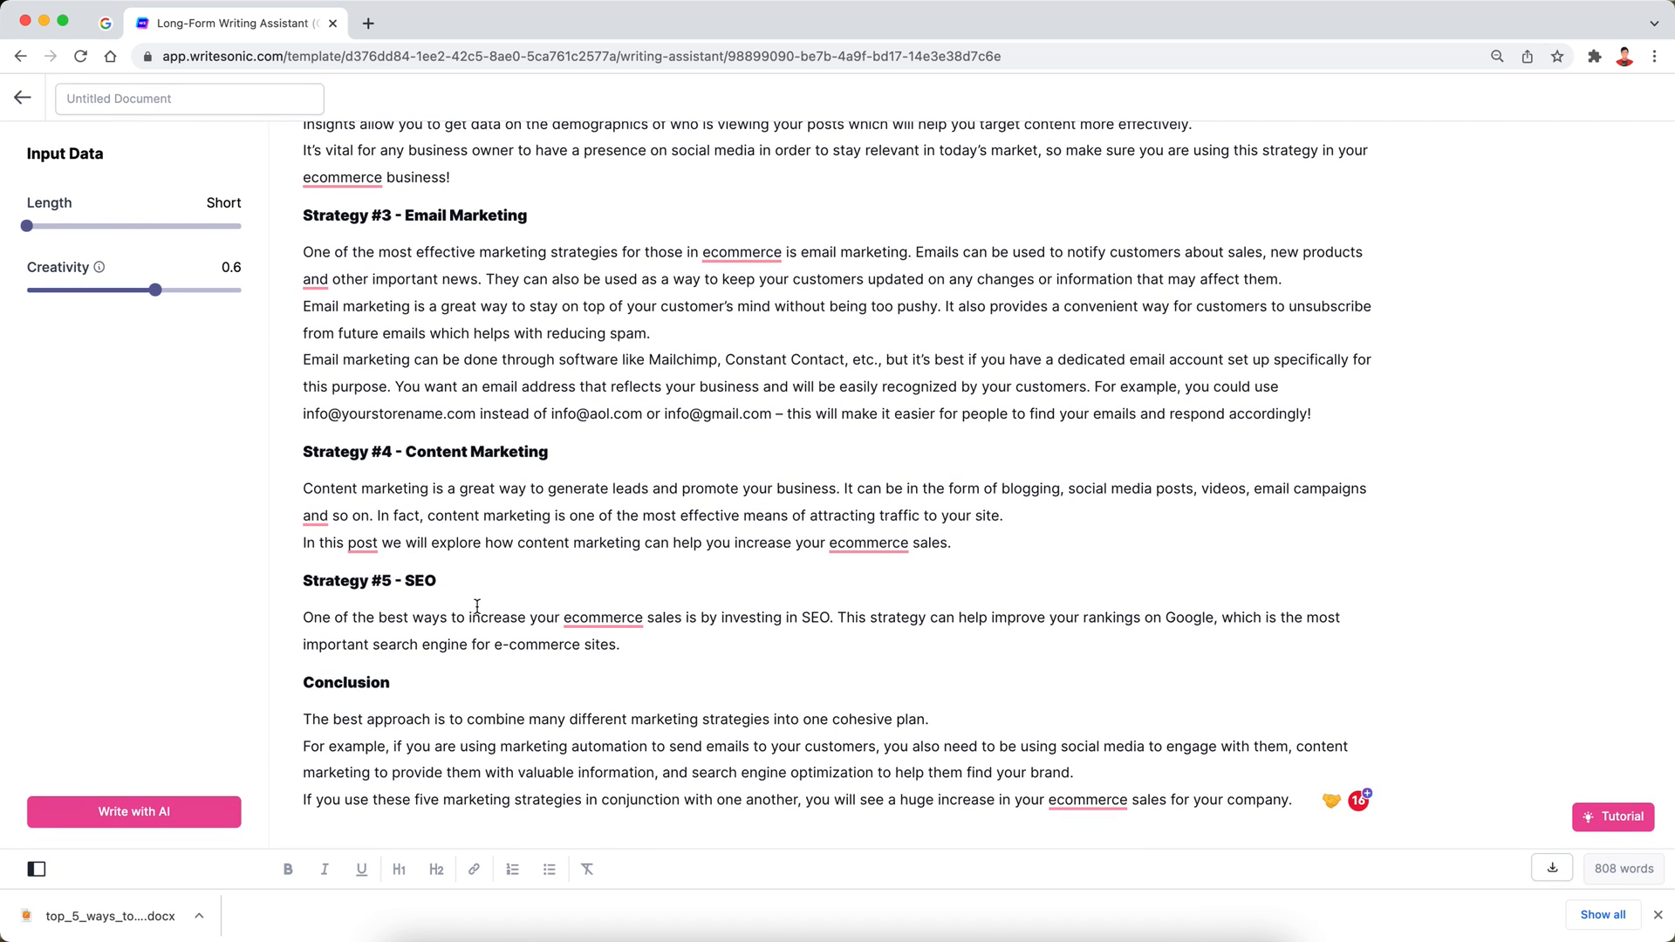
mouse_move(660, 653)
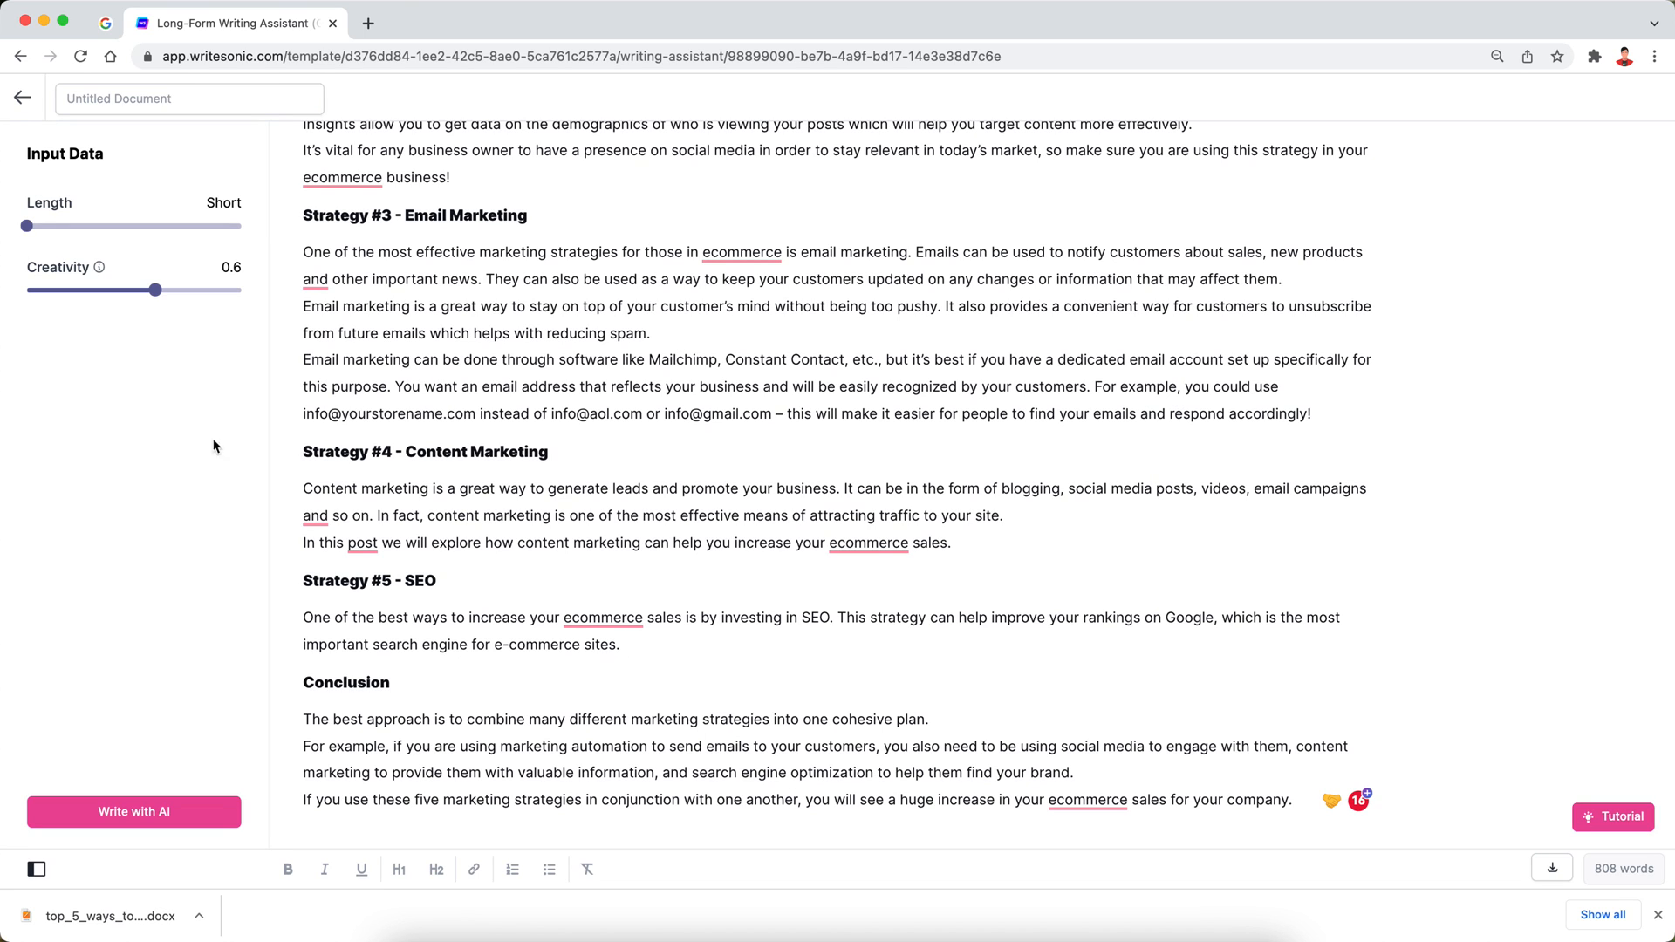
At Medium length, expand the Strategy #5 SEO paragraph and accept the longer variation
drag(25, 225, 133, 225)
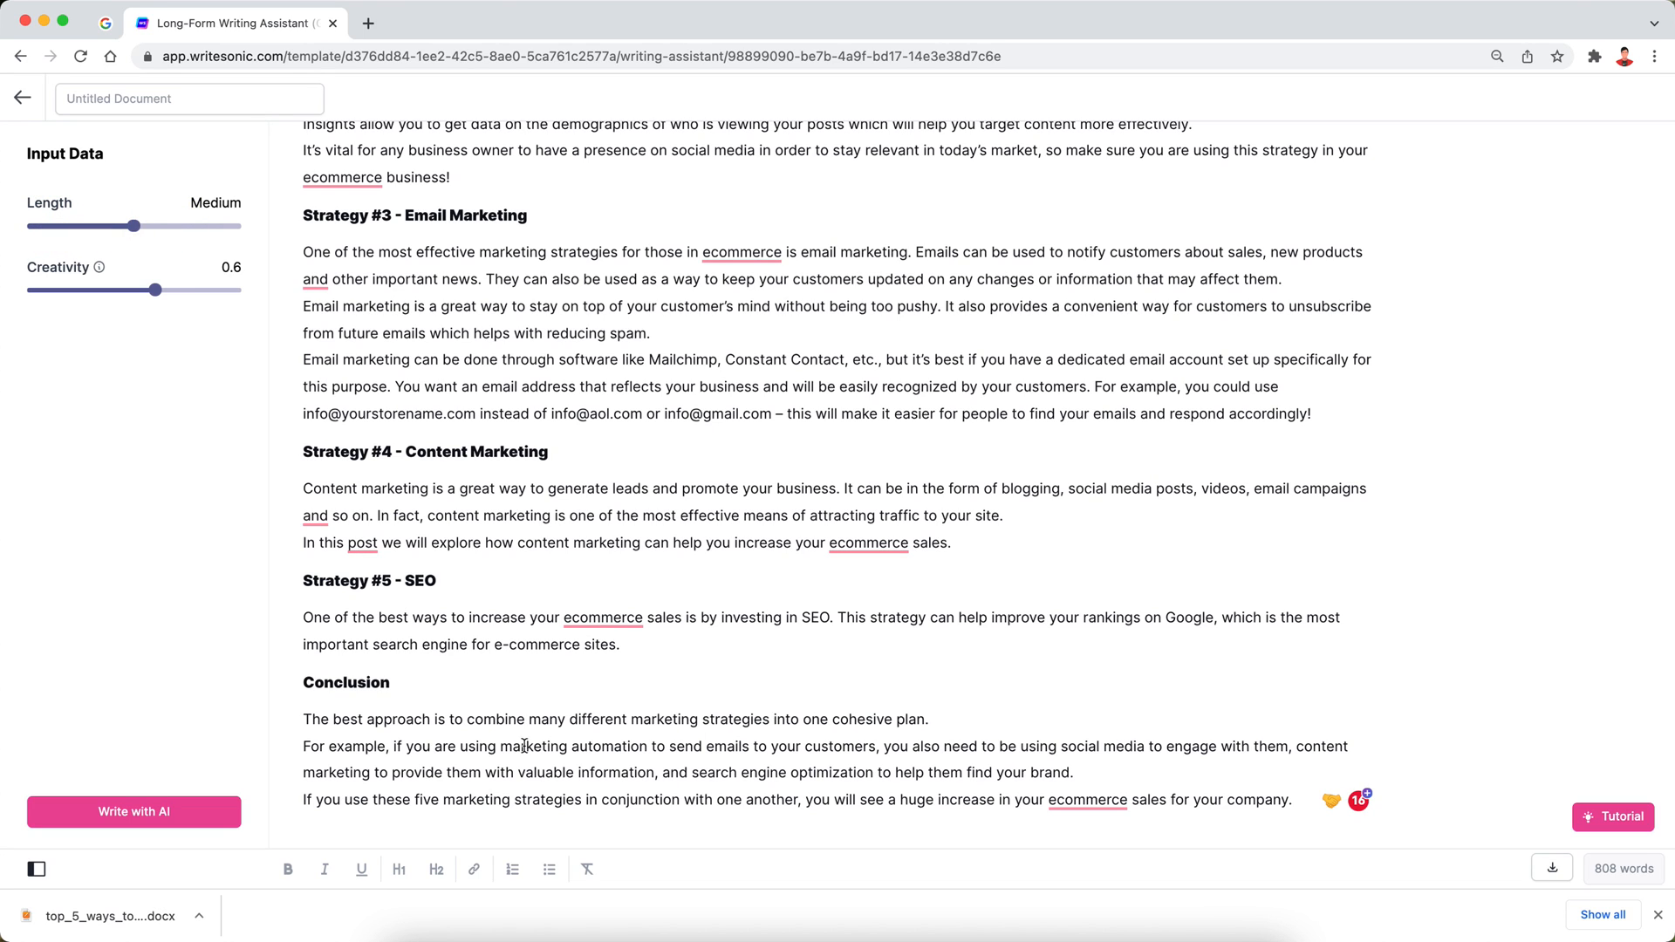
double_click(601, 644)
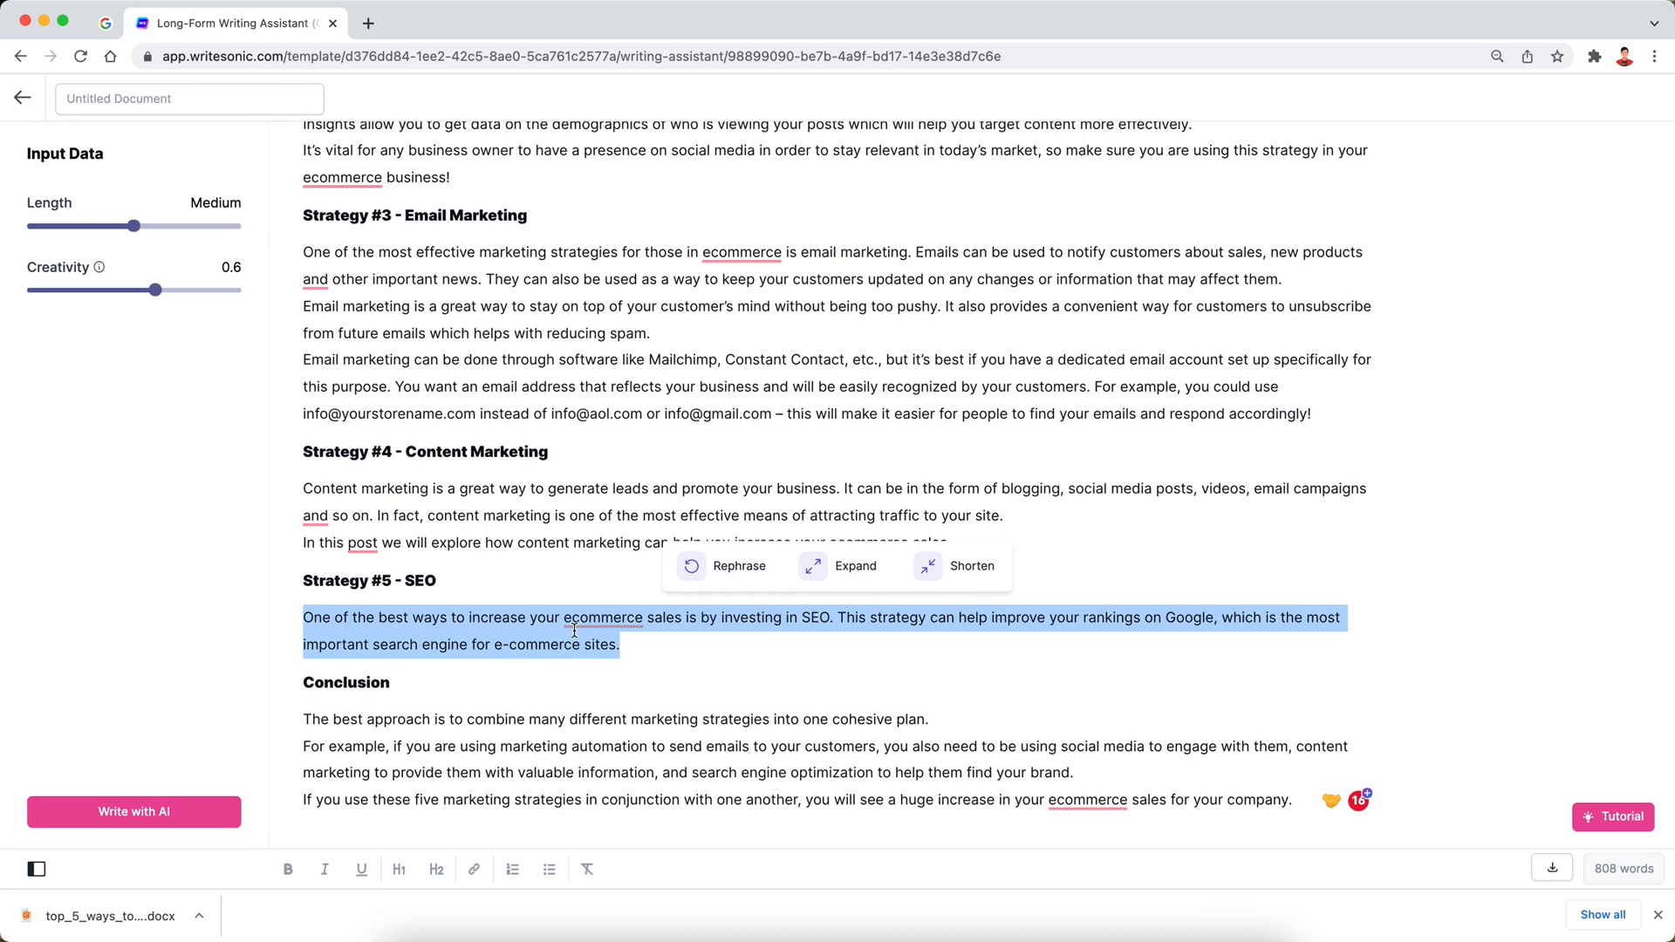
click(855, 565)
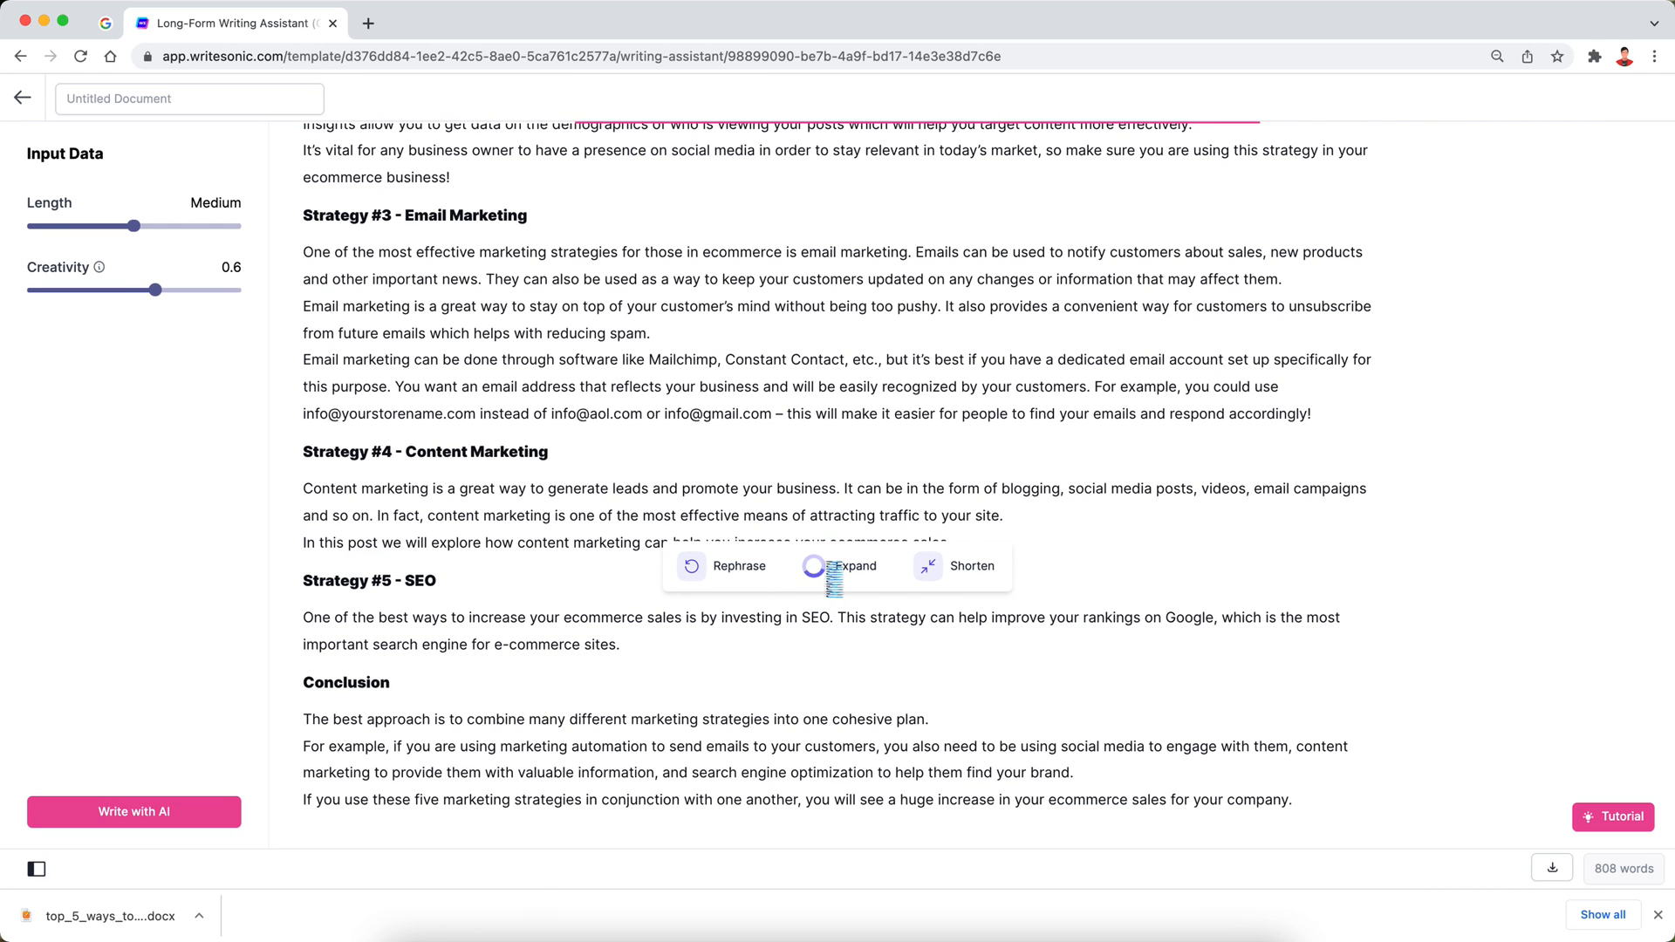
click(853, 566)
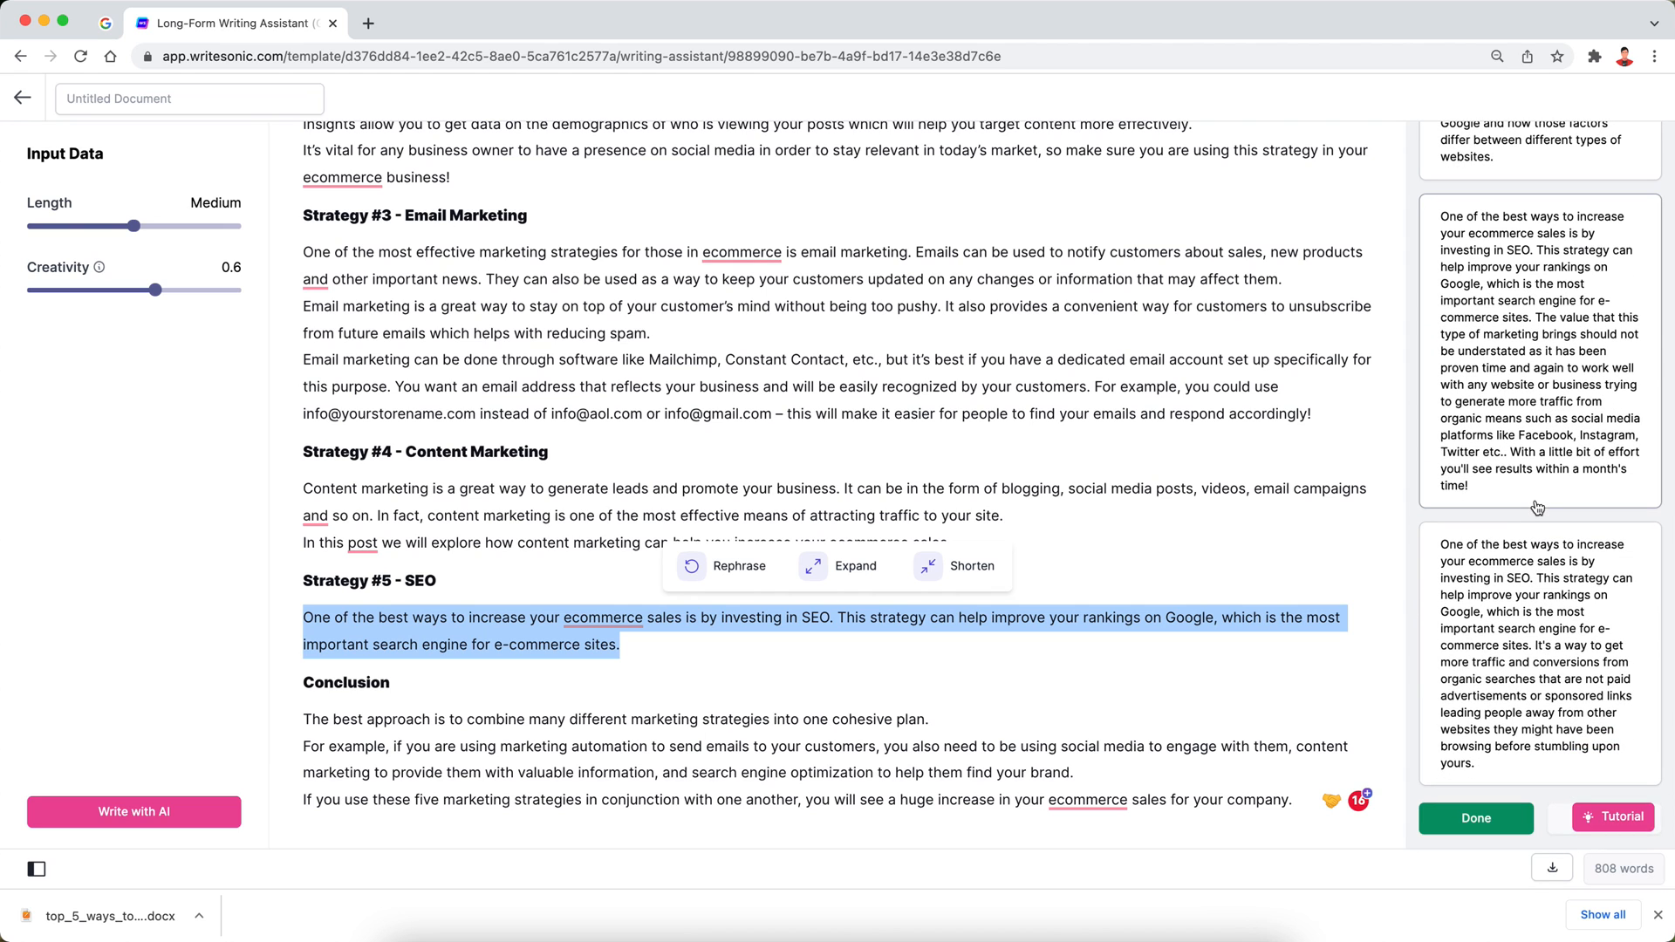
click(855, 565)
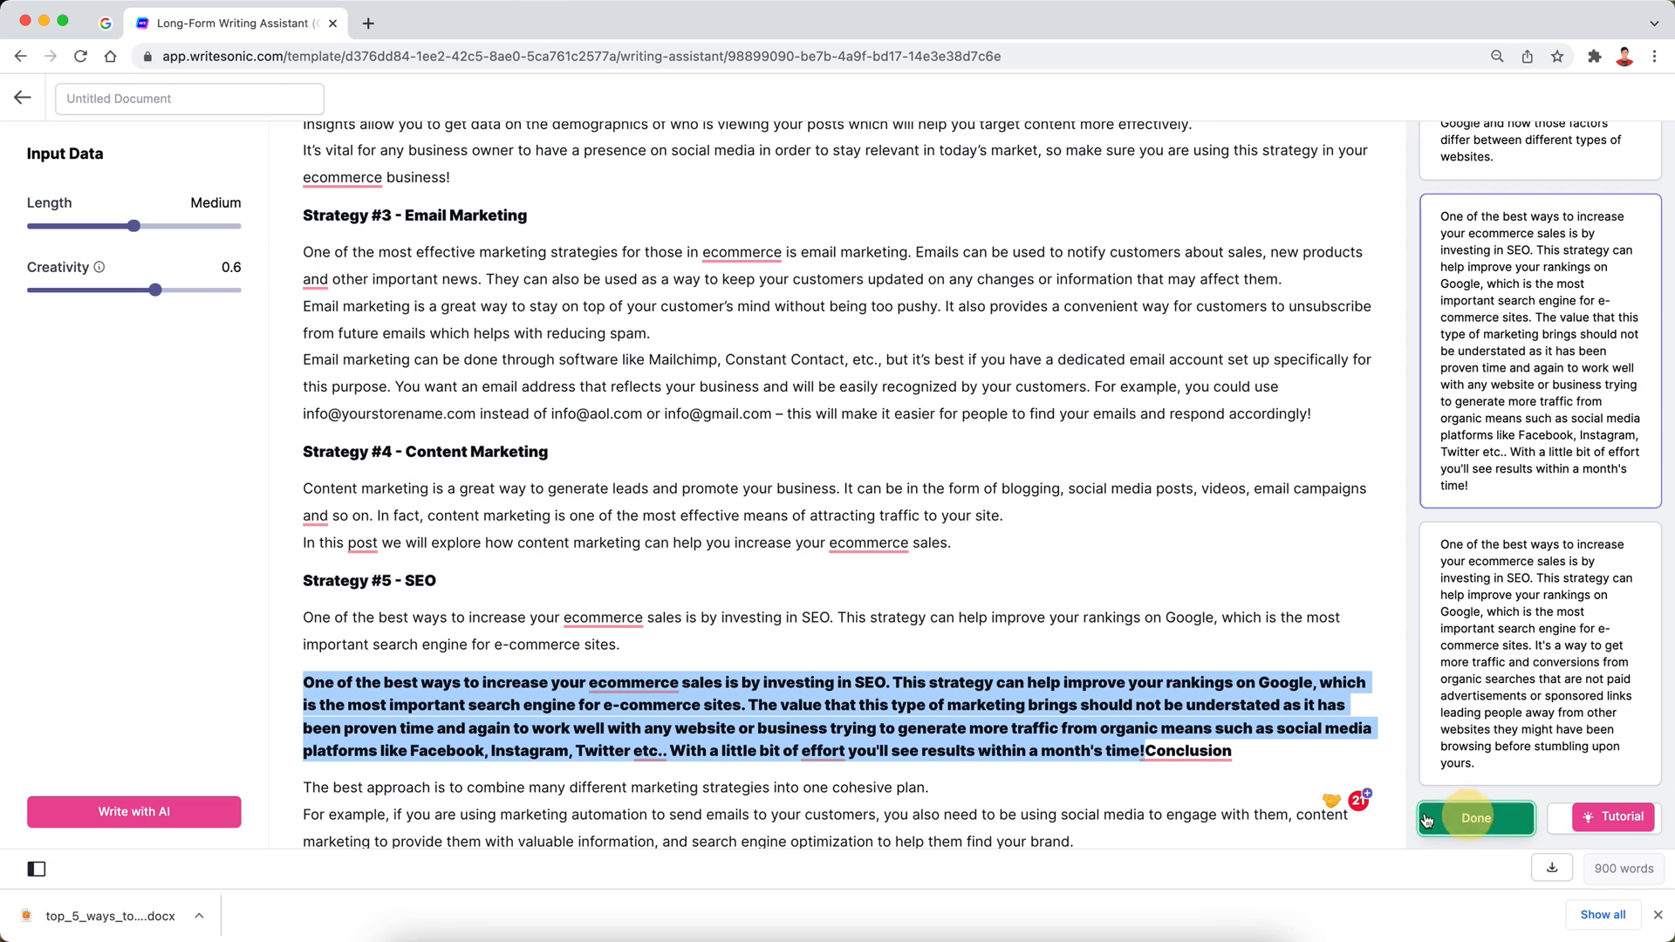
click(1476, 817)
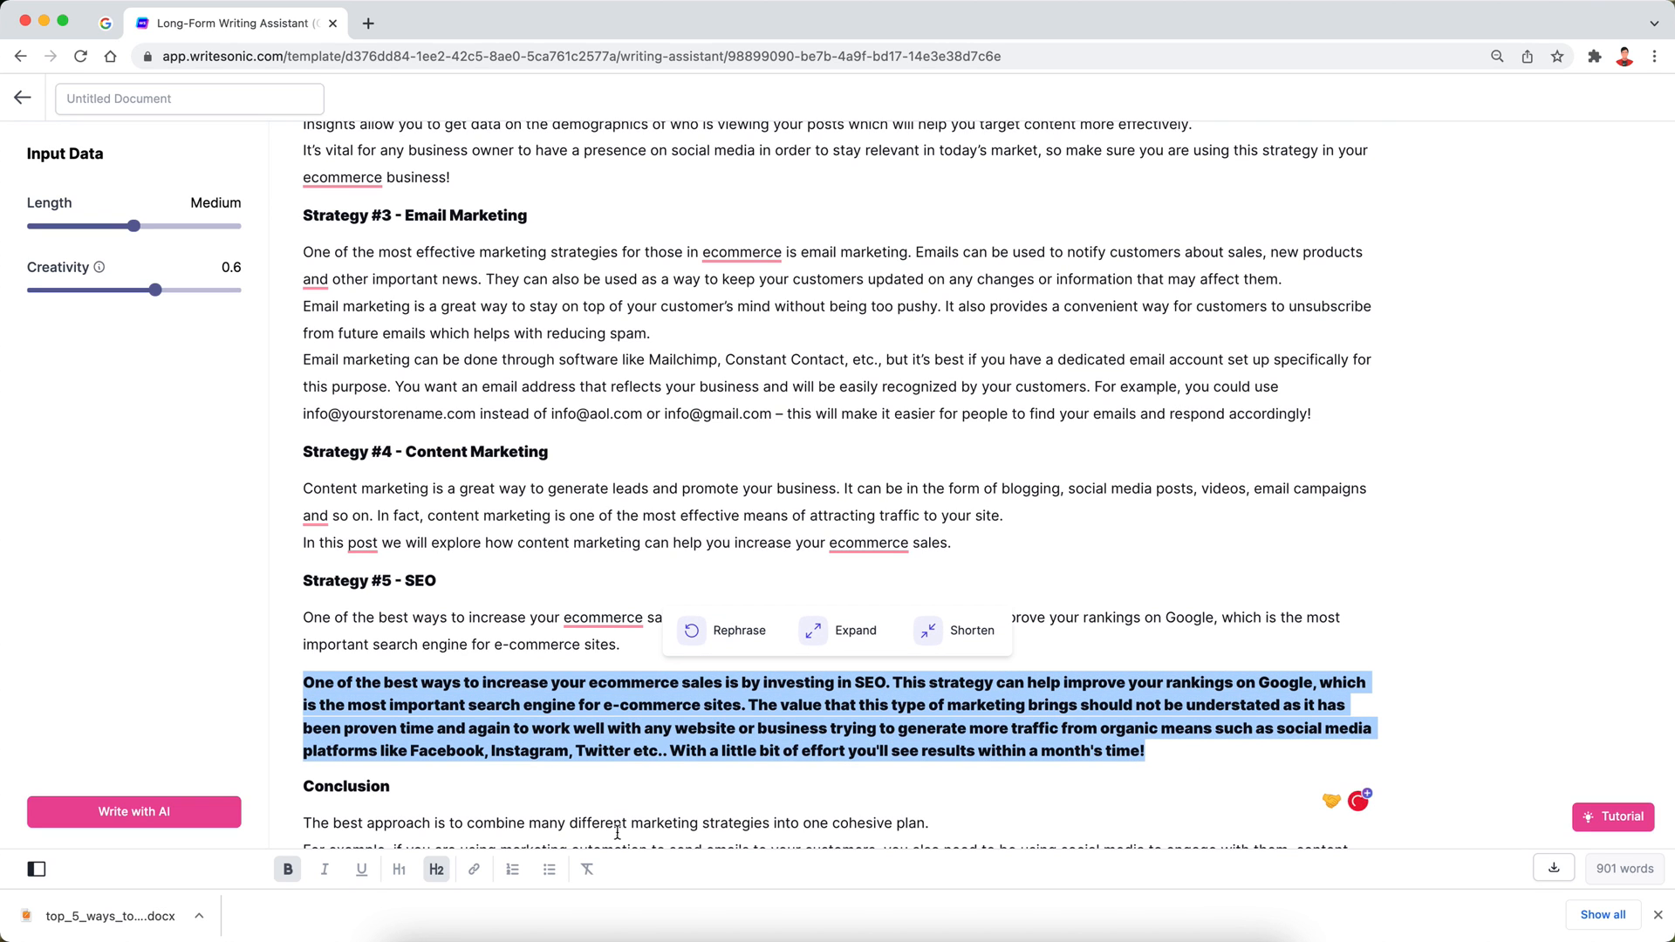
scroll(down, 3)
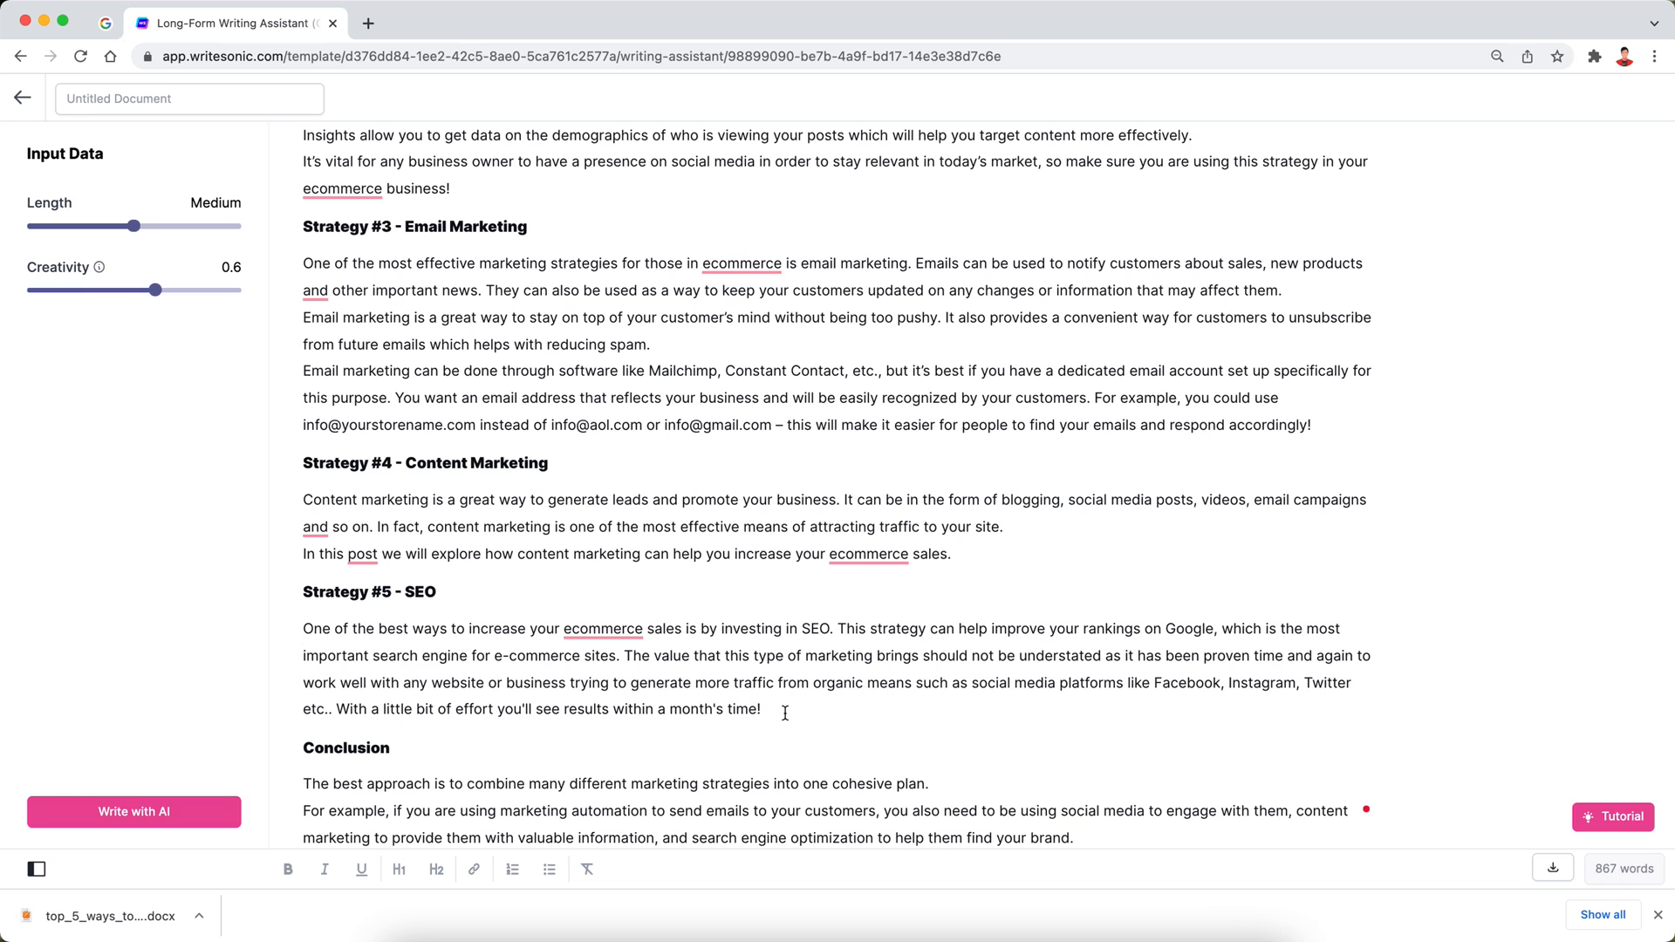
mouse_move(845, 718)
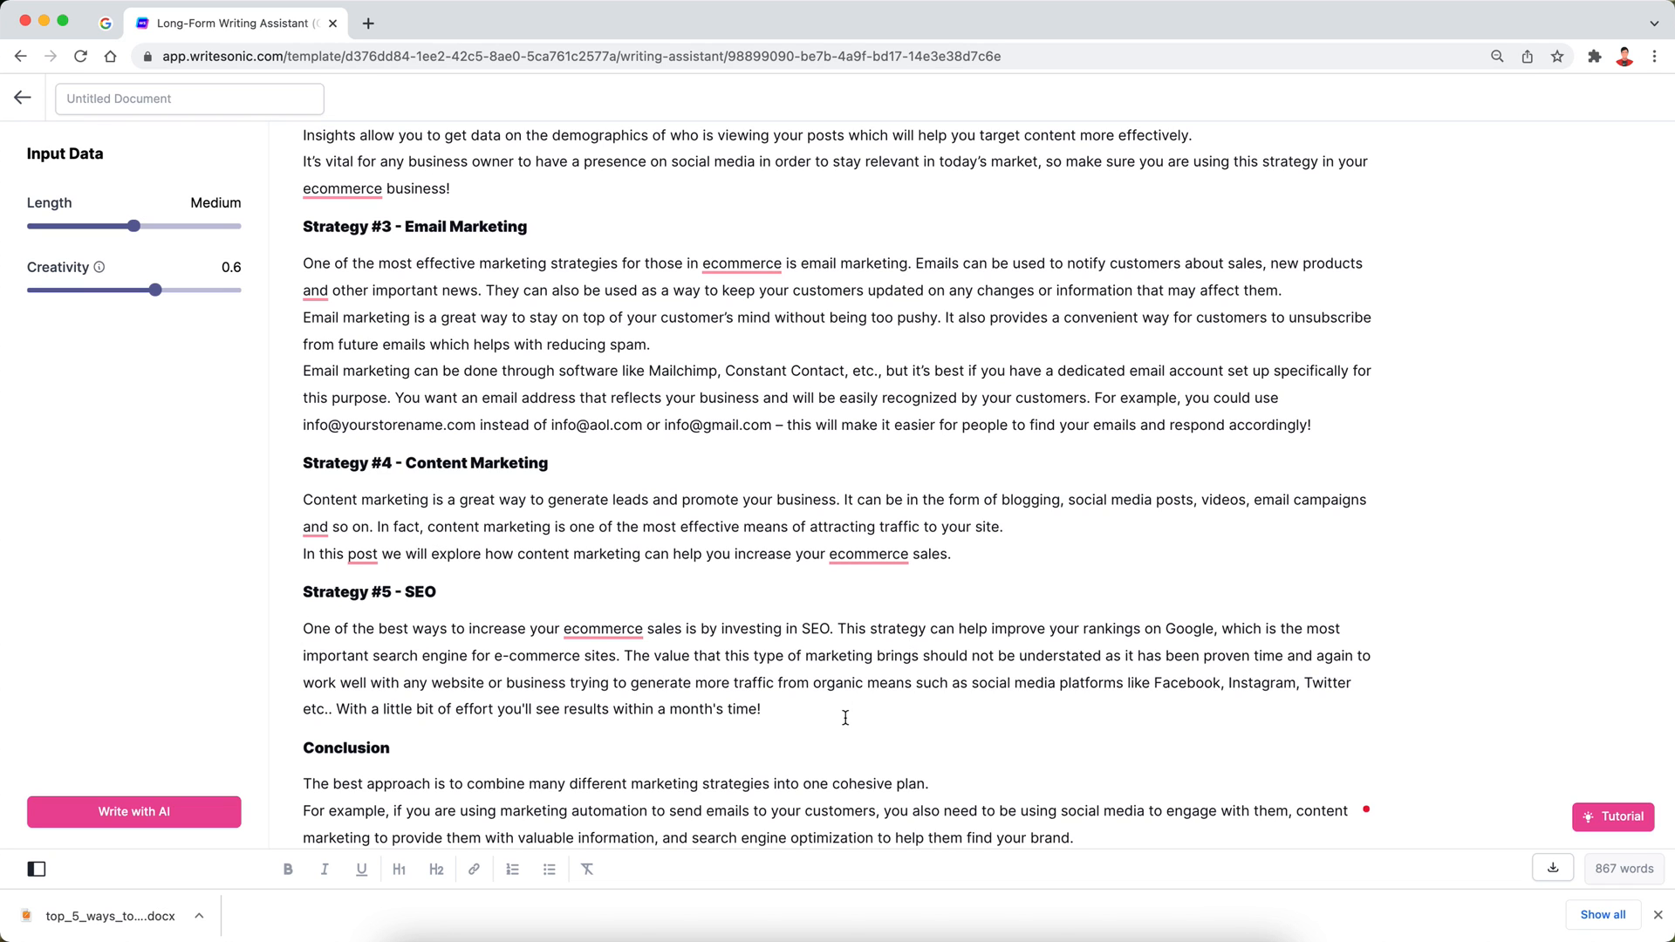
Replace the conclusion's first sentence with the rephrased sustainable-growth variation
scroll(down, 3)
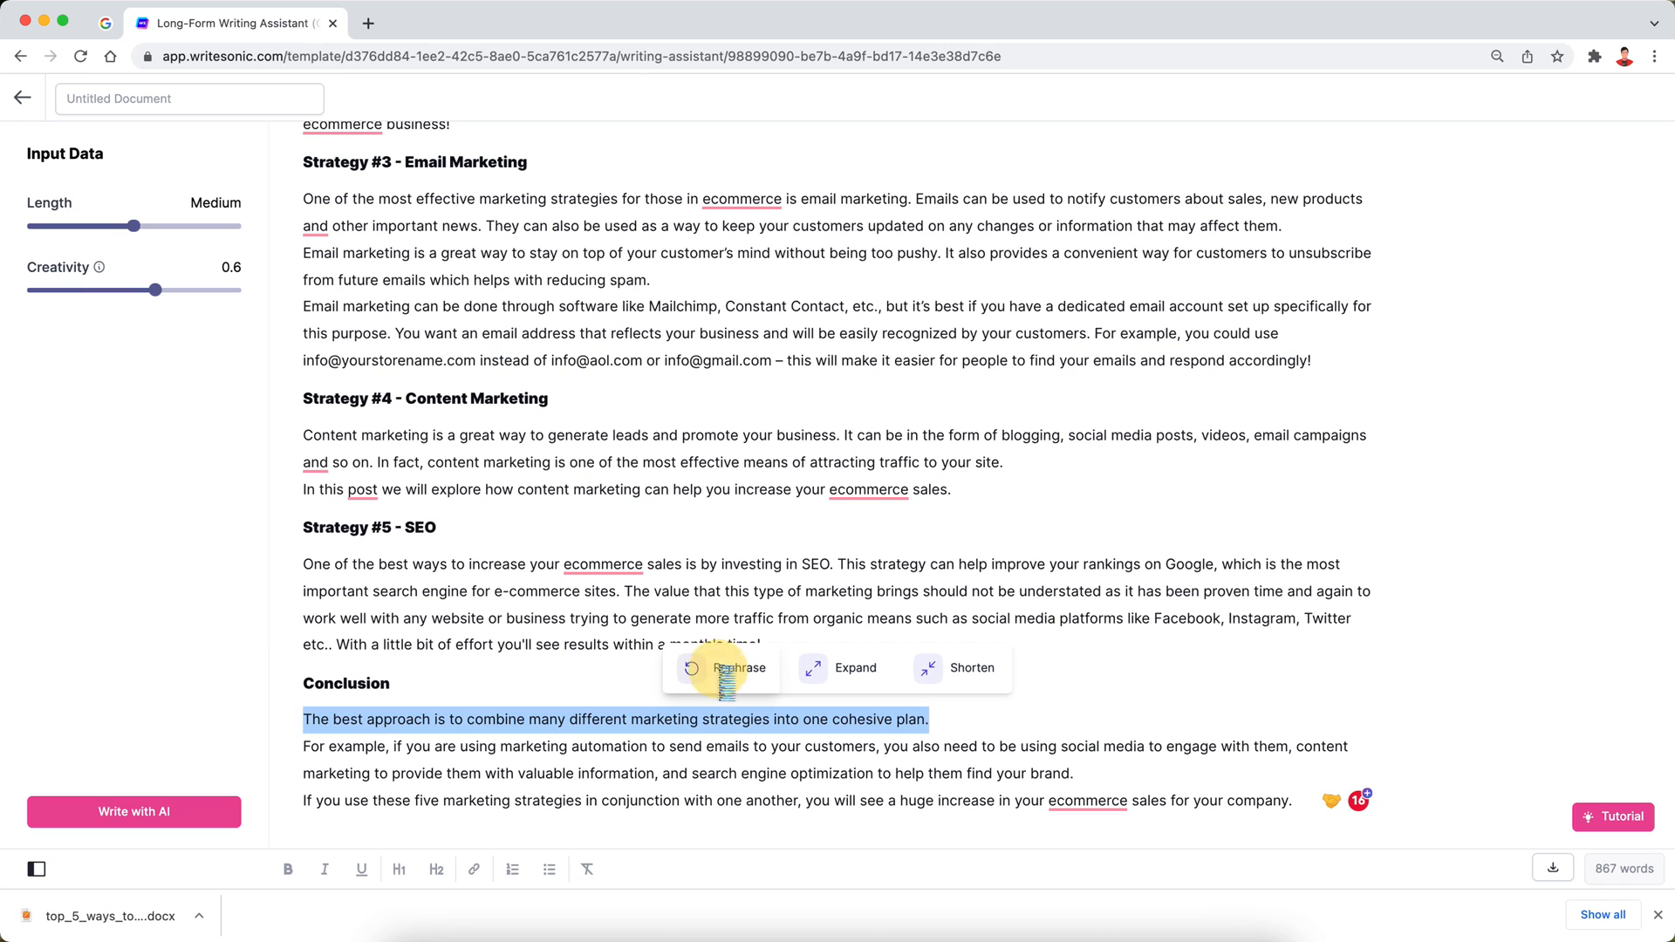
click(722, 668)
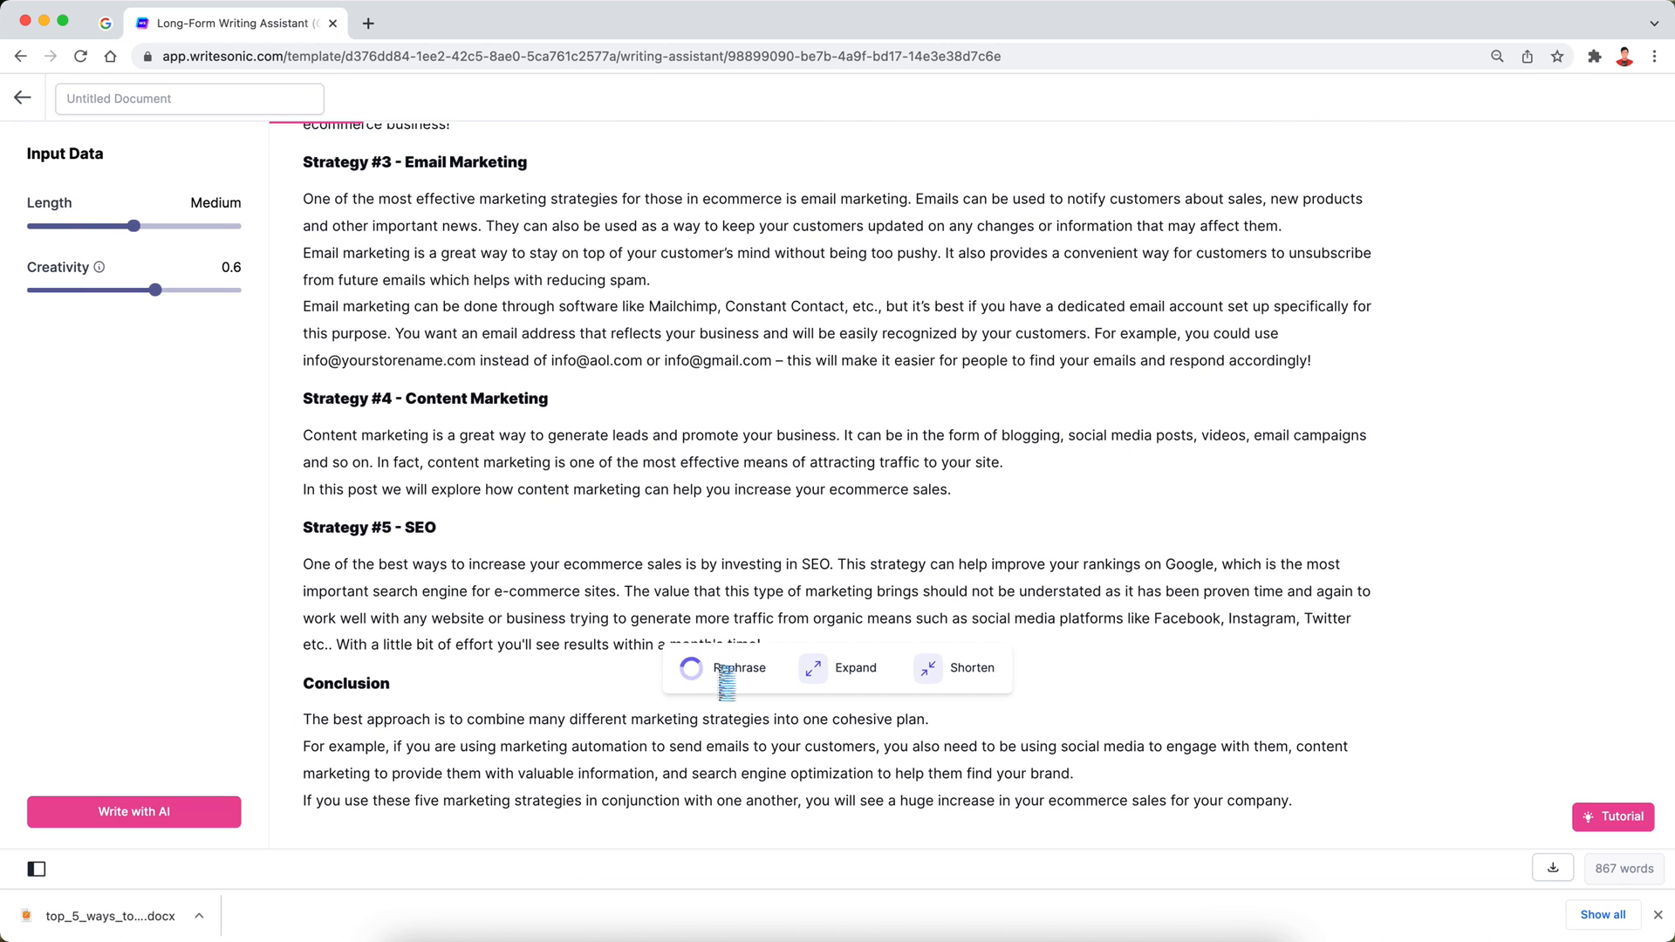
click(738, 668)
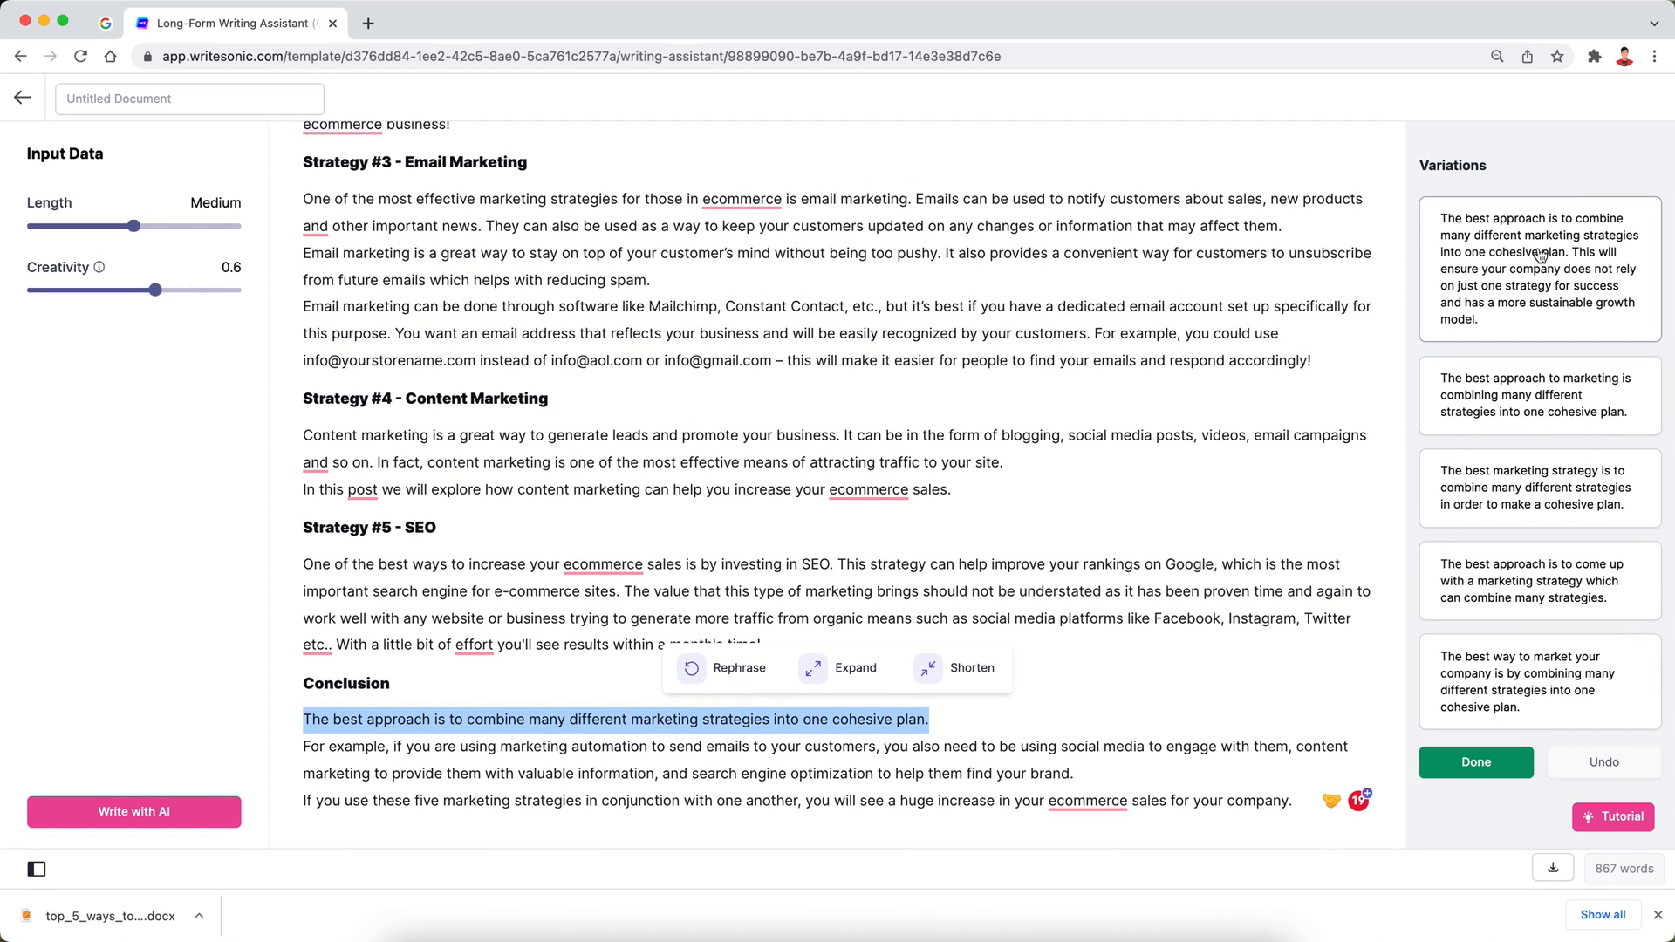
click(1539, 268)
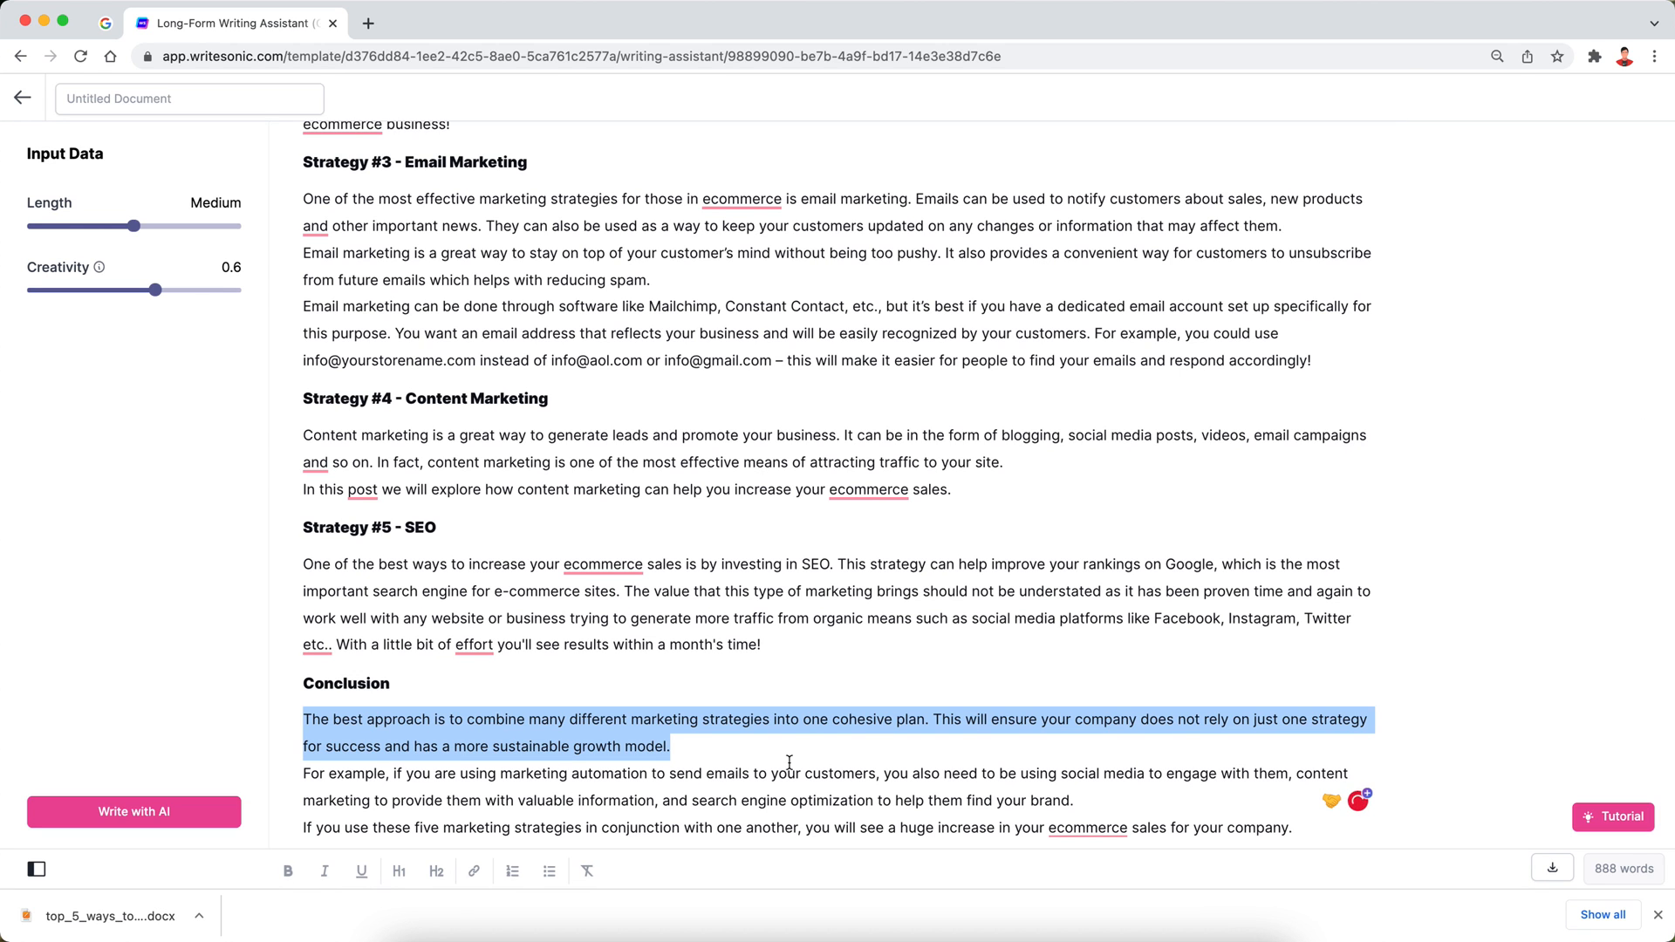
scroll(down, 3)
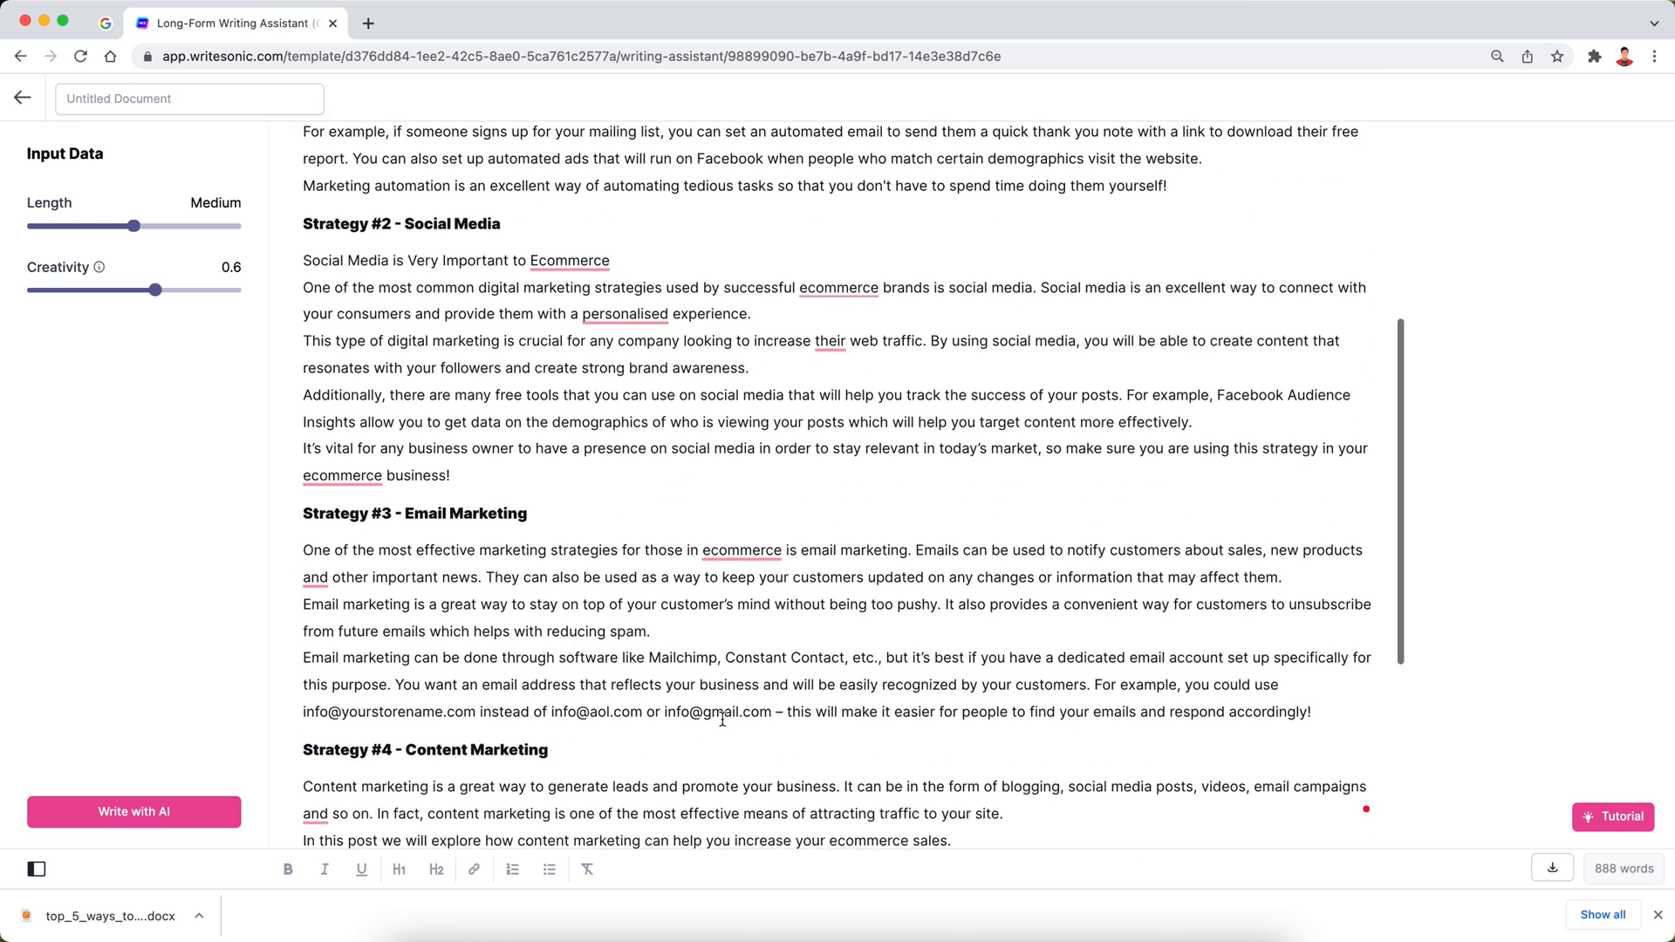
Scroll through the edited 888-word article to review it before downloading
scroll(up, 3)
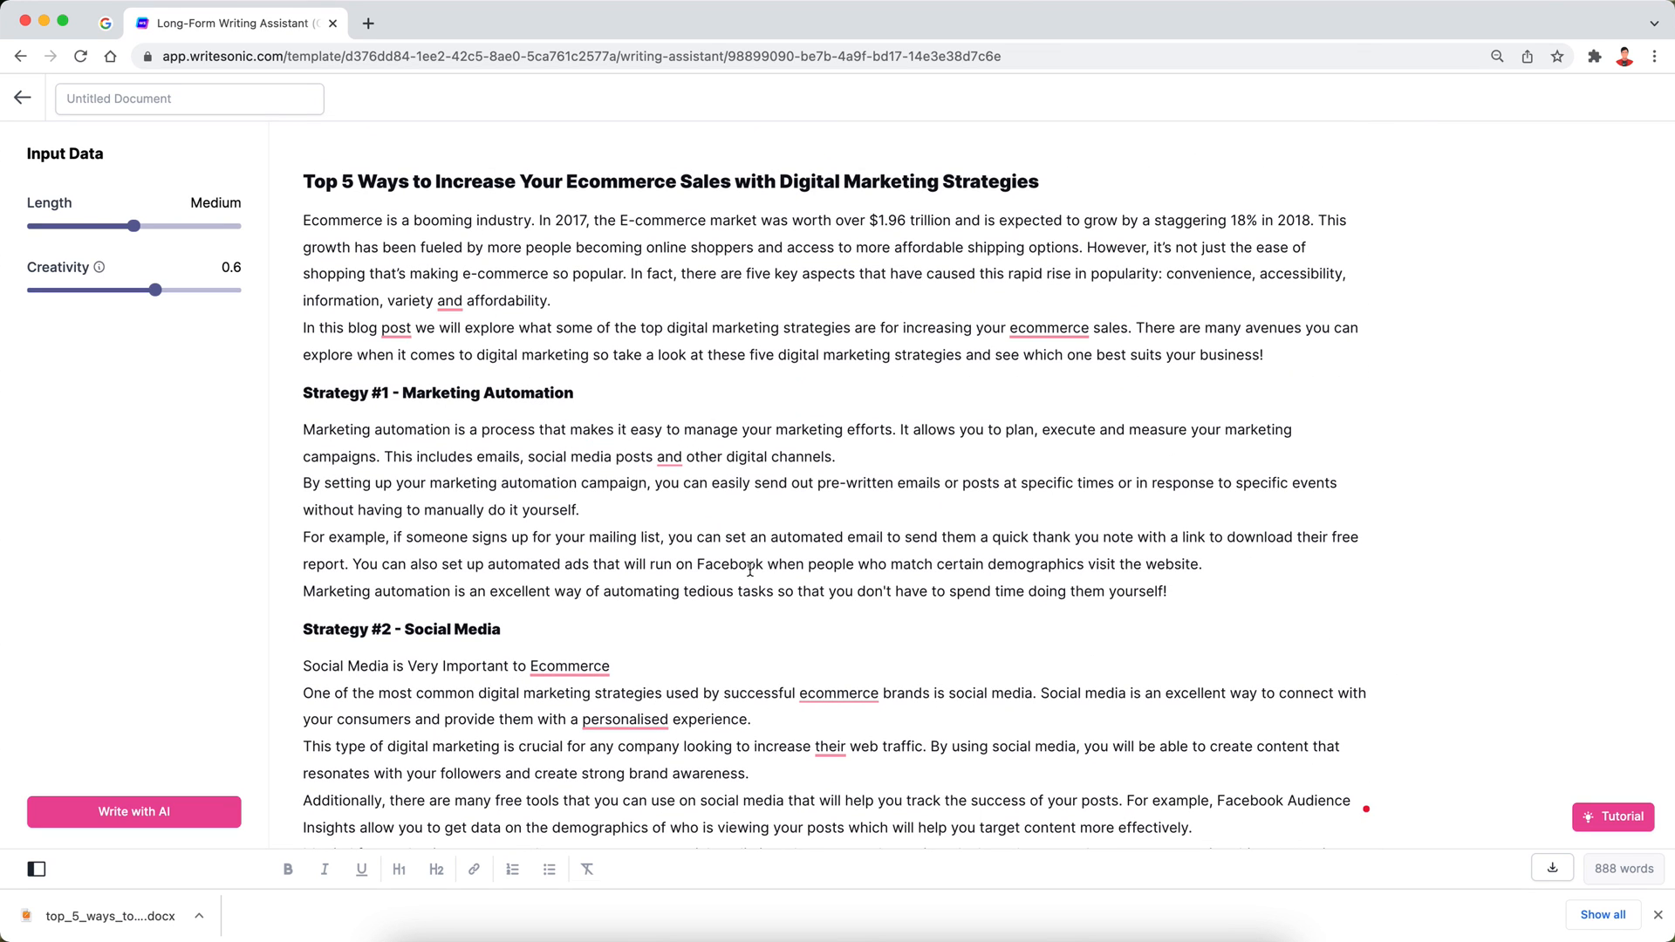
mouse_move(607, 857)
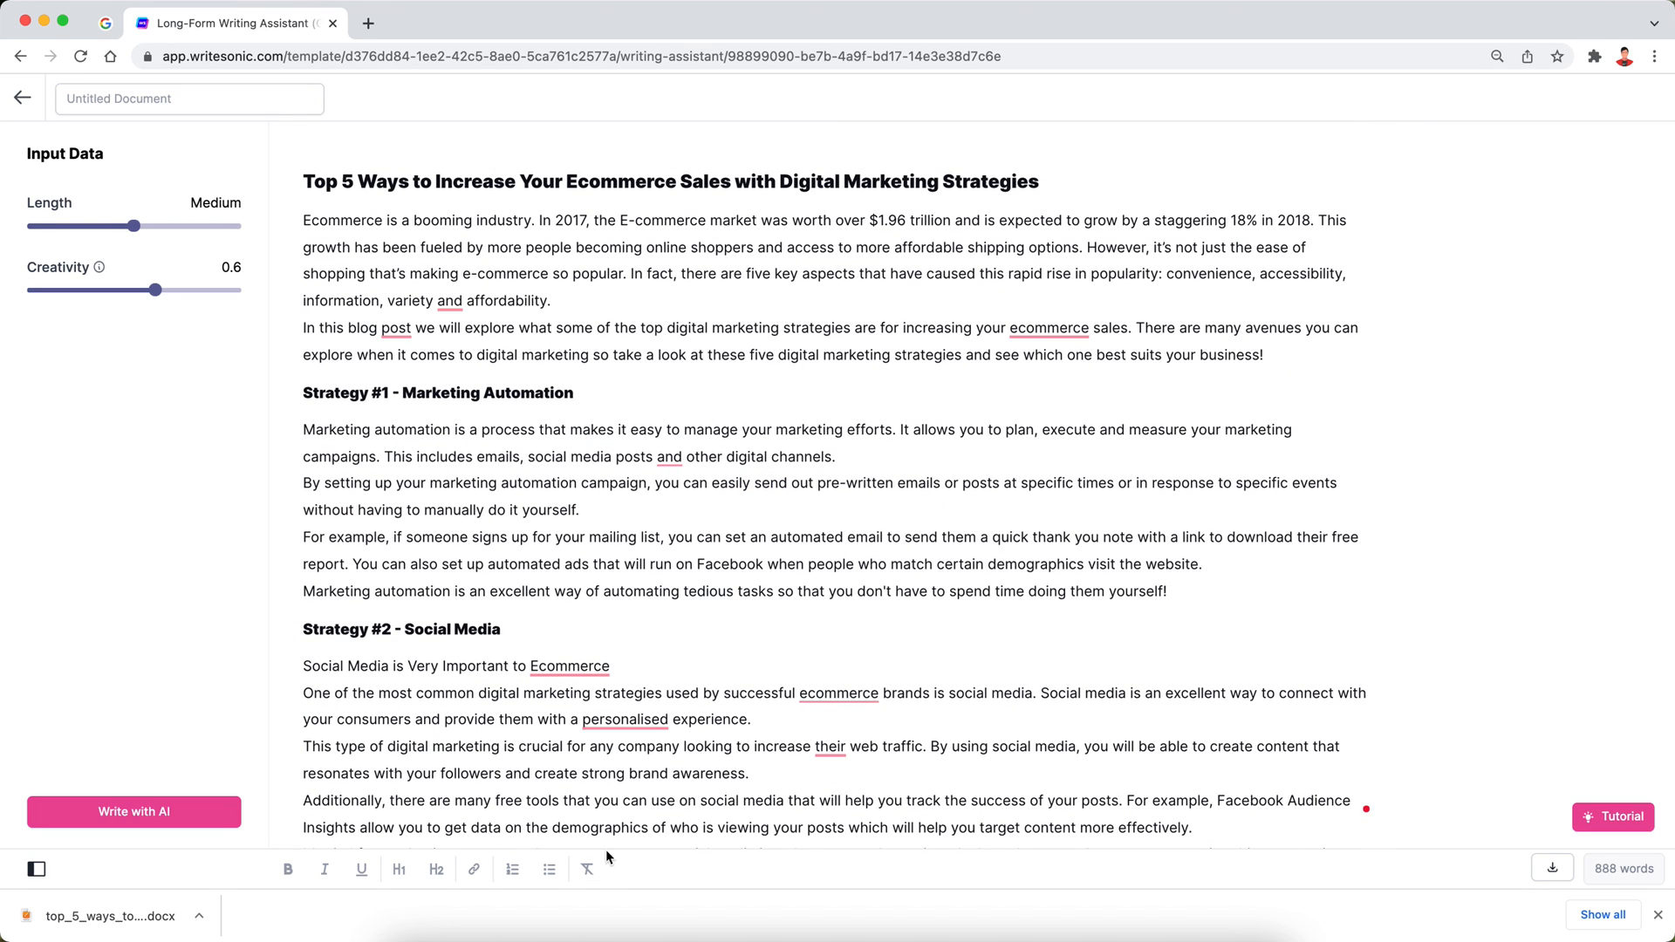
scroll(down, 3)
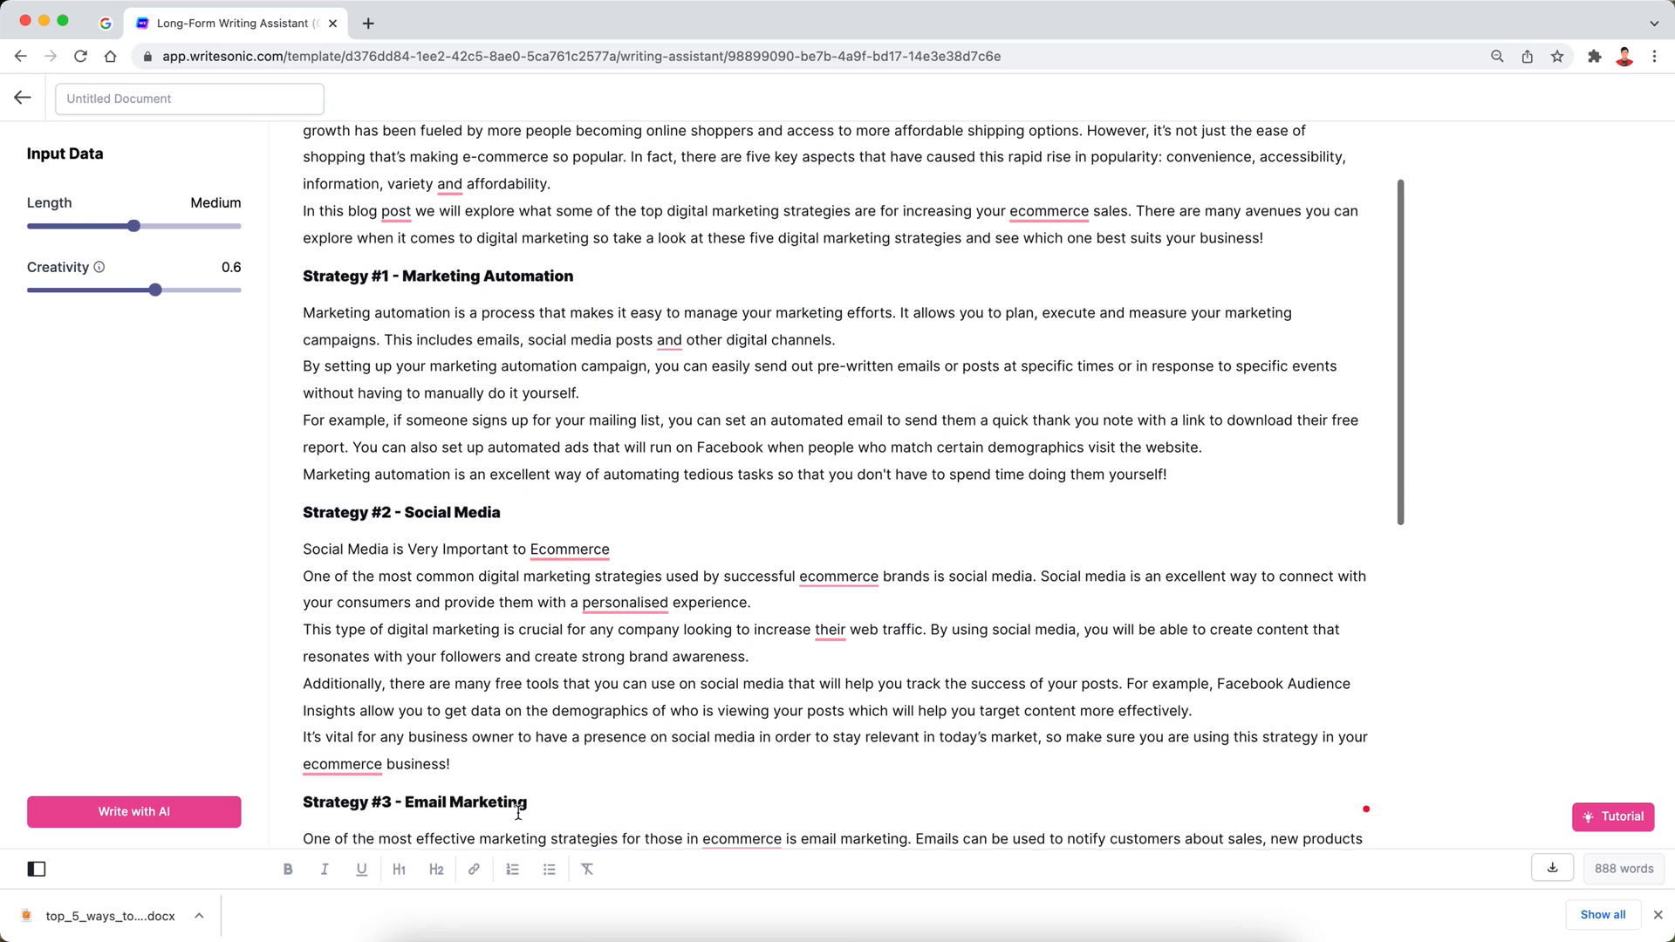
scroll(down, 3)
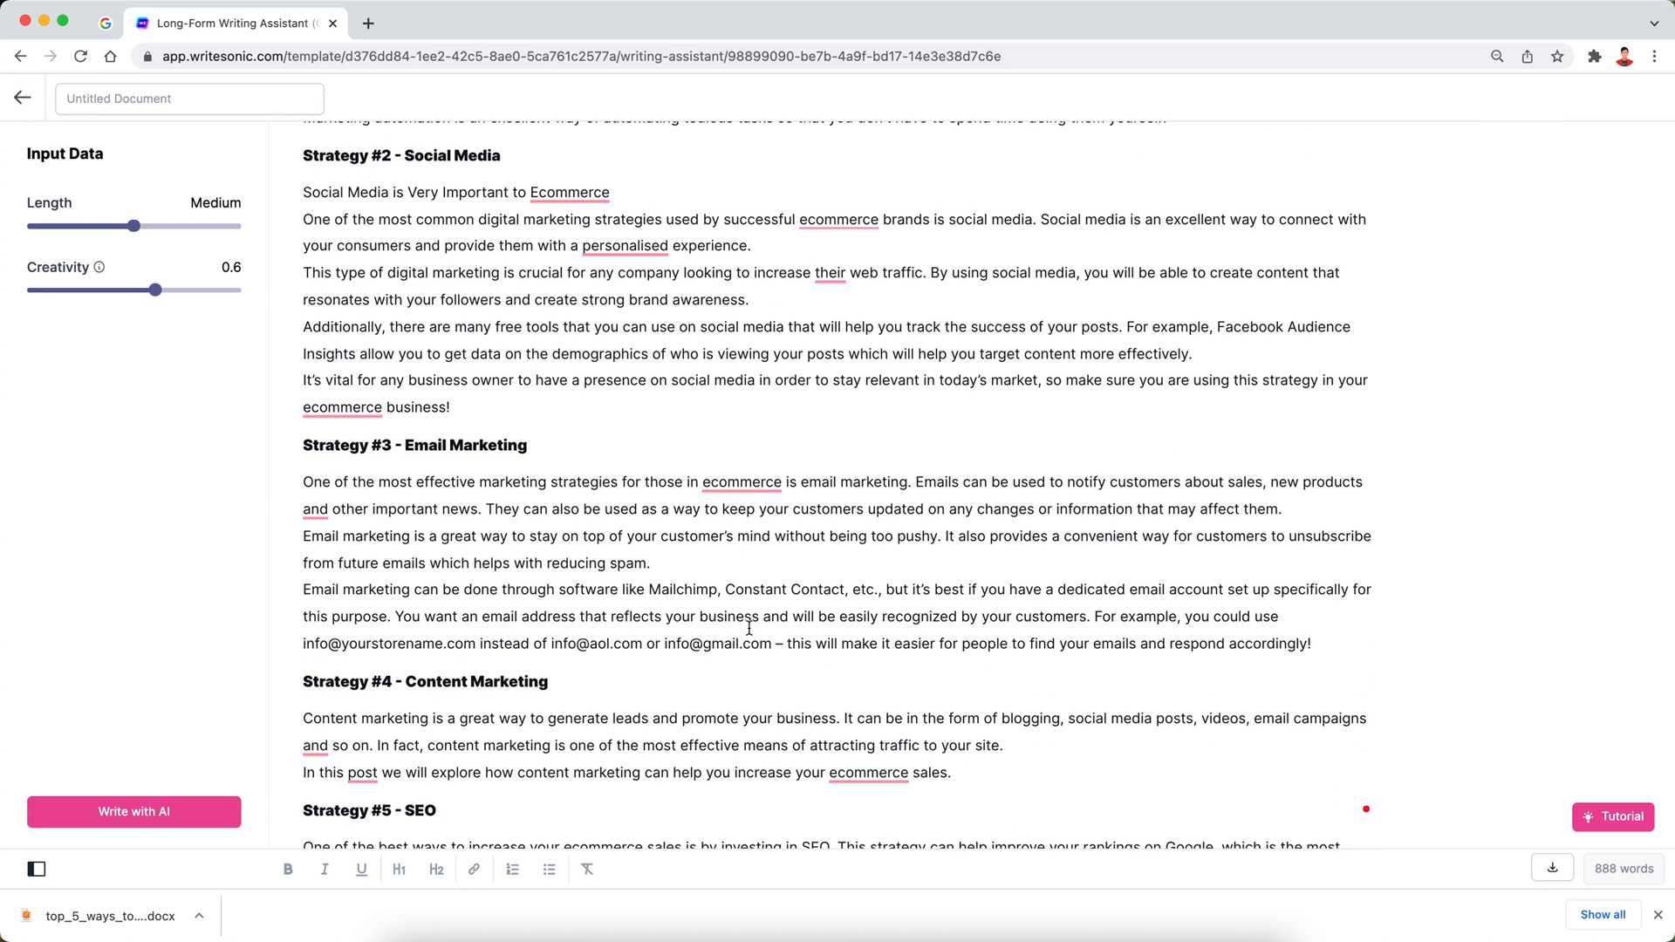
scroll(down, 3)
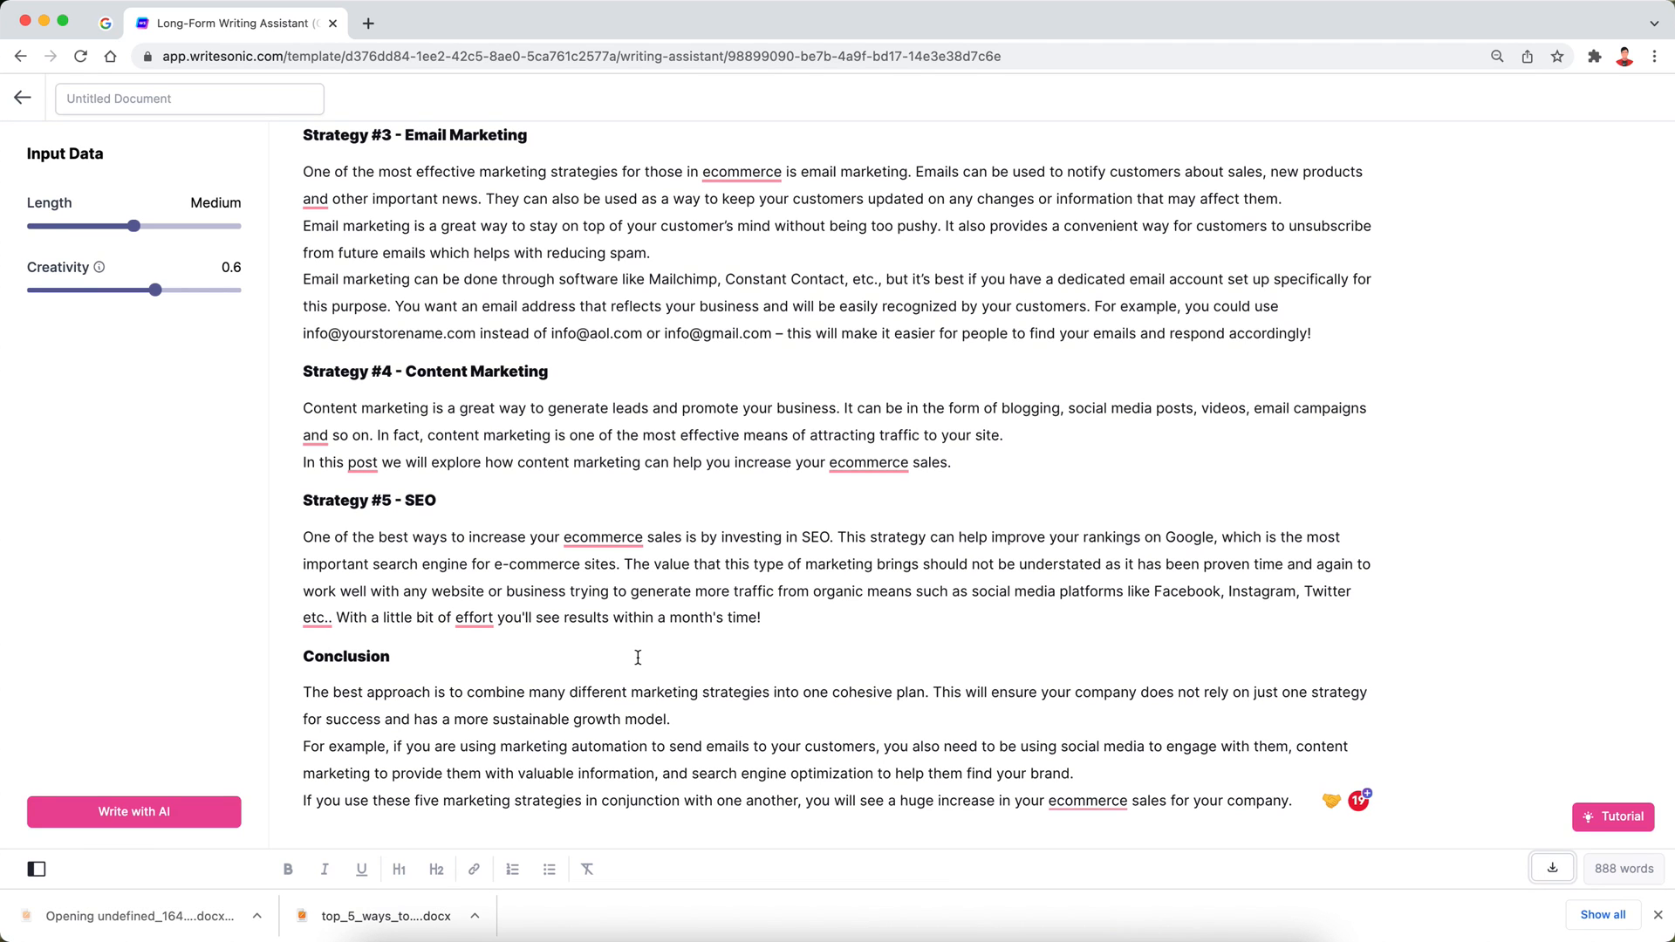
click(139, 915)
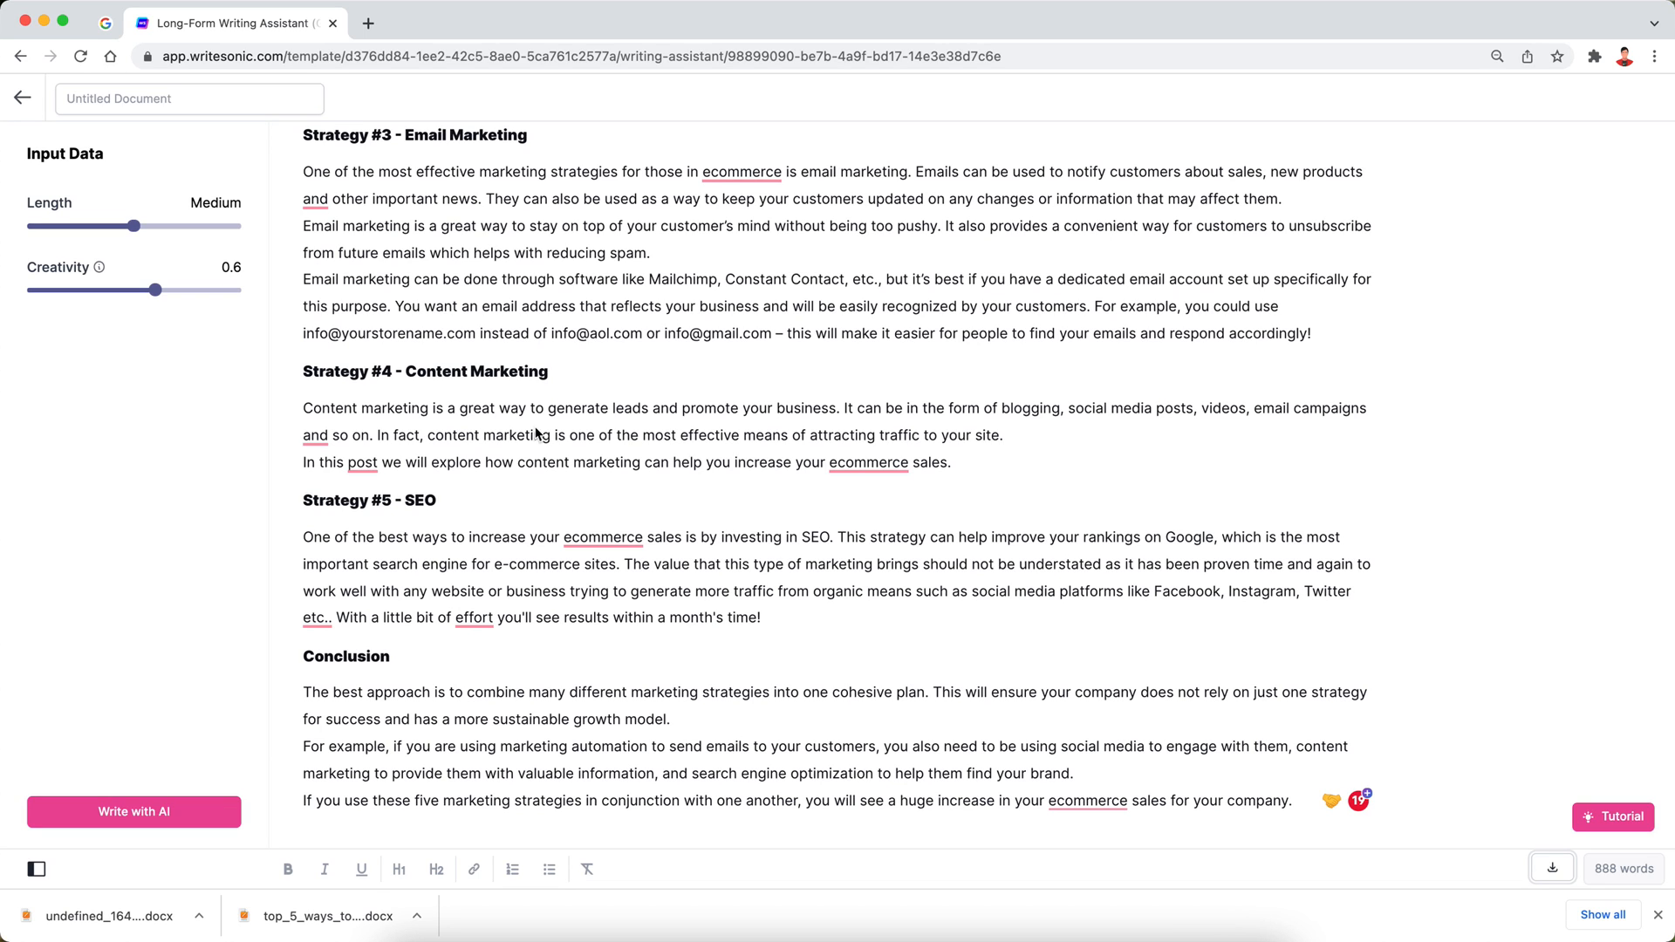
mouse_move(1063, 555)
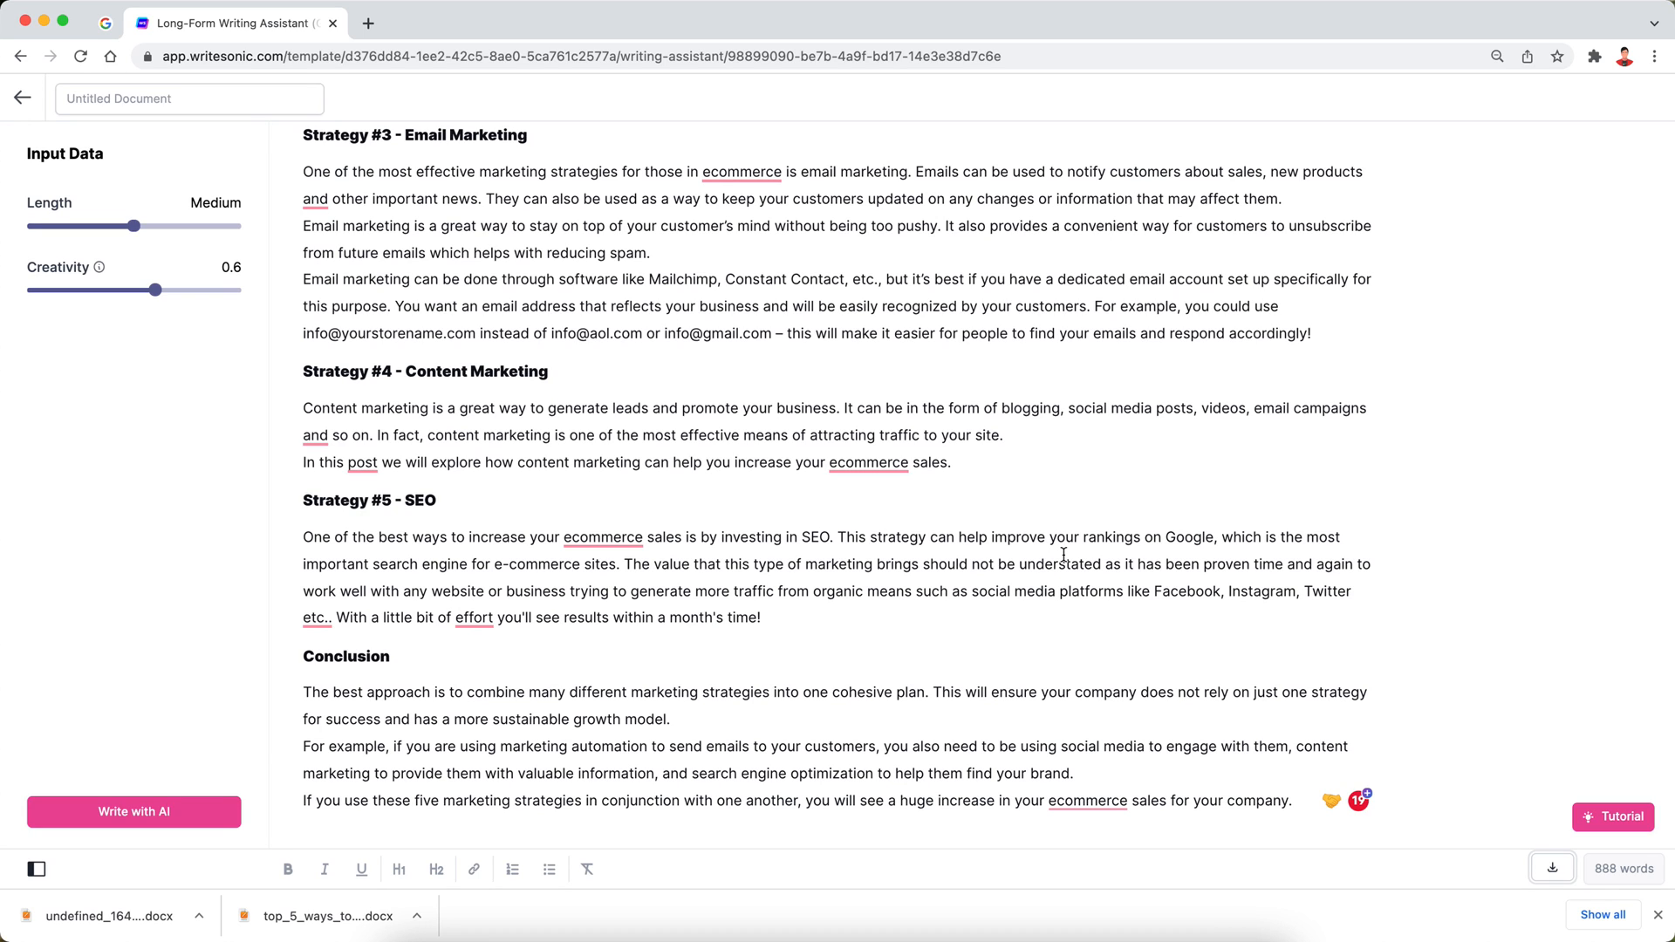